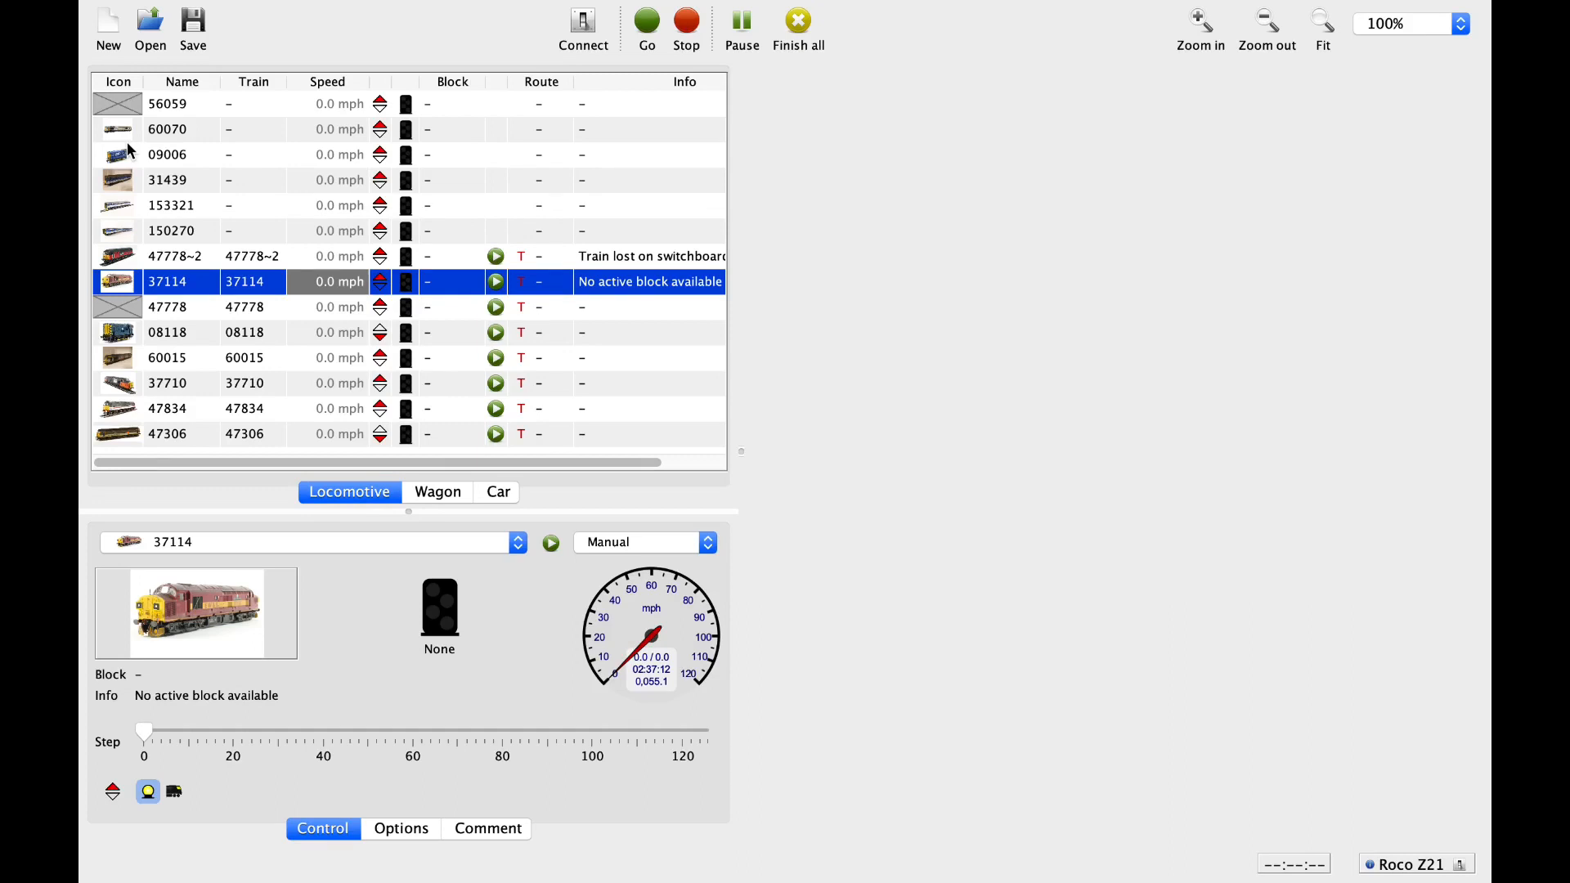
pyautogui.moveTo(206, 163)
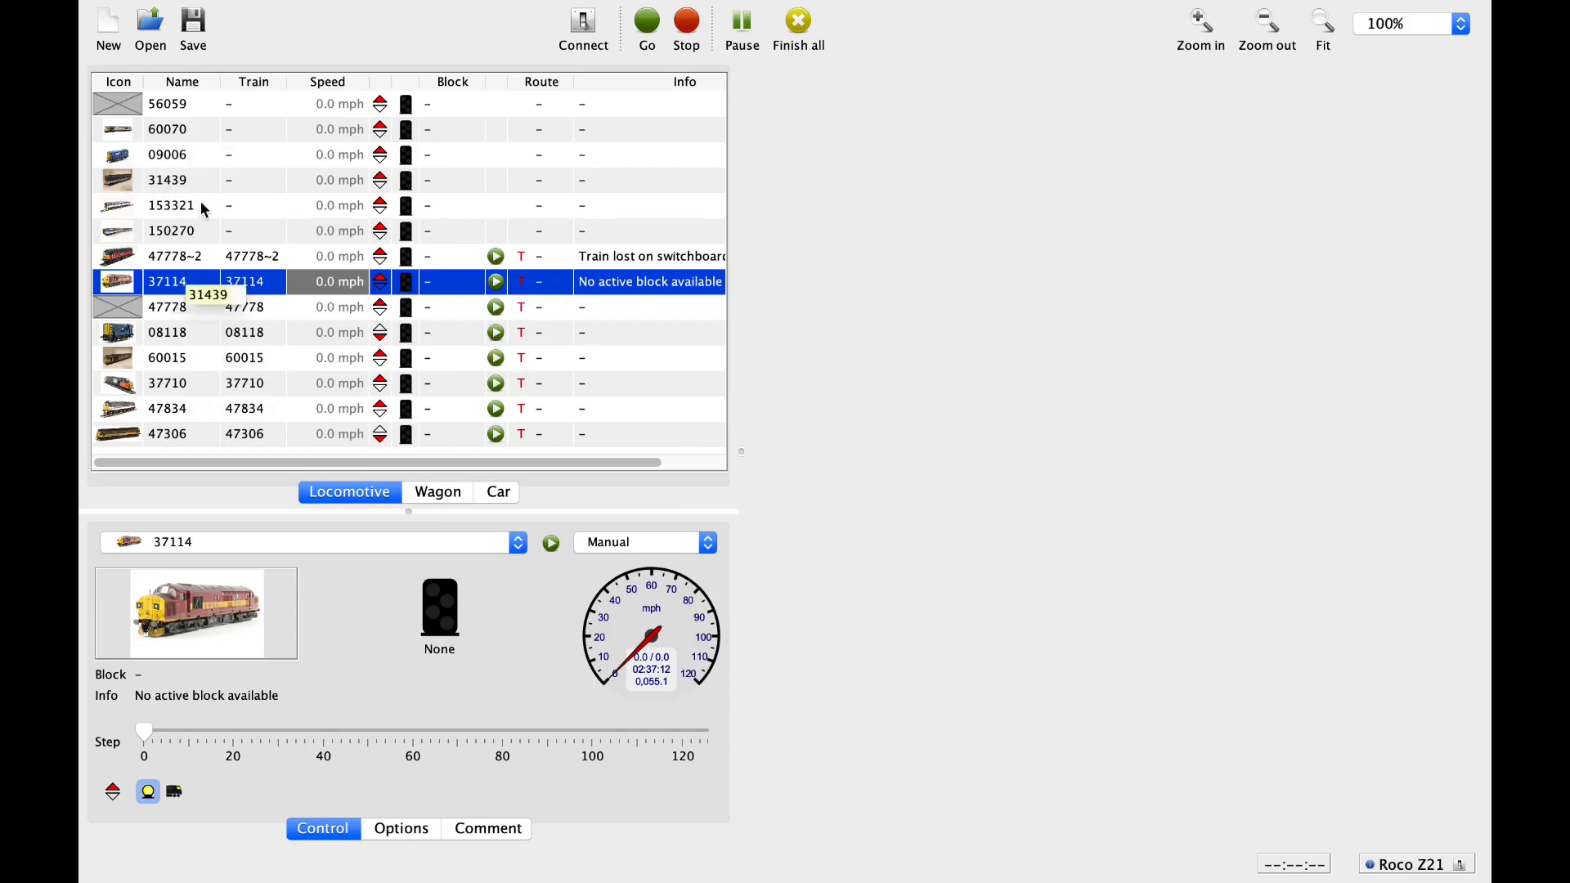
# - Bring up the Edit menu listing locomotives, trains and train routes
pyautogui.click(260, 12)
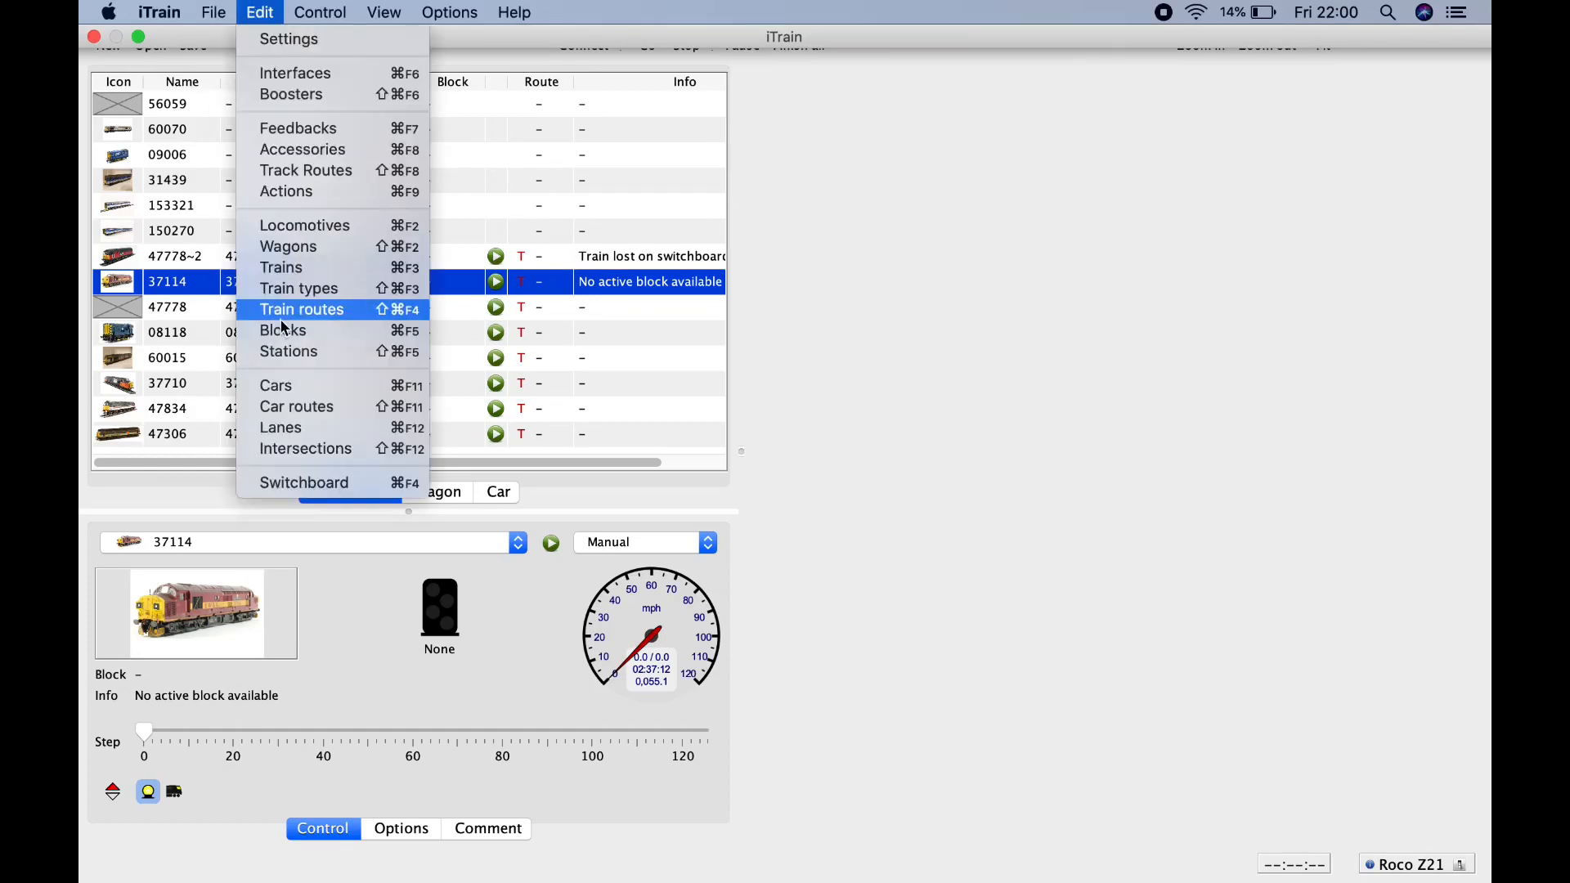
# - View locomotive 37114's Class 37 EWS description and the available loc types
pyautogui.click(304, 224)
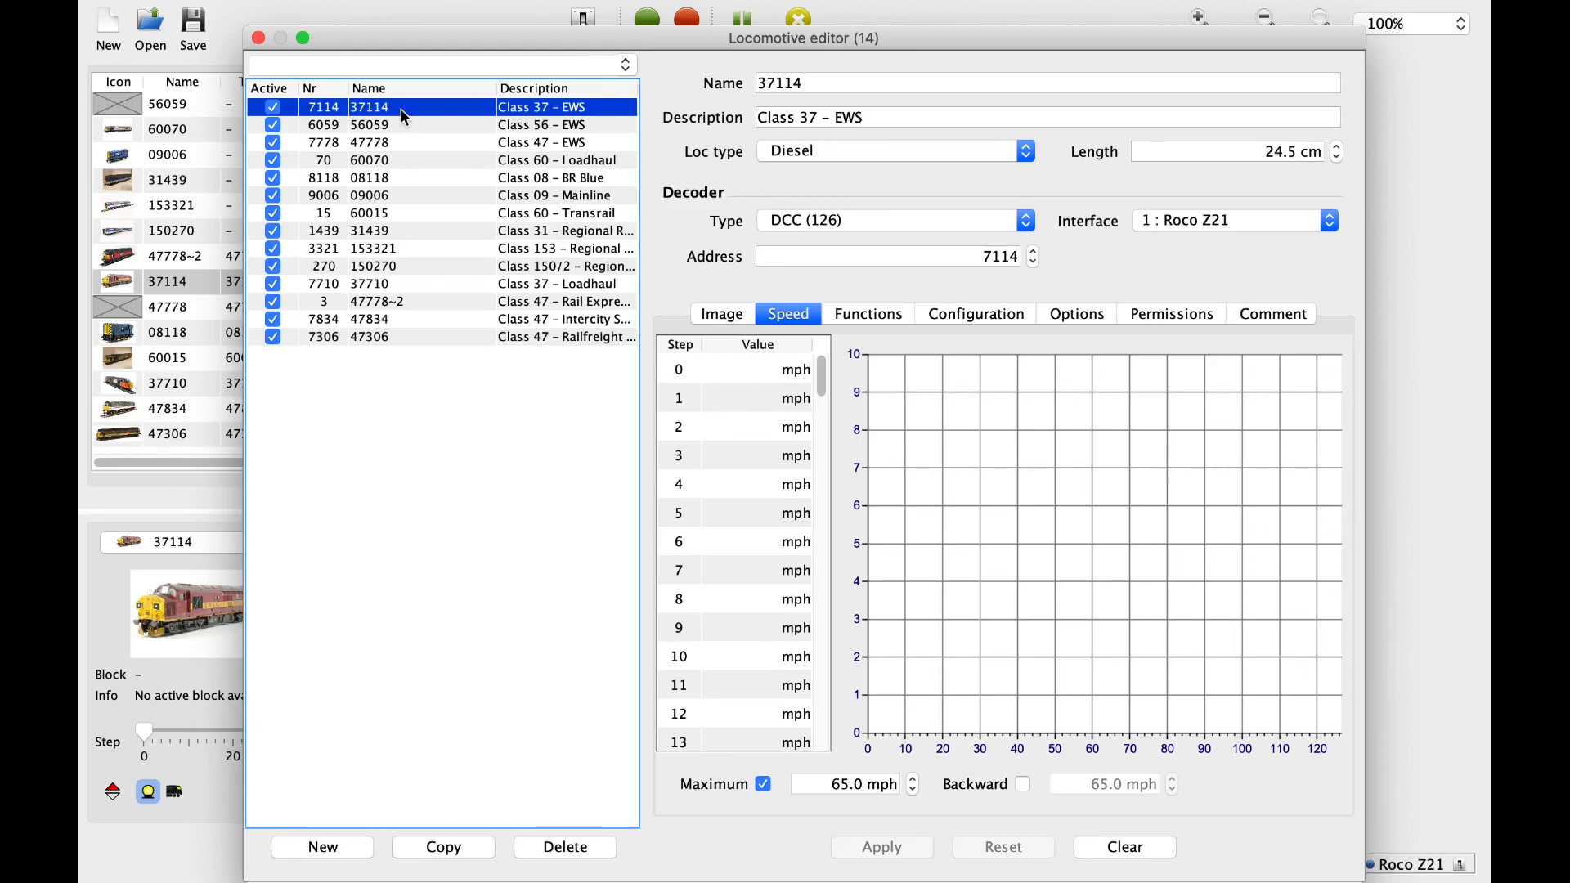
pyautogui.moveTo(831, 69)
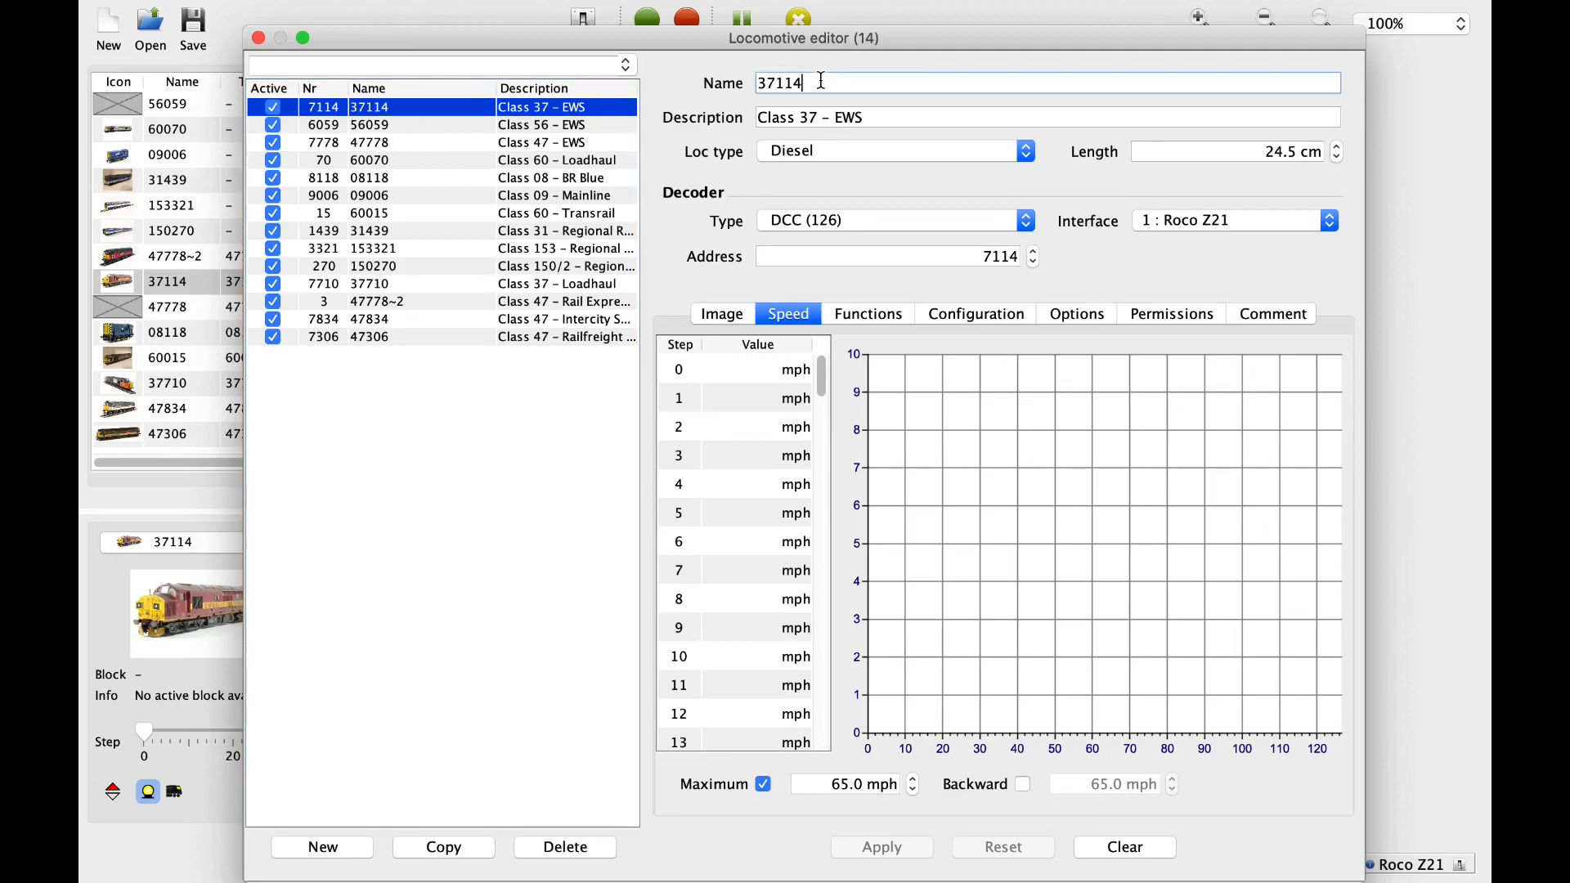
pyautogui.moveTo(887, 103)
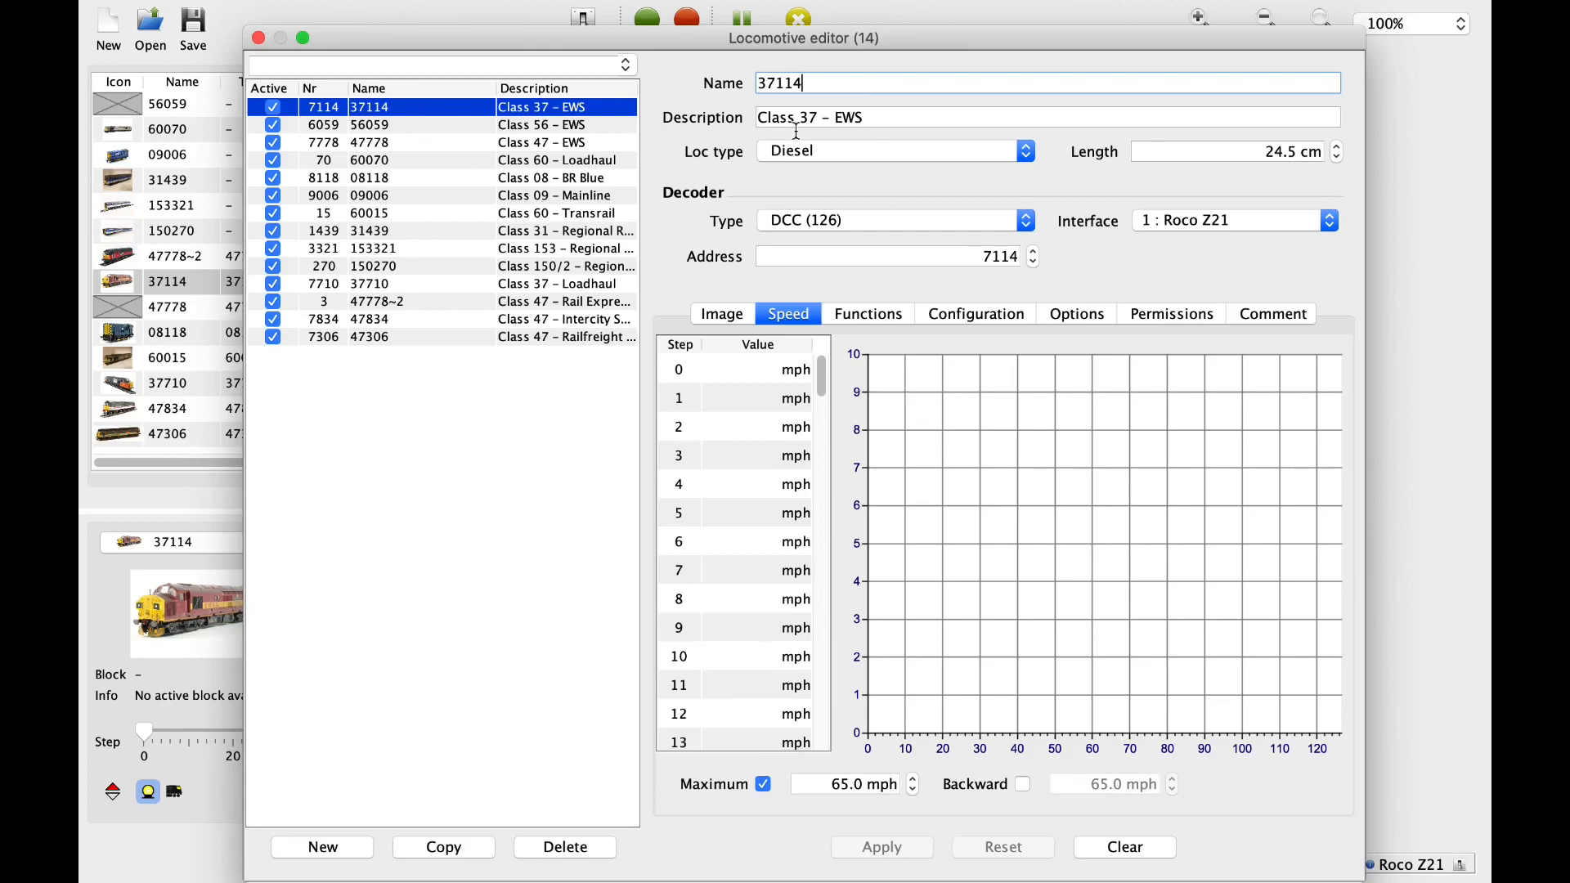
pyautogui.click(1024, 151)
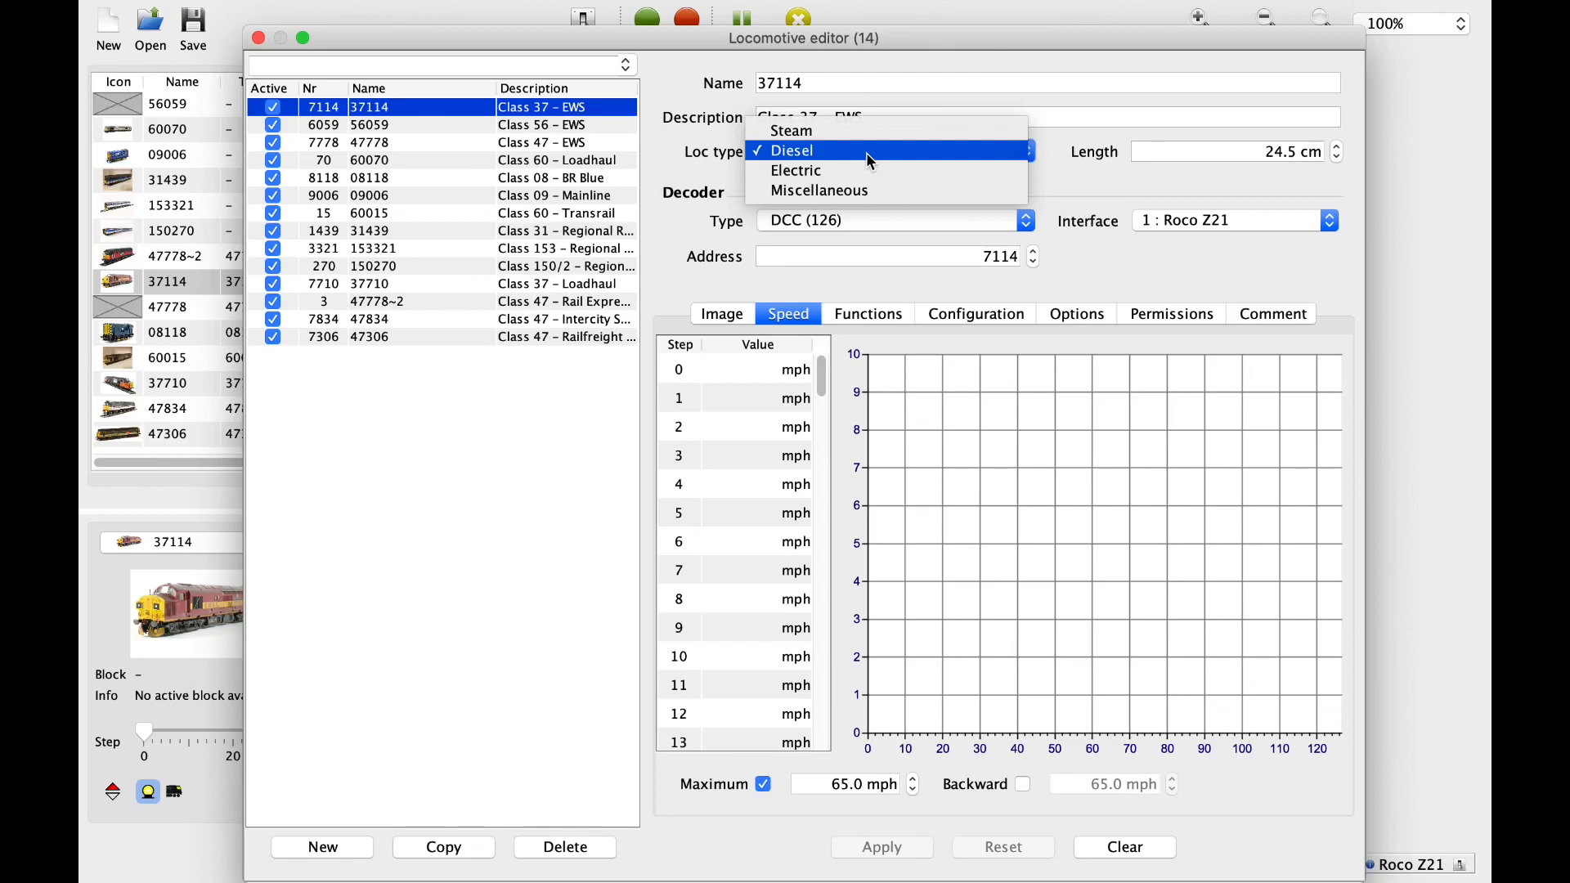
pyautogui.click(790, 150)
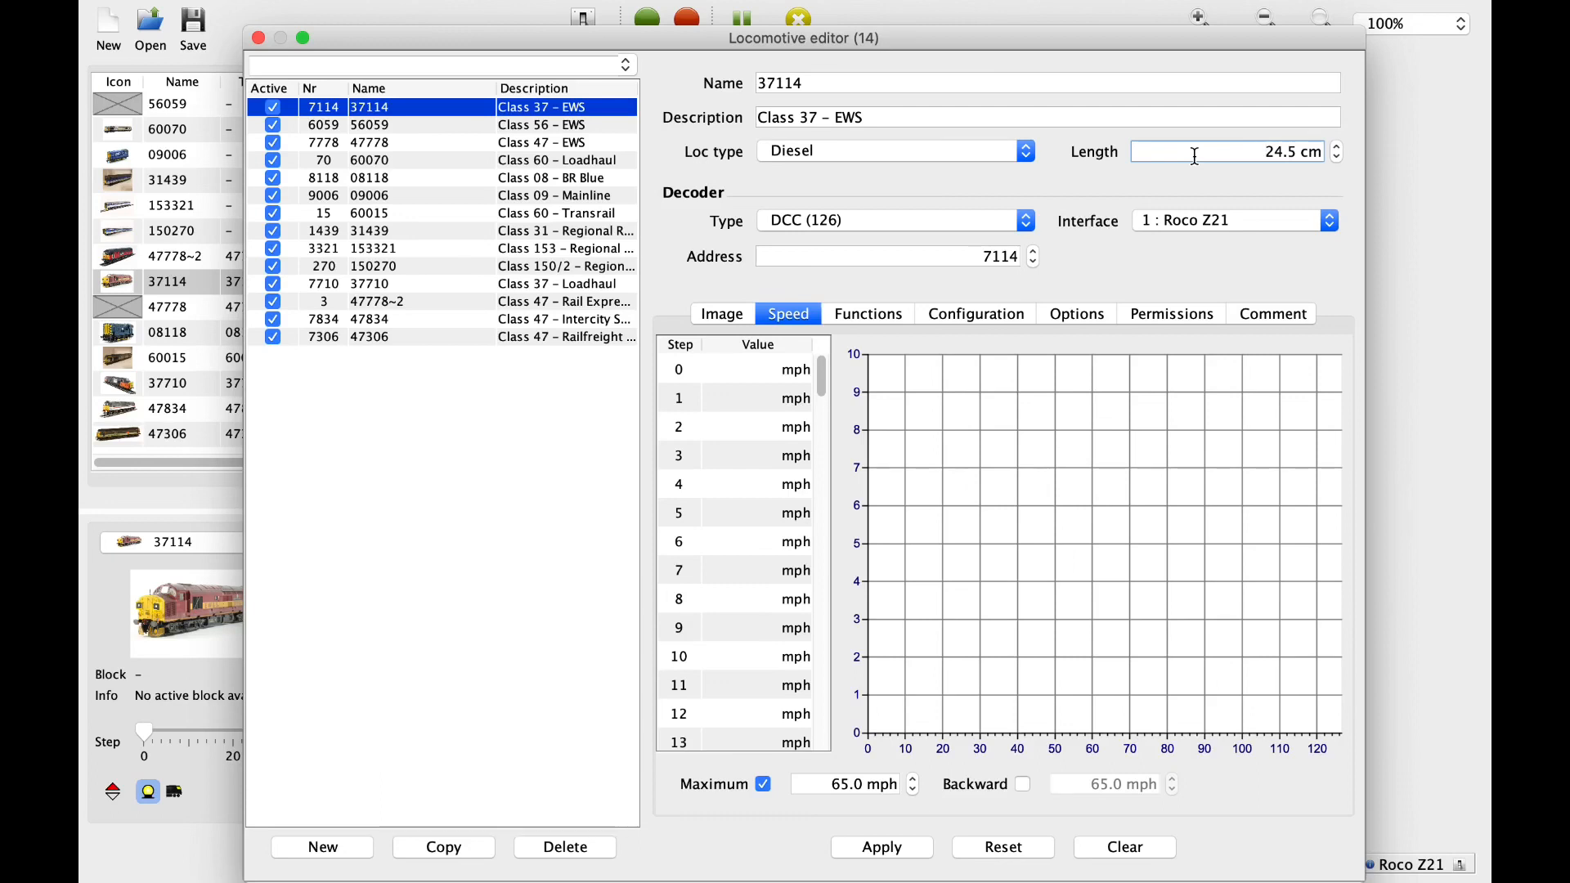
pyautogui.moveTo(997, 82)
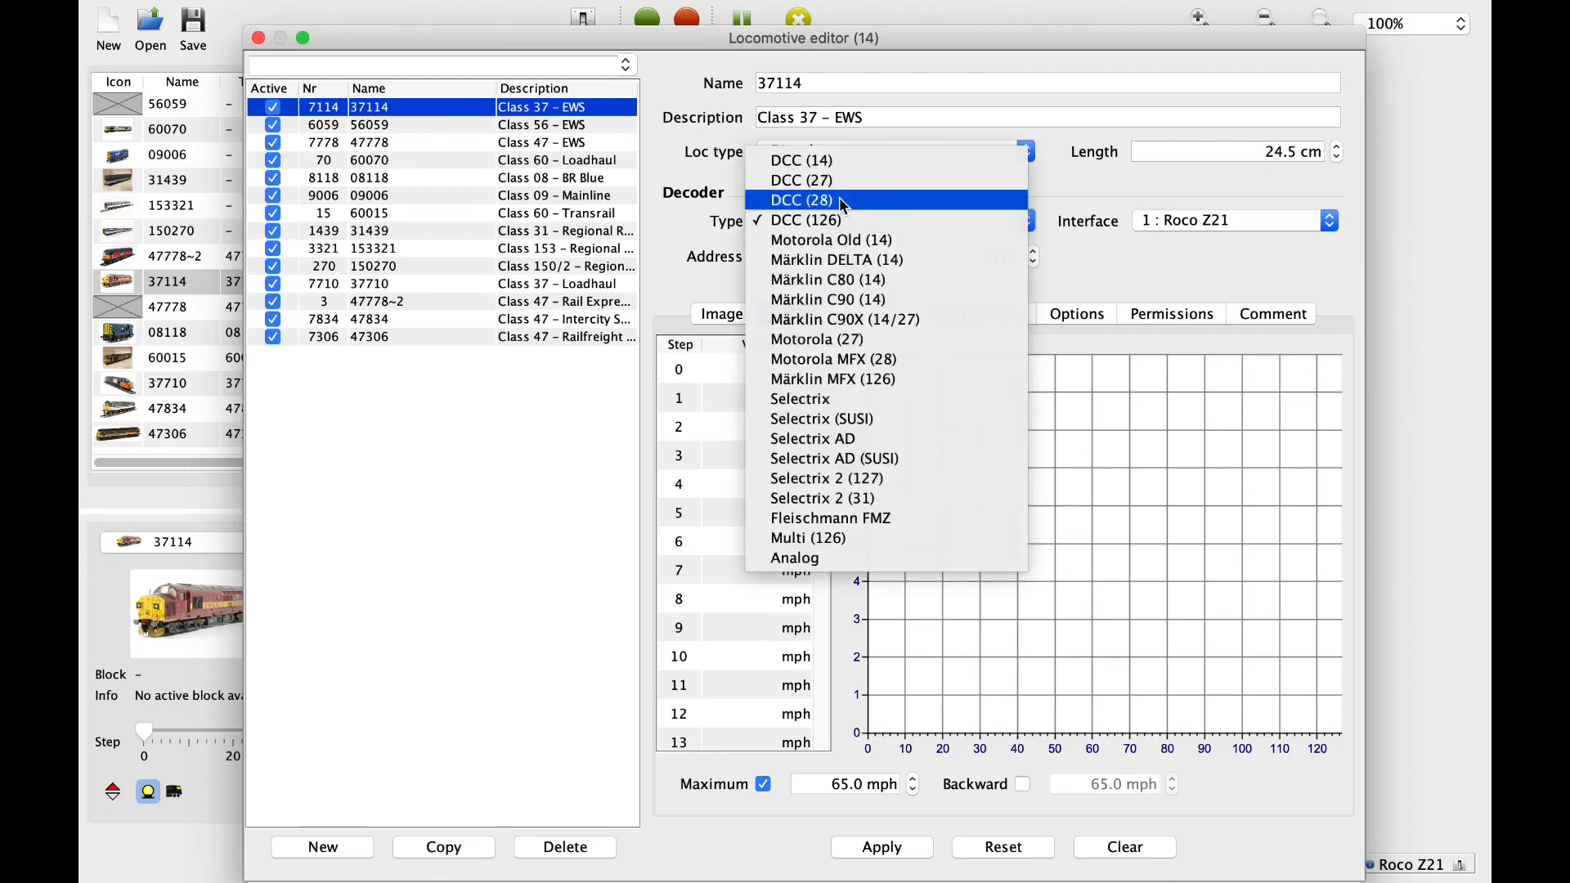
pyautogui.moveTo(863, 200)
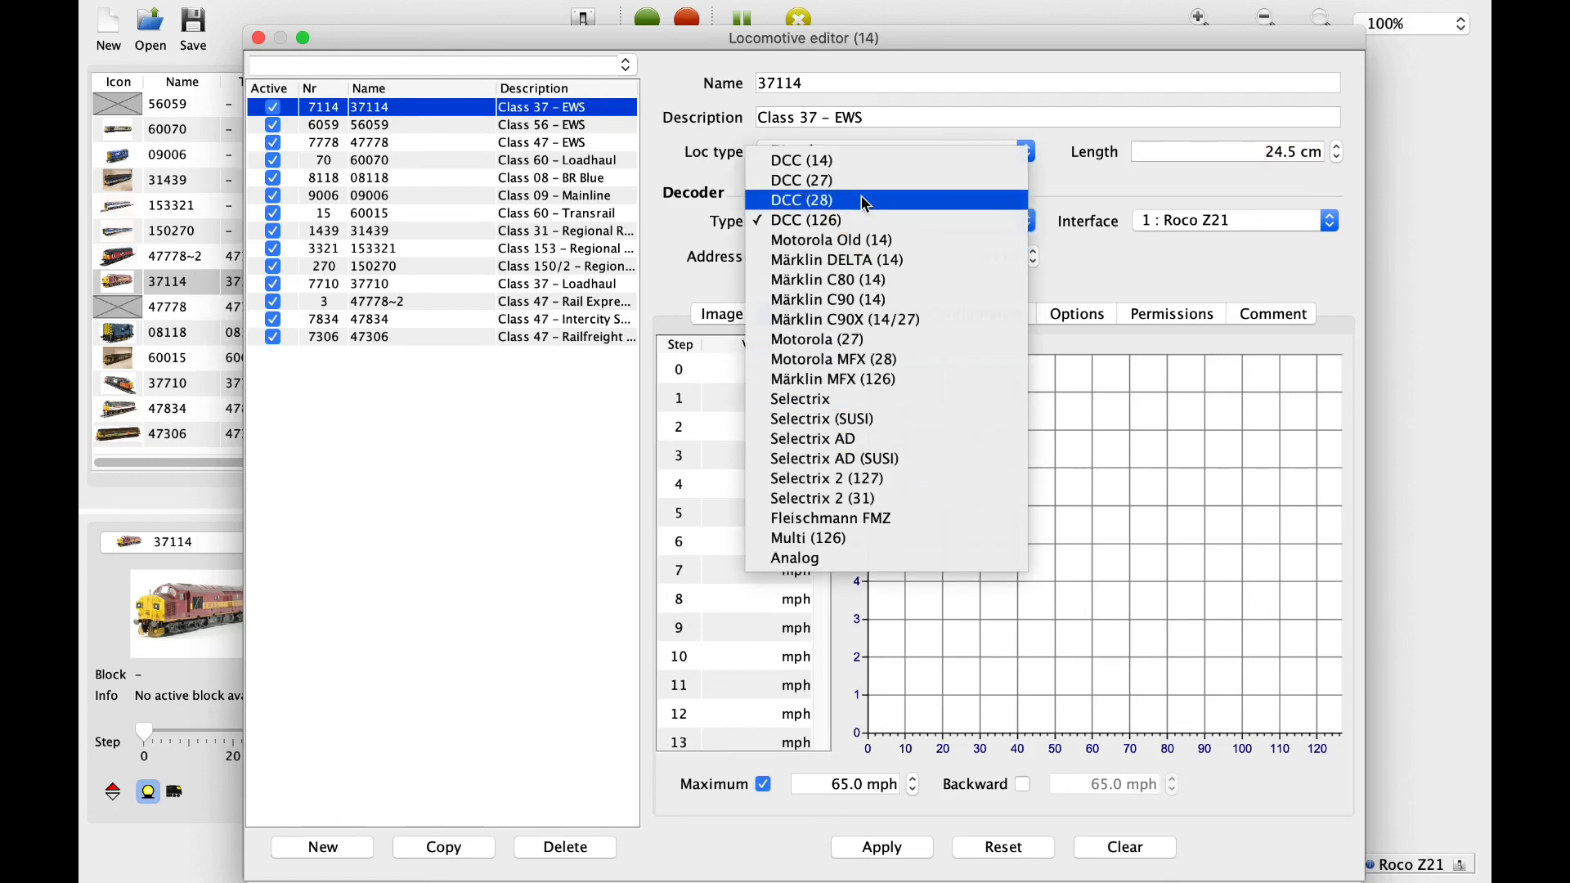
pyautogui.moveTo(850, 219)
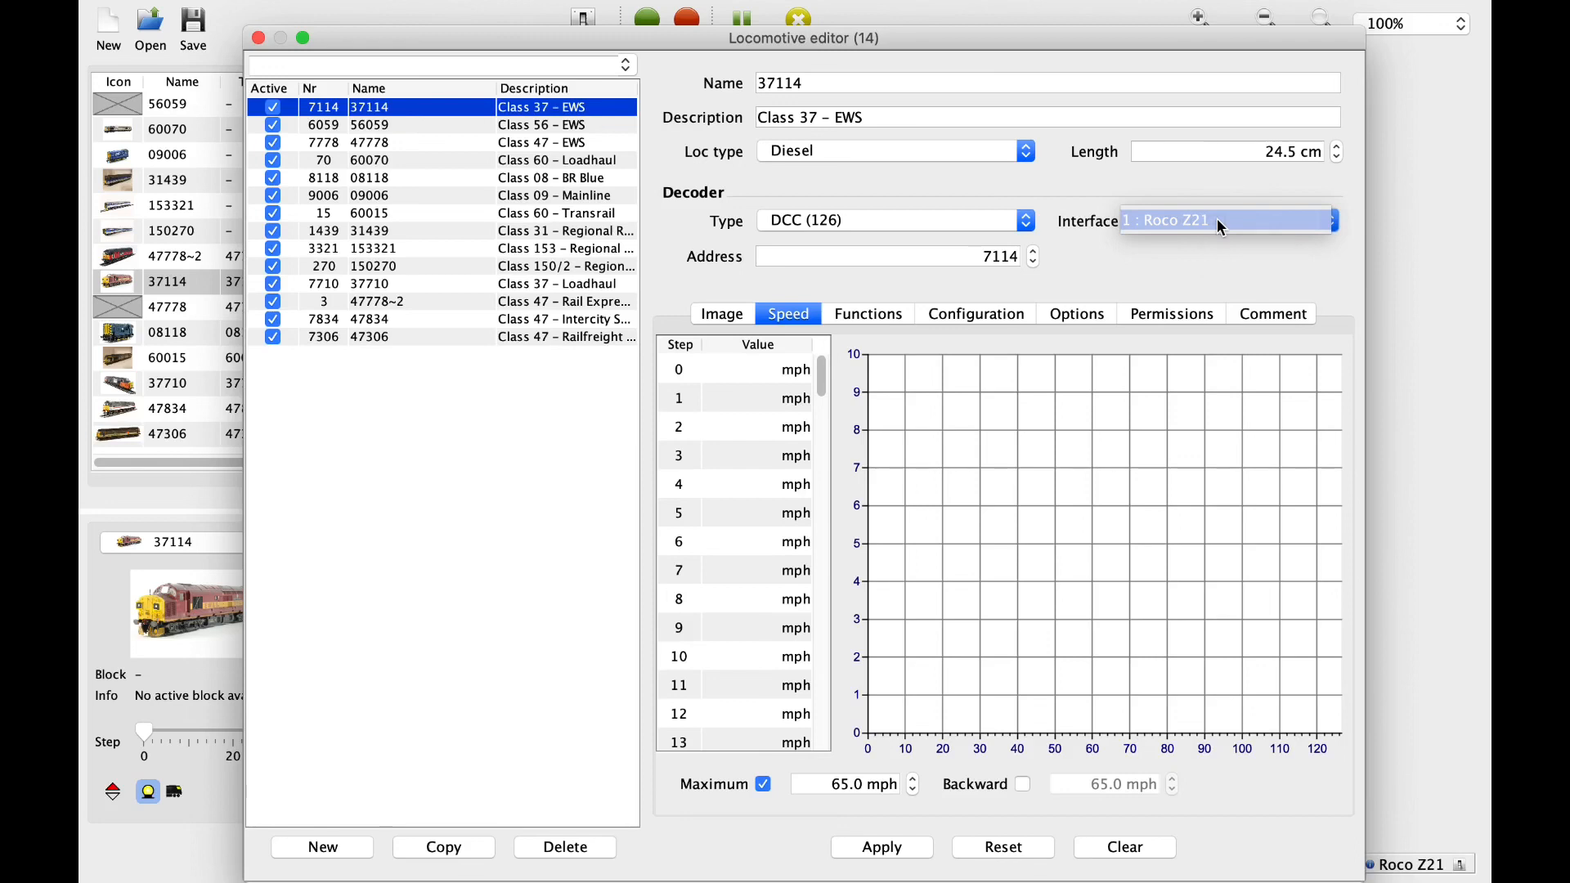
pyautogui.moveTo(1057, 229)
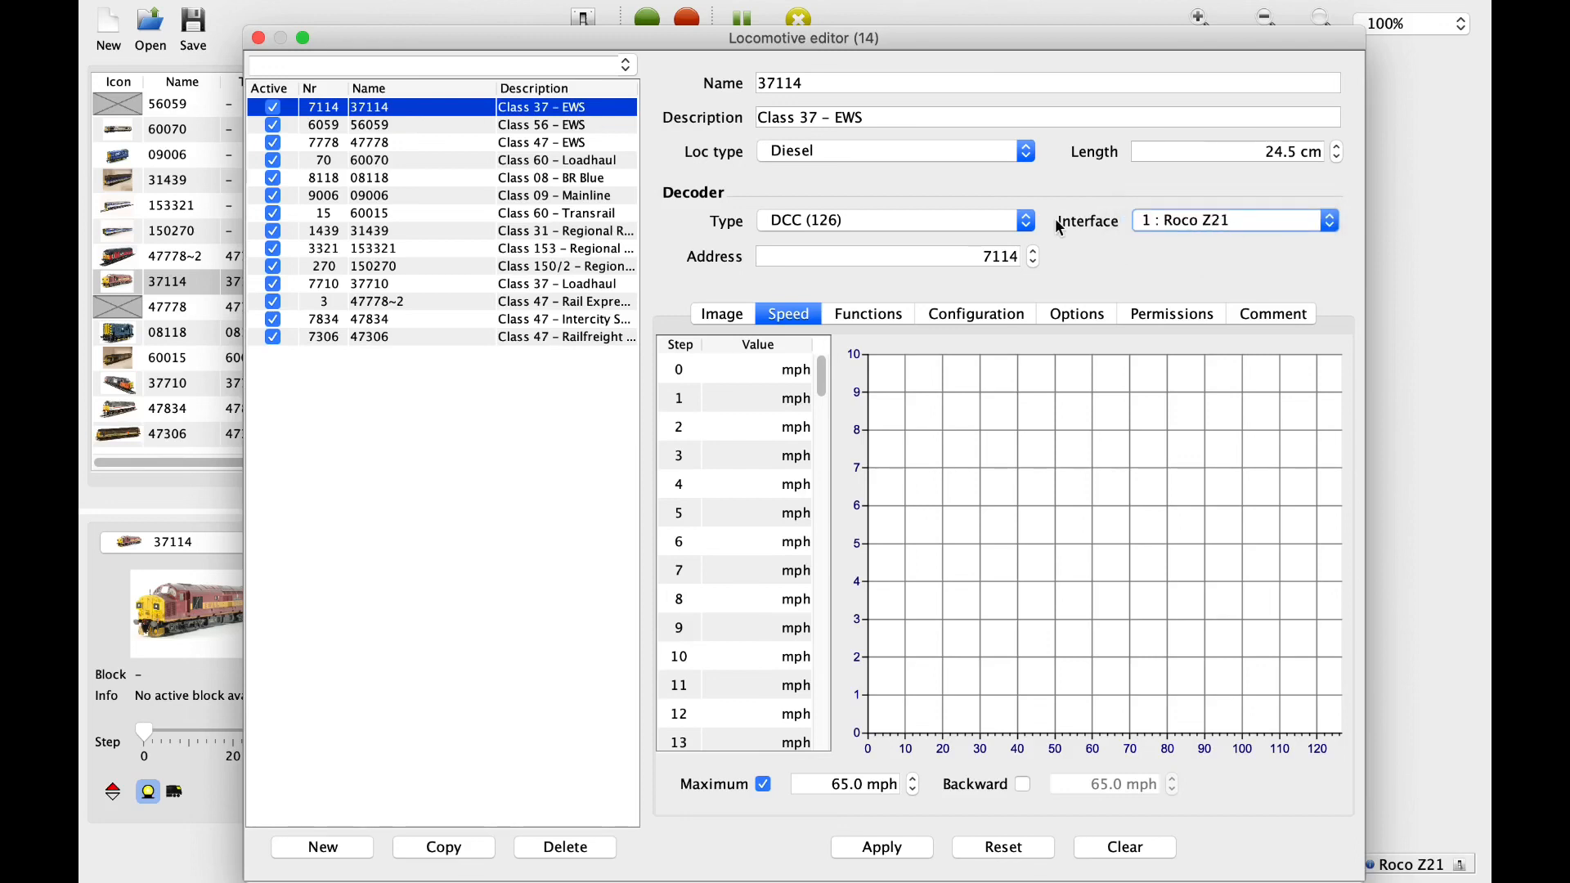
pyautogui.moveTo(1193, 251)
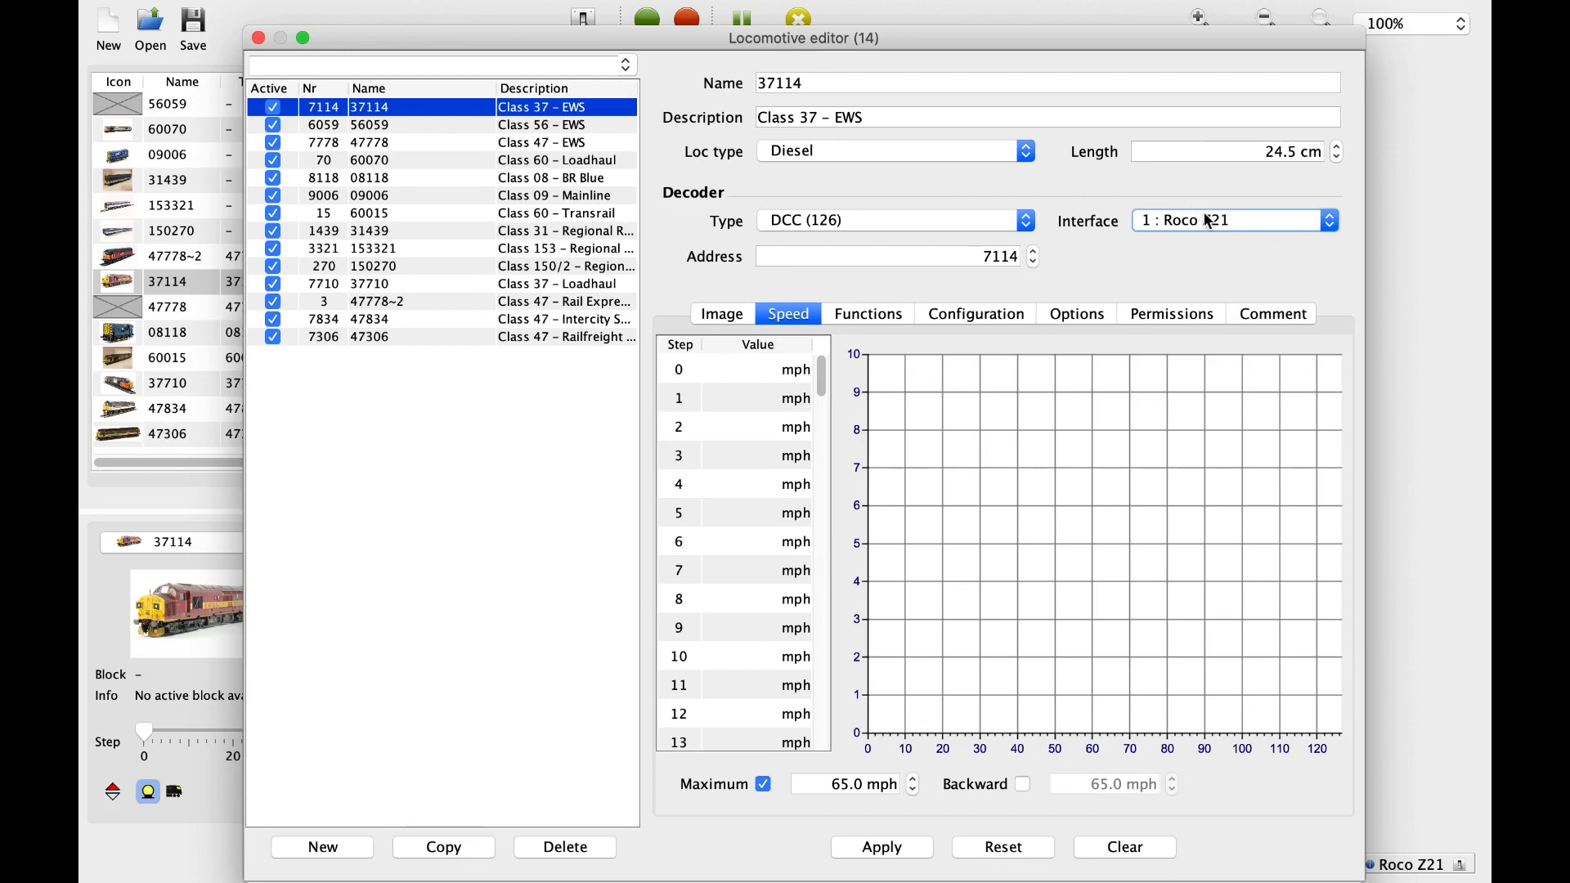
pyautogui.moveTo(1211, 226)
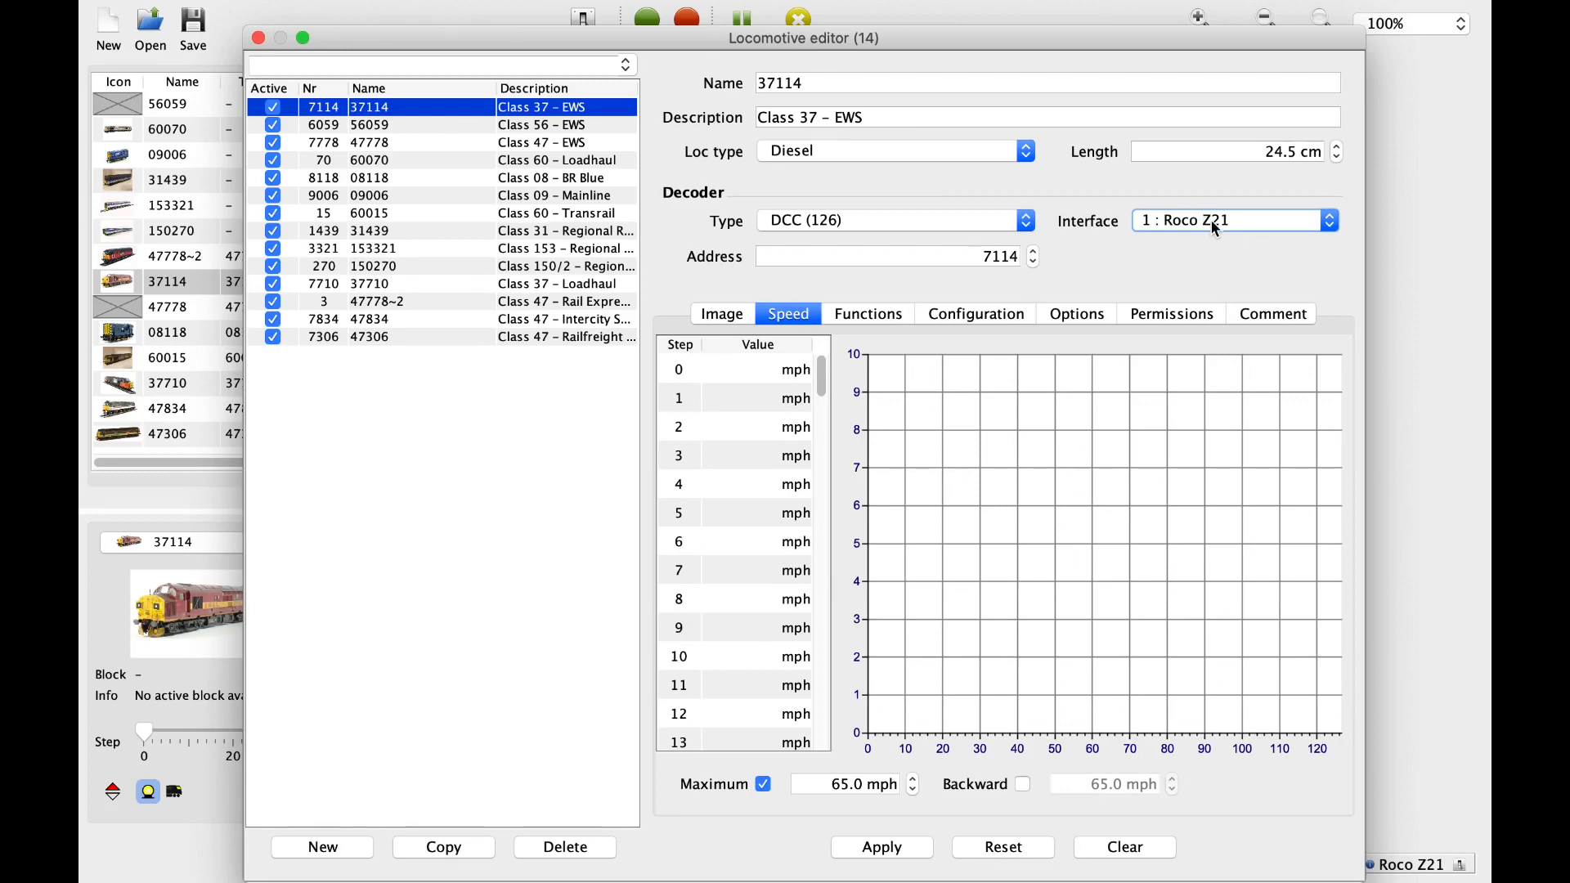
pyautogui.moveTo(968, 257)
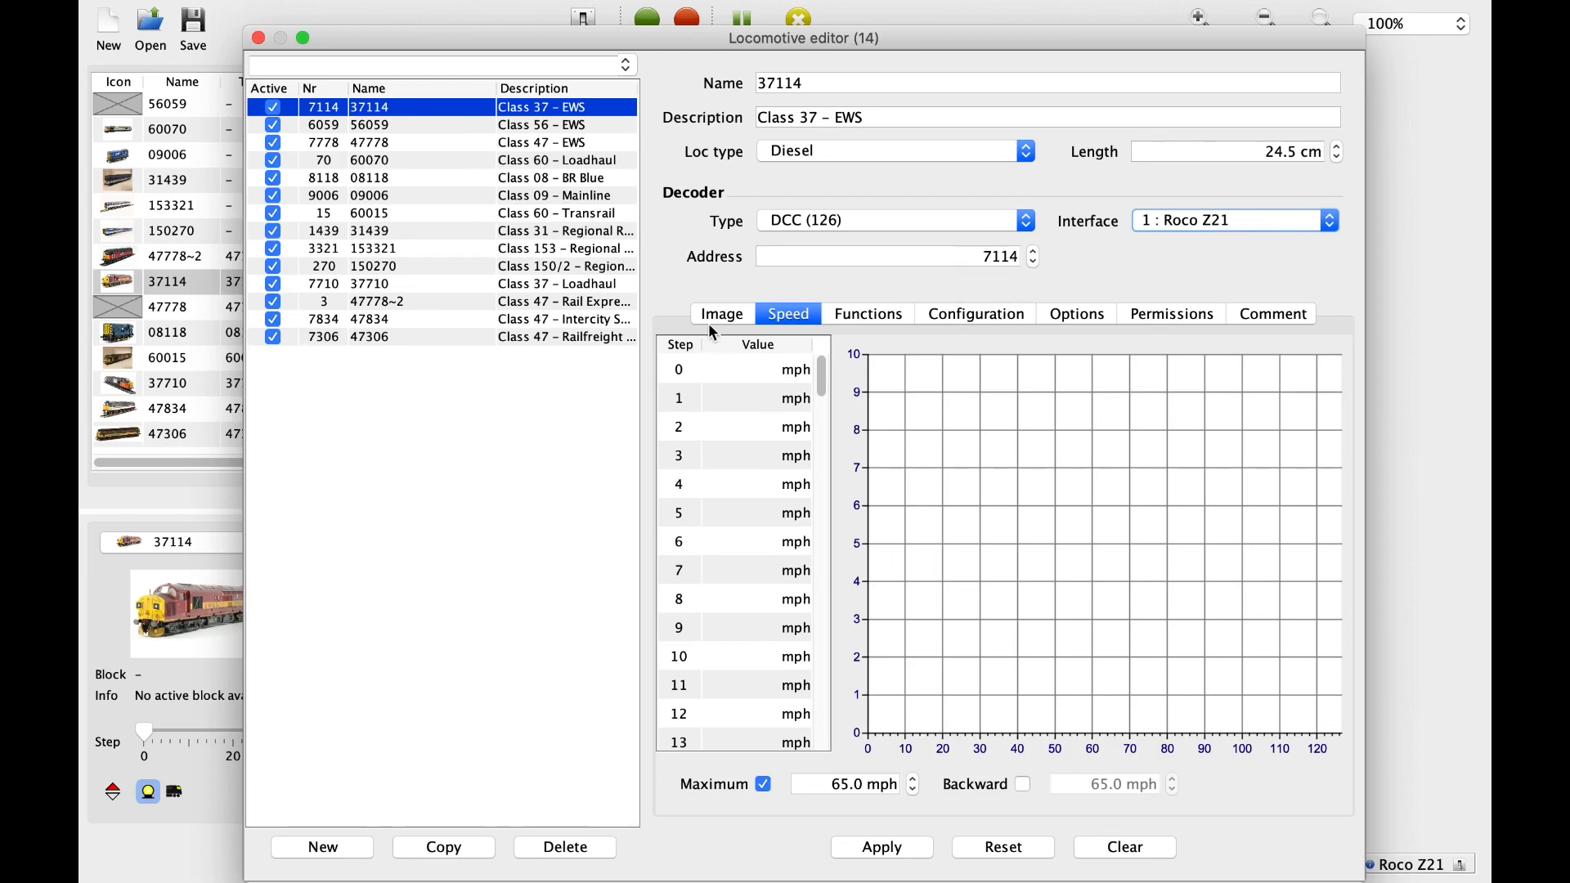
pyautogui.click(722, 314)
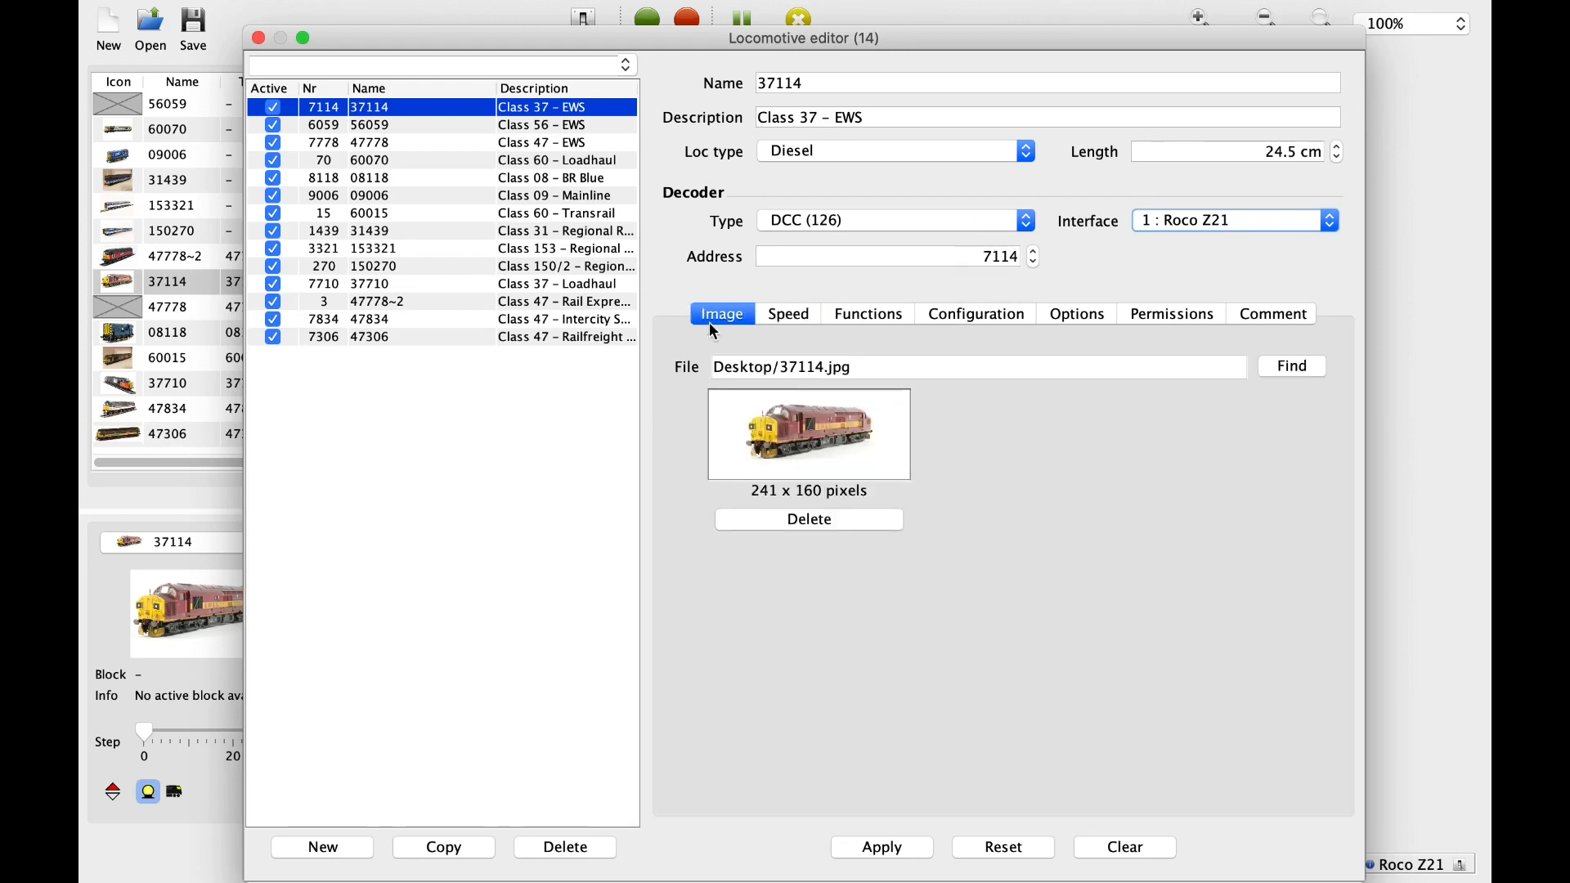
pyautogui.moveTo(404, 541)
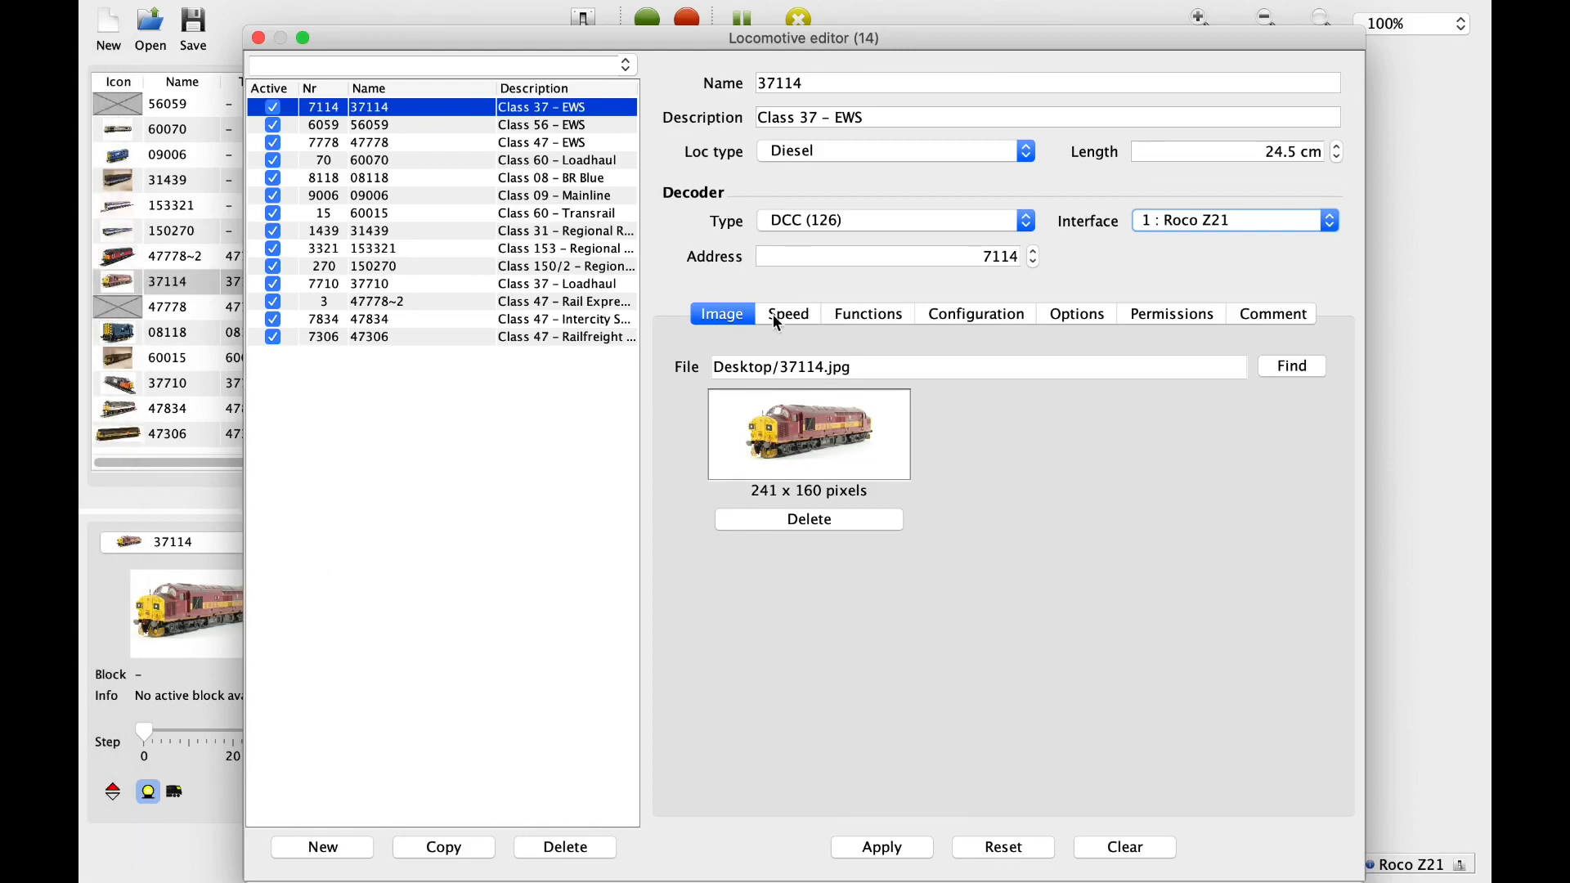
pyautogui.click(788, 314)
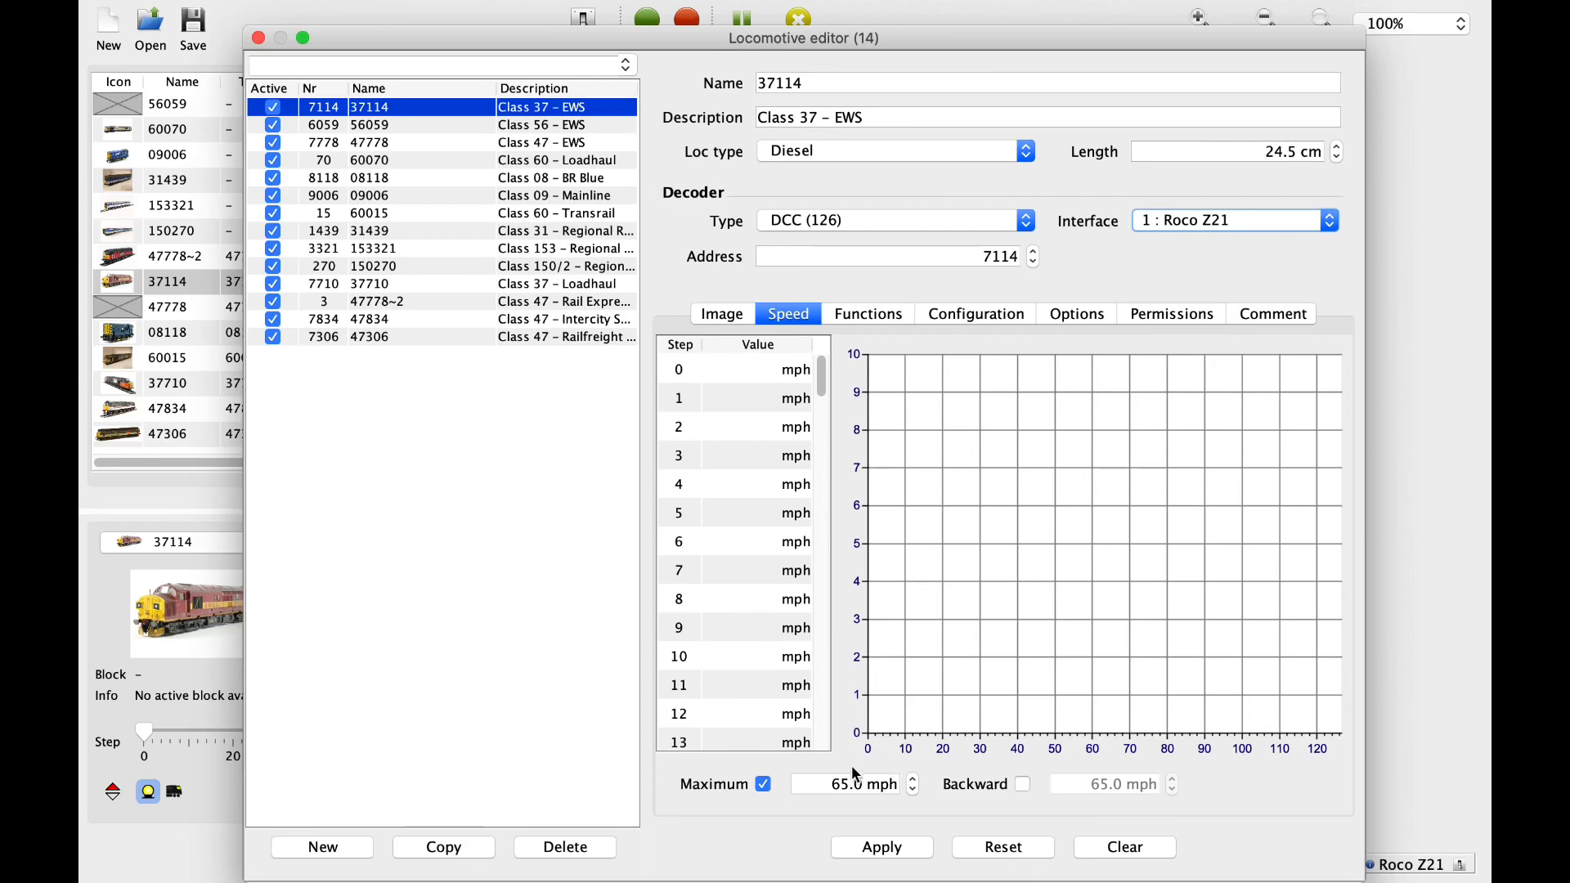
pyautogui.click(845, 783)
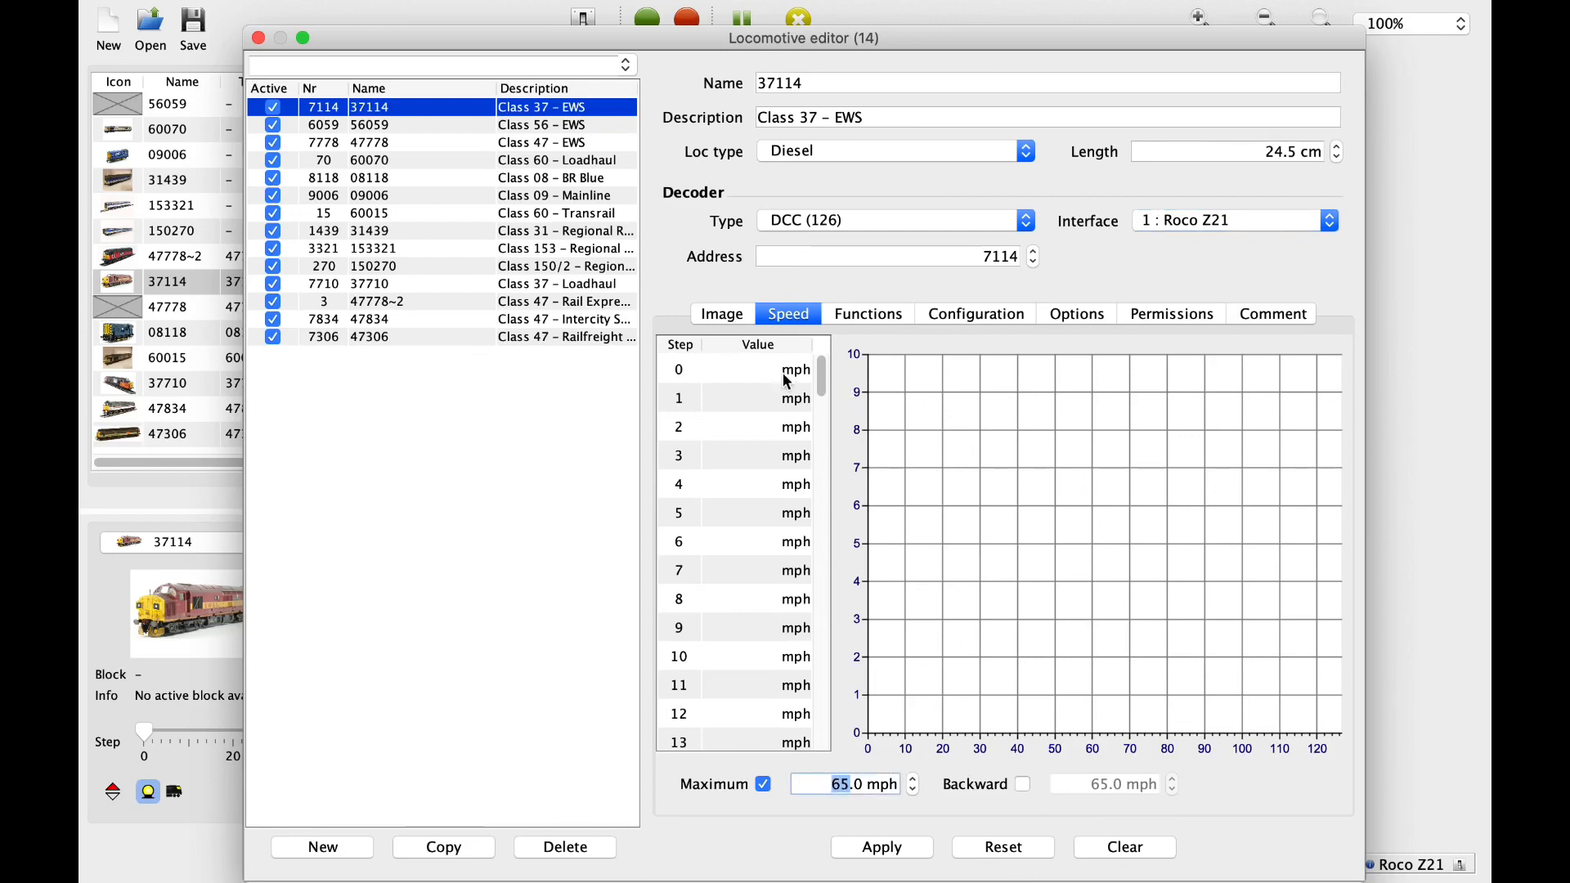
pyautogui.moveTo(979, 749)
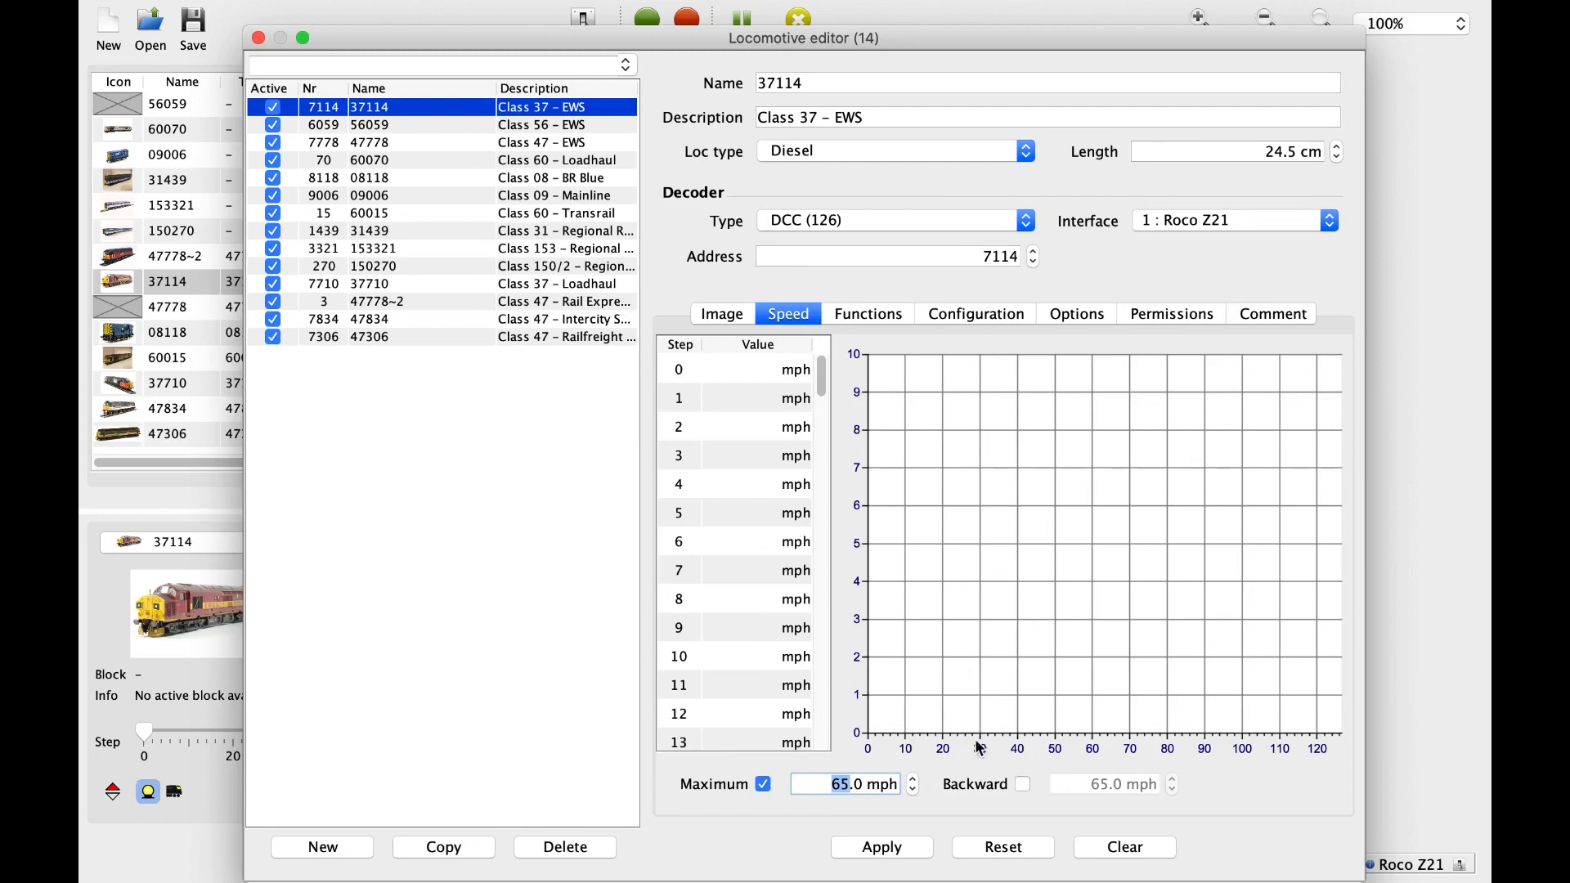
pyautogui.moveTo(976, 621)
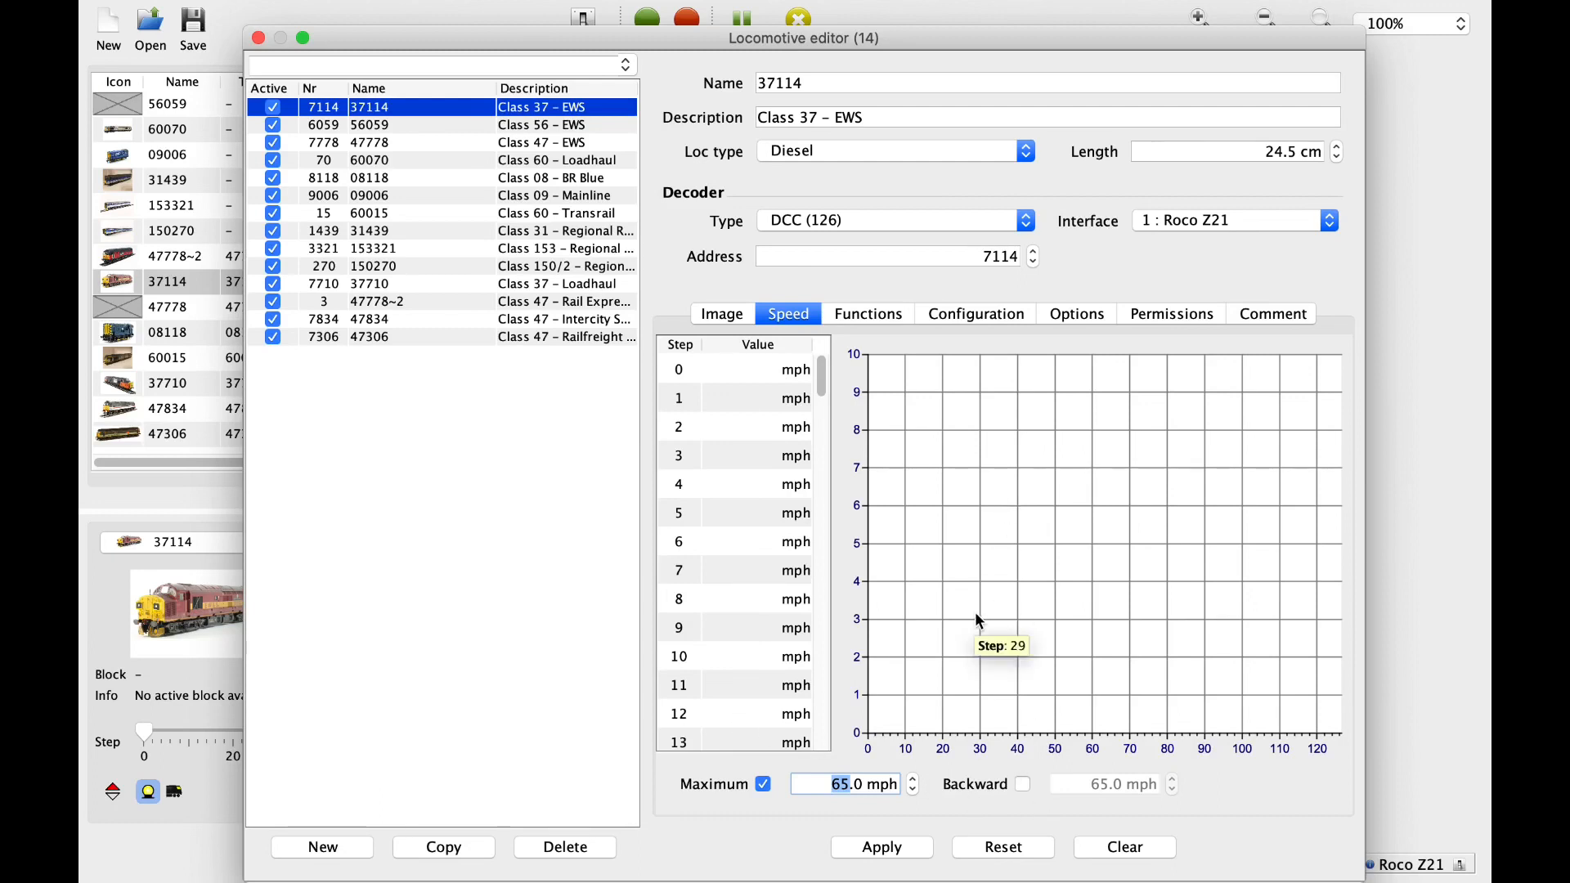
pyautogui.scroll(-3)
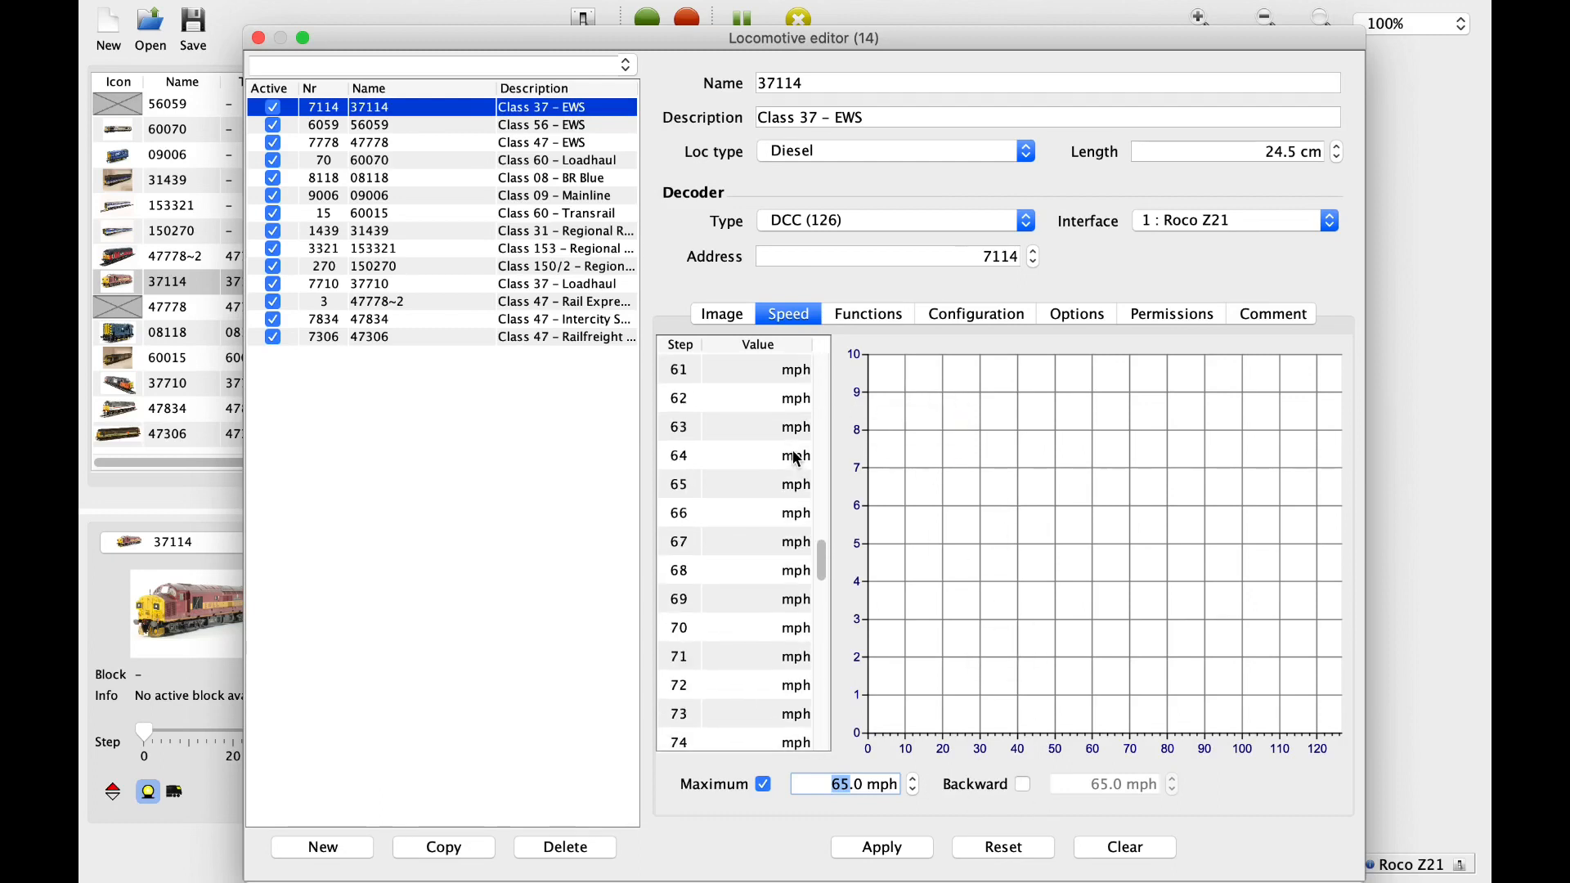
pyautogui.scroll(-3)
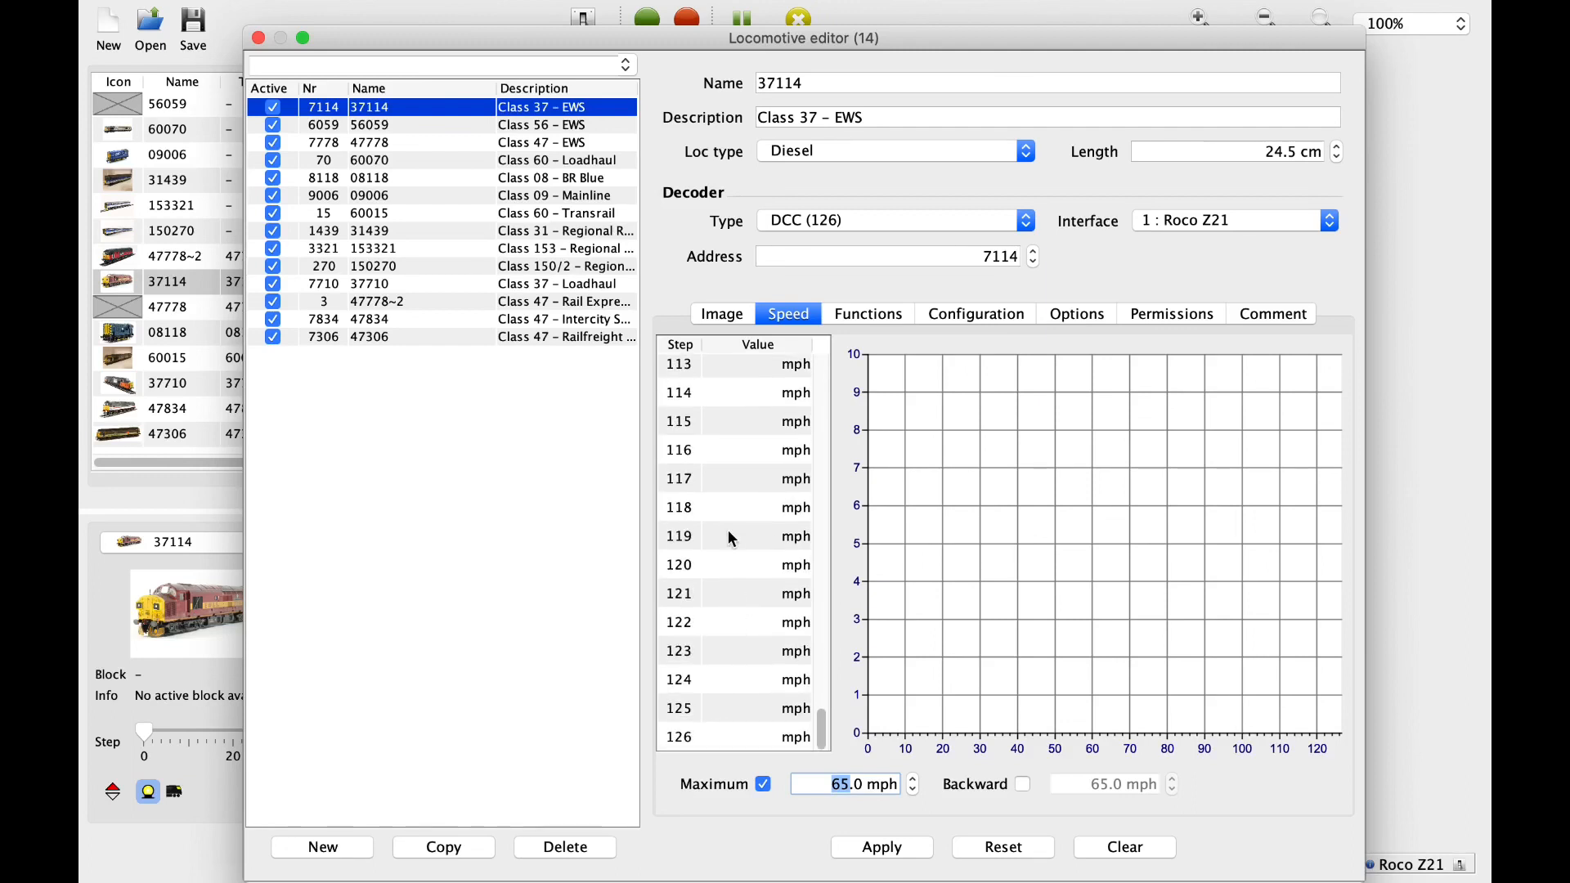
pyautogui.scroll(3)
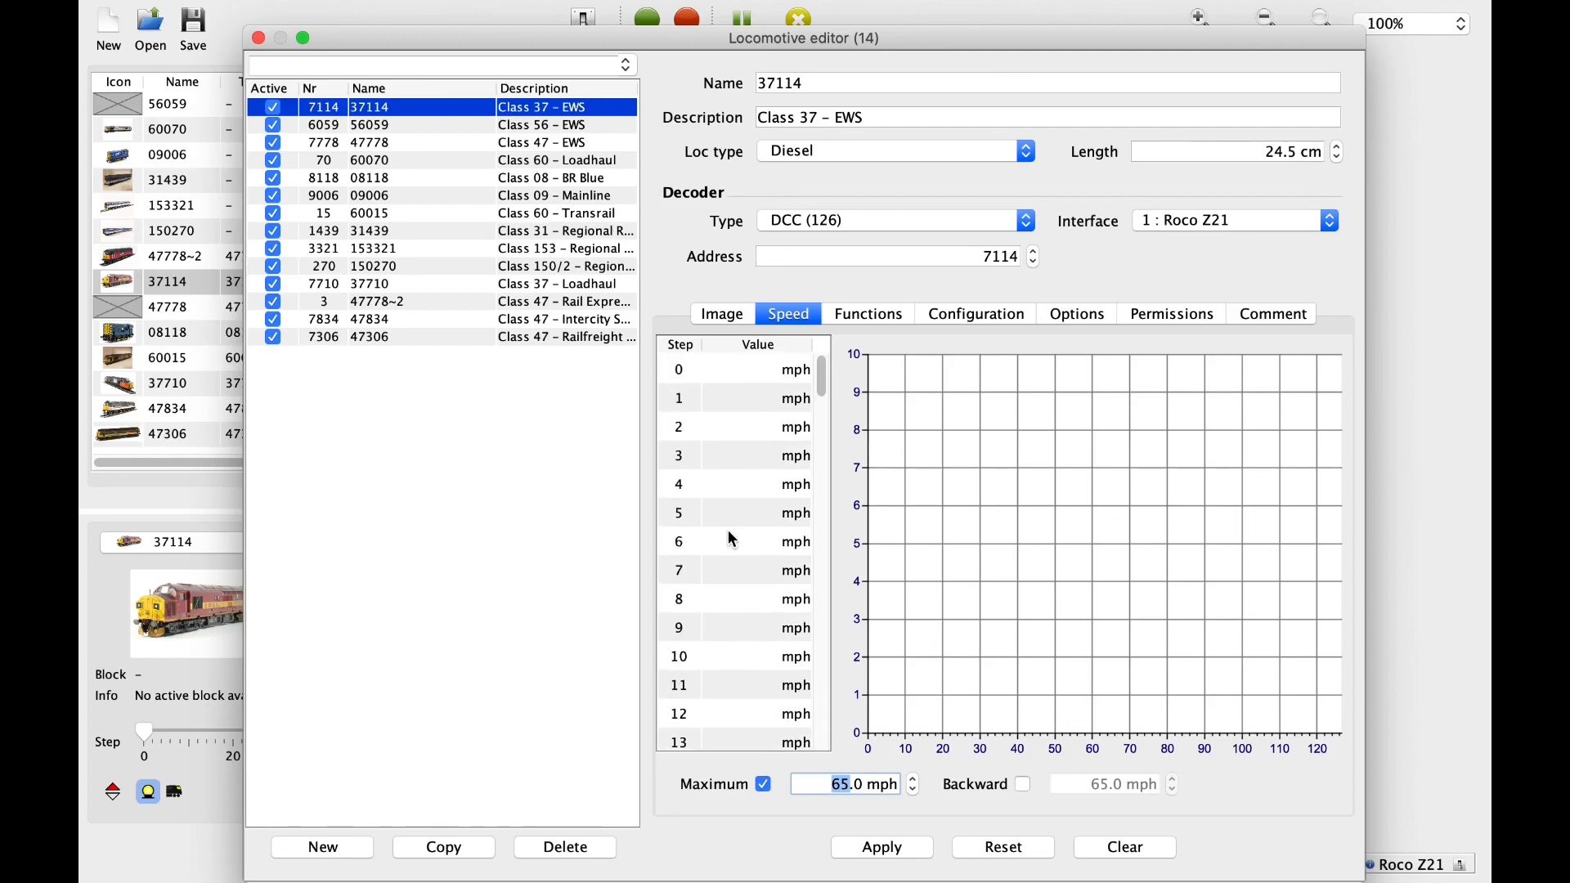
pyautogui.moveTo(960, 529)
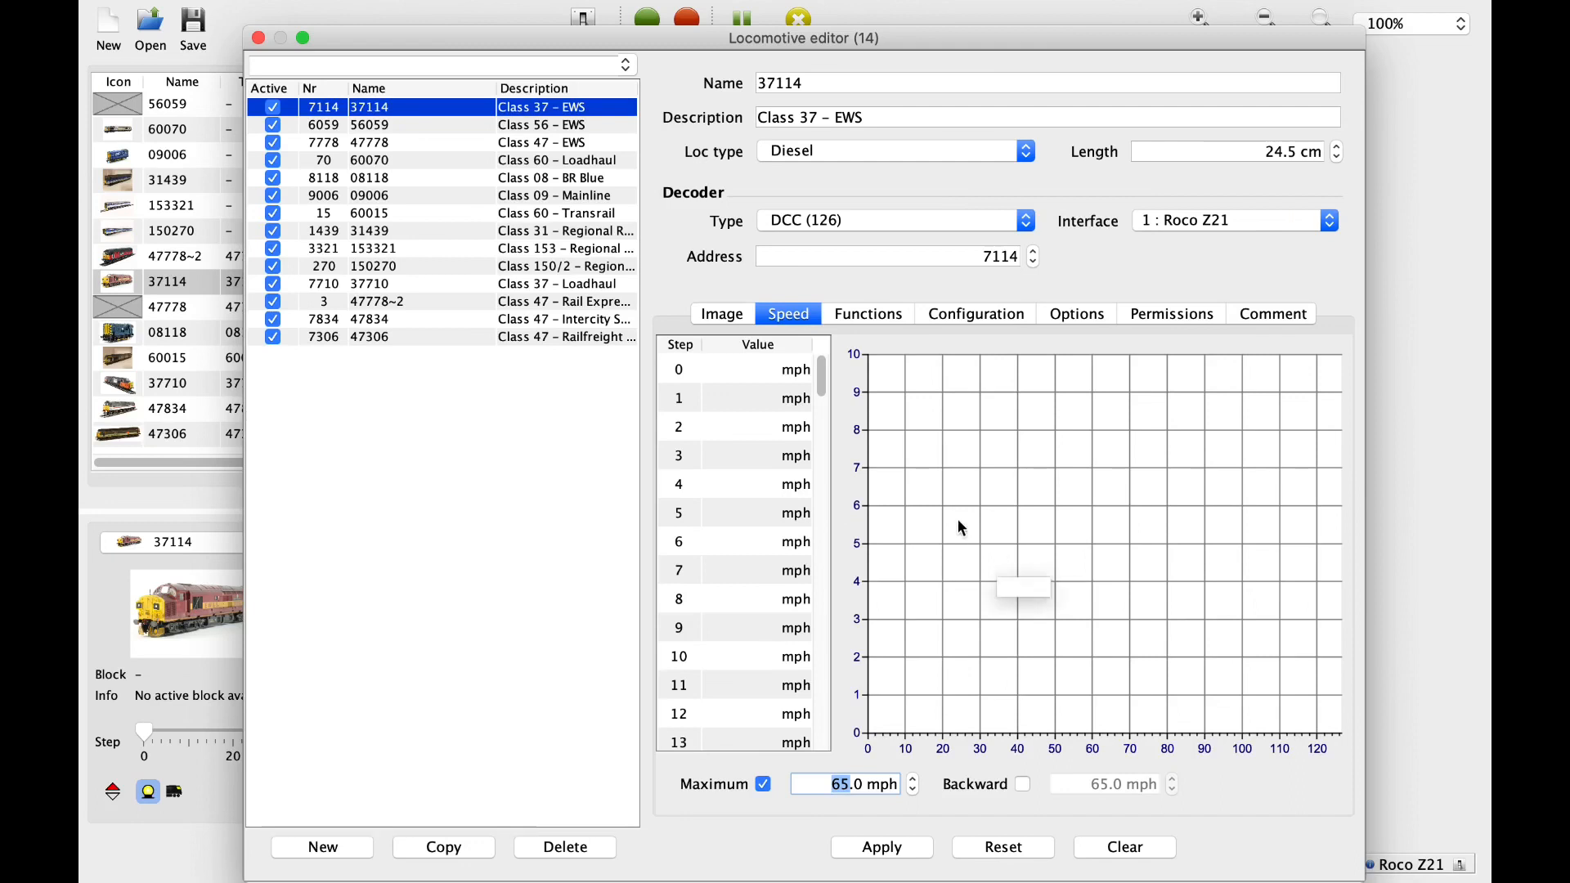
pyautogui.moveTo(1027, 330)
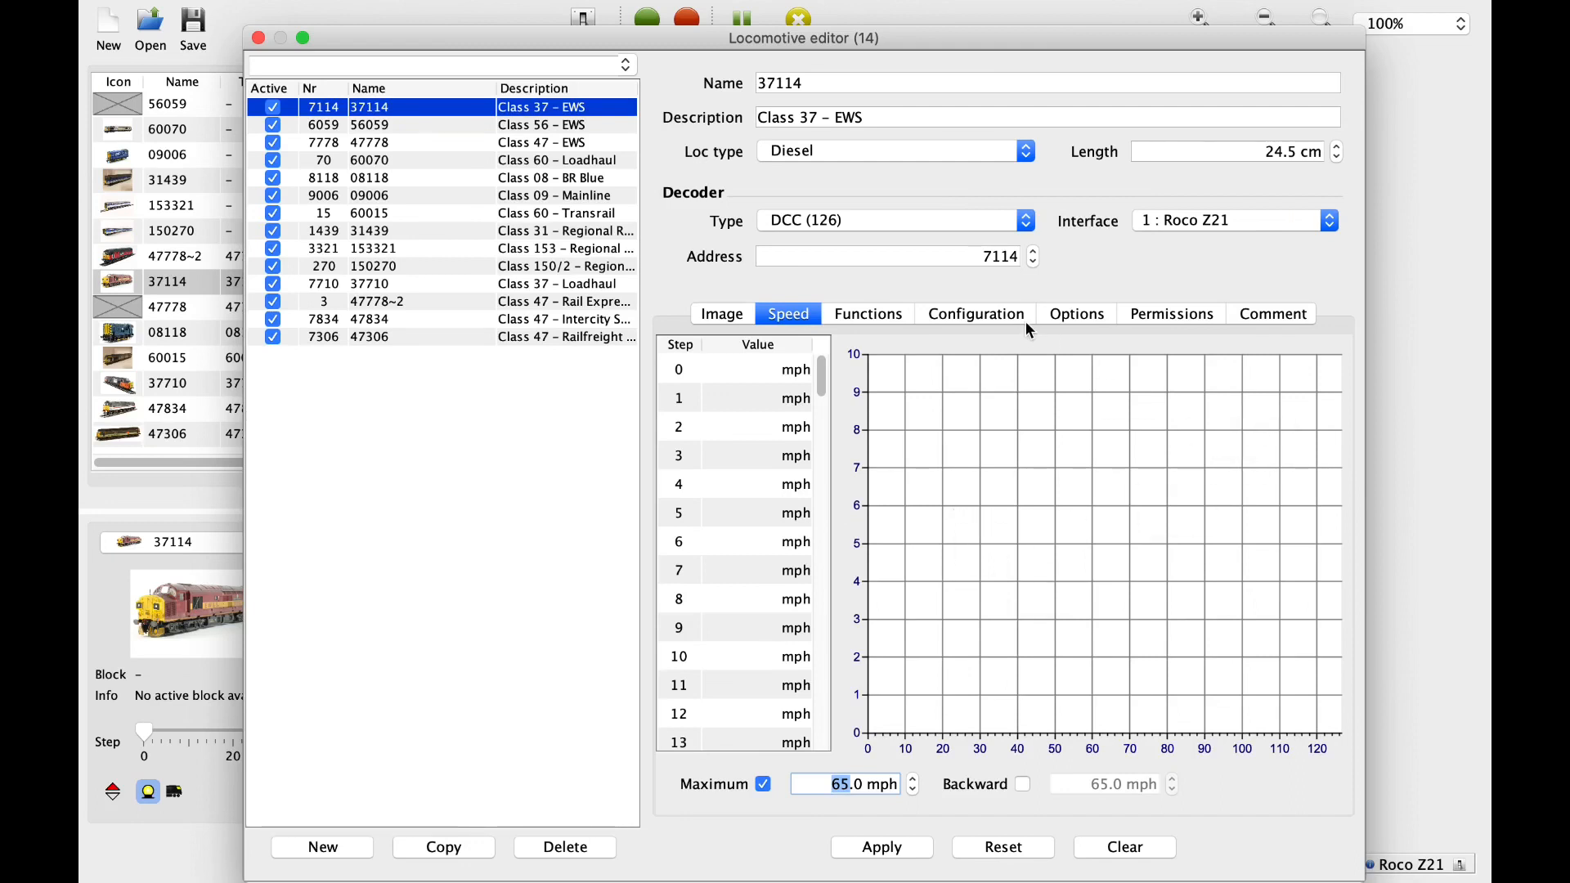
# - Enable function f2 for 37114 as 'Other', browsing the light and sound function types
pyautogui.click(866, 314)
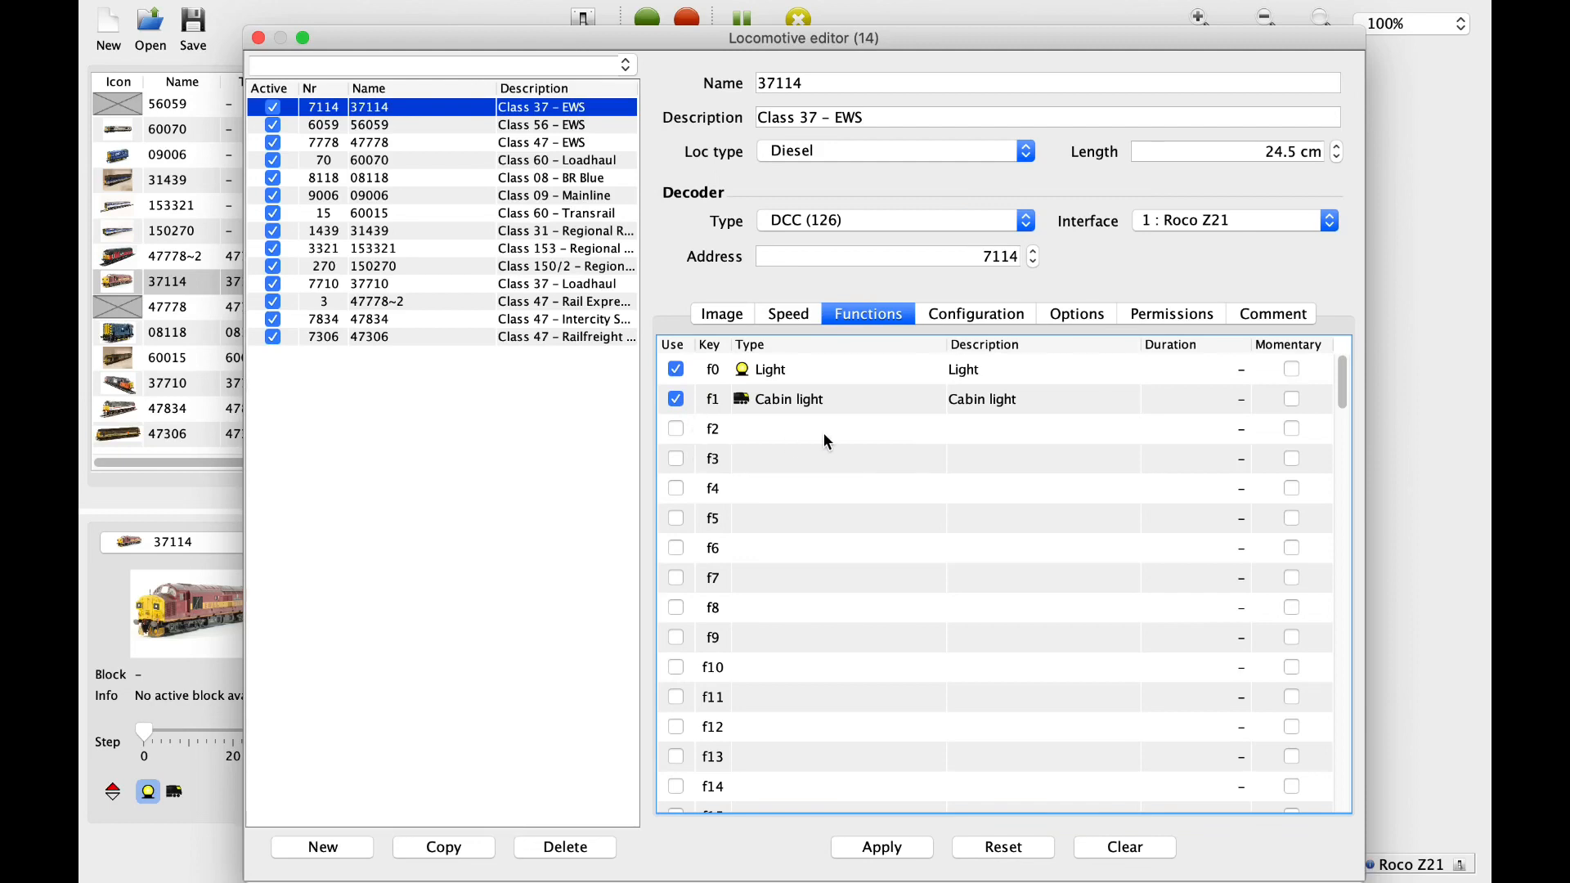
pyautogui.moveTo(674, 430)
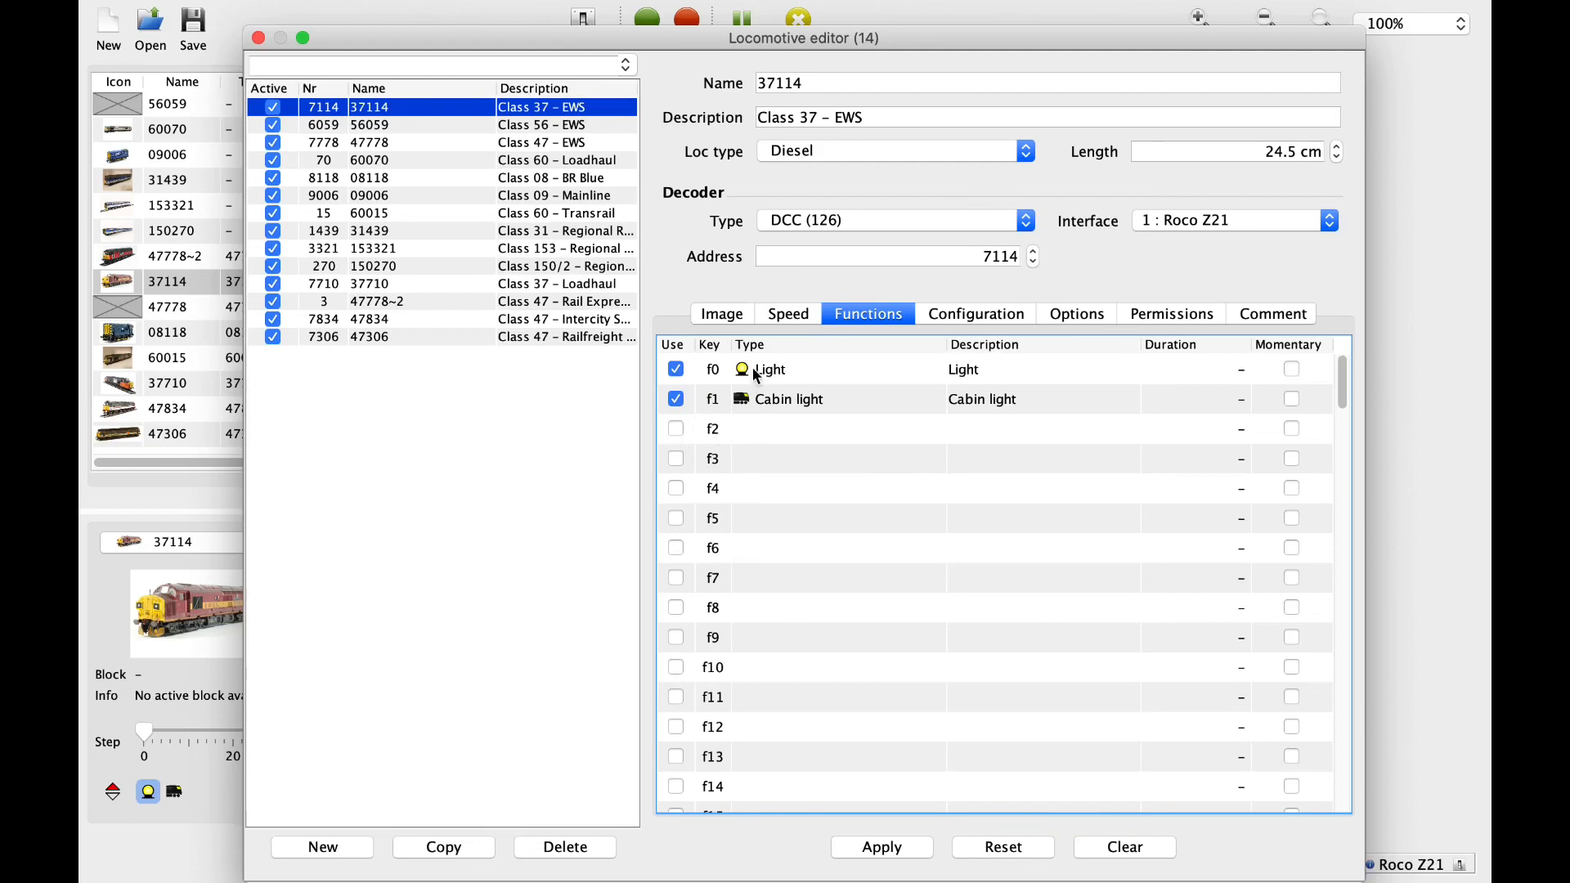
pyautogui.moveTo(748, 390)
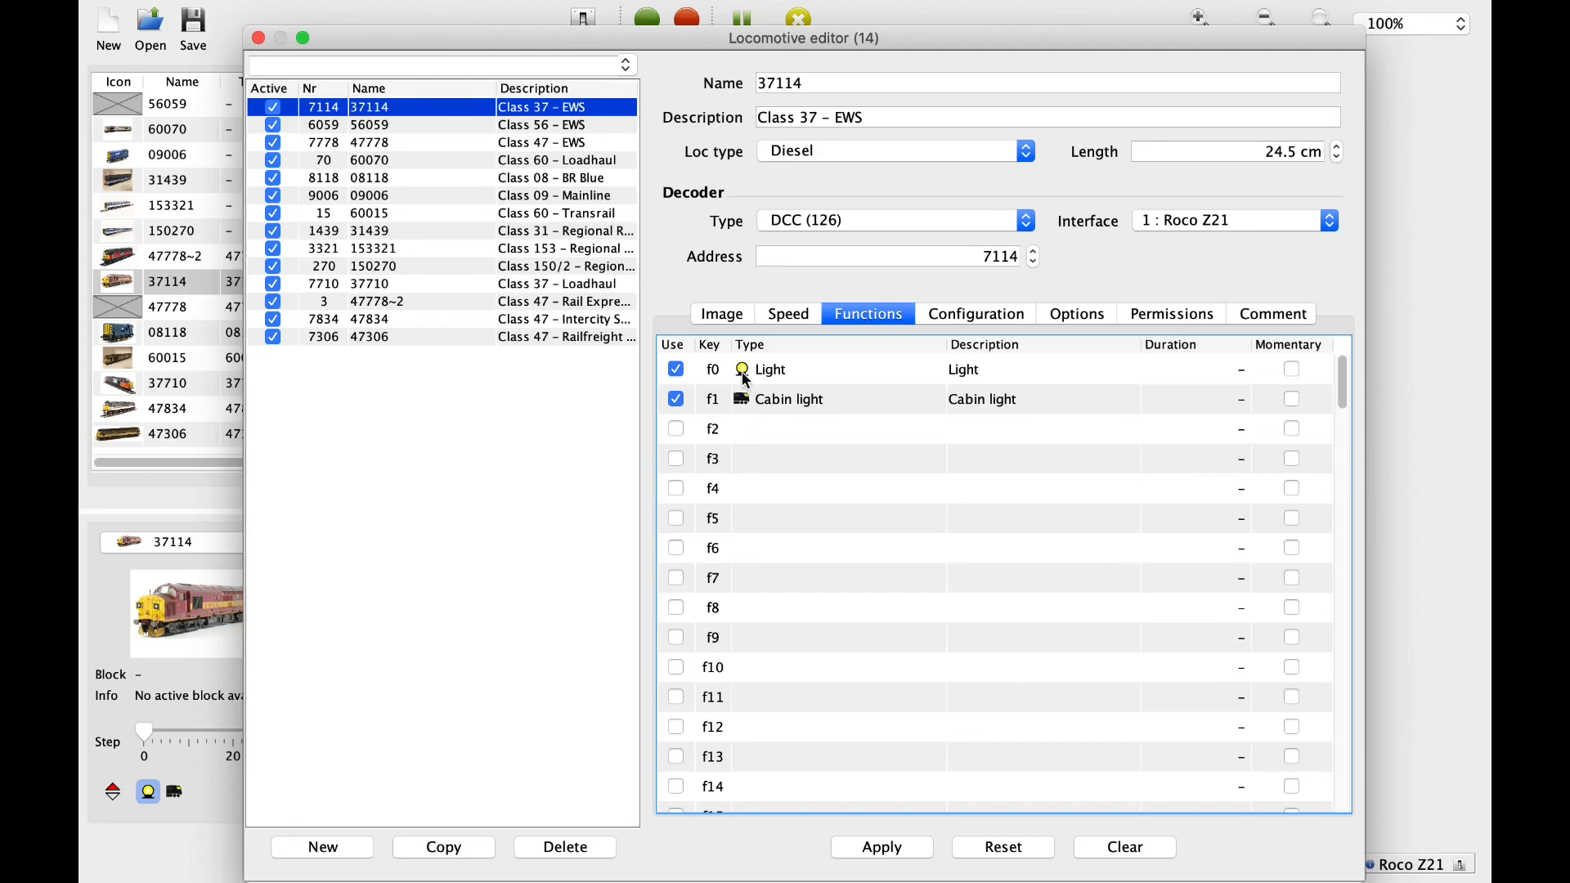
pyautogui.moveTo(728, 428)
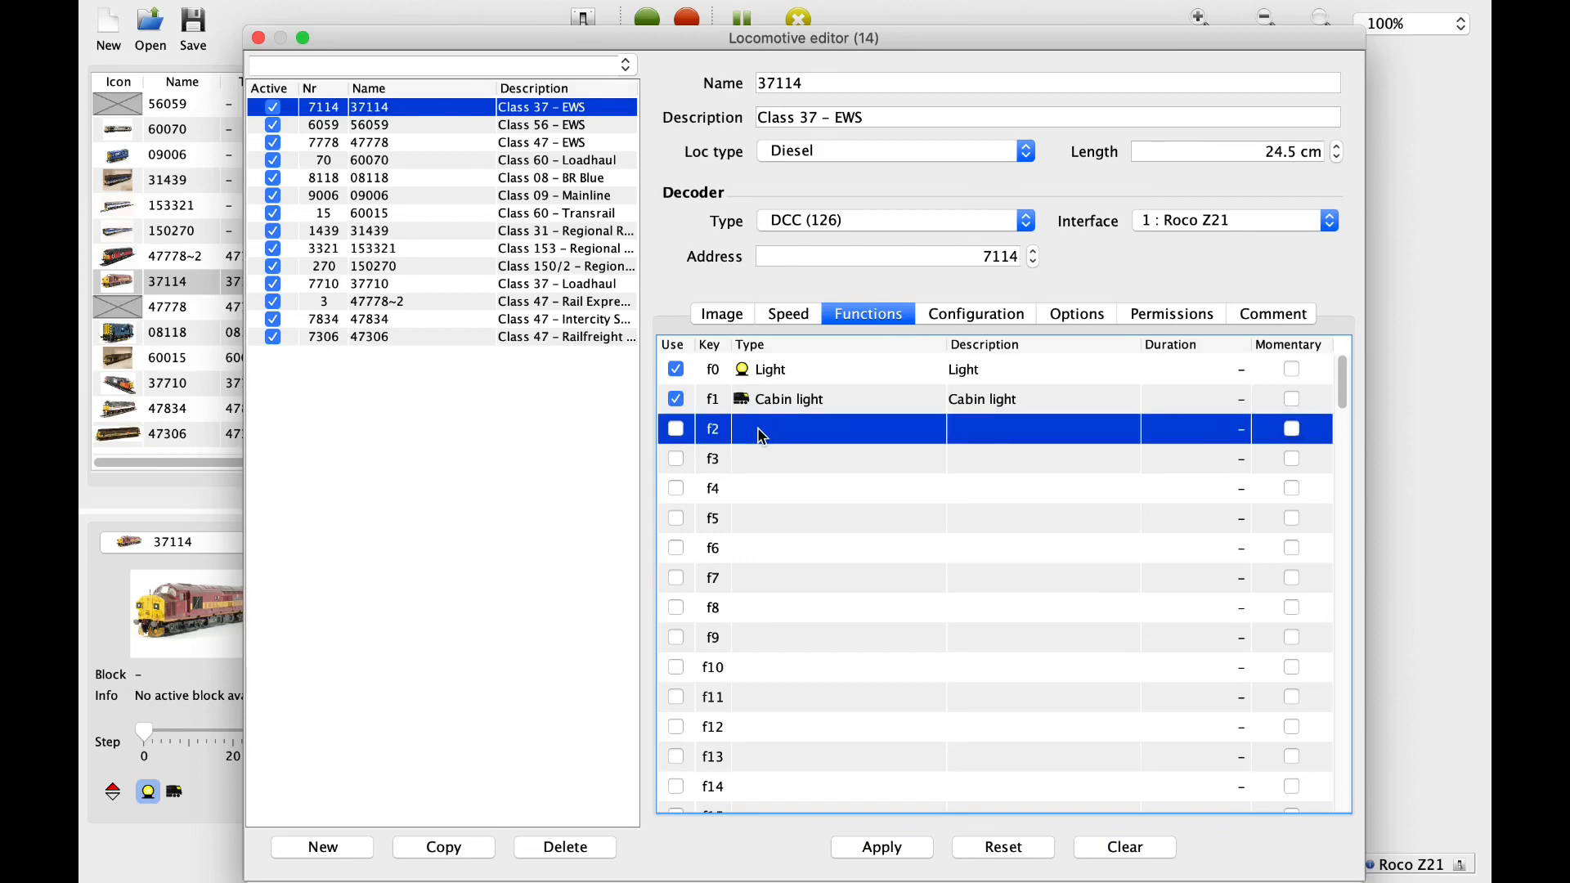
pyautogui.click(675, 428)
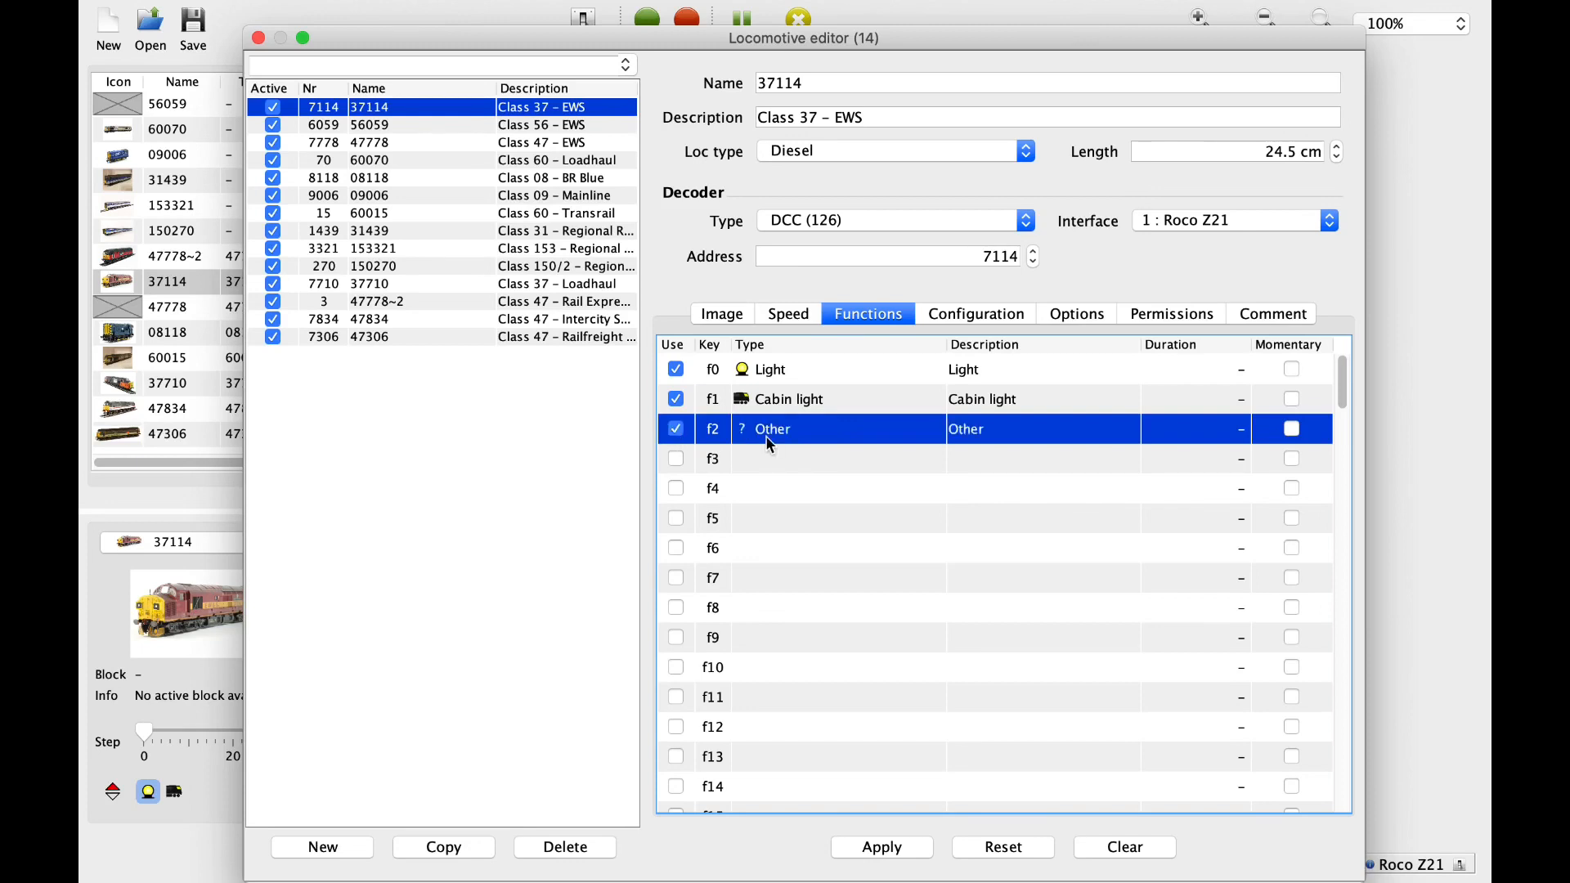
pyautogui.click(770, 428)
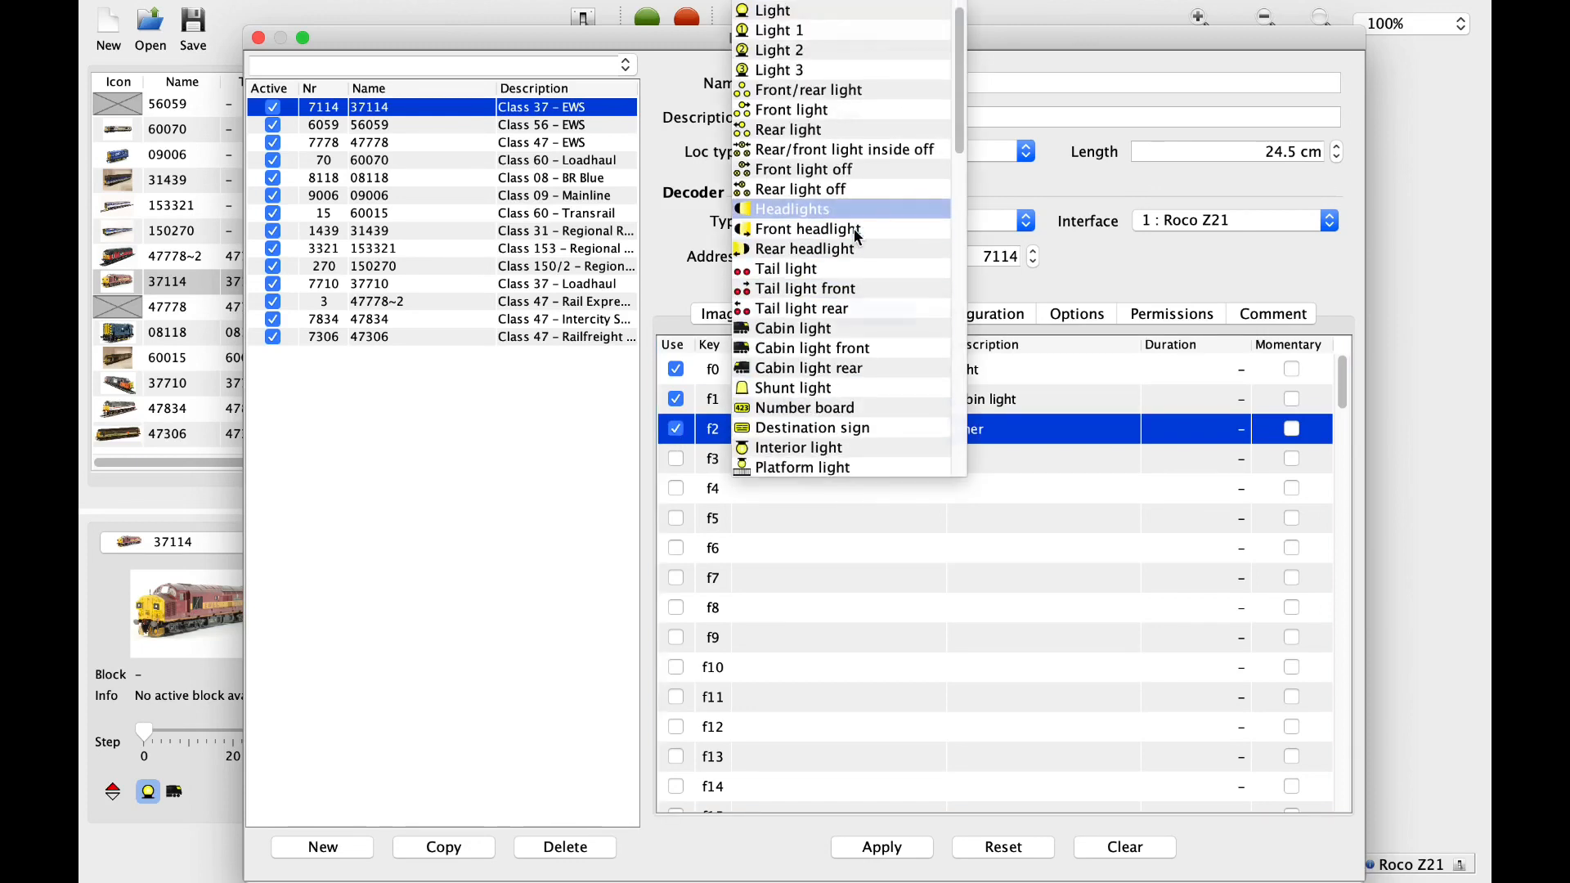
pyautogui.scroll(-3)
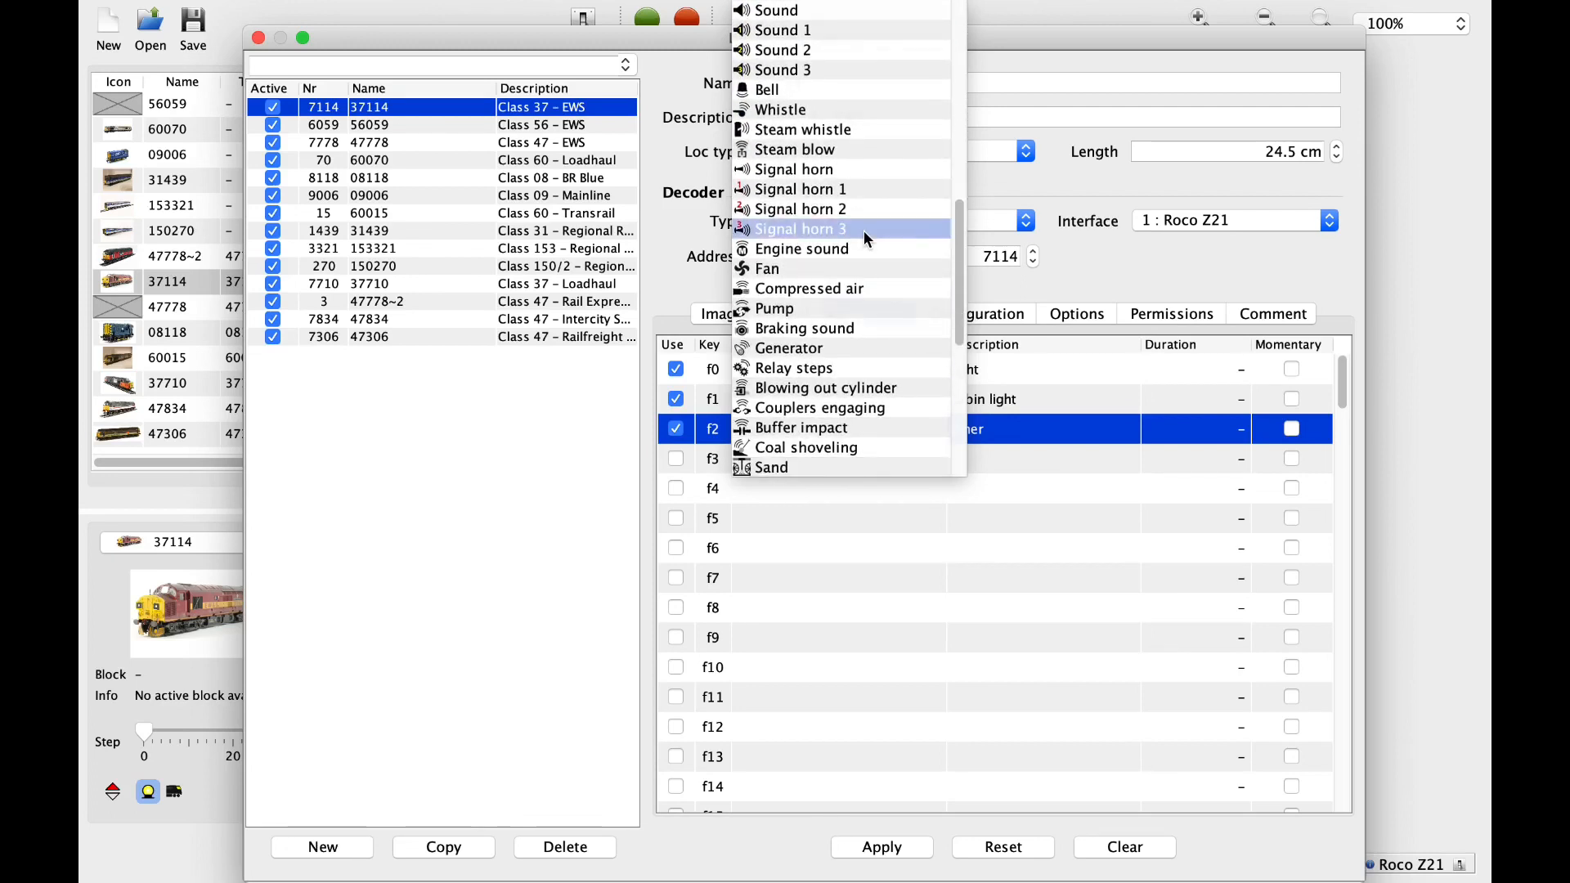
pyautogui.scroll(-3)
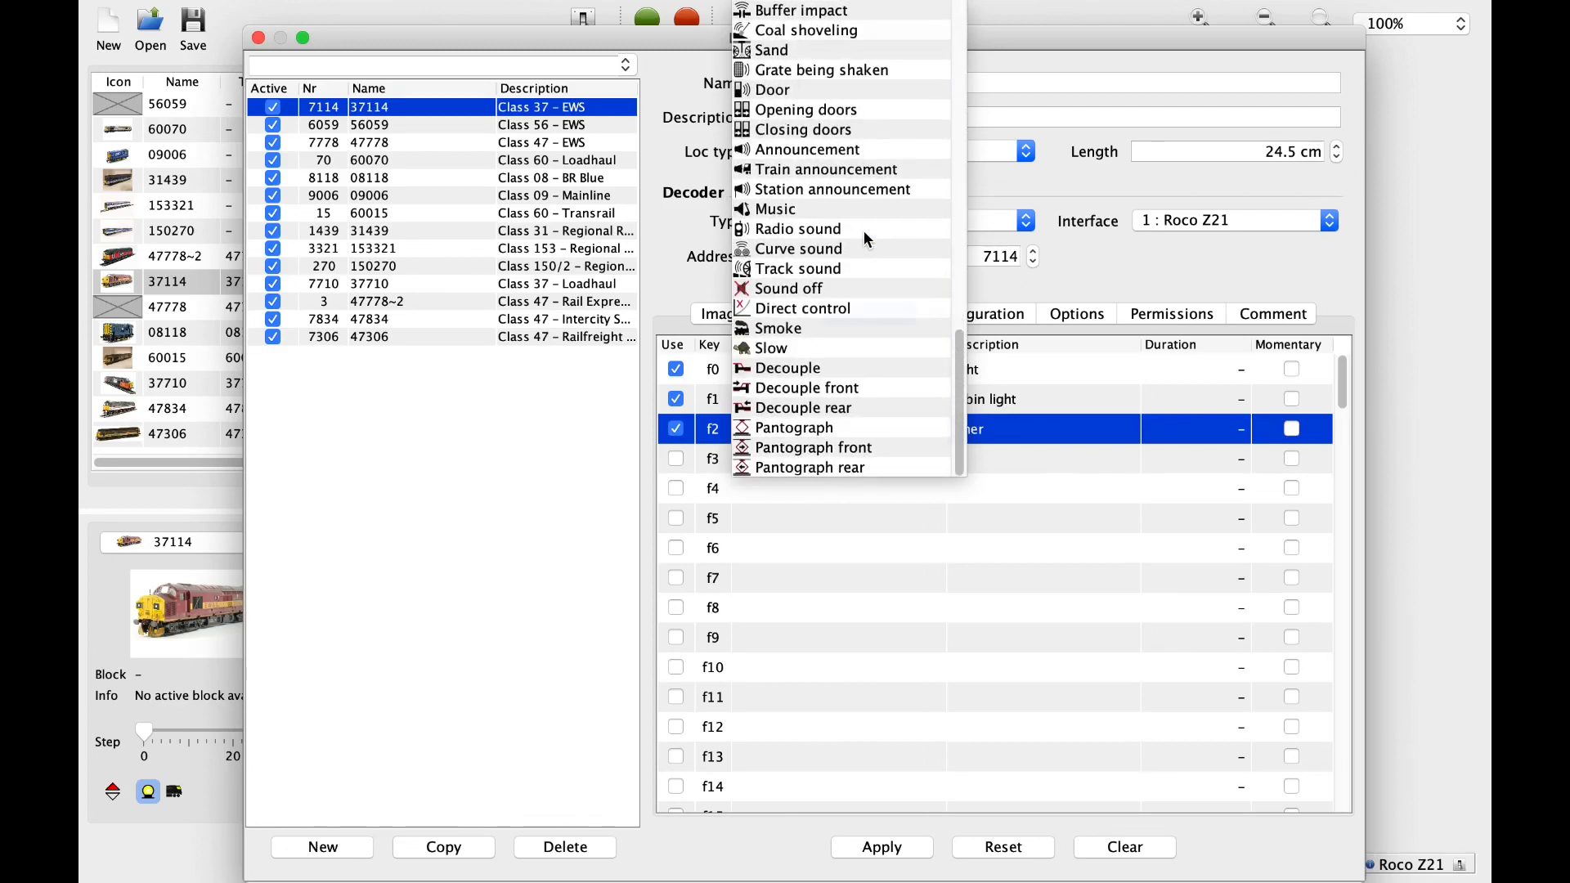
pyautogui.scroll(3)
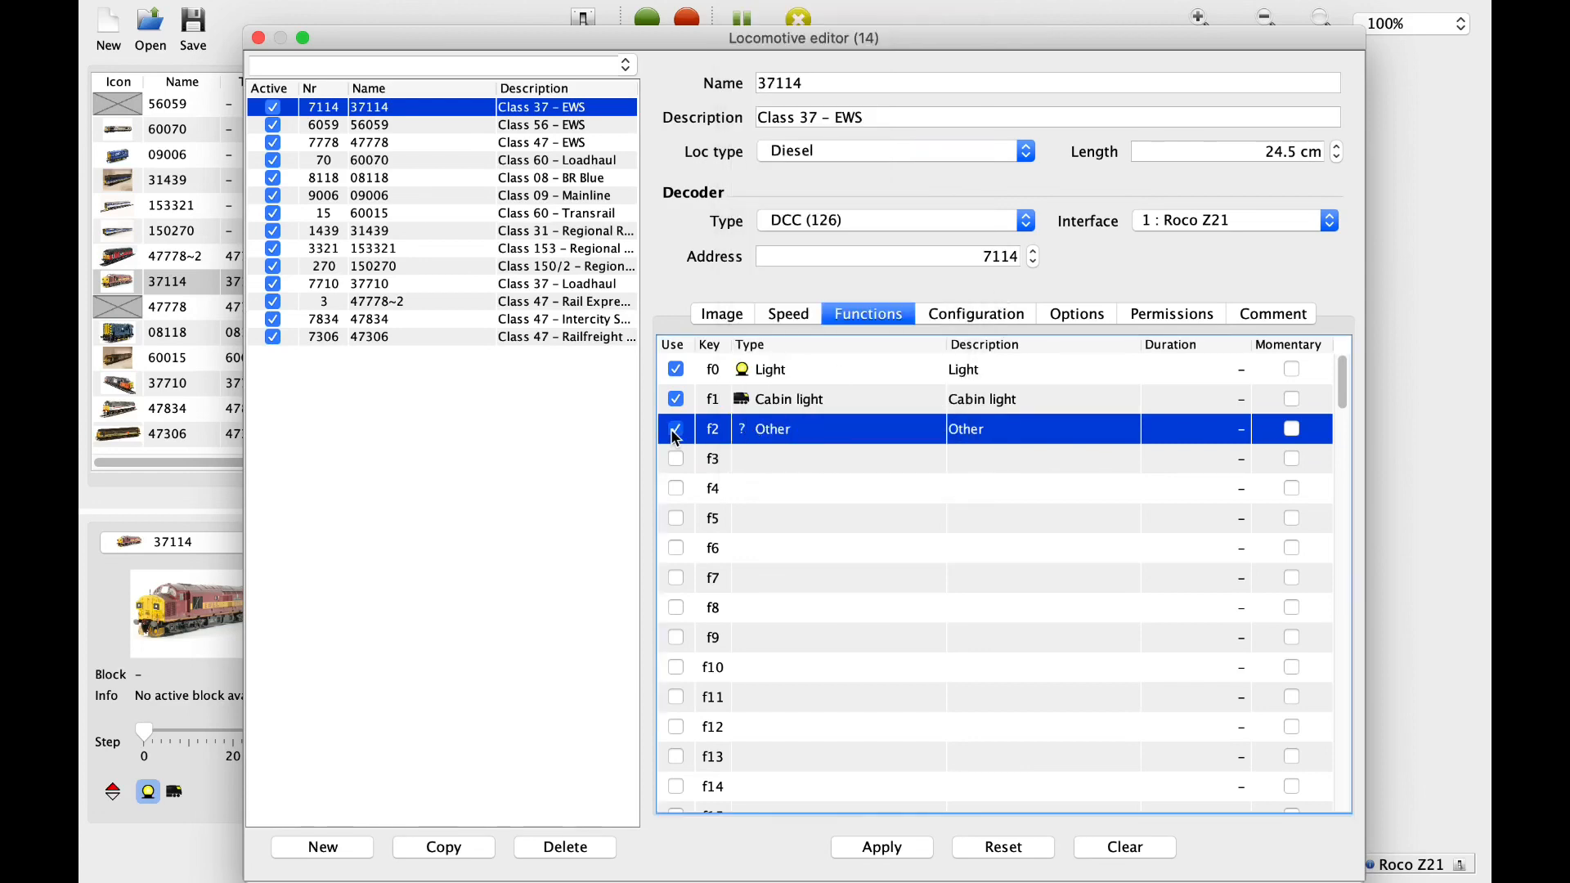
# - Review 37114's Configuration, Options, Permissions and Comment settings, then apply the edits
pyautogui.click(974, 314)
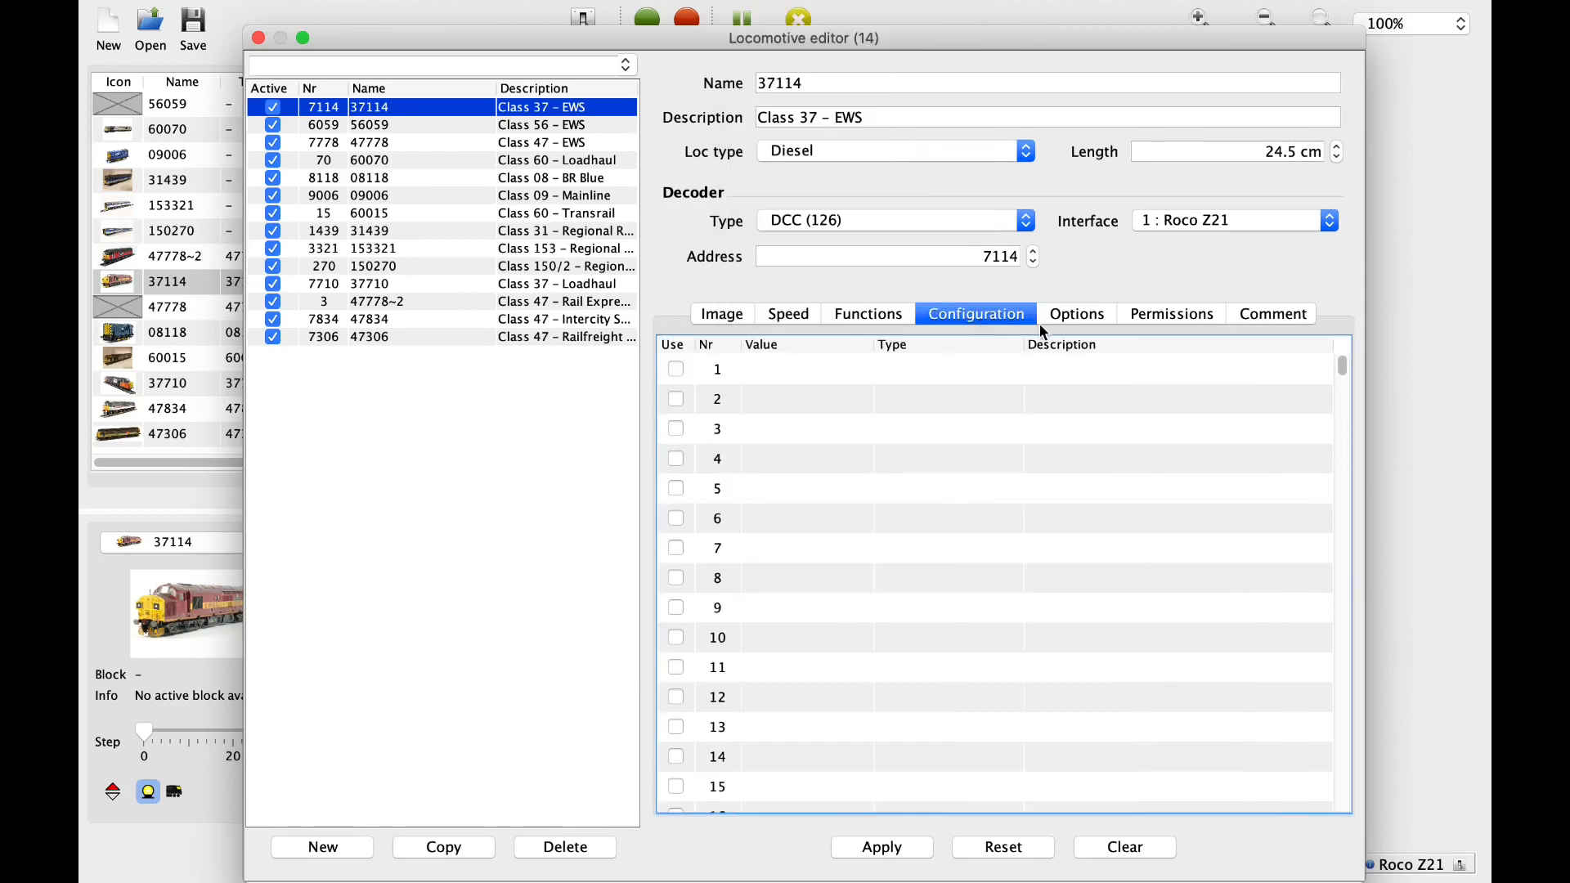
pyautogui.click(1076, 314)
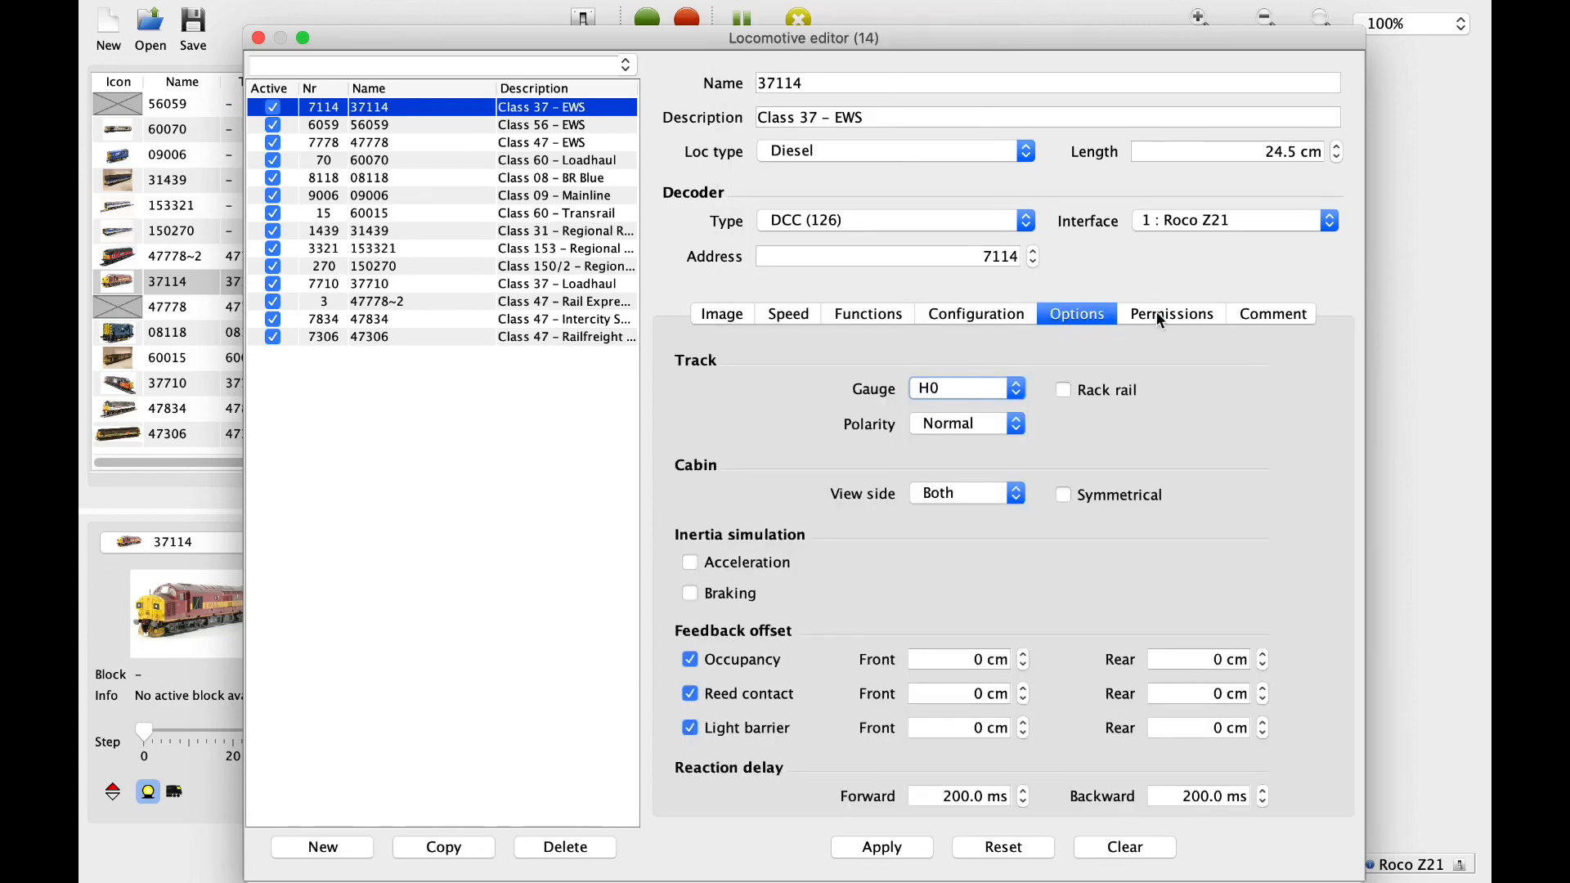
pyautogui.click(1171, 314)
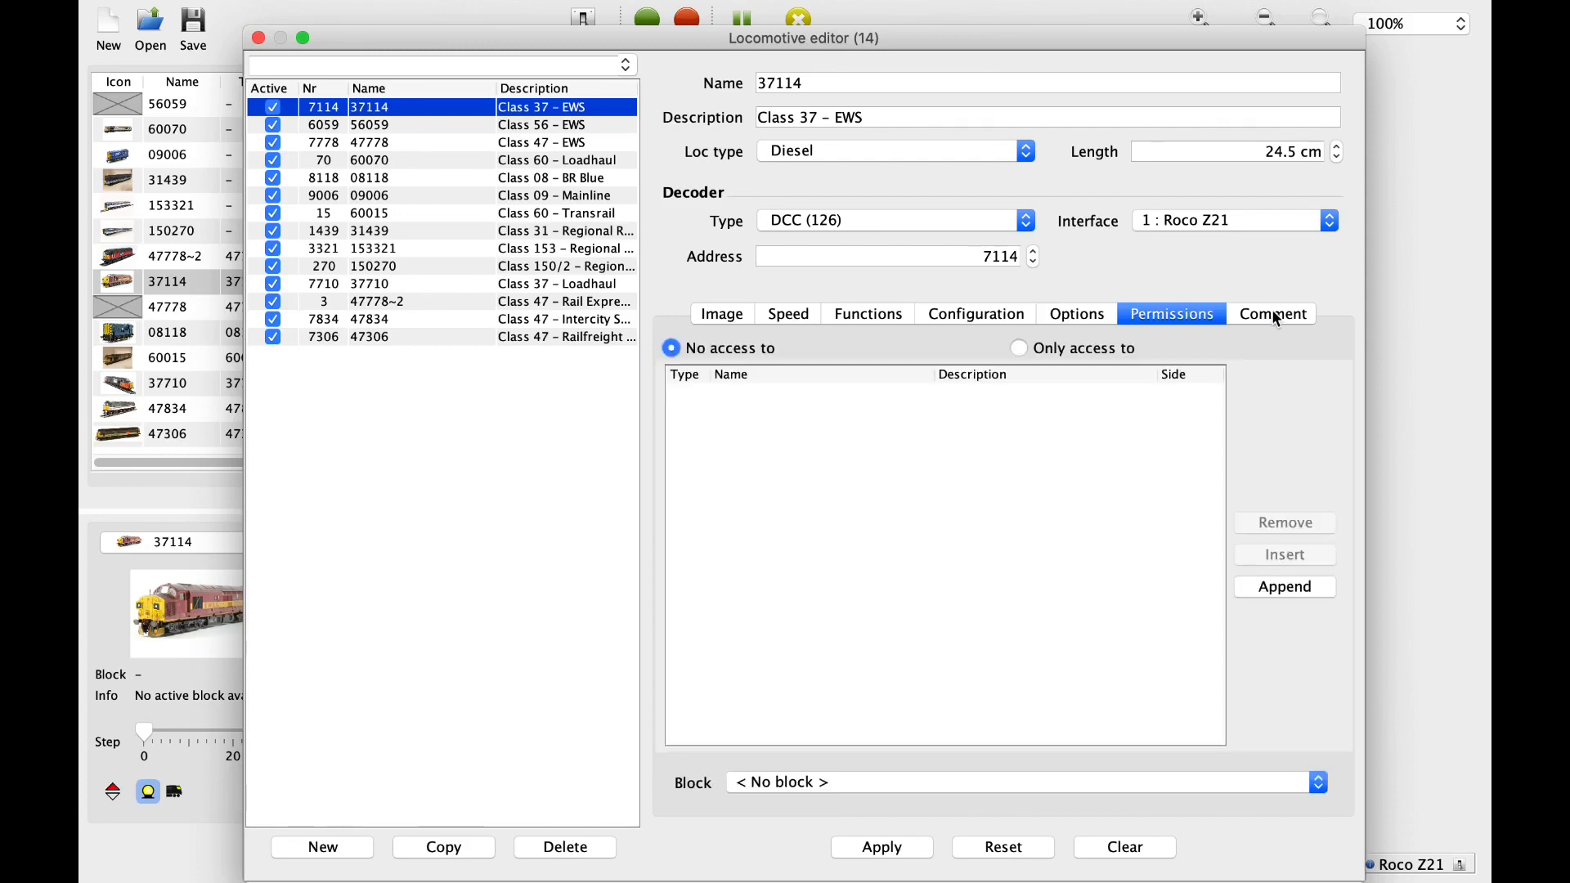
pyautogui.click(1272, 314)
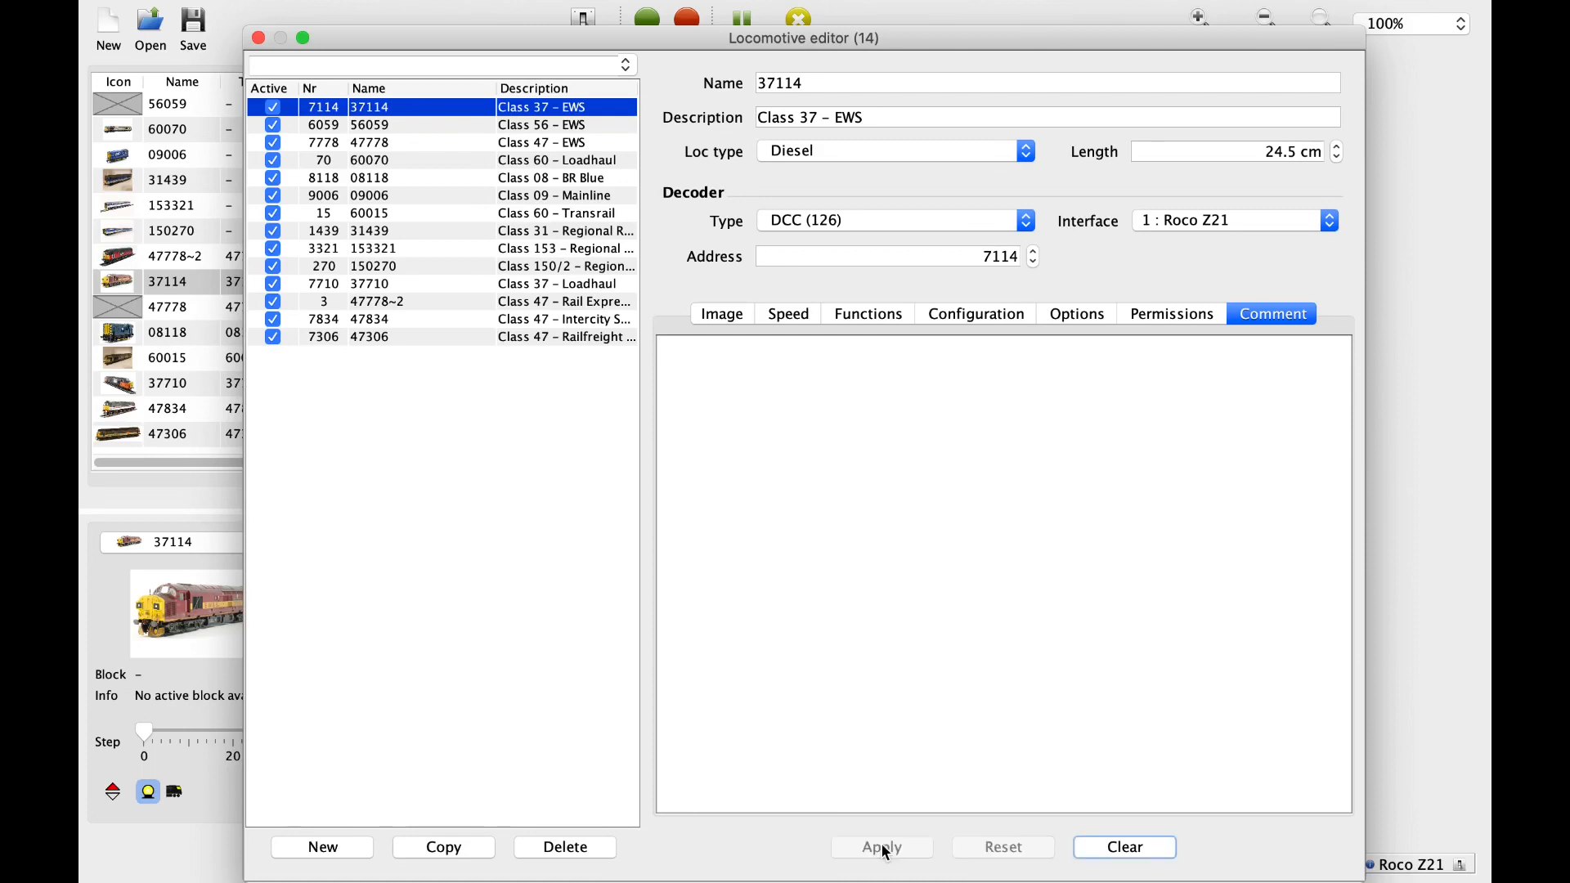
pyautogui.click(880, 845)
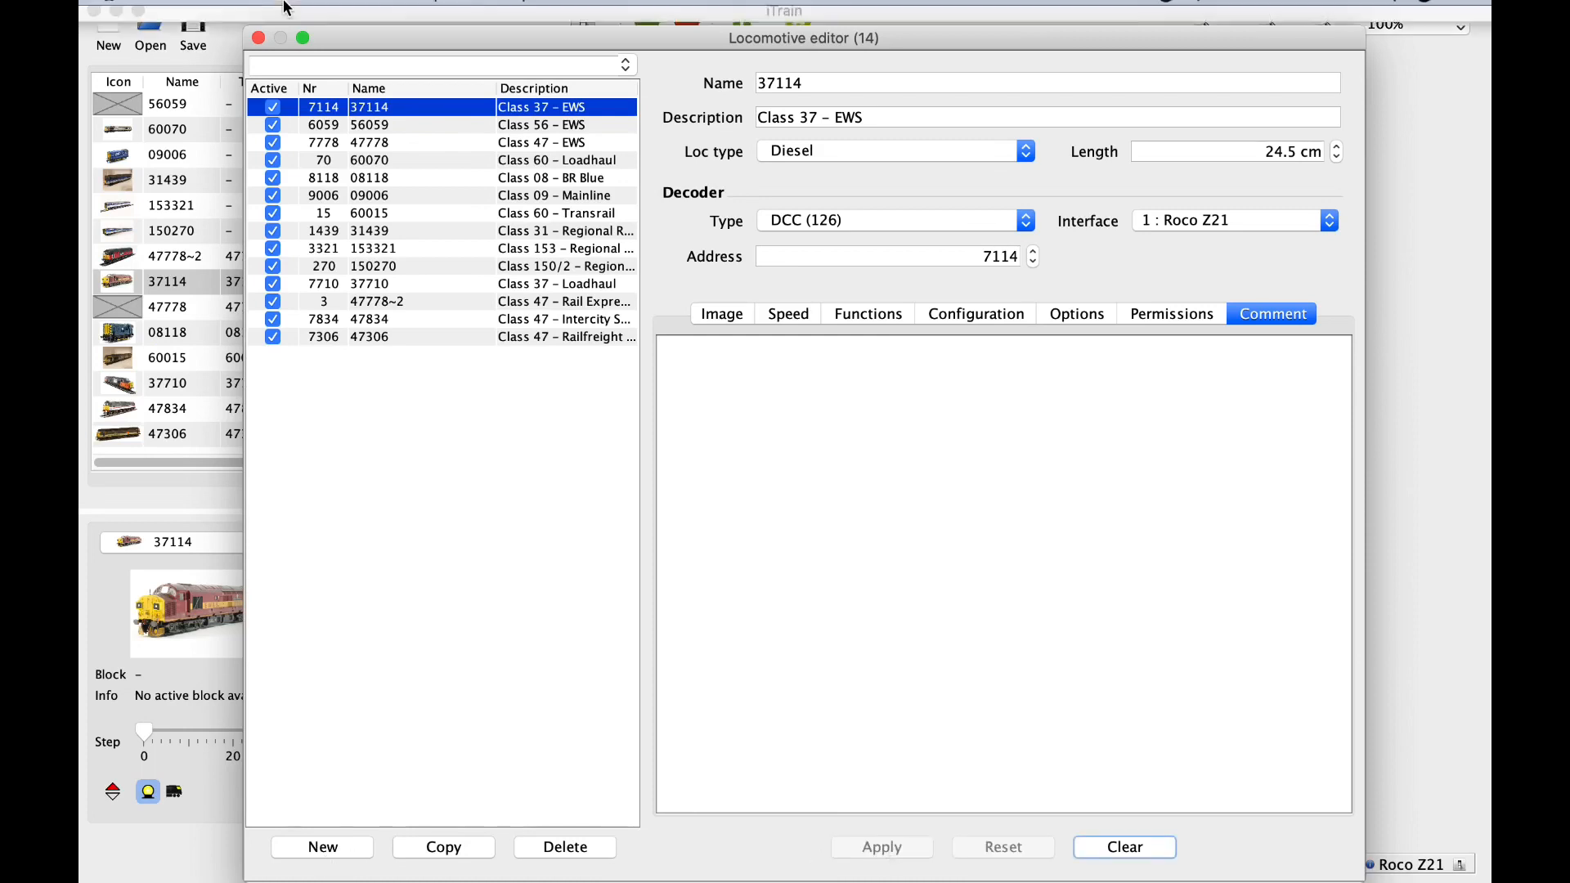
pyautogui.click(257, 38)
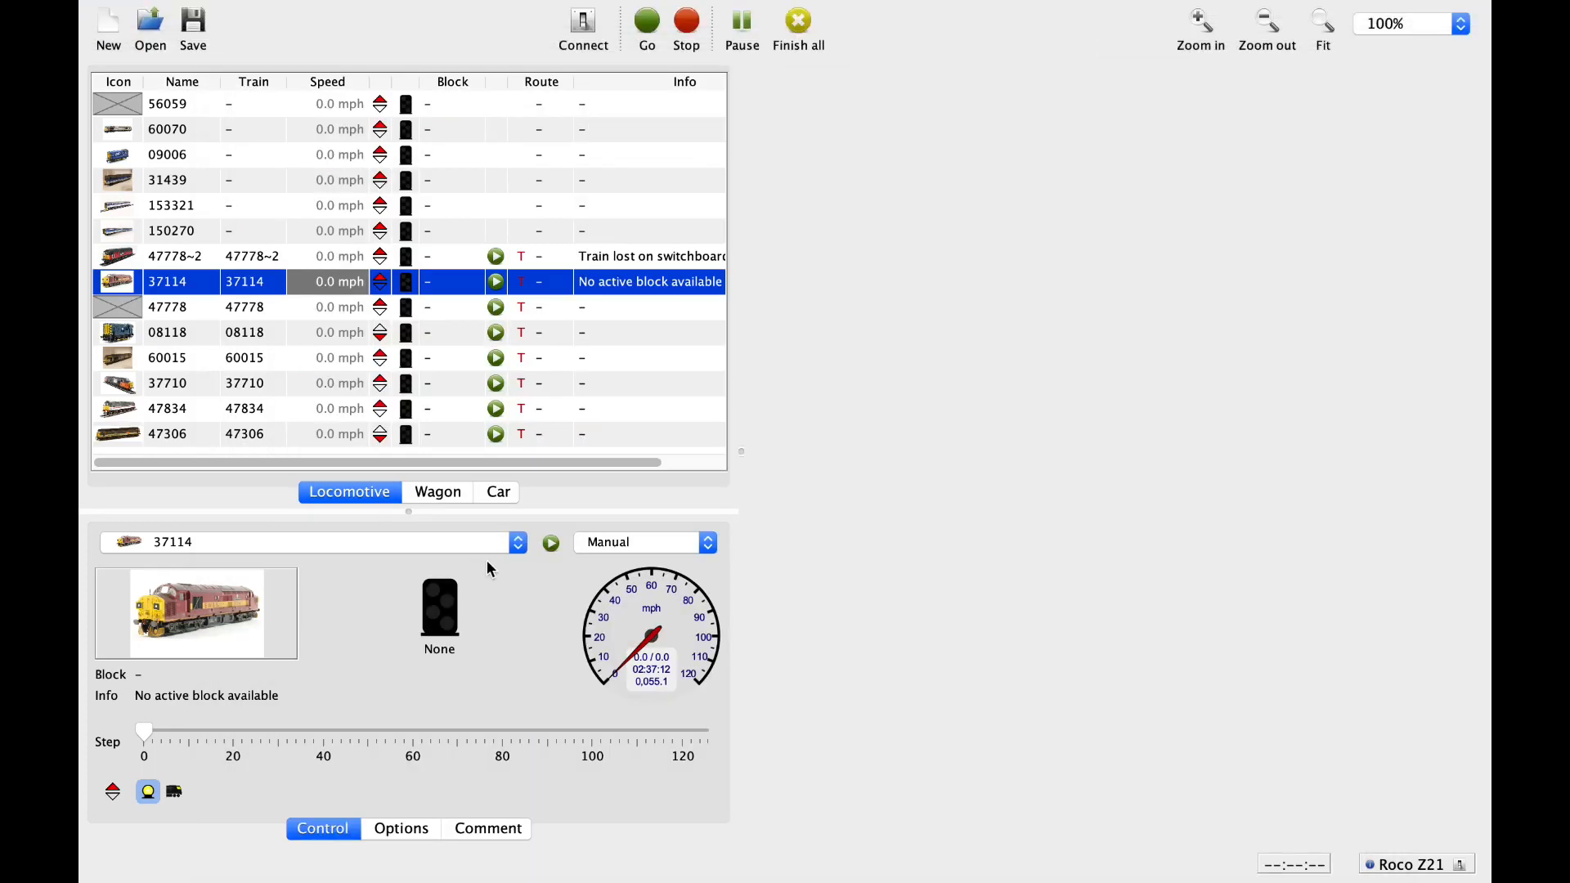
pyautogui.moveTo(669, 610)
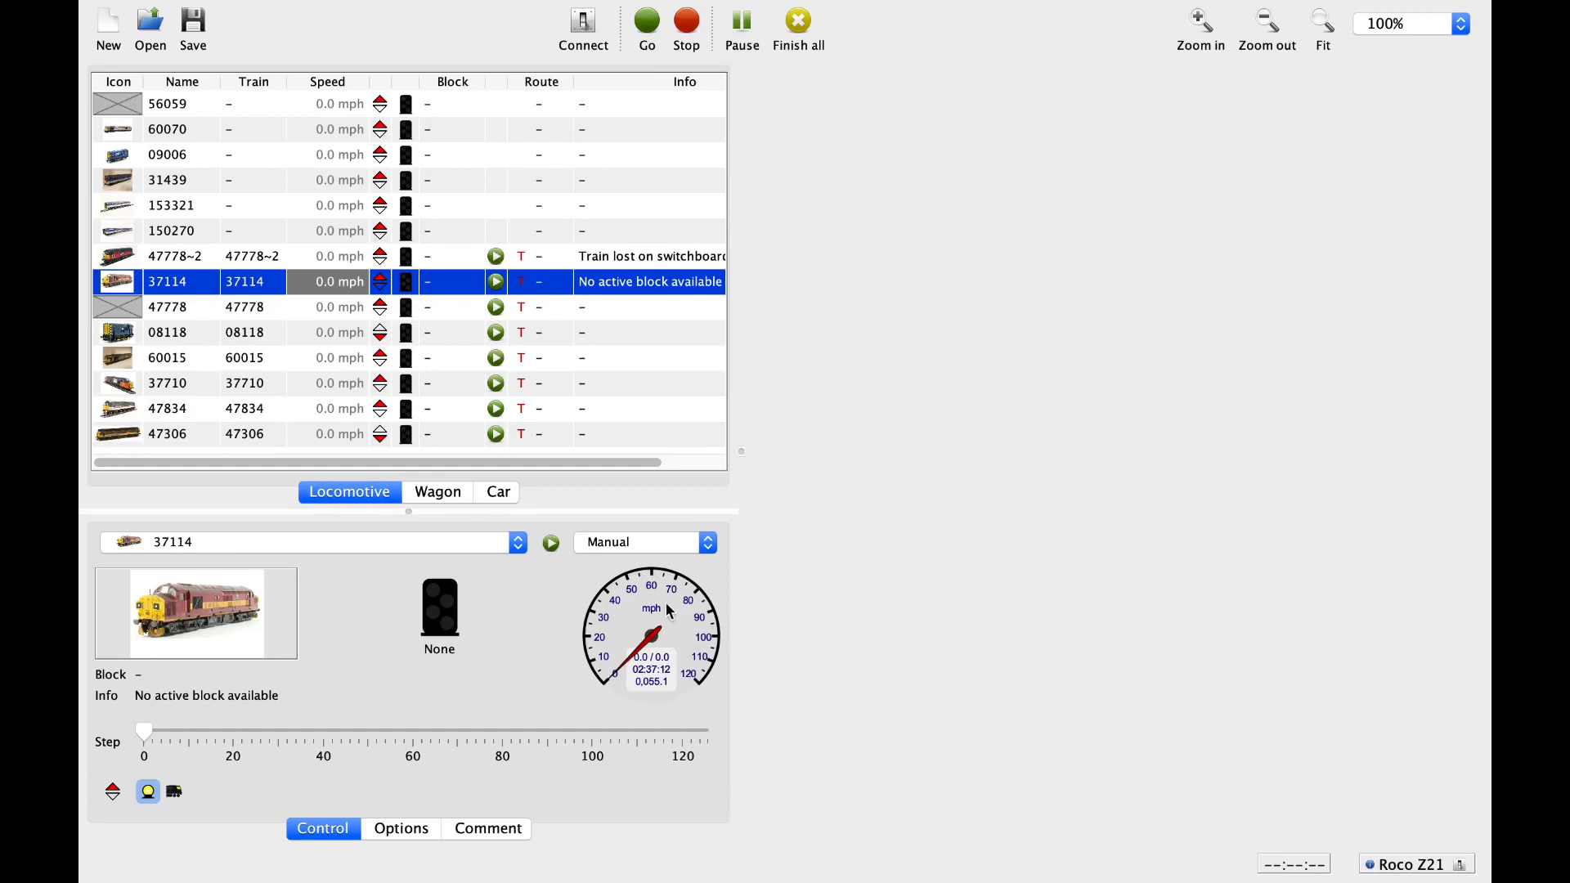
pyautogui.moveTo(399, 721)
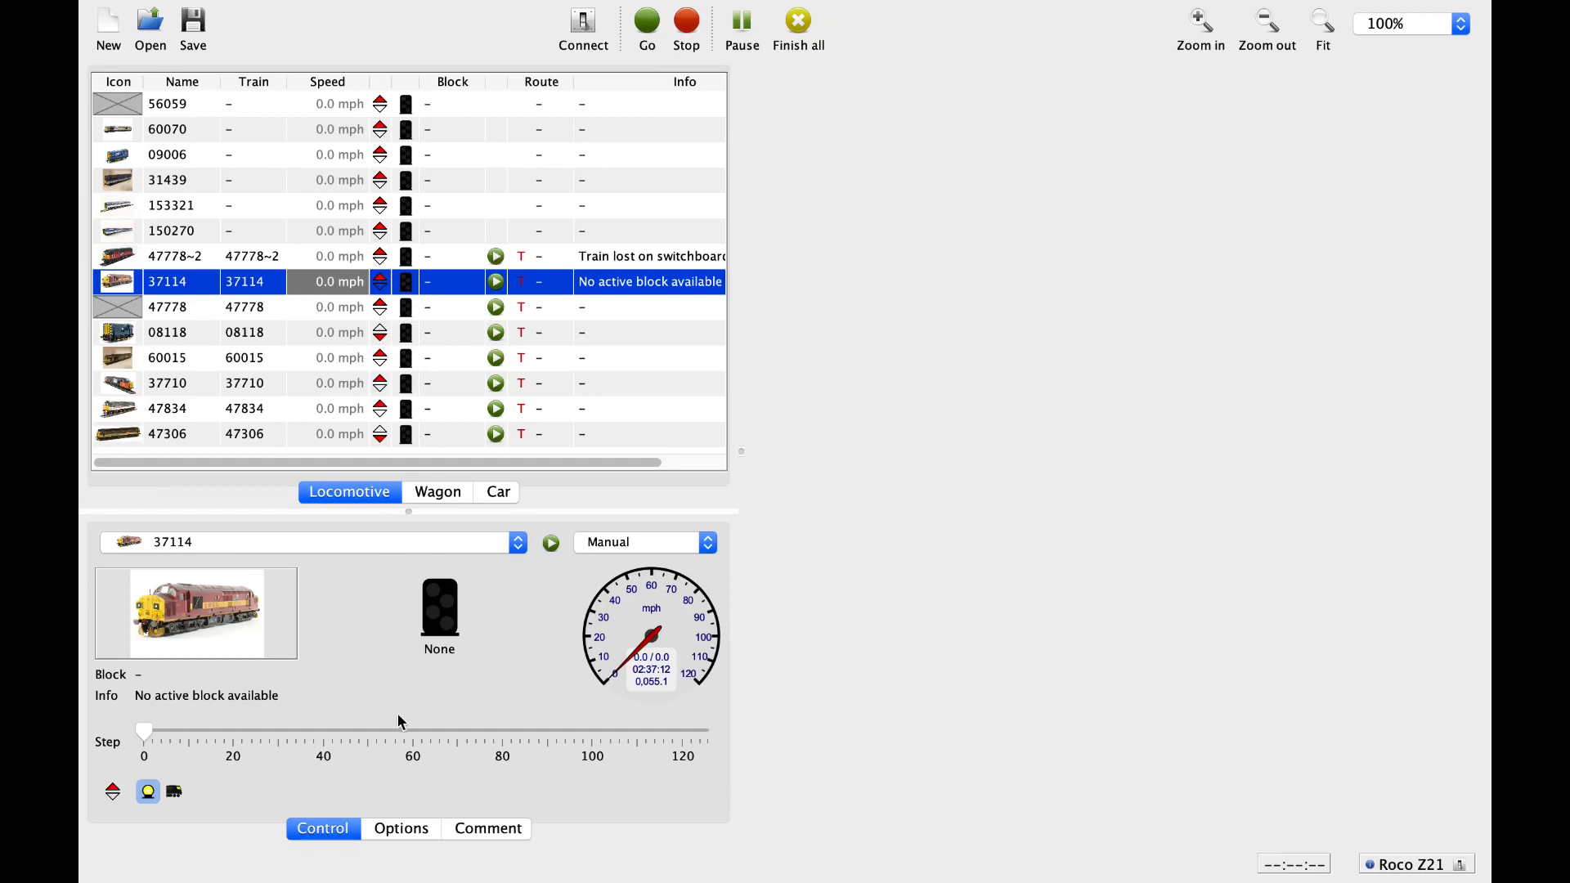
pyautogui.moveTo(365, 515)
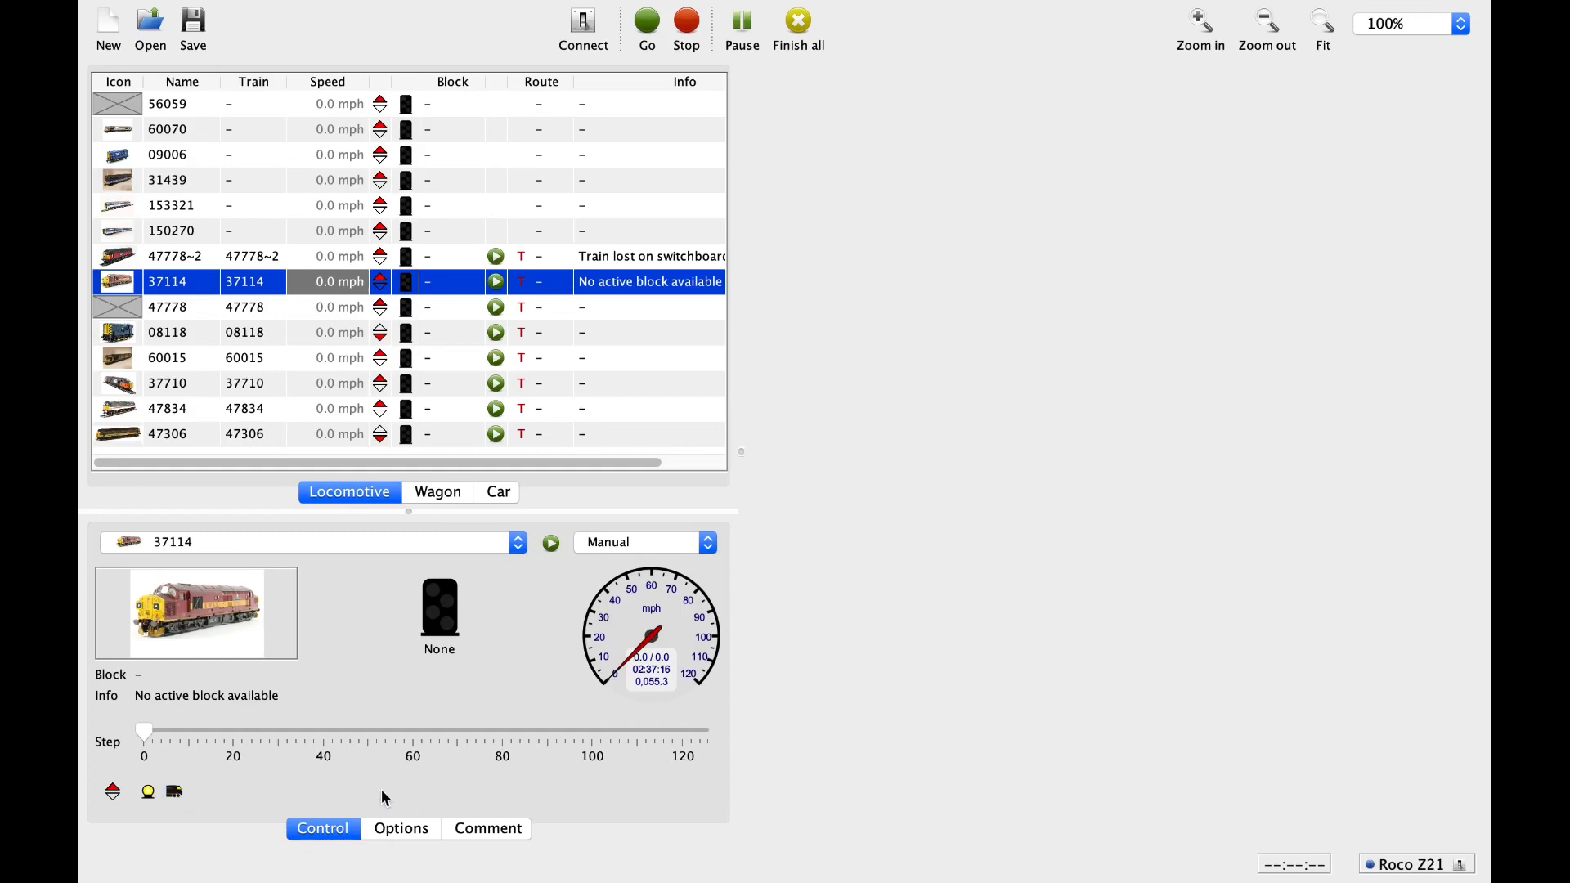
pyautogui.moveTo(399, 494)
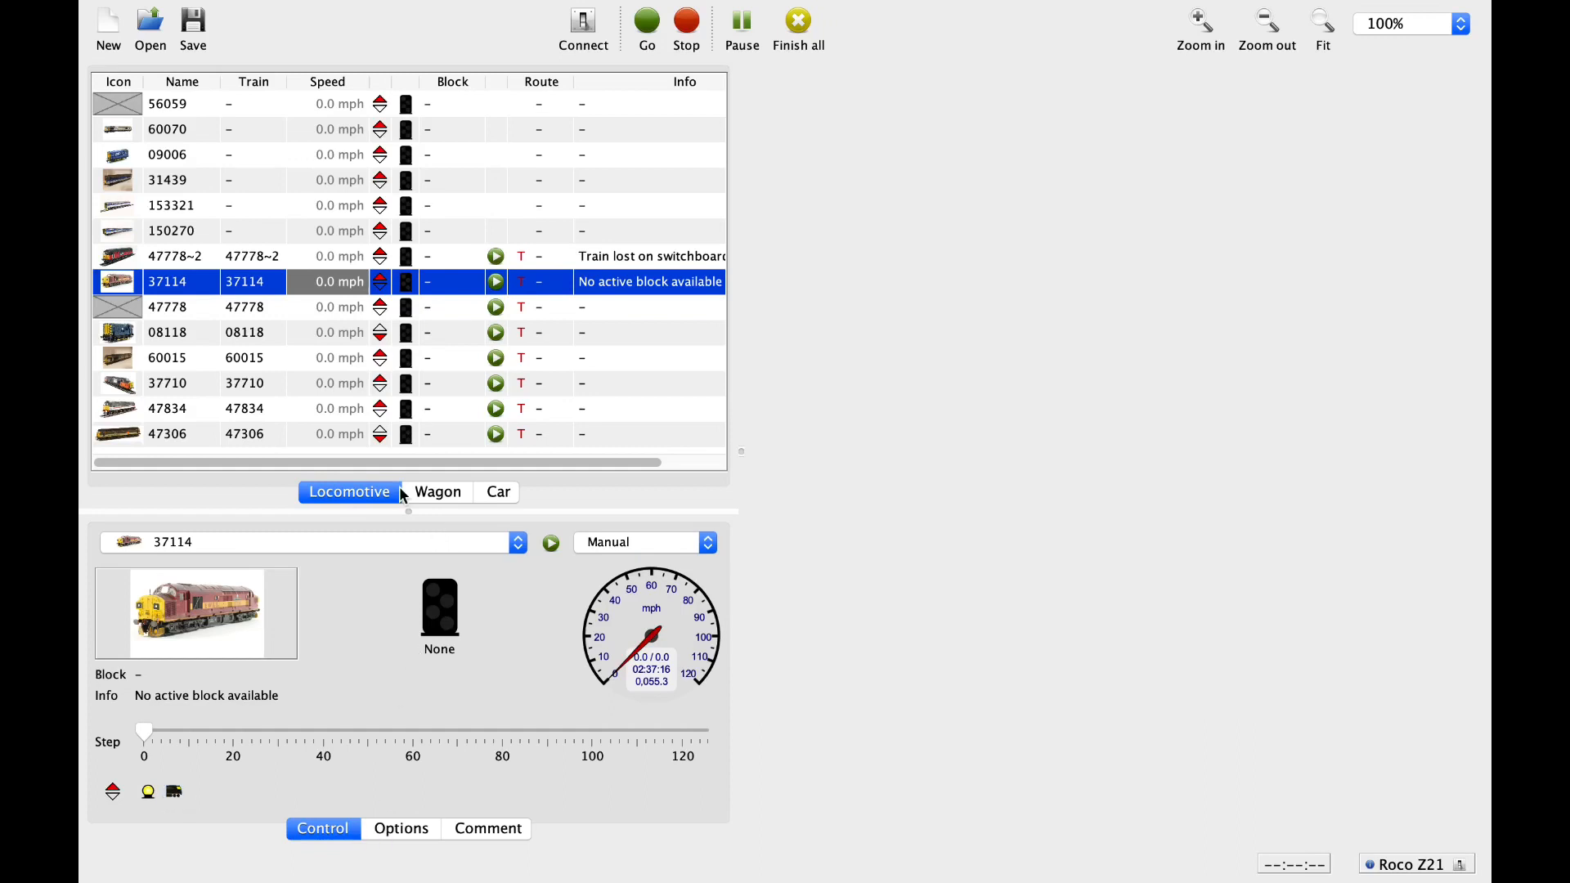
pyautogui.click(438, 492)
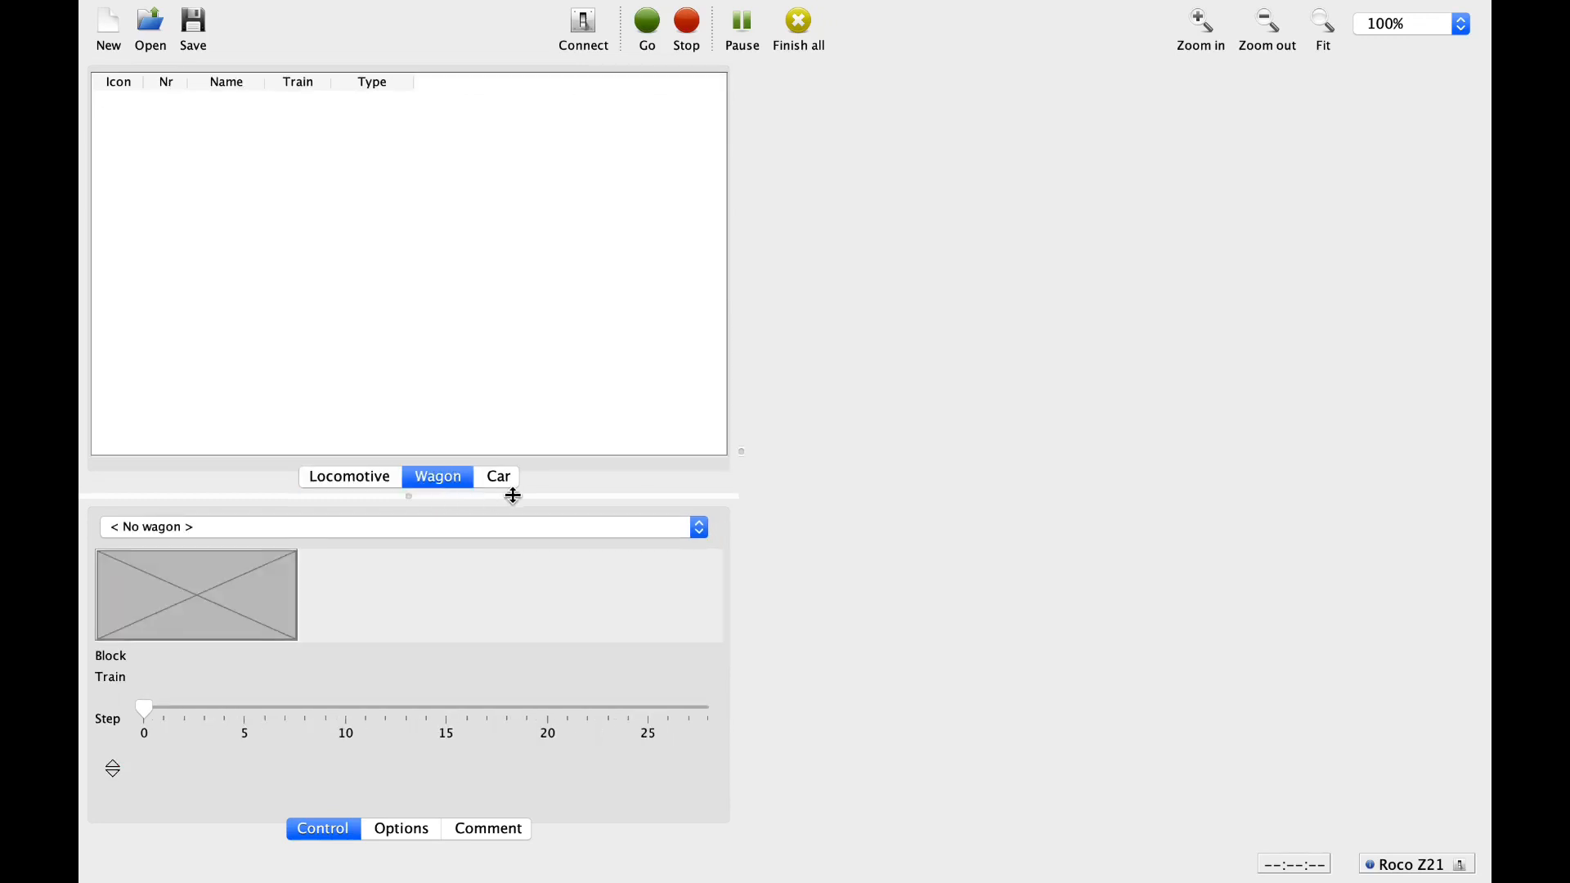
pyautogui.click(497, 476)
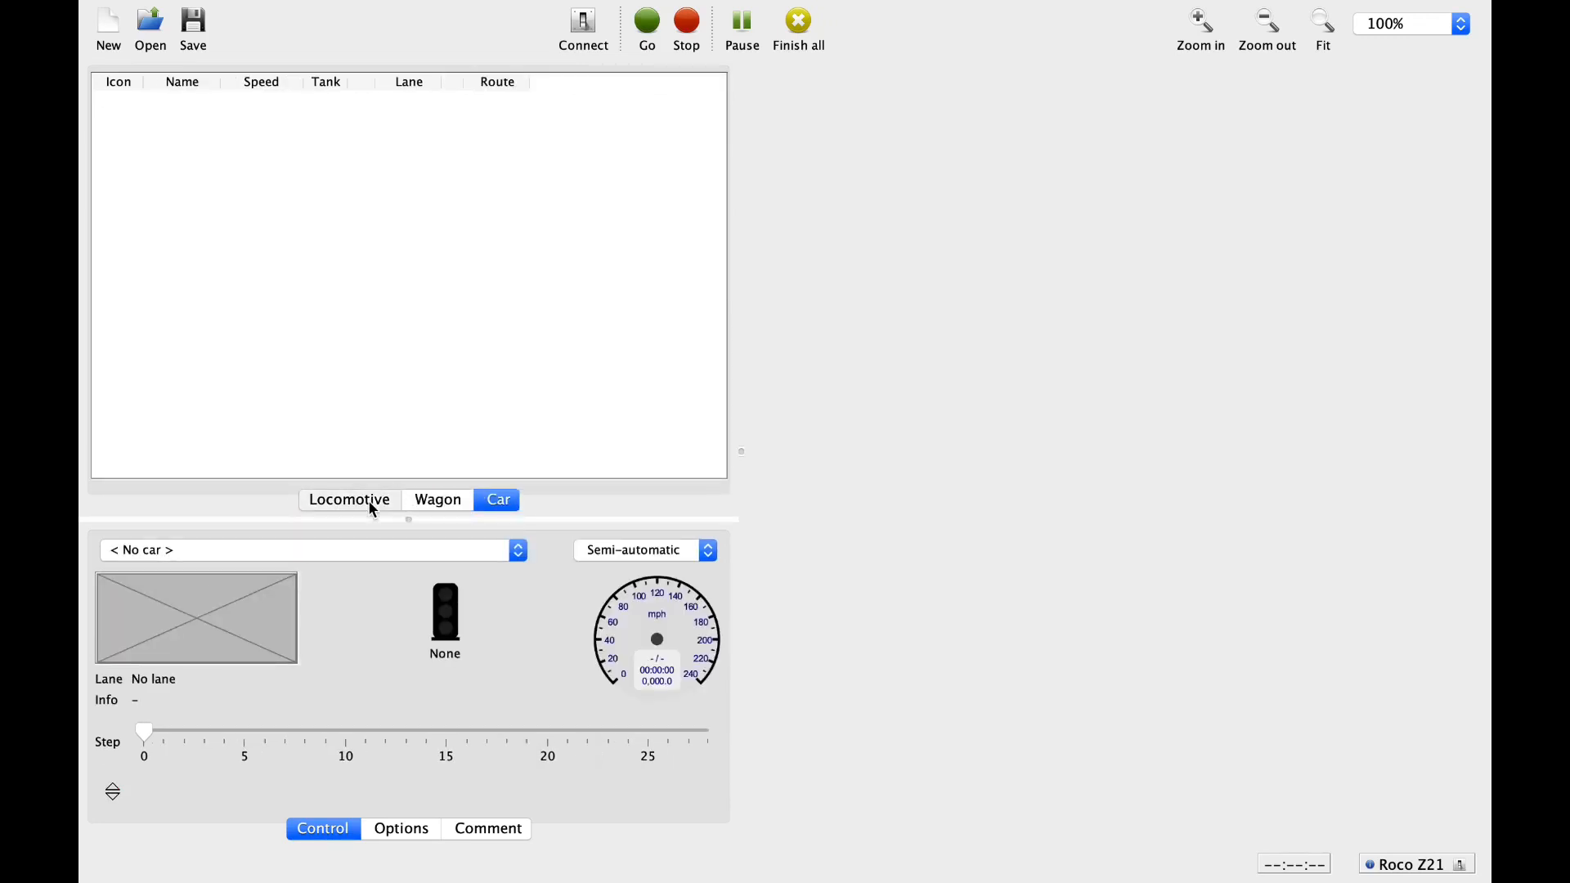
pyautogui.click(350, 499)
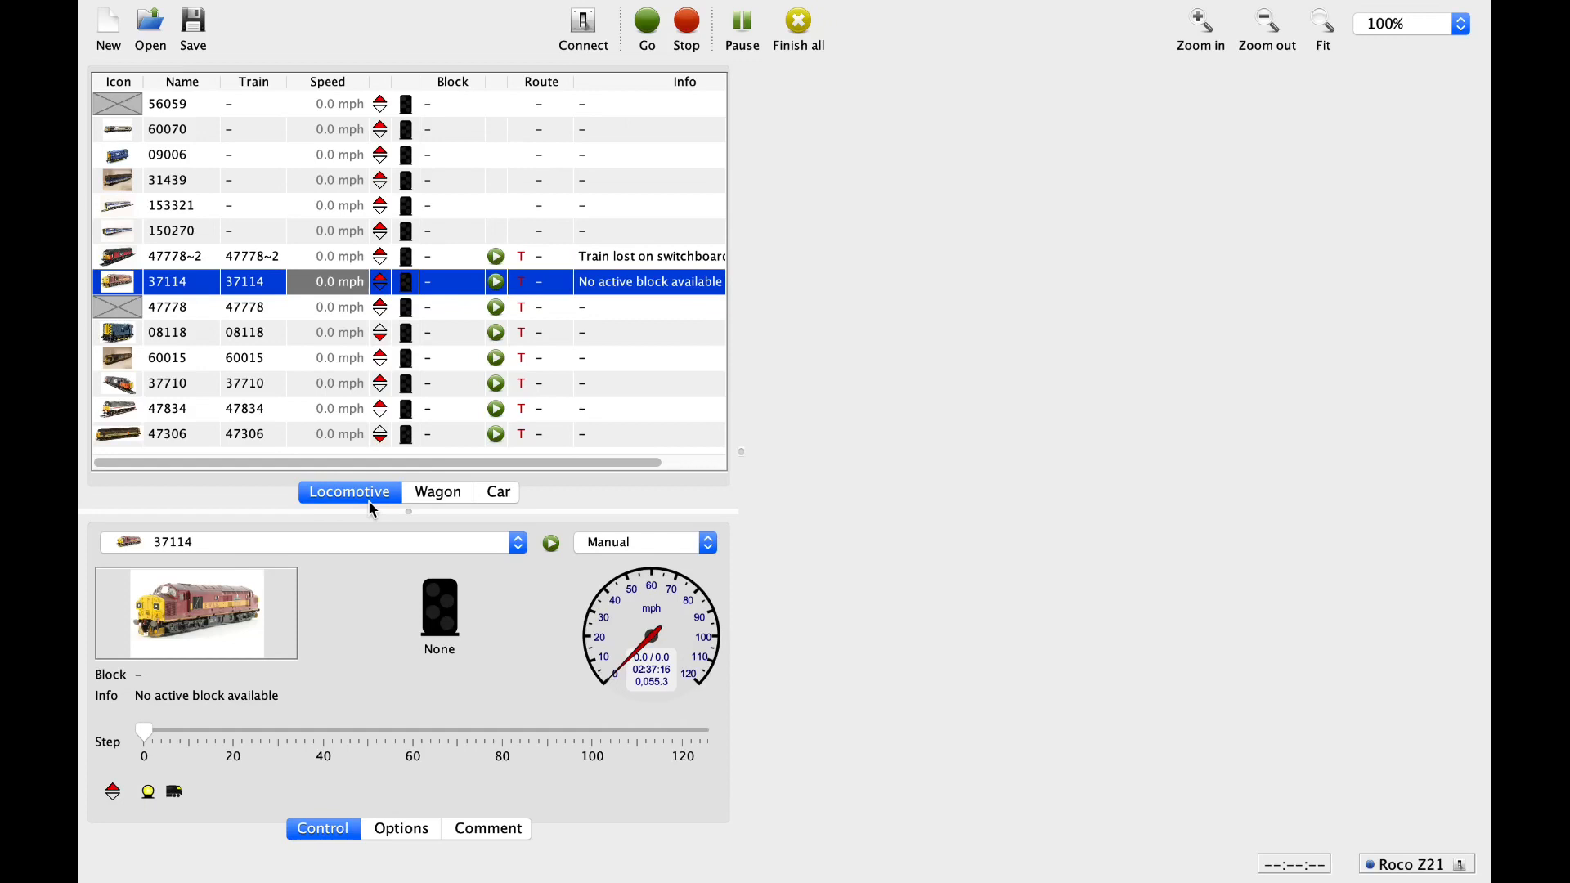
pyautogui.moveTo(471, 487)
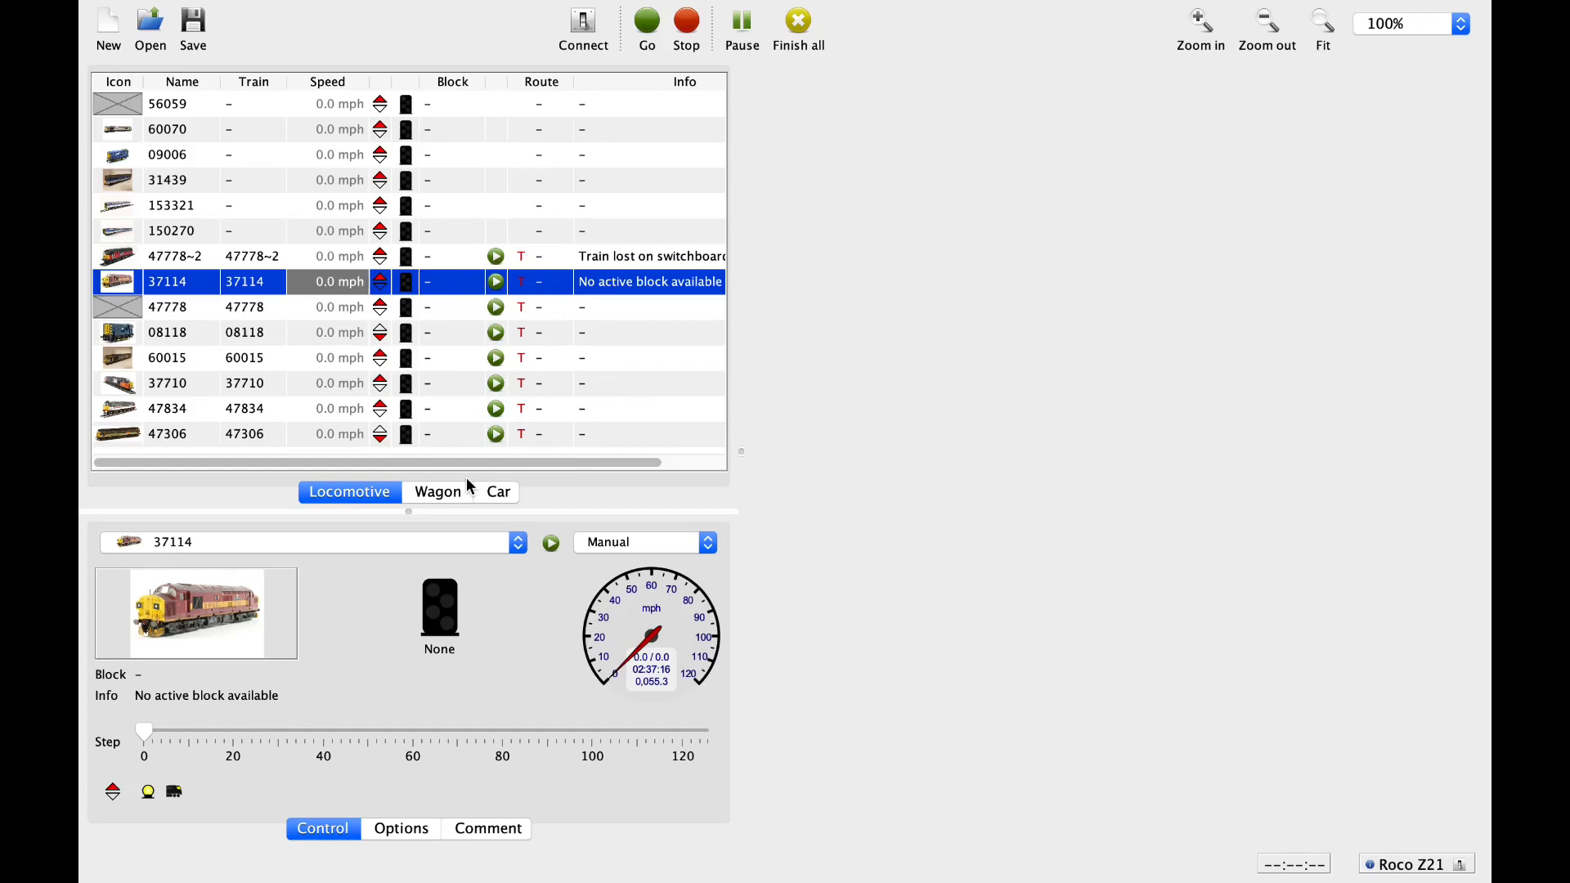
pyautogui.moveTo(438, 106)
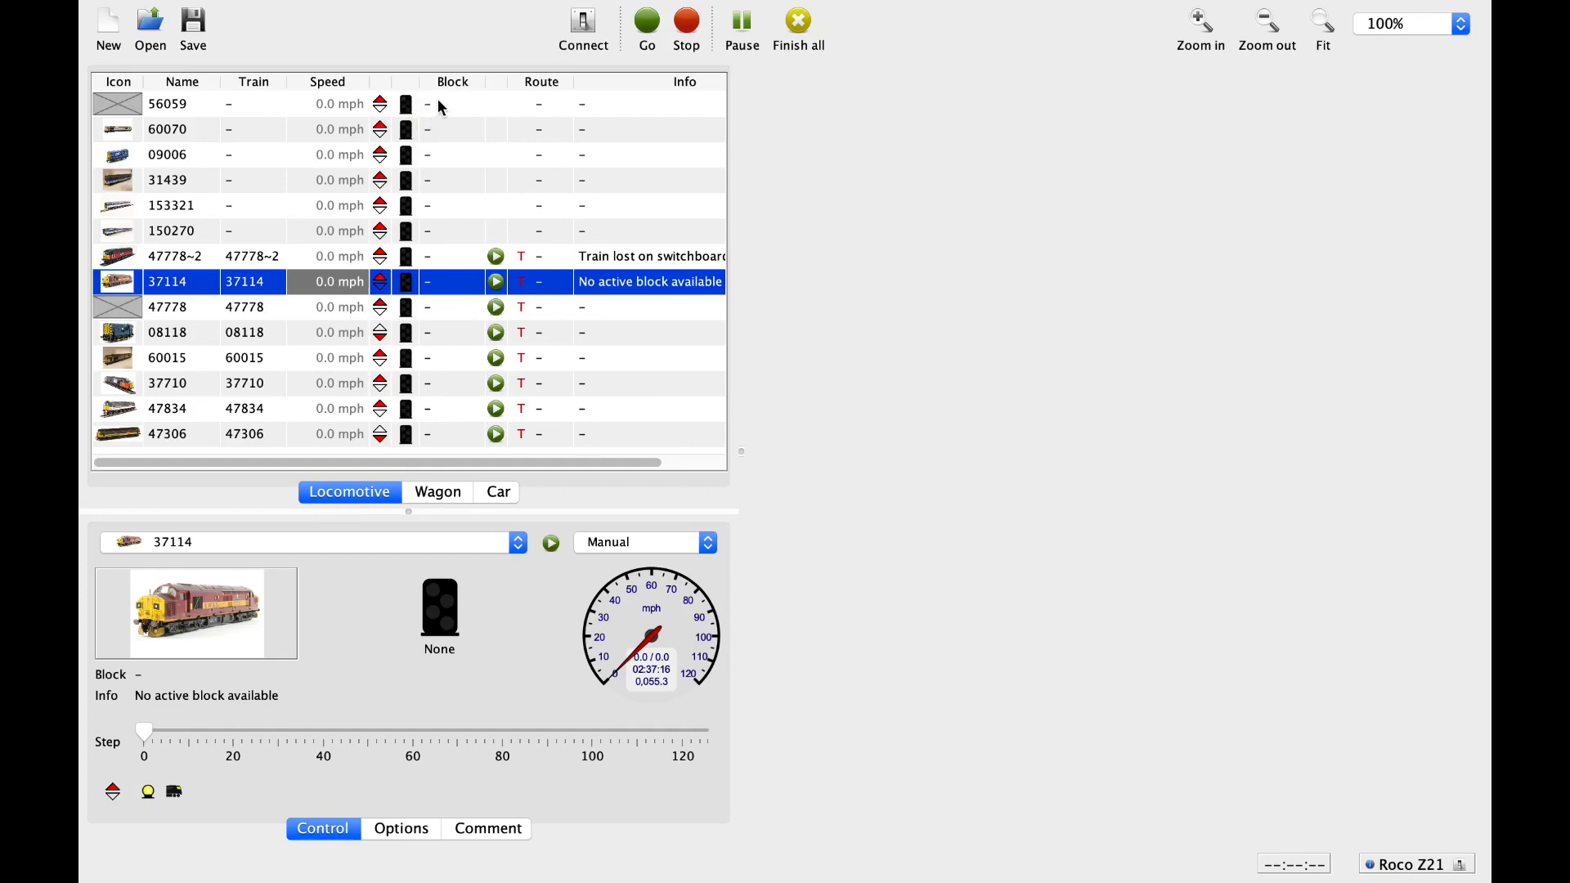
pyautogui.moveTo(958, 602)
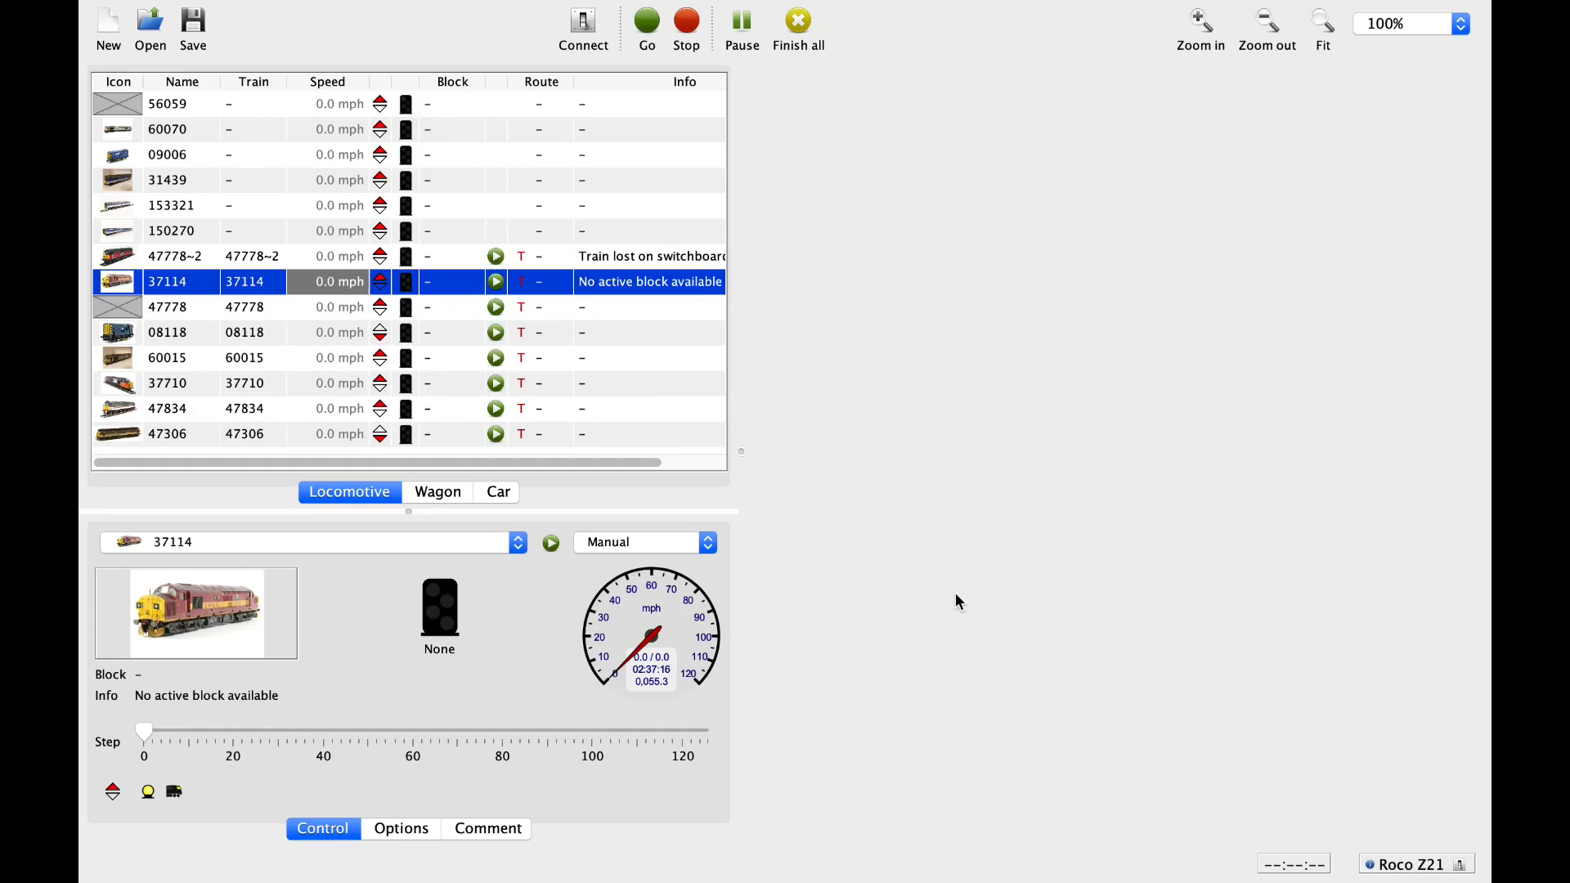
pyautogui.moveTo(819, 267)
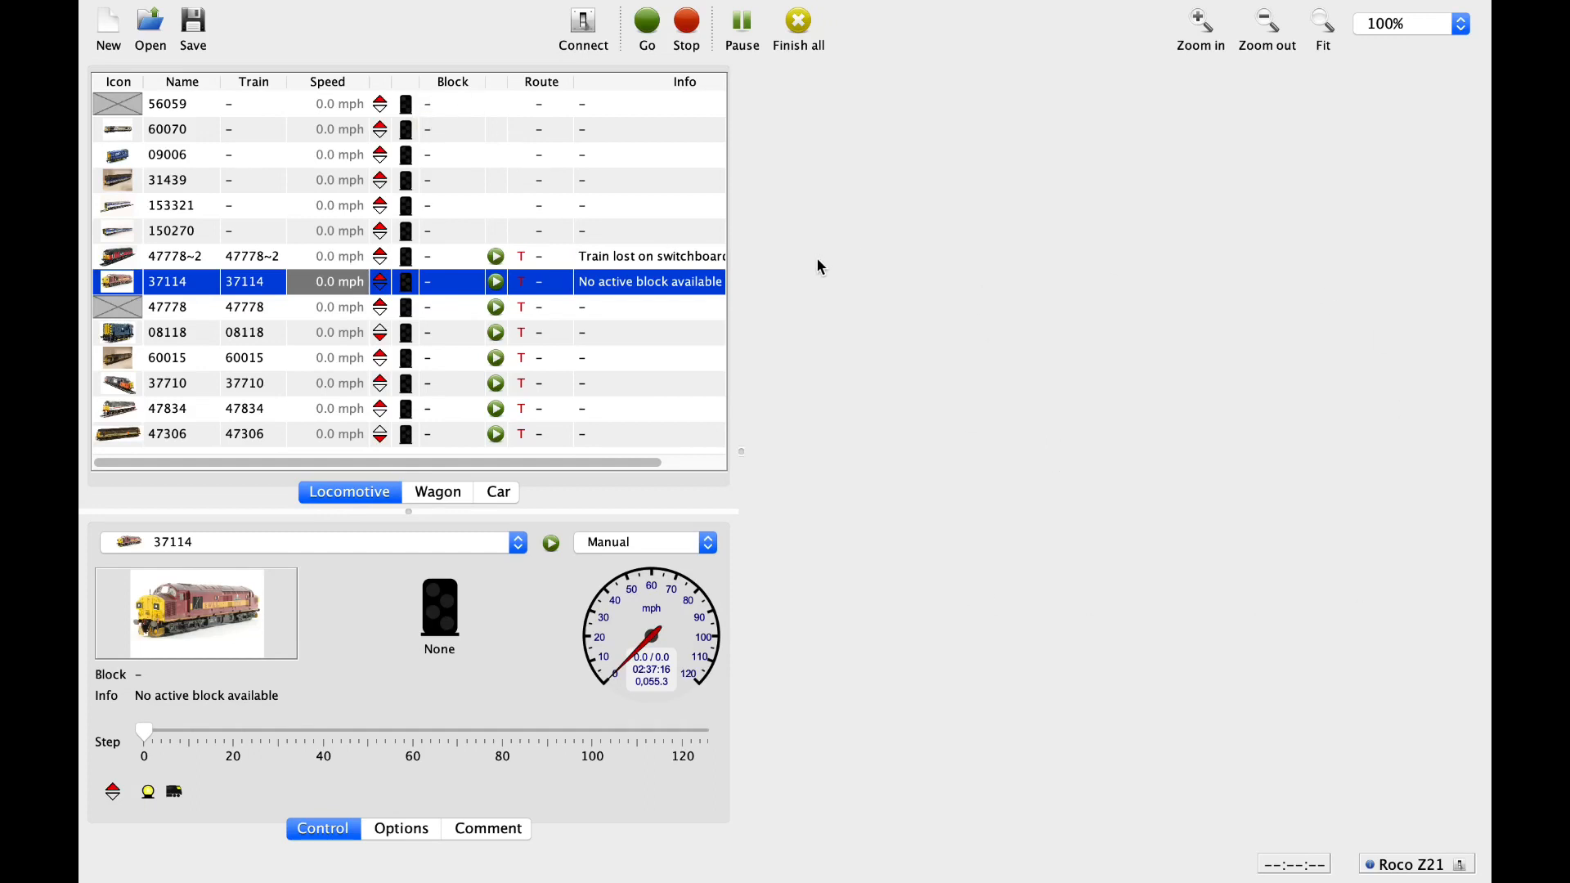
pyautogui.moveTo(530, 231)
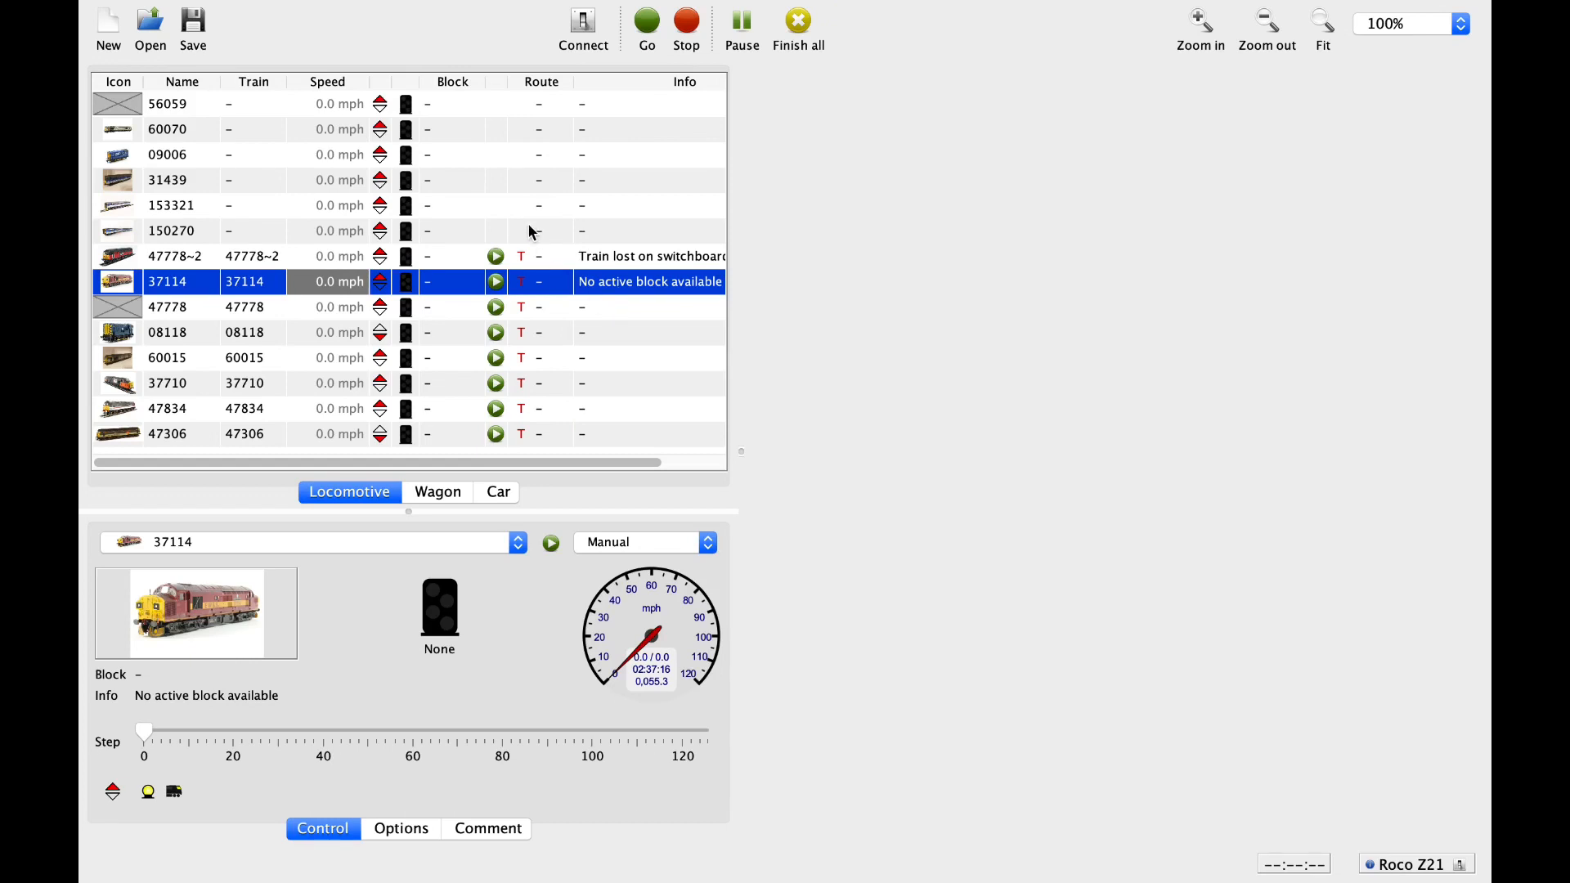
pyautogui.moveTo(500, 211)
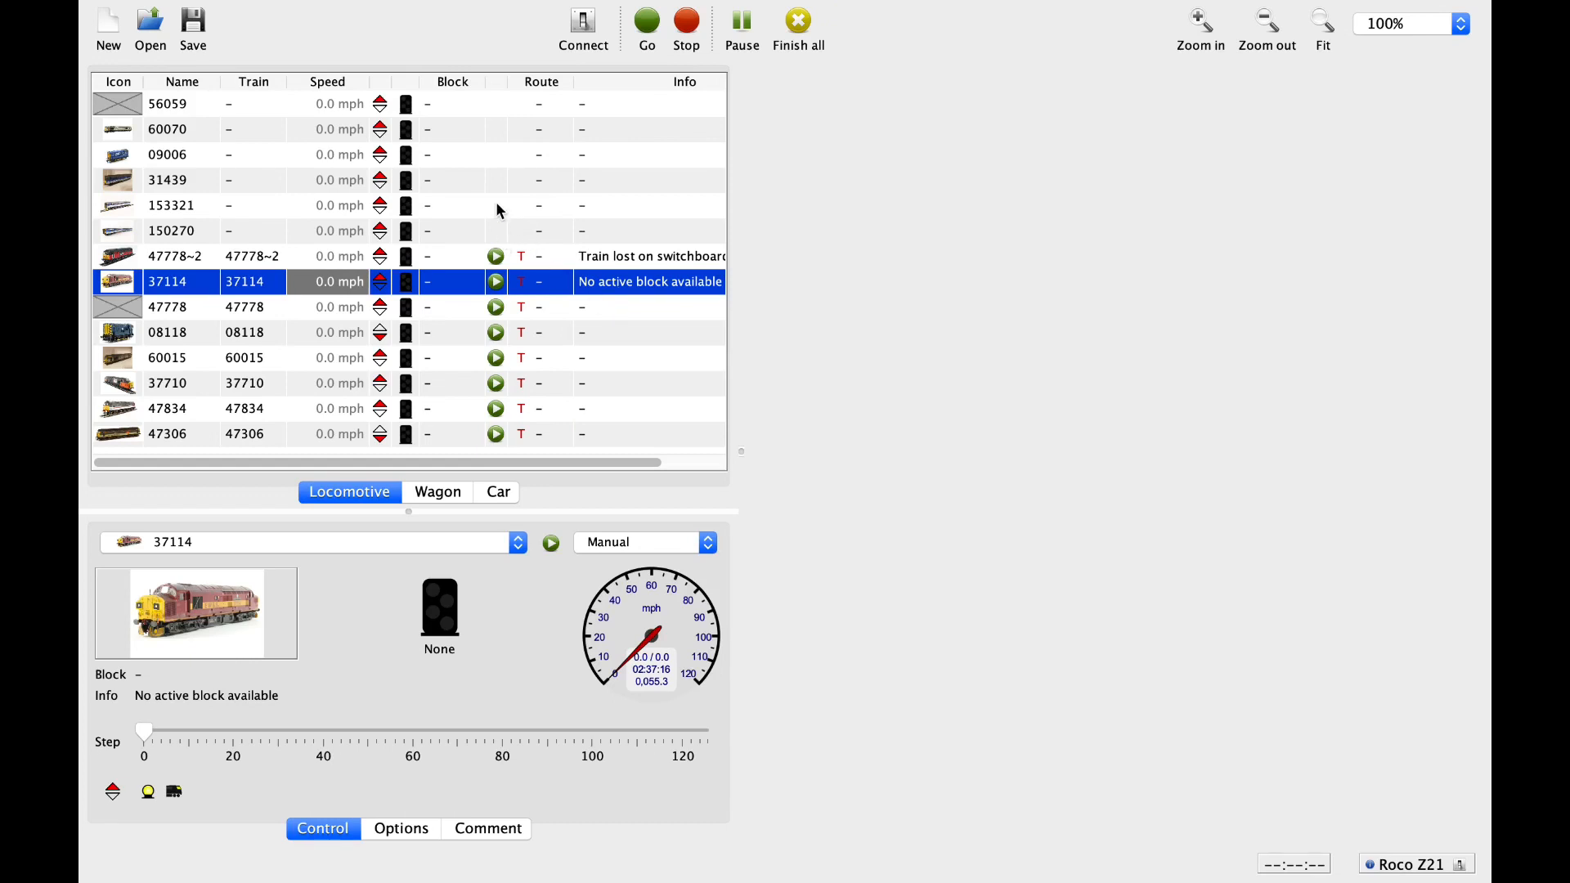
# - Add a switchboard tab named Main via the Edit menu
pyautogui.click(258, 11)
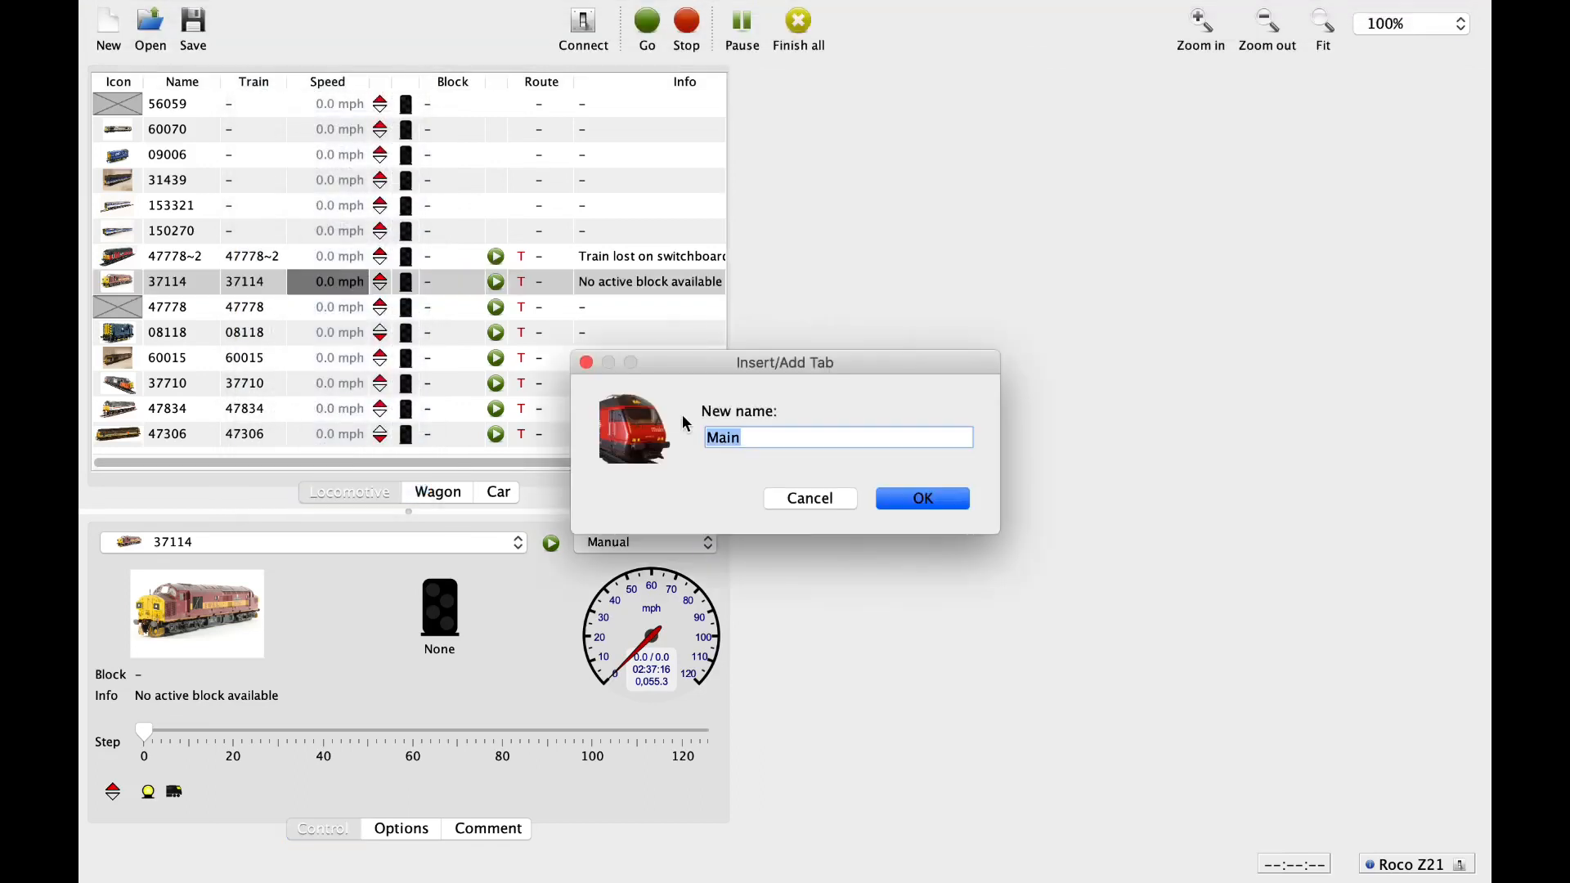
pyautogui.click(920, 497)
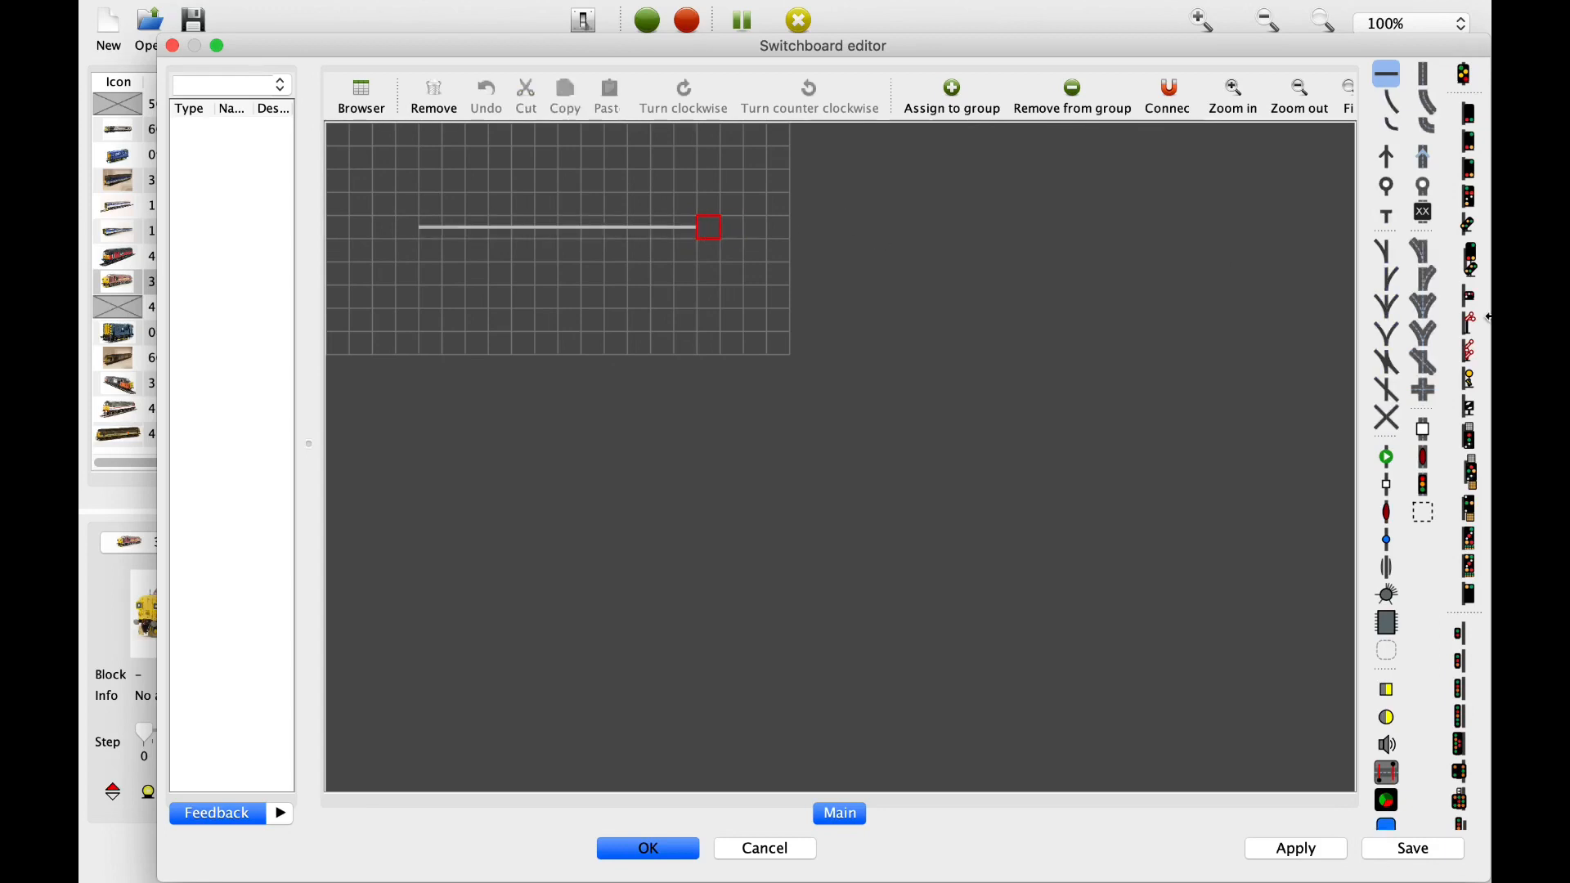
pyautogui.moveTo(1390, 275)
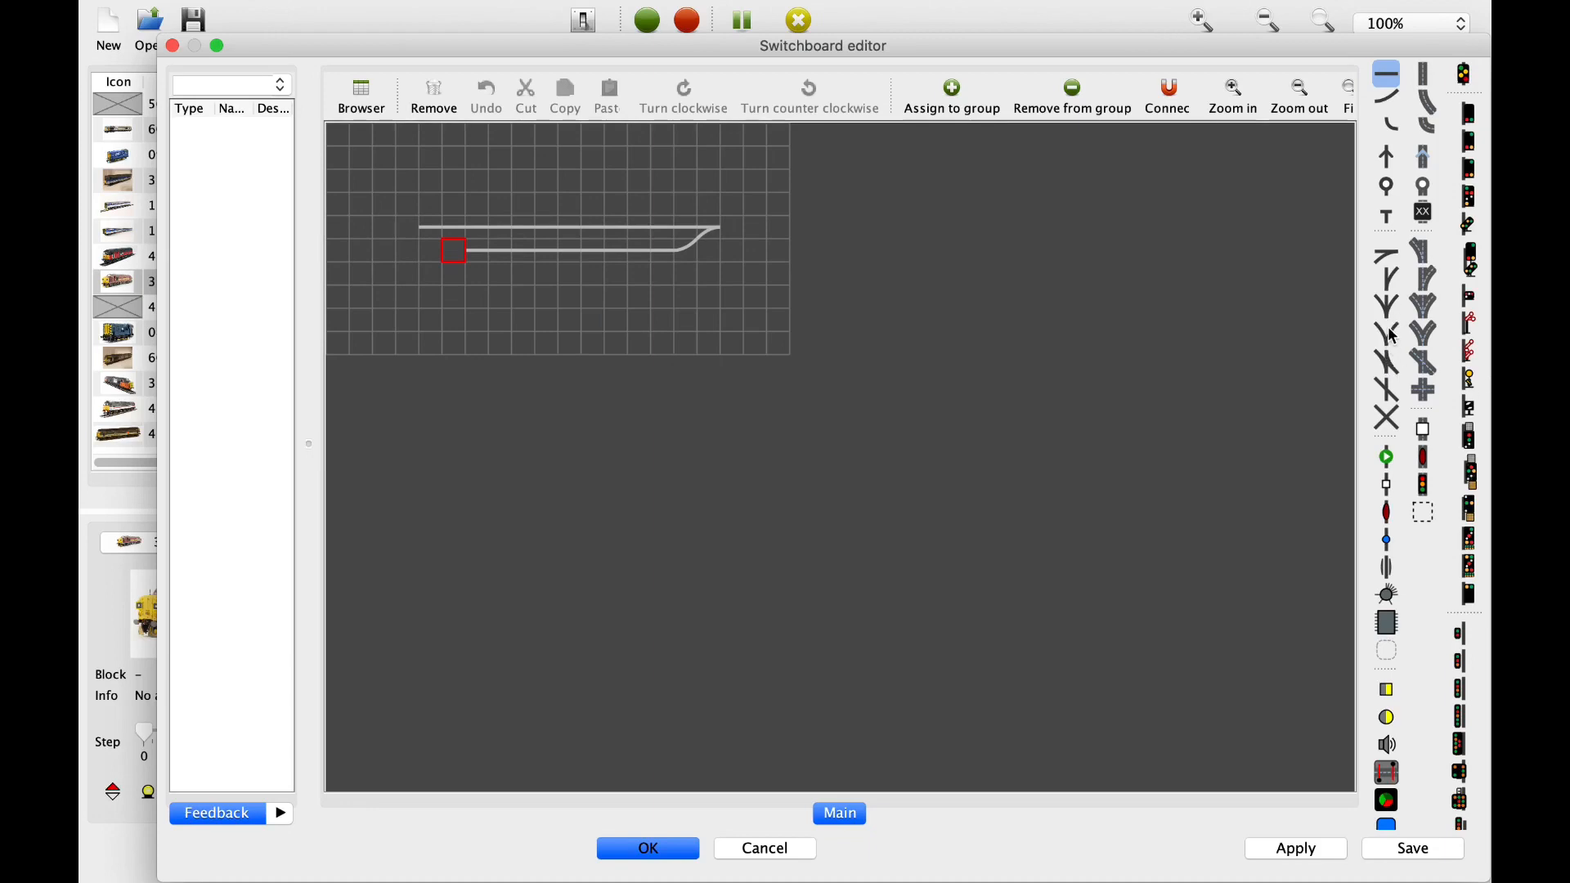
pyautogui.moveTo(1385, 333)
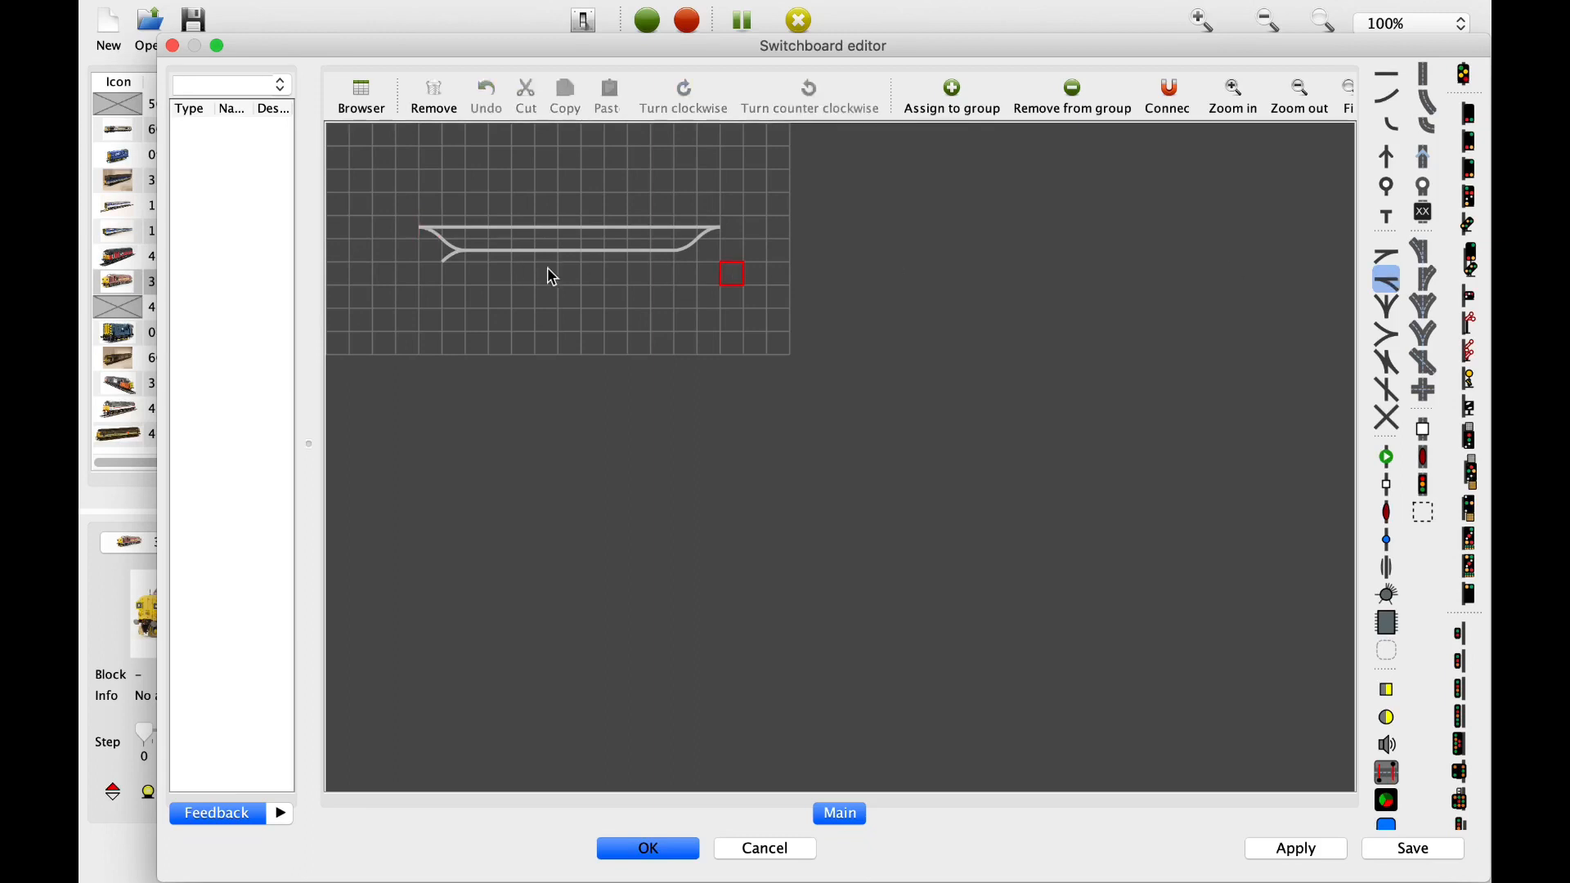
pyautogui.moveTo(1398, 487)
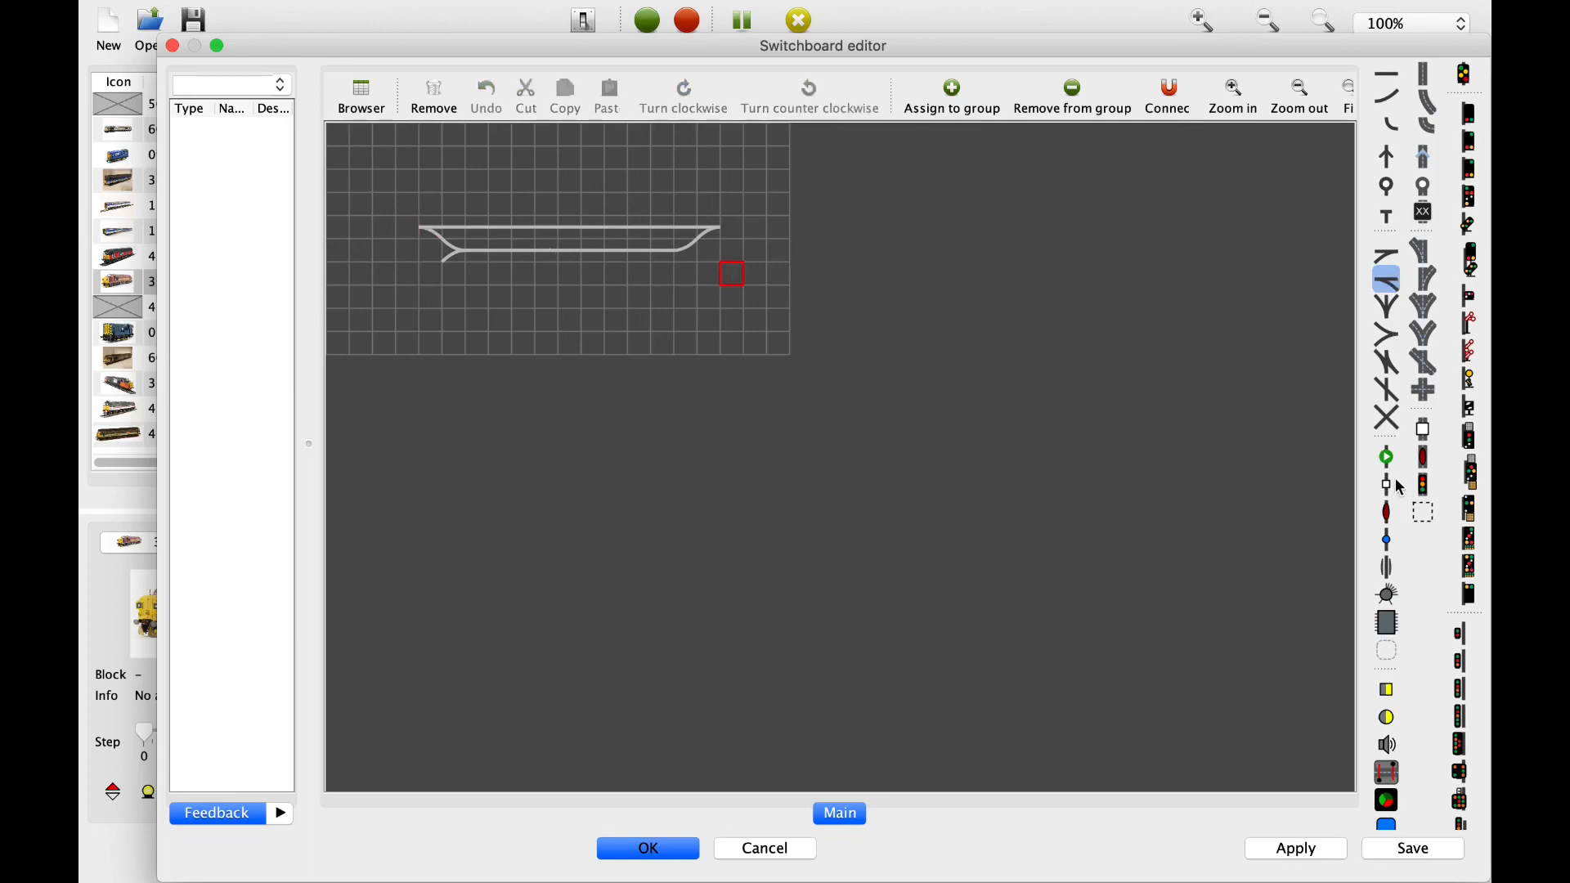
pyautogui.moveTo(600, 354)
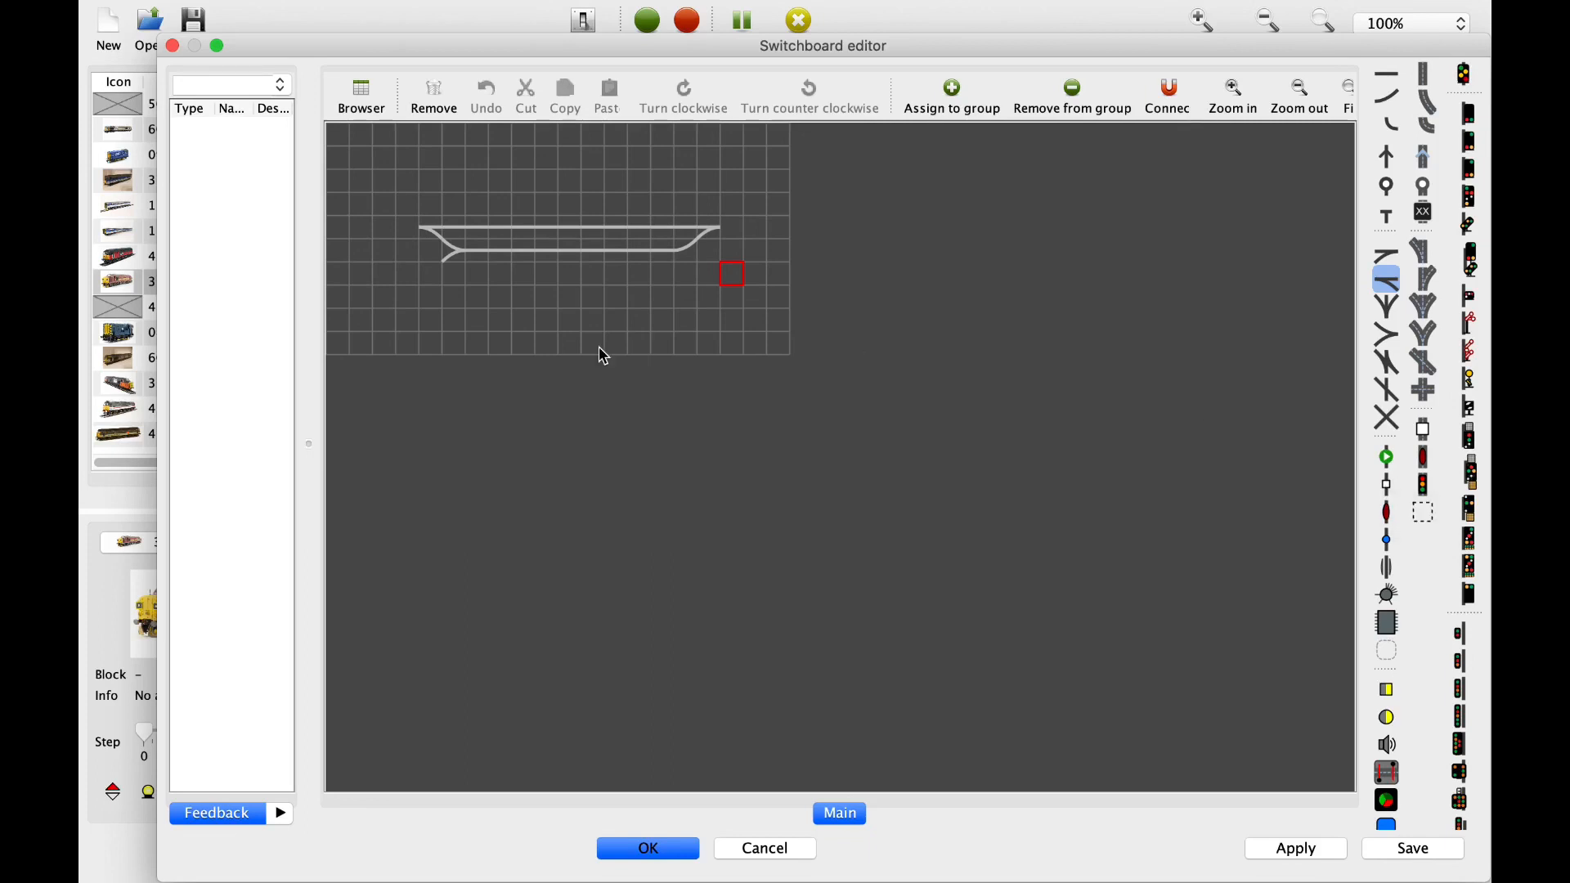
pyautogui.moveTo(500, 233)
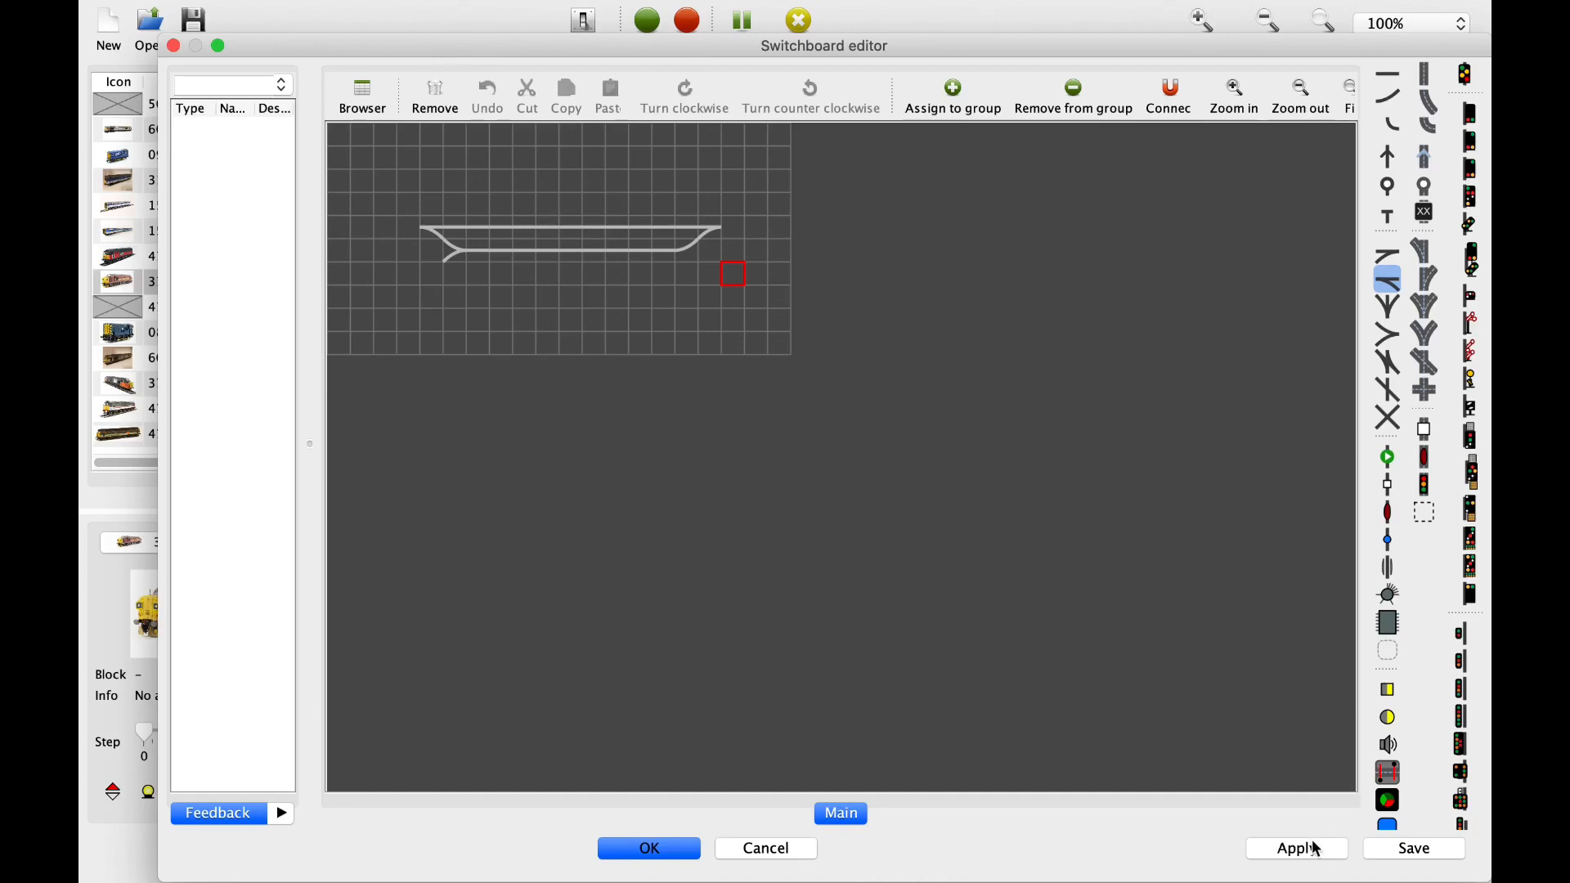
# - Accept the passing-loop track with OK, closing the switchboard editor
pyautogui.click(647, 849)
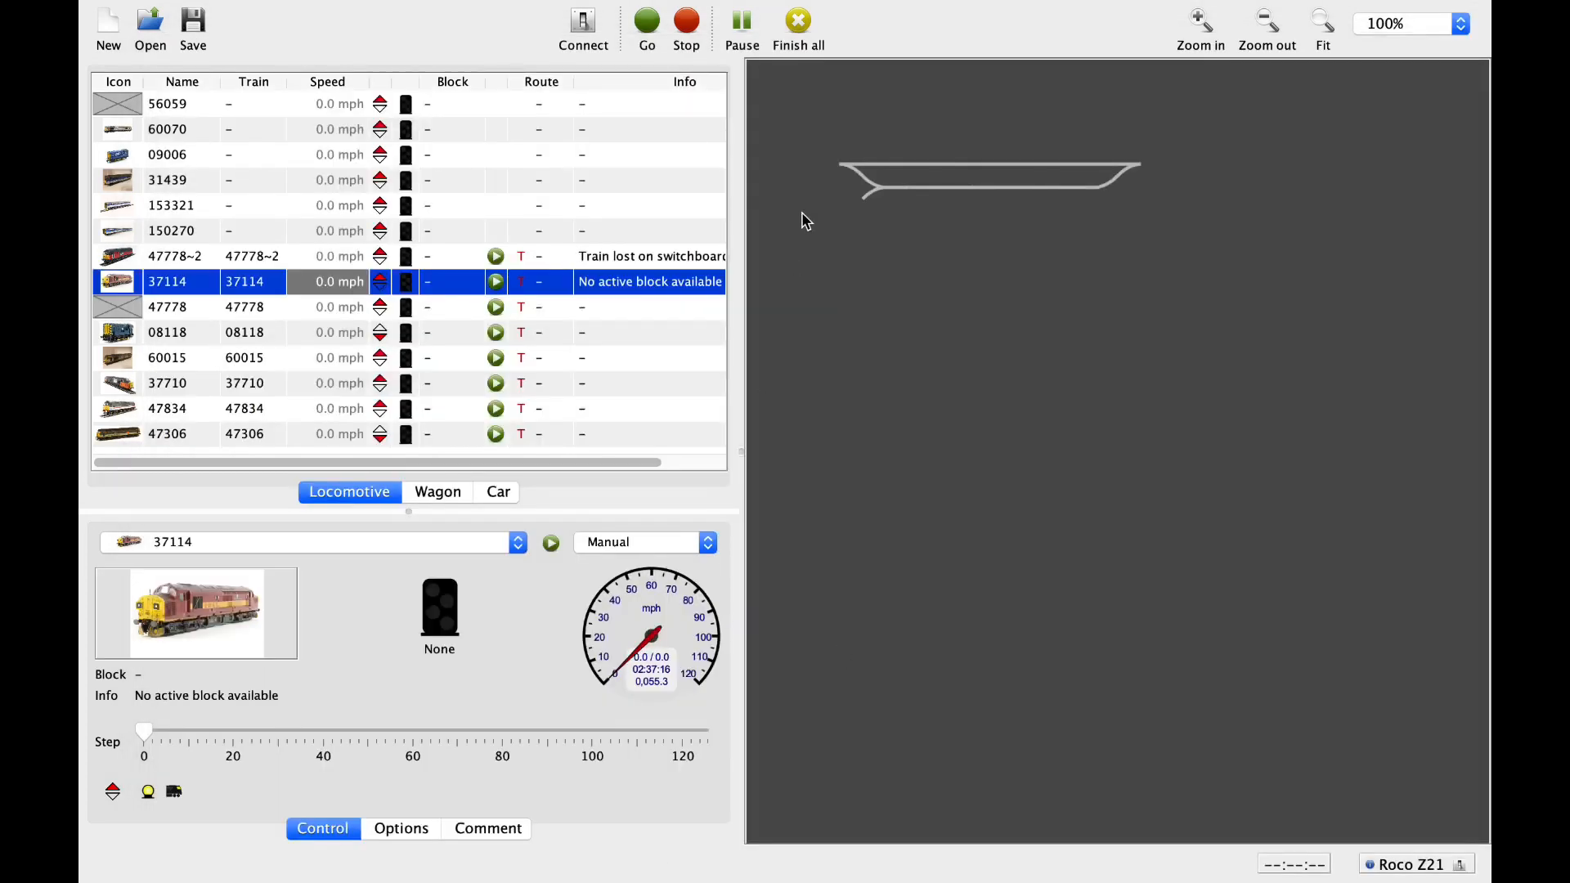
pyautogui.moveTo(964, 208)
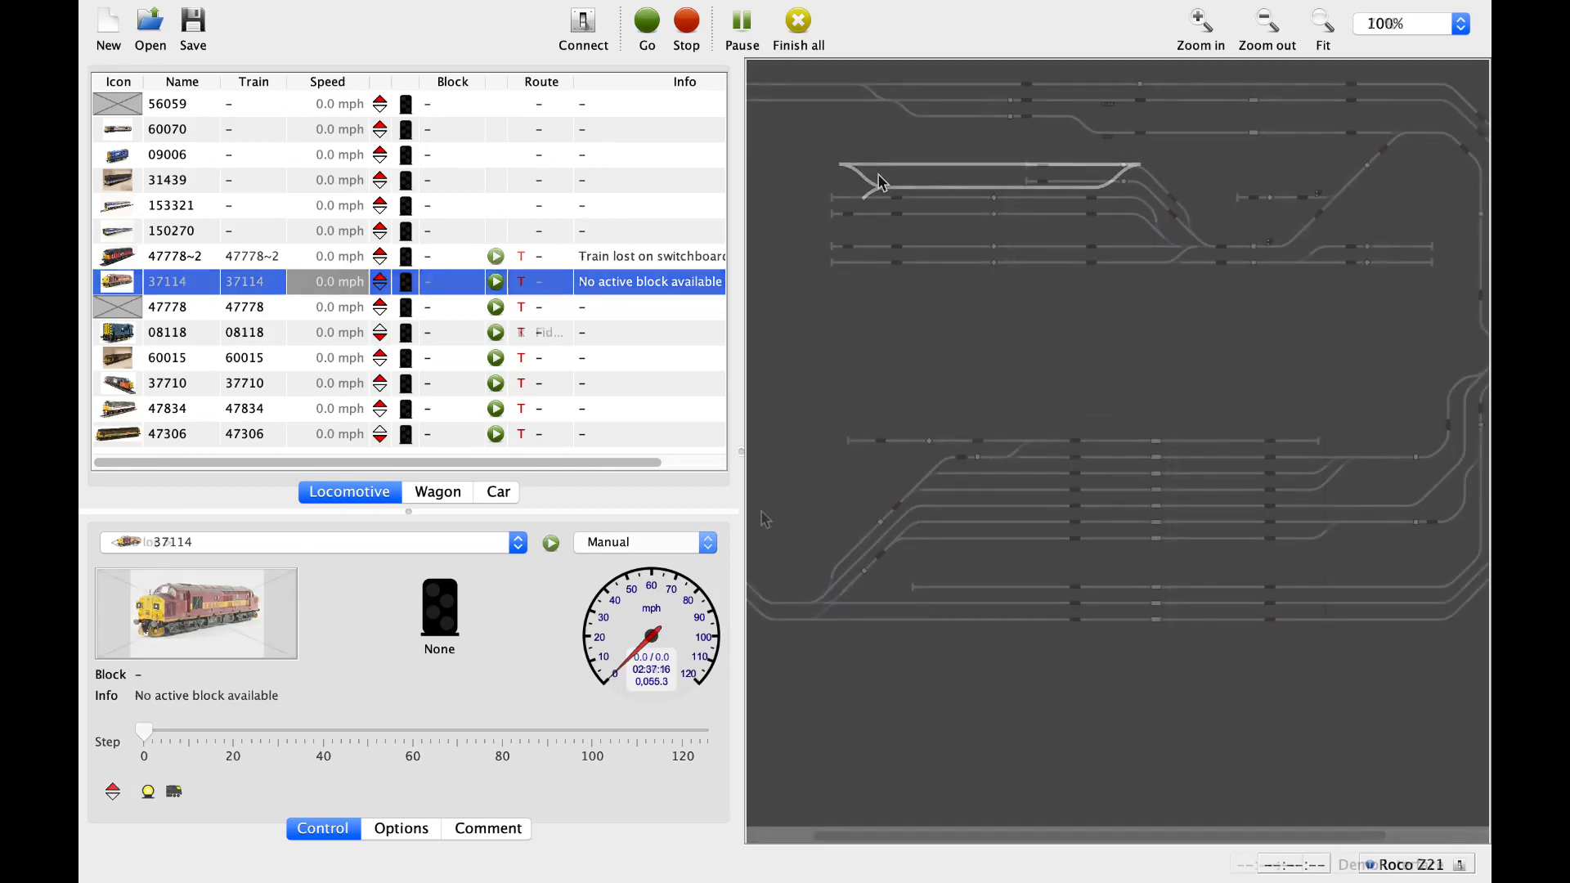
pyautogui.click(1266, 20)
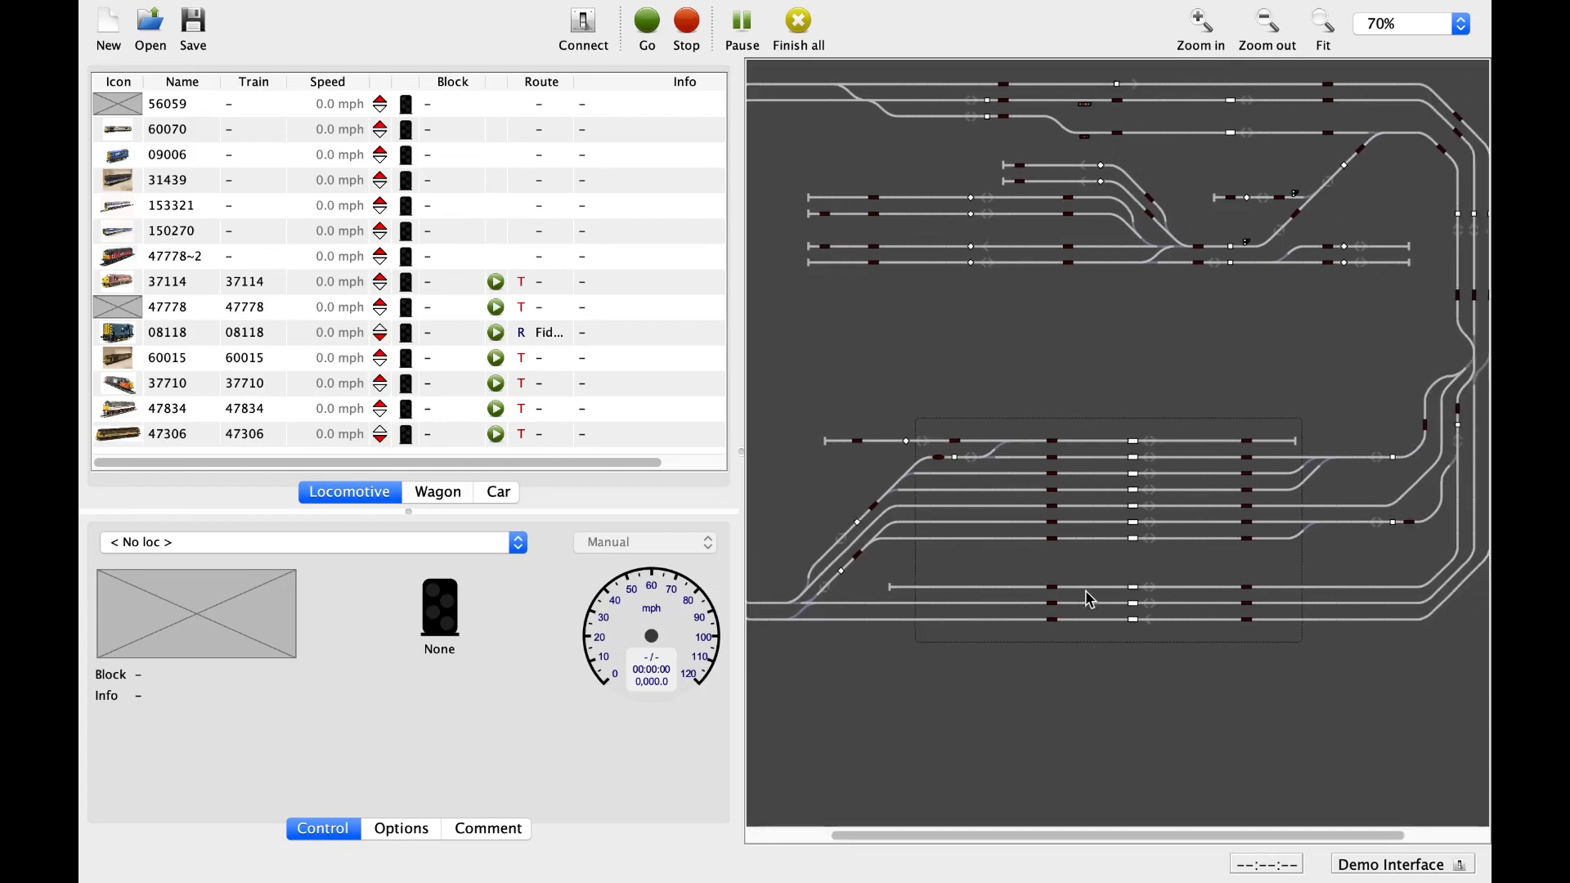
pyautogui.moveTo(1170, 401)
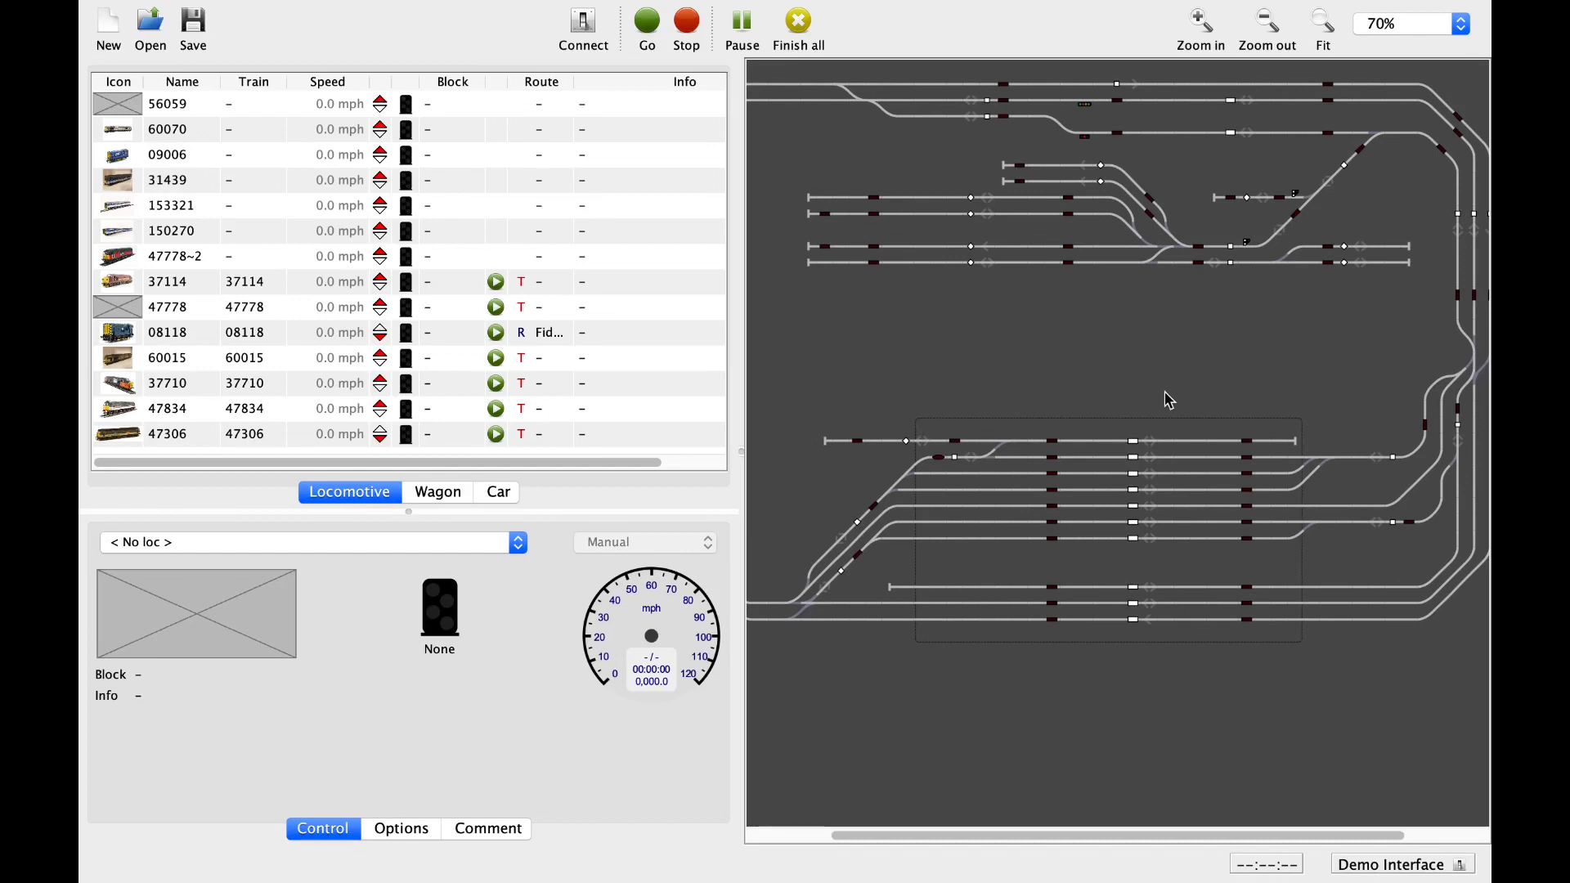
pyautogui.moveTo(1446, 155)
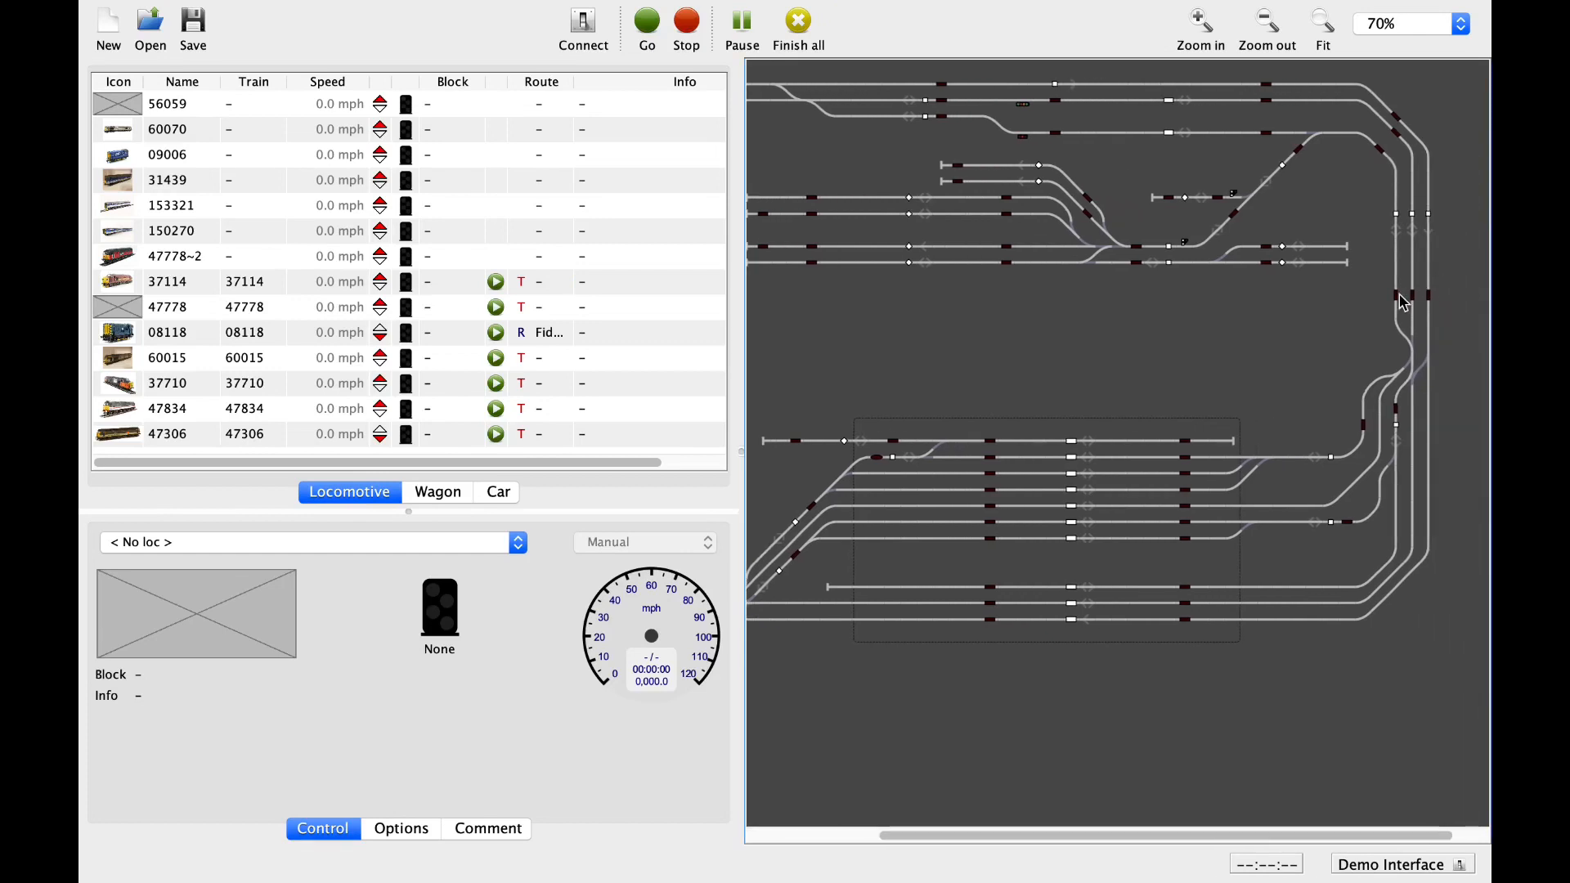
pyautogui.click(1402, 301)
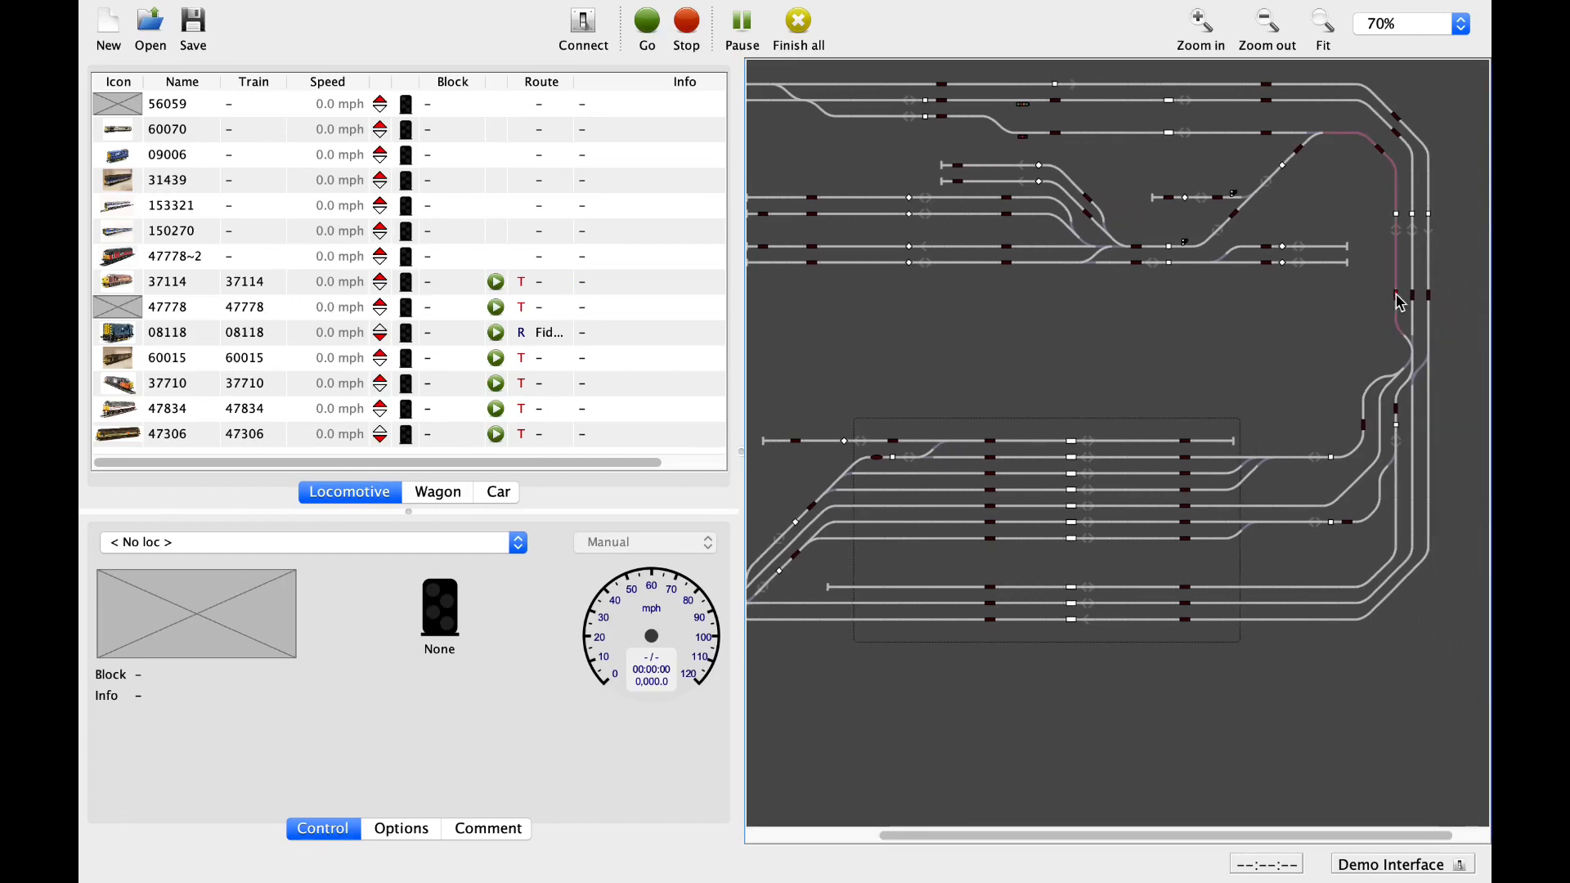
pyautogui.moveTo(1398, 301)
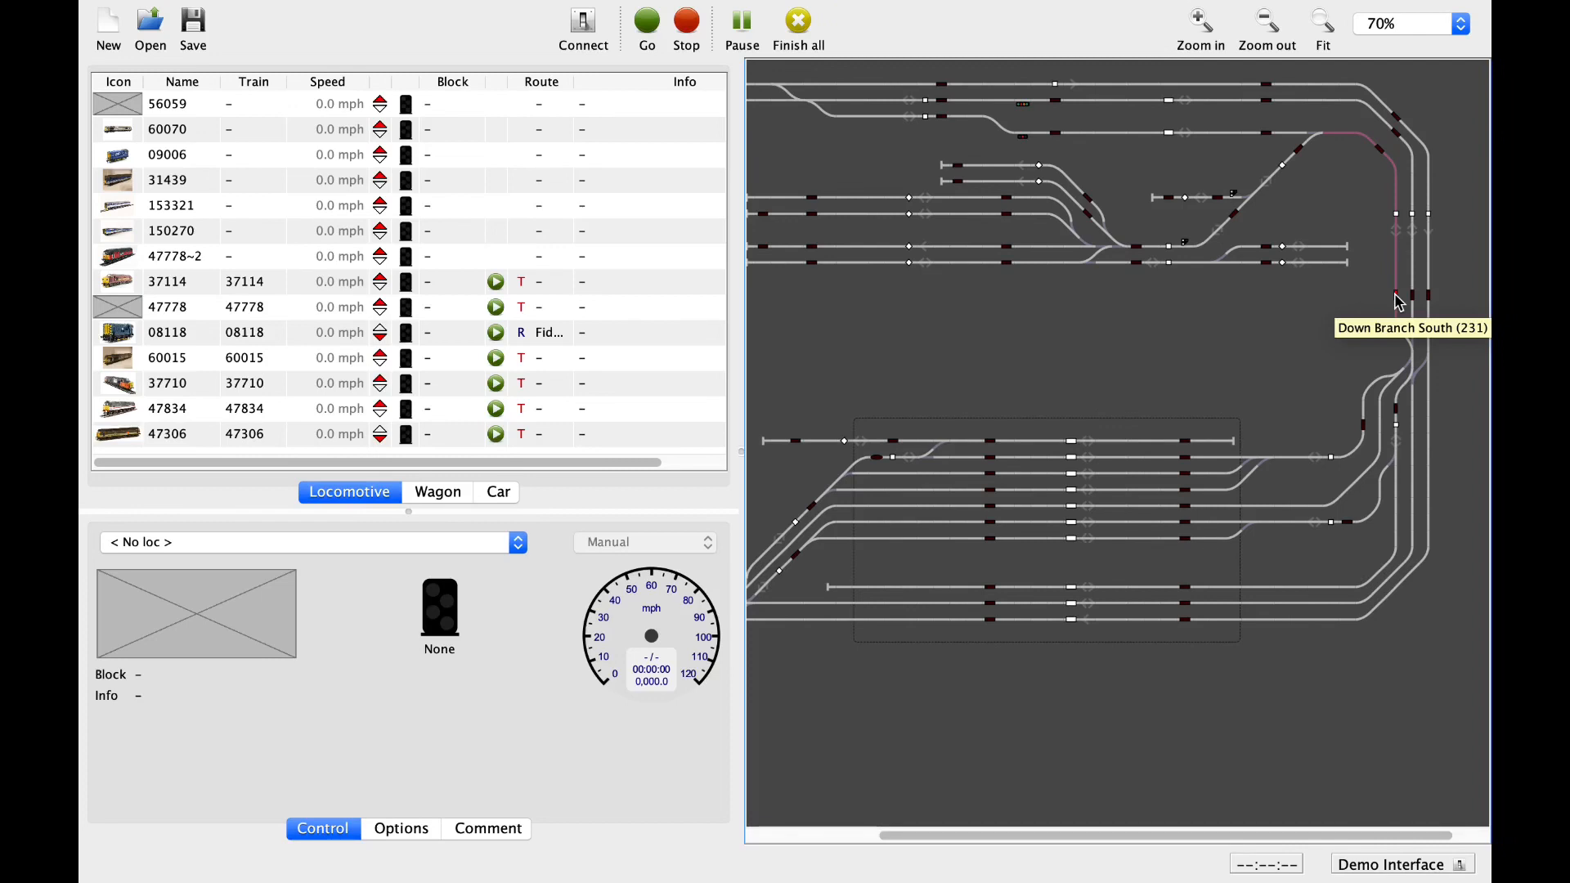
pyautogui.moveTo(1398, 319)
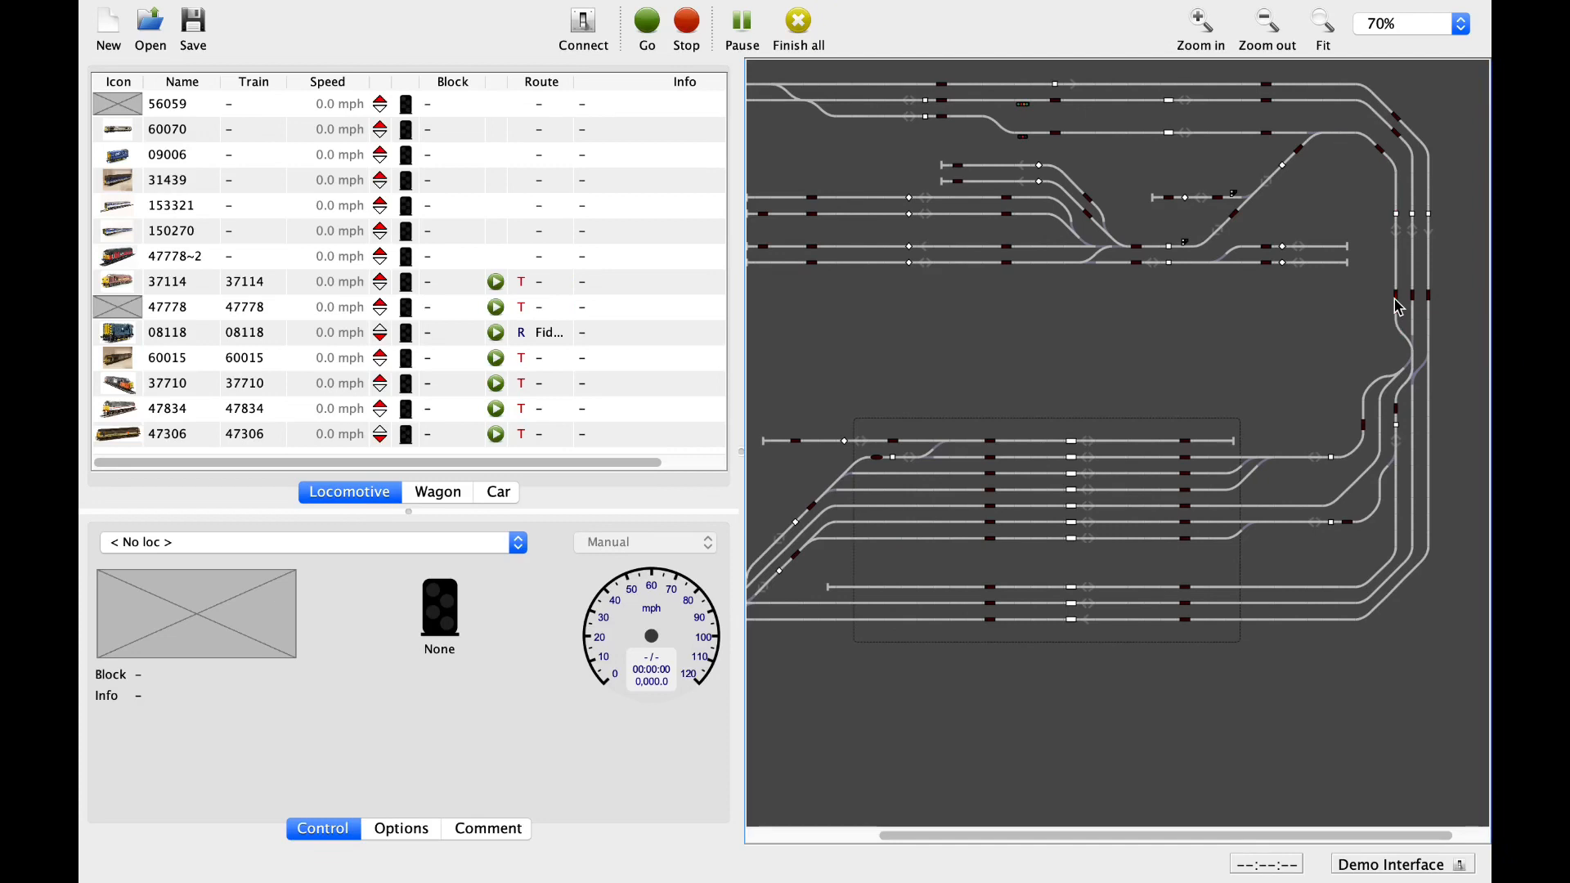
pyautogui.moveTo(1411, 141)
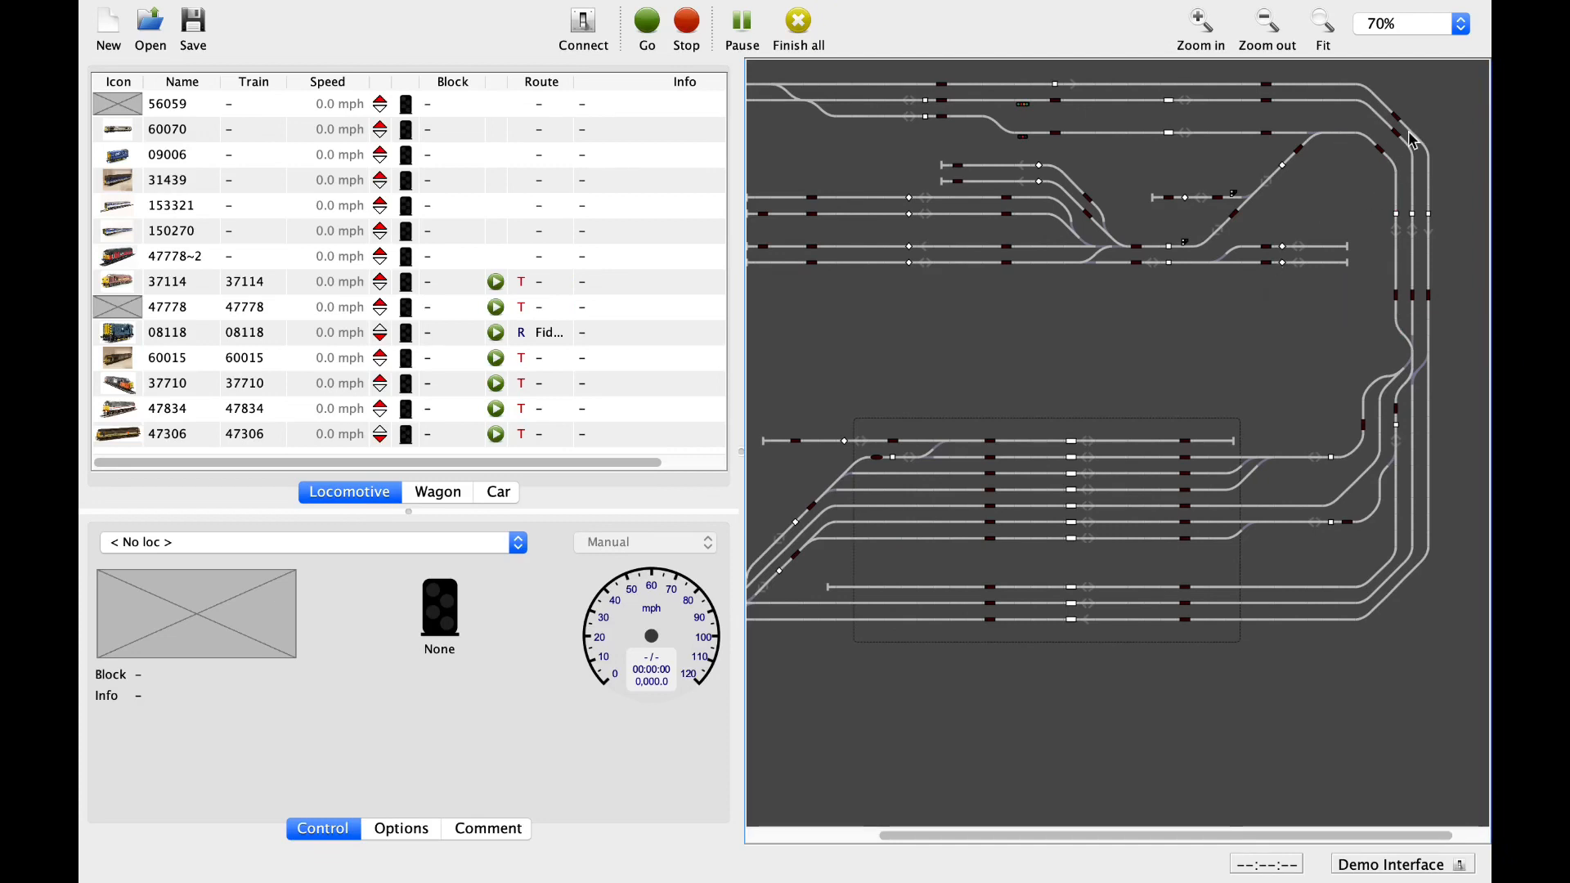
pyautogui.moveTo(1240, 177)
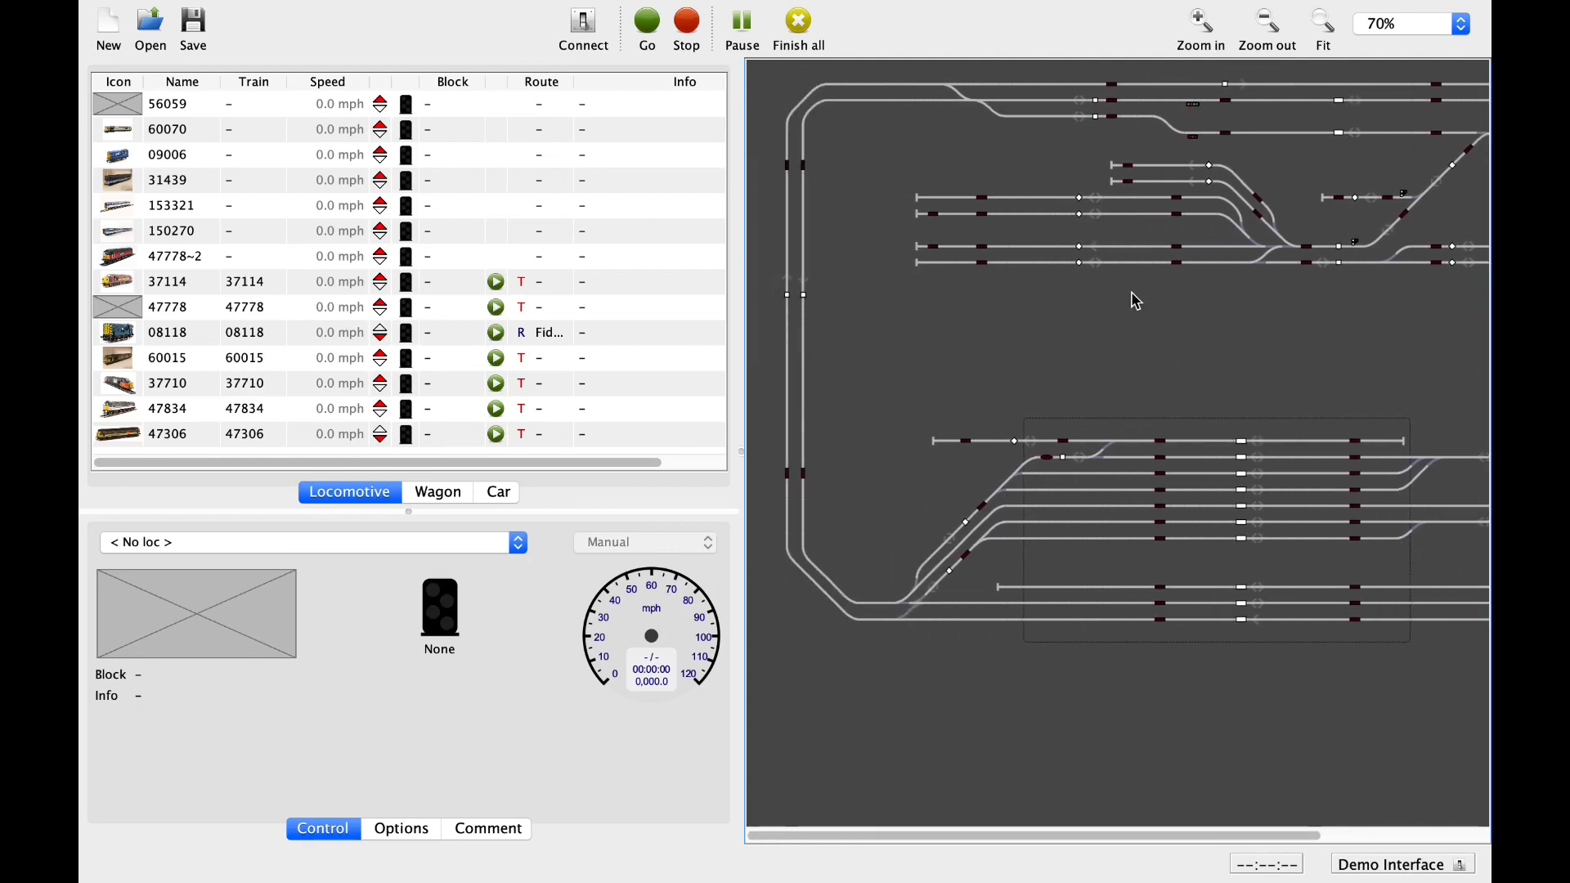
pyautogui.moveTo(997, 224)
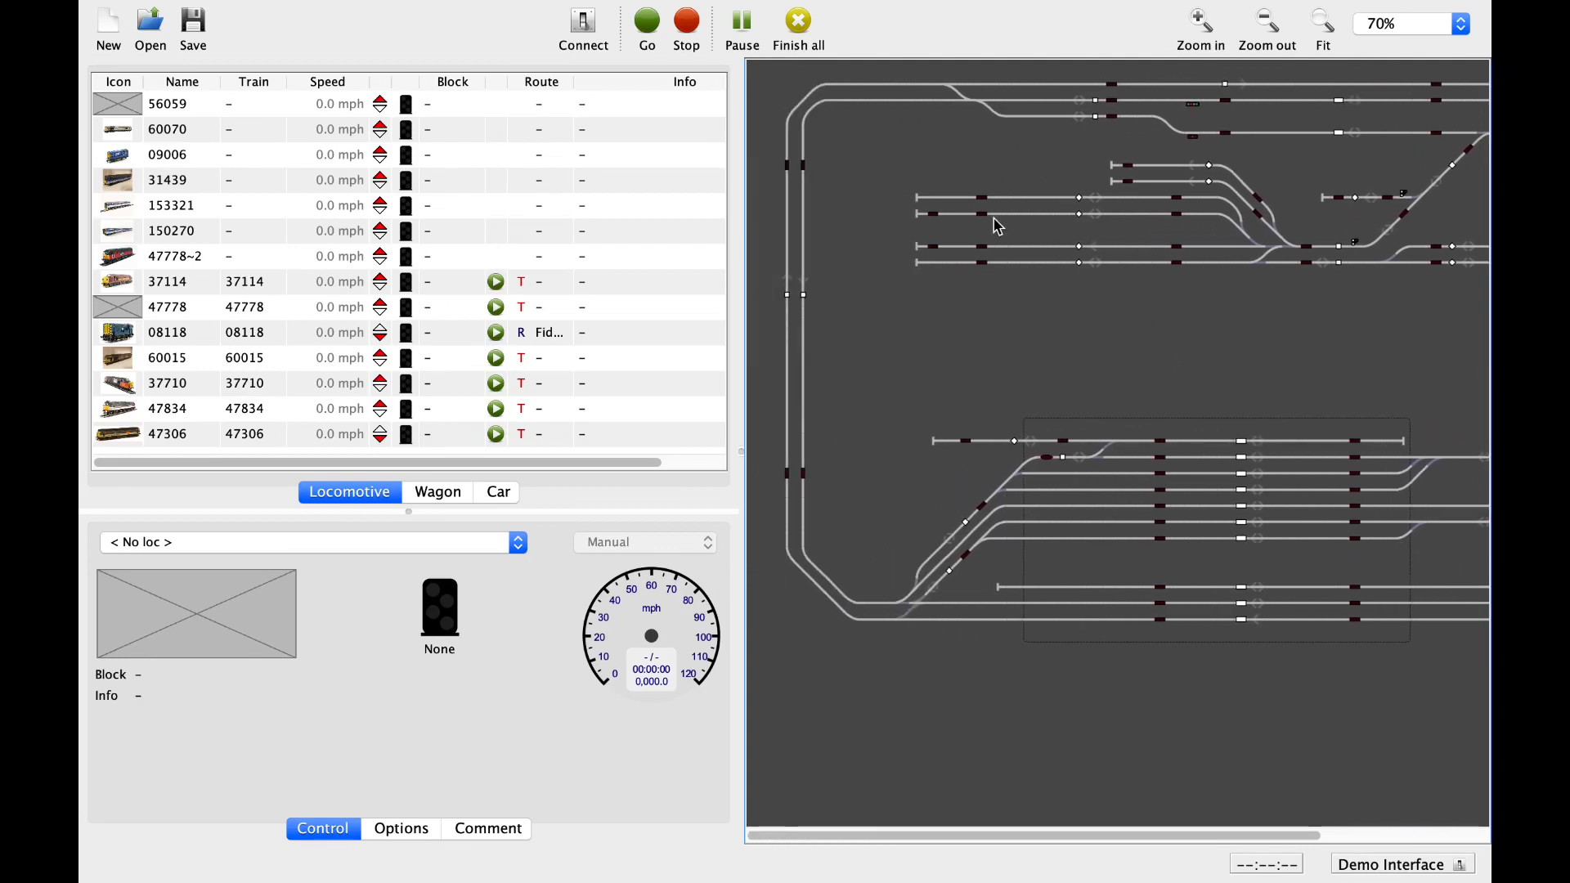
pyautogui.moveTo(1089, 113)
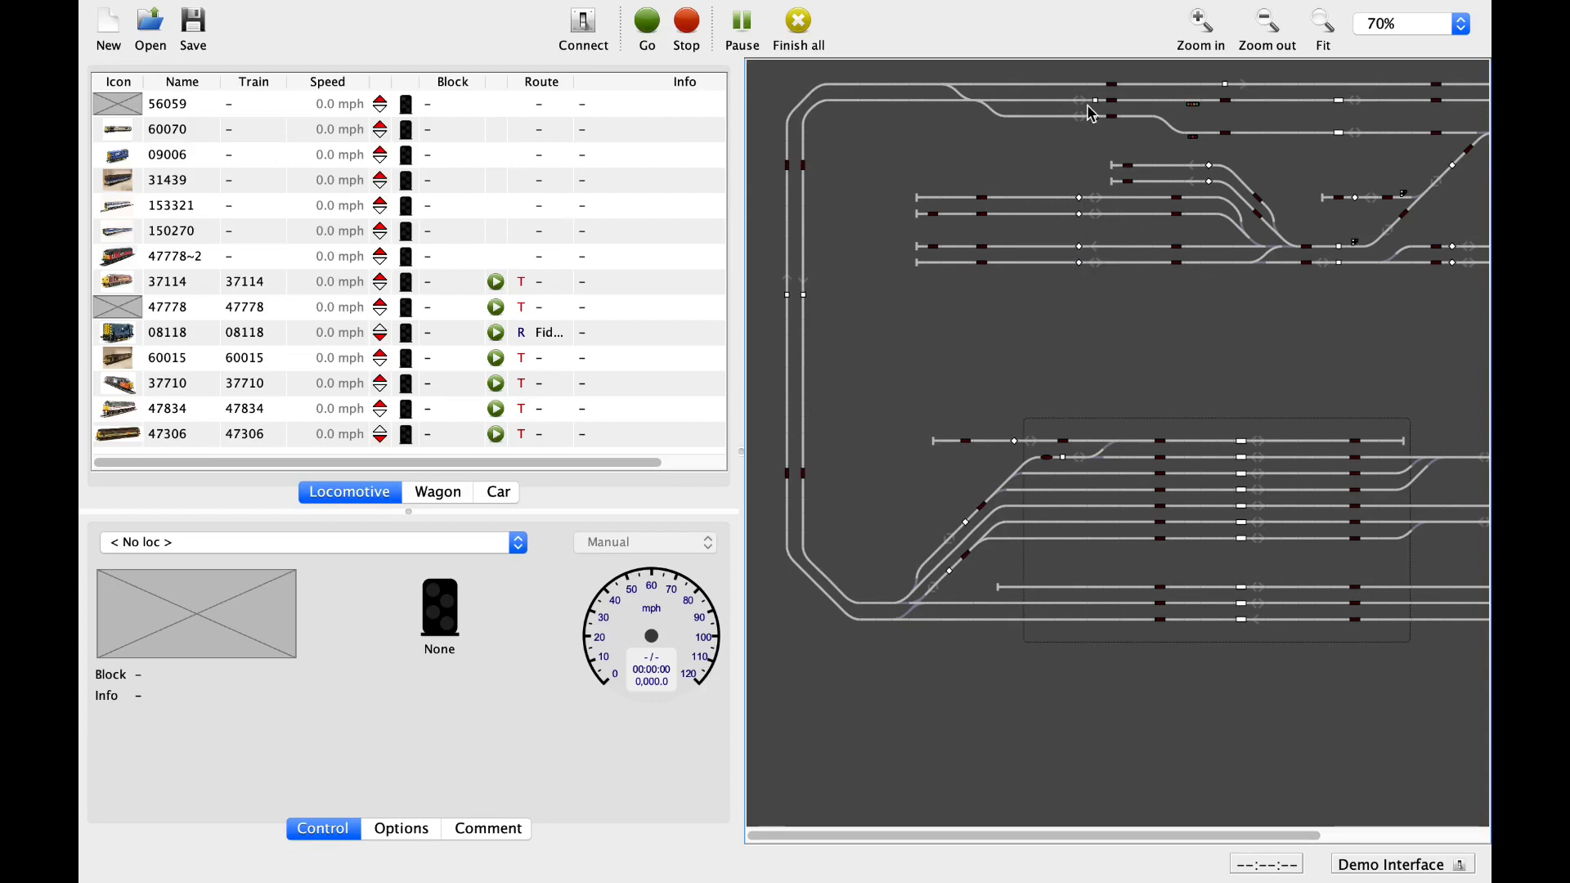
pyautogui.moveTo(883, 138)
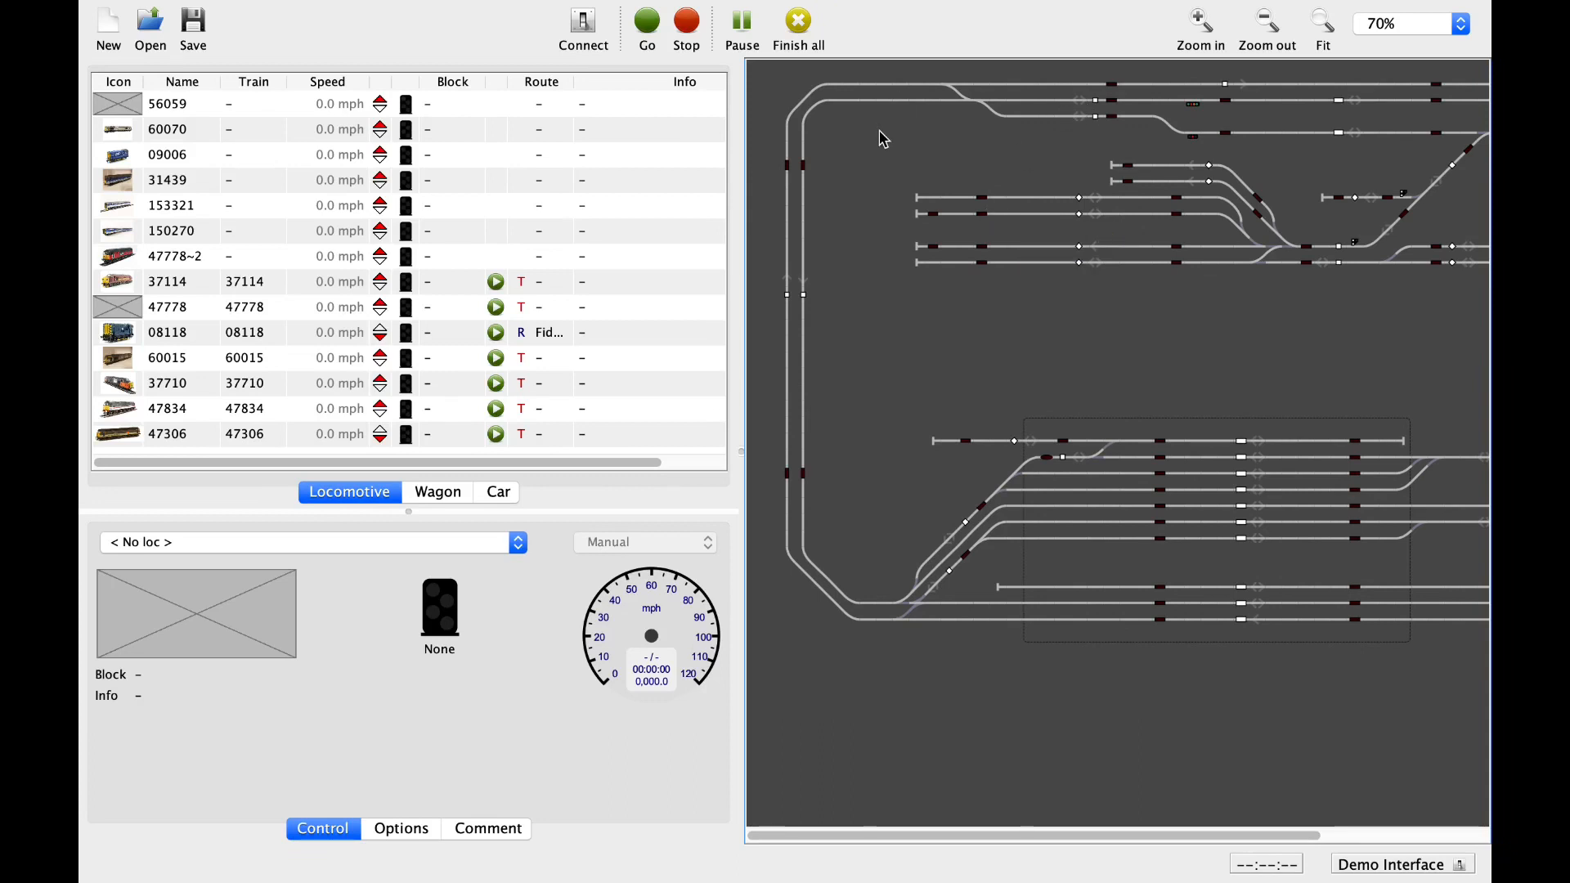
pyautogui.moveTo(996, 229)
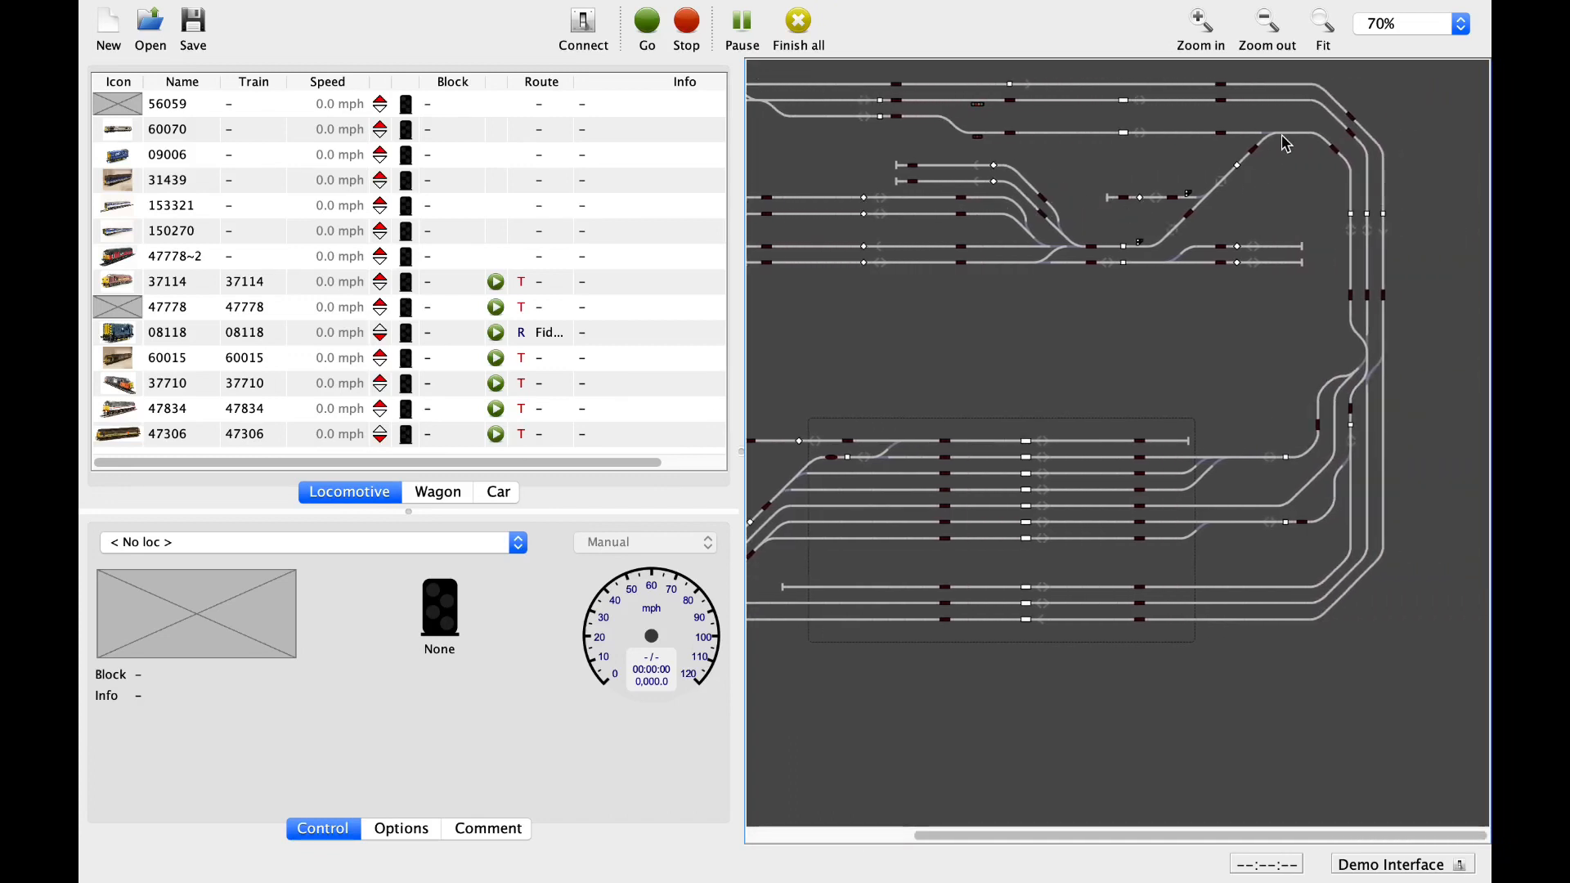
pyautogui.moveTo(1282, 153)
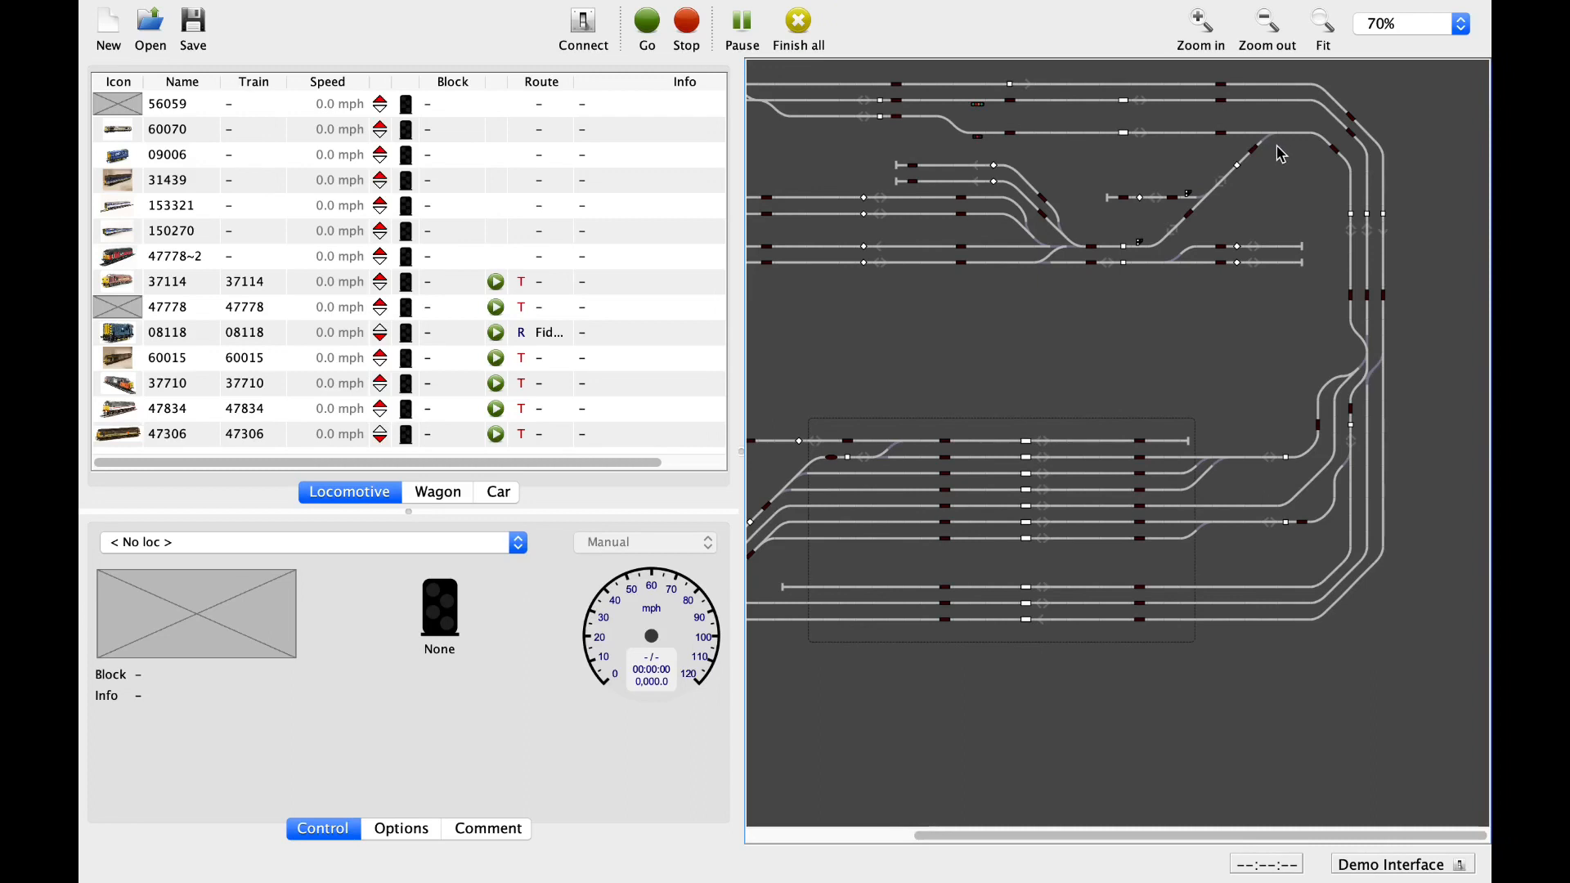
pyautogui.moveTo(1180, 252)
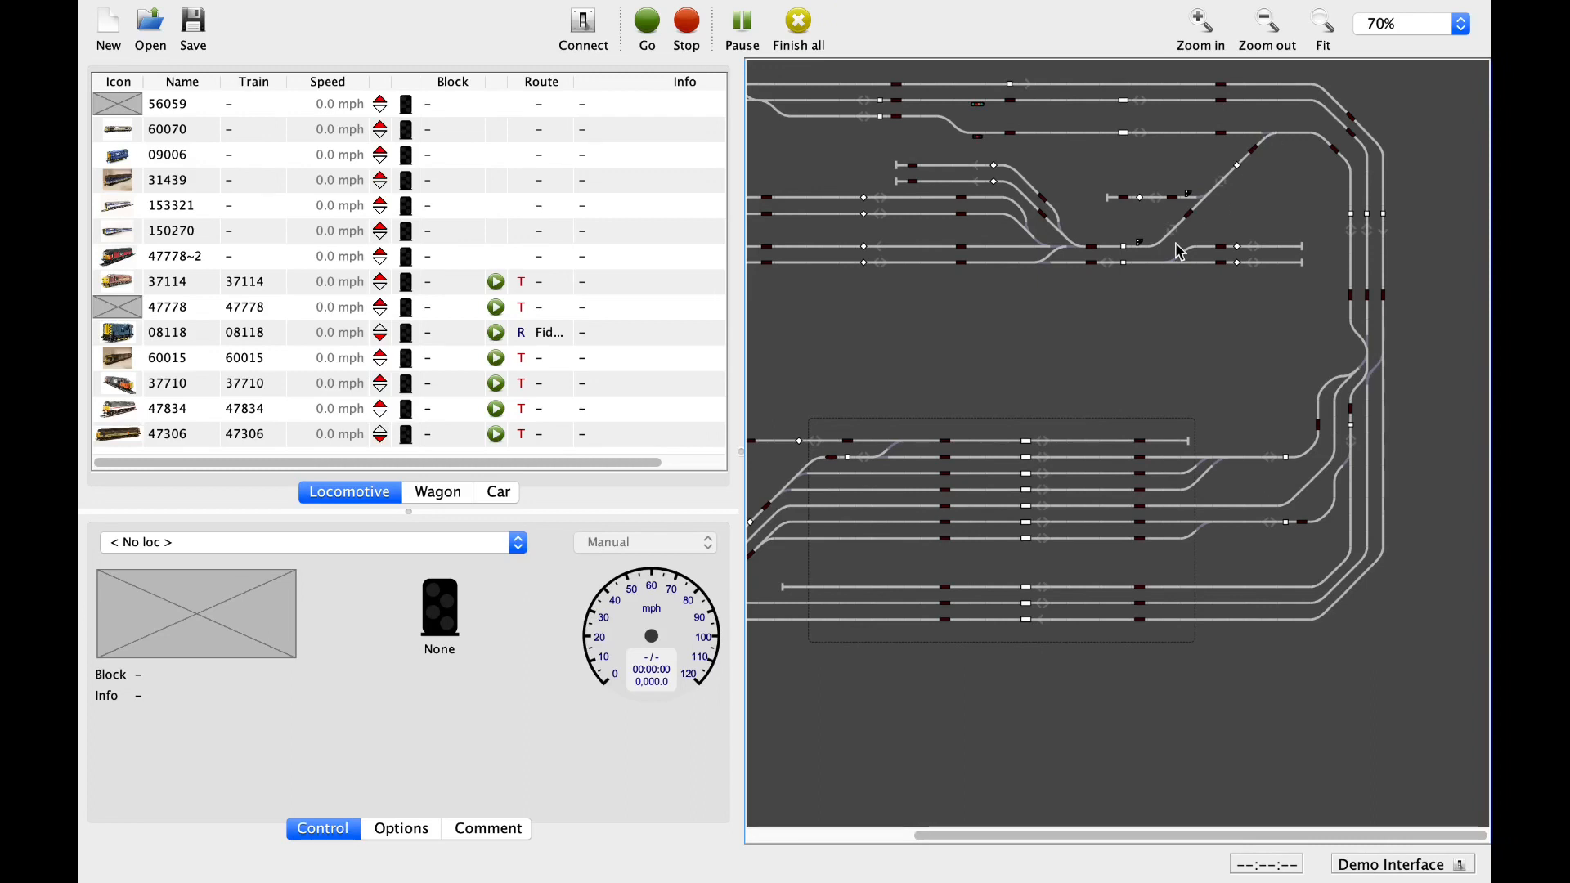
pyautogui.moveTo(1174, 270)
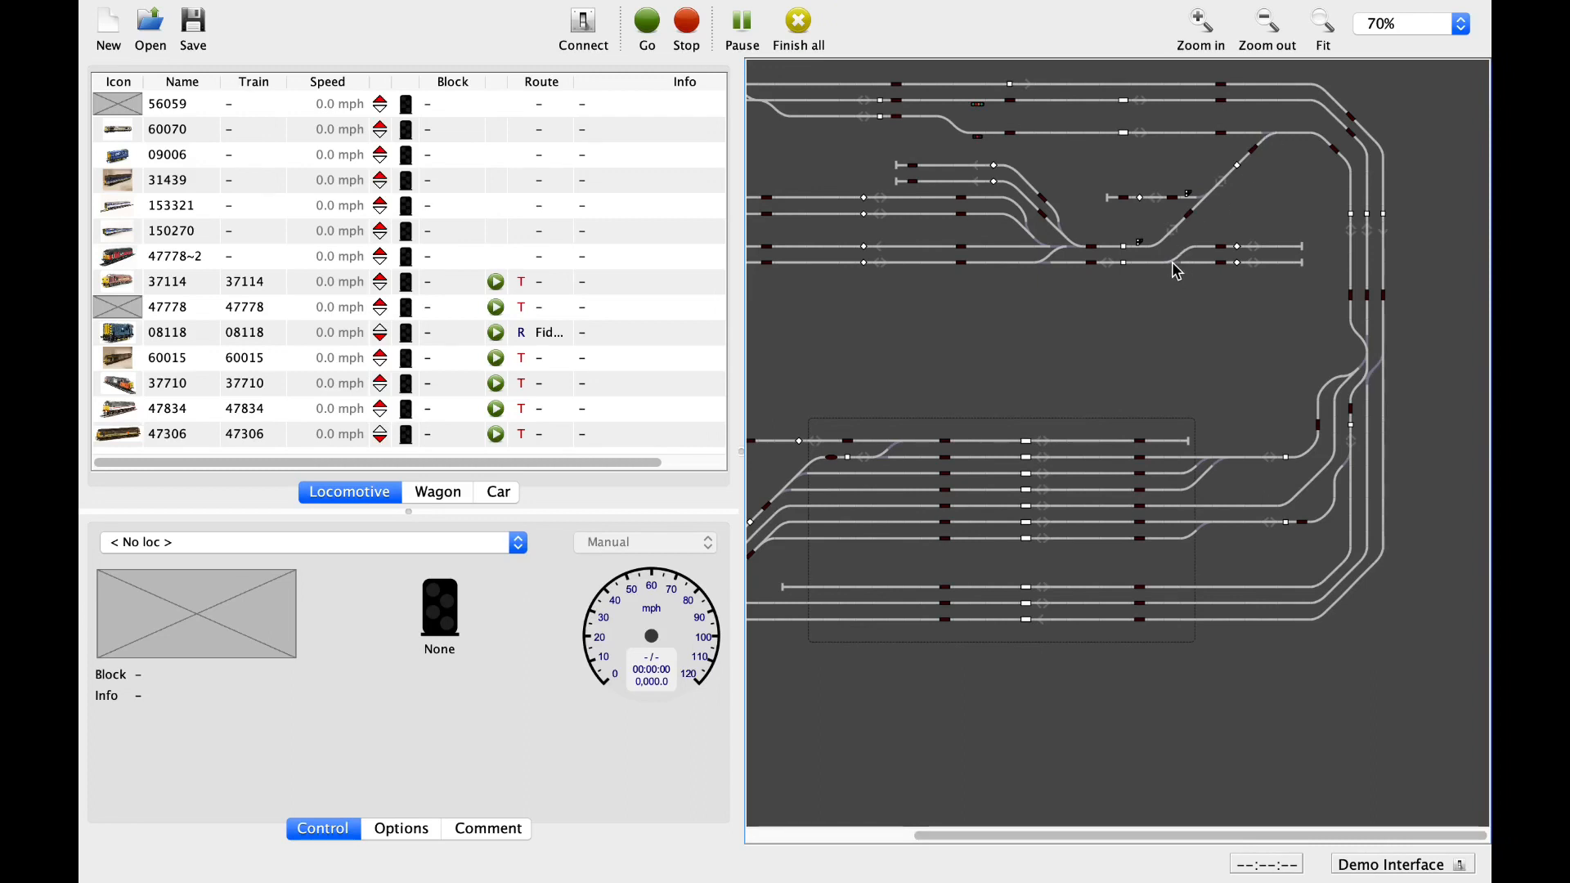
pyautogui.moveTo(1047, 270)
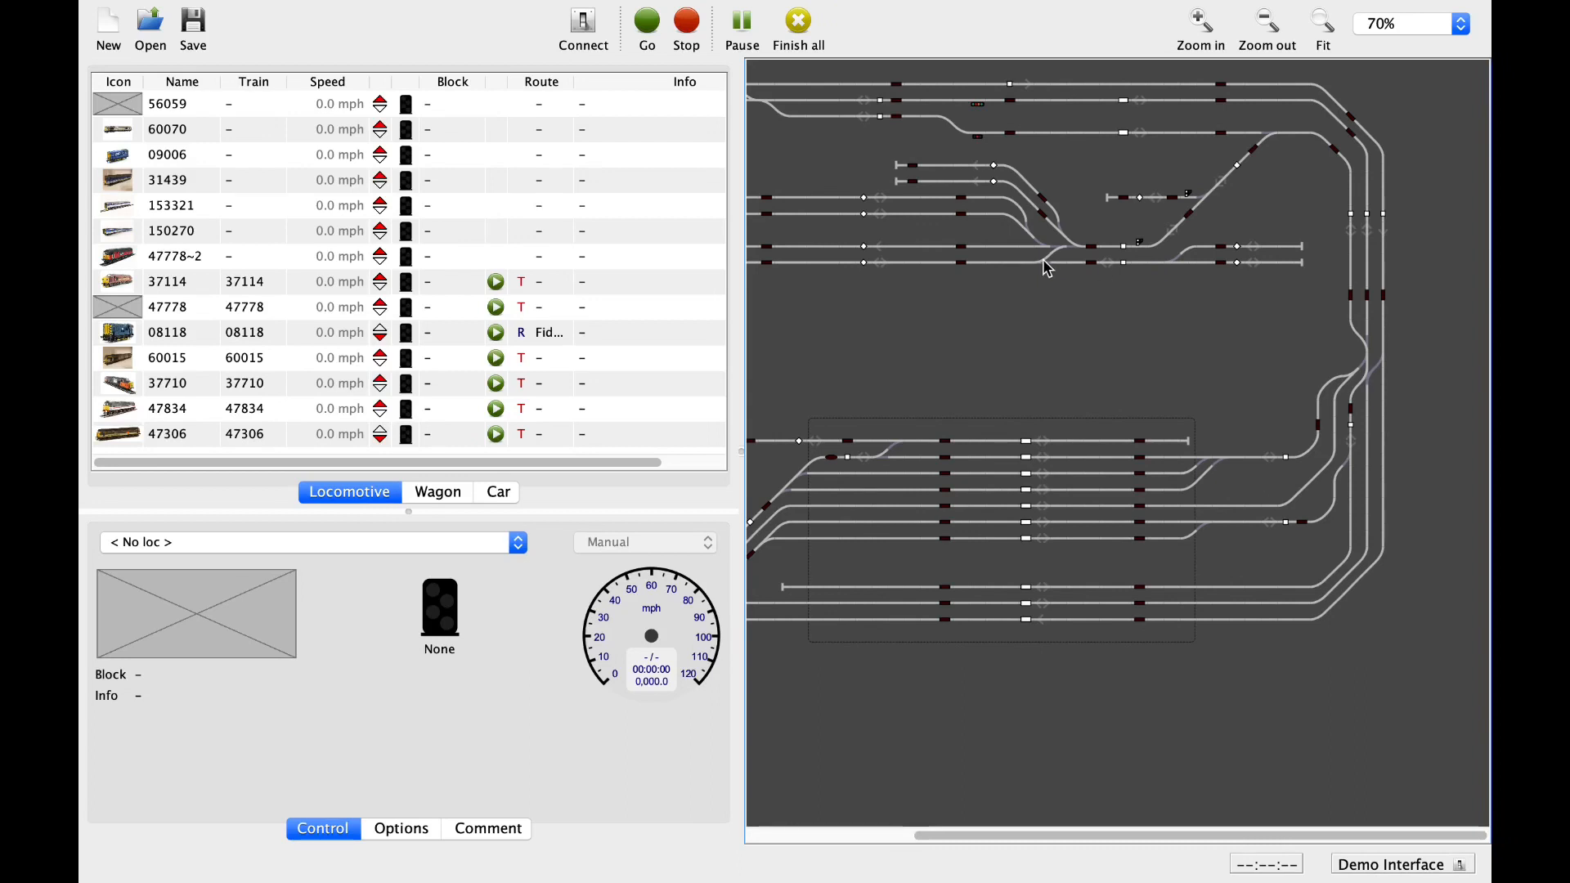
pyautogui.moveTo(1067, 258)
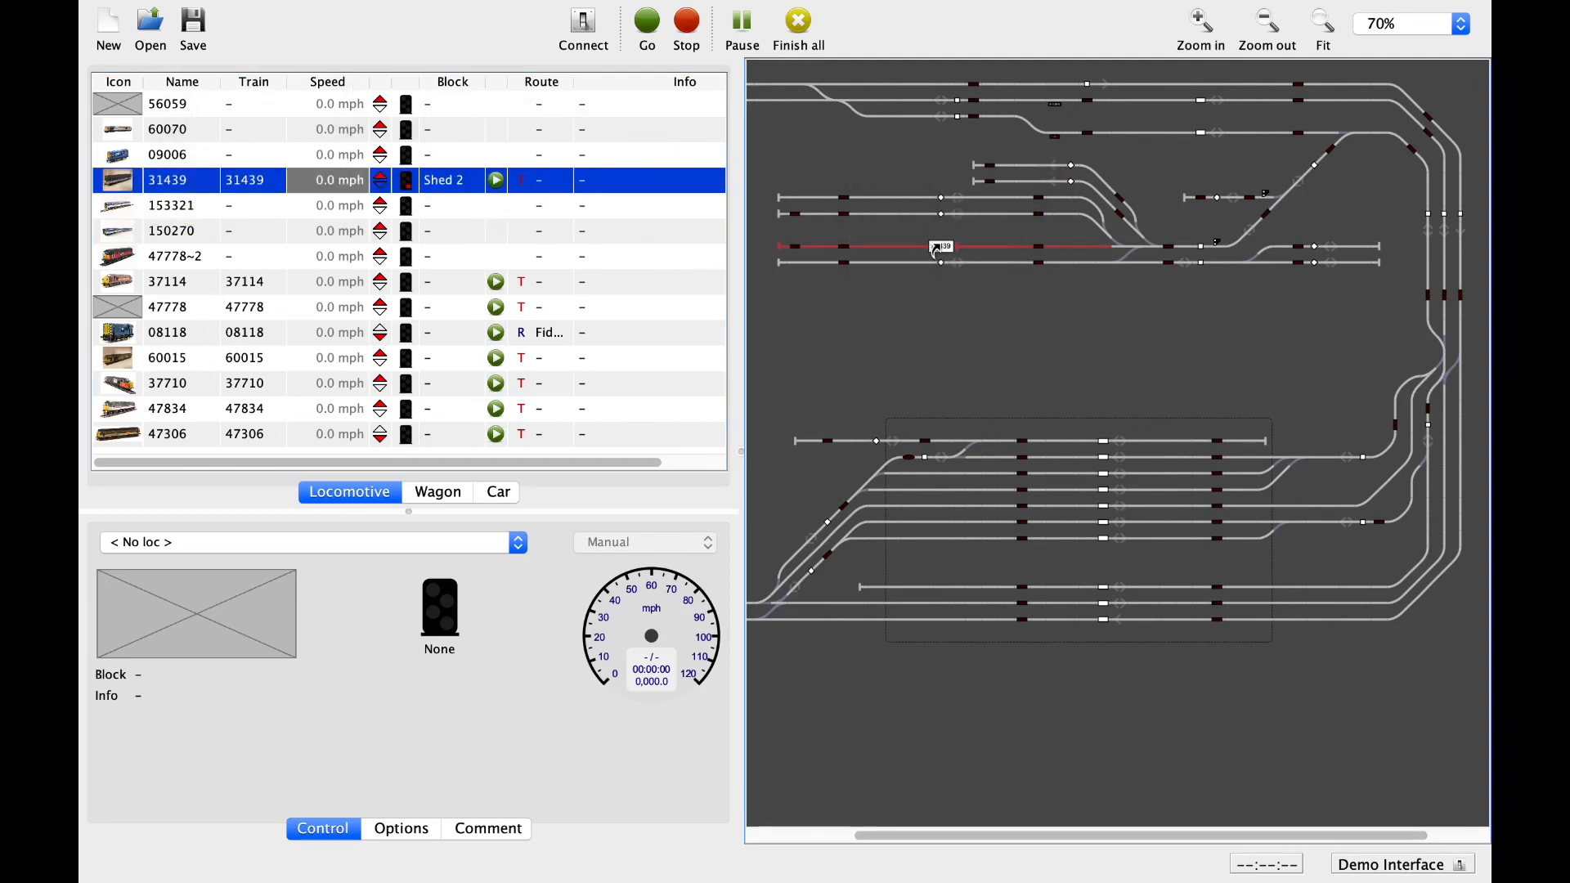
pyautogui.moveTo(938, 249)
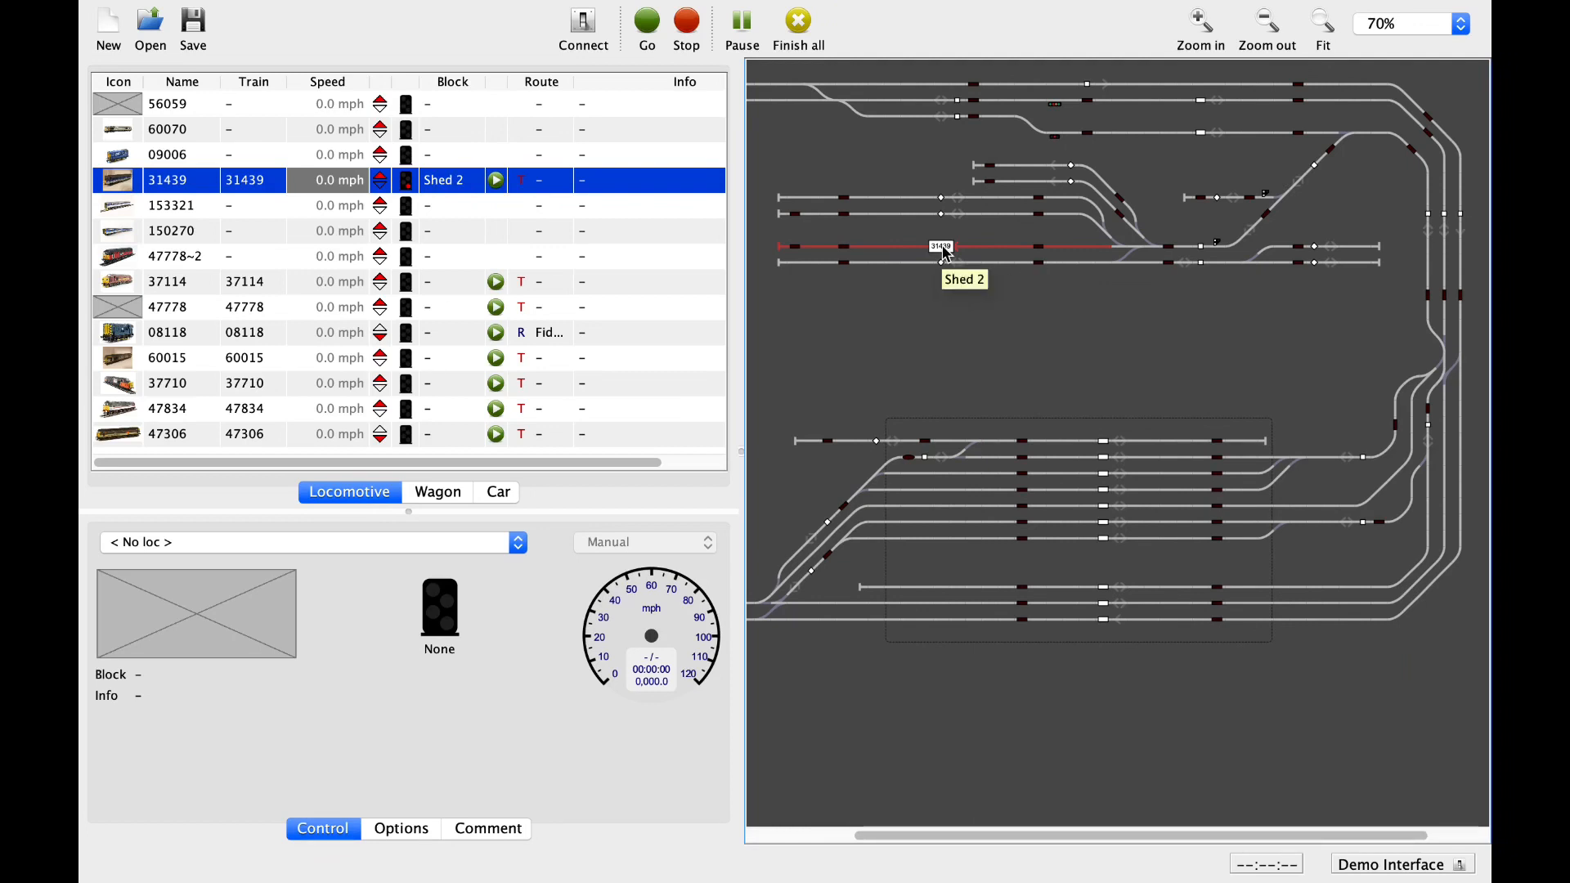
pyautogui.moveTo(1107, 480)
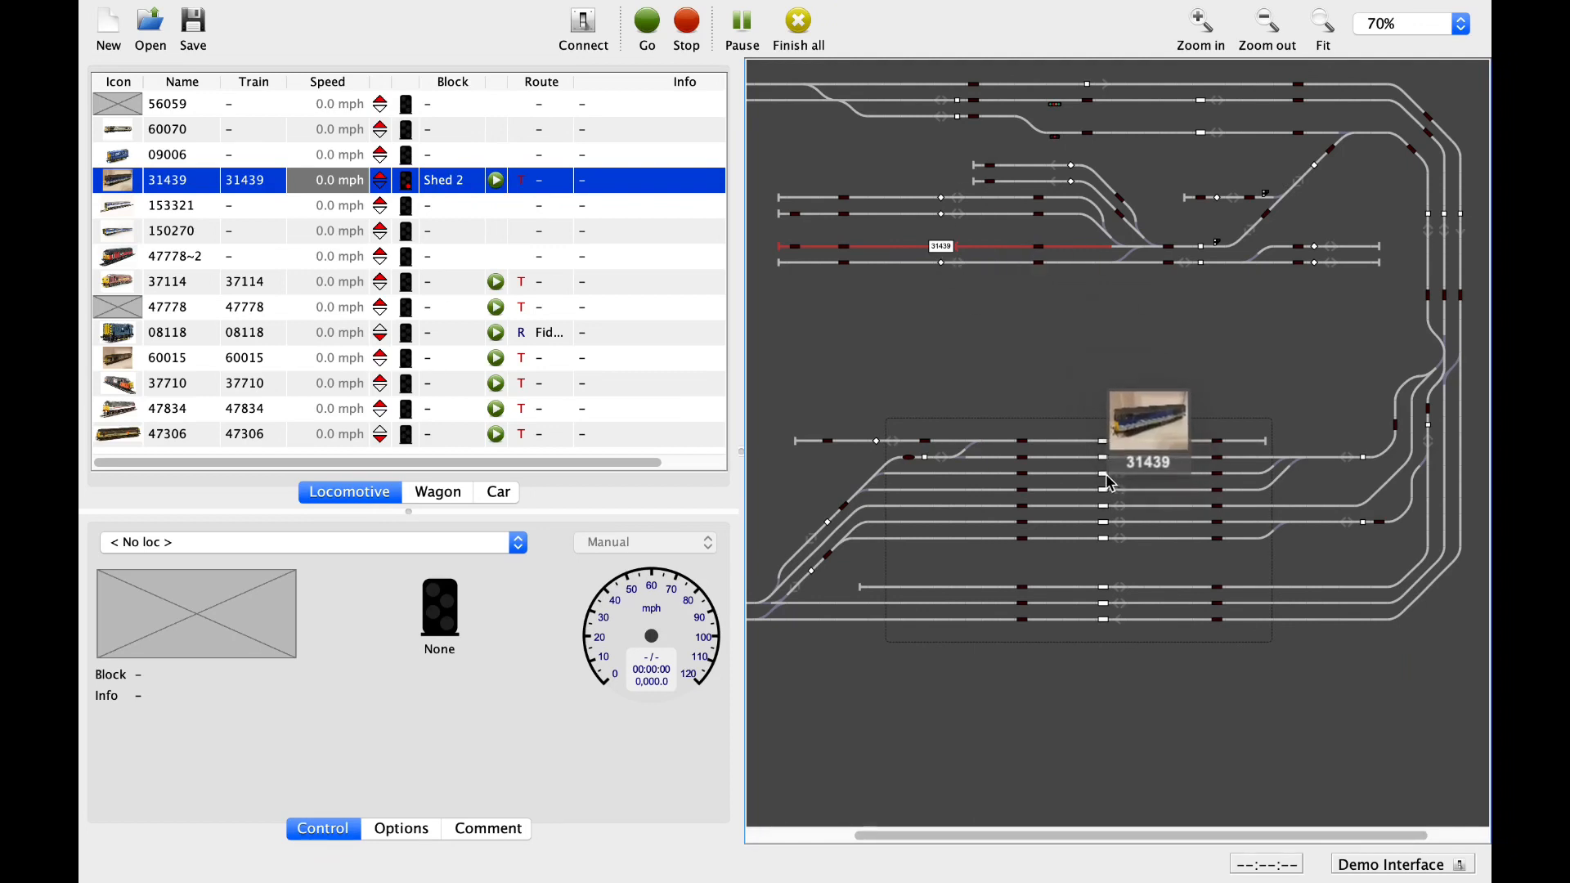
# - Route locomotive 31439 automatically from Shed 2 to Fiddle Yard 3
pyautogui.rightClick(1109, 481)
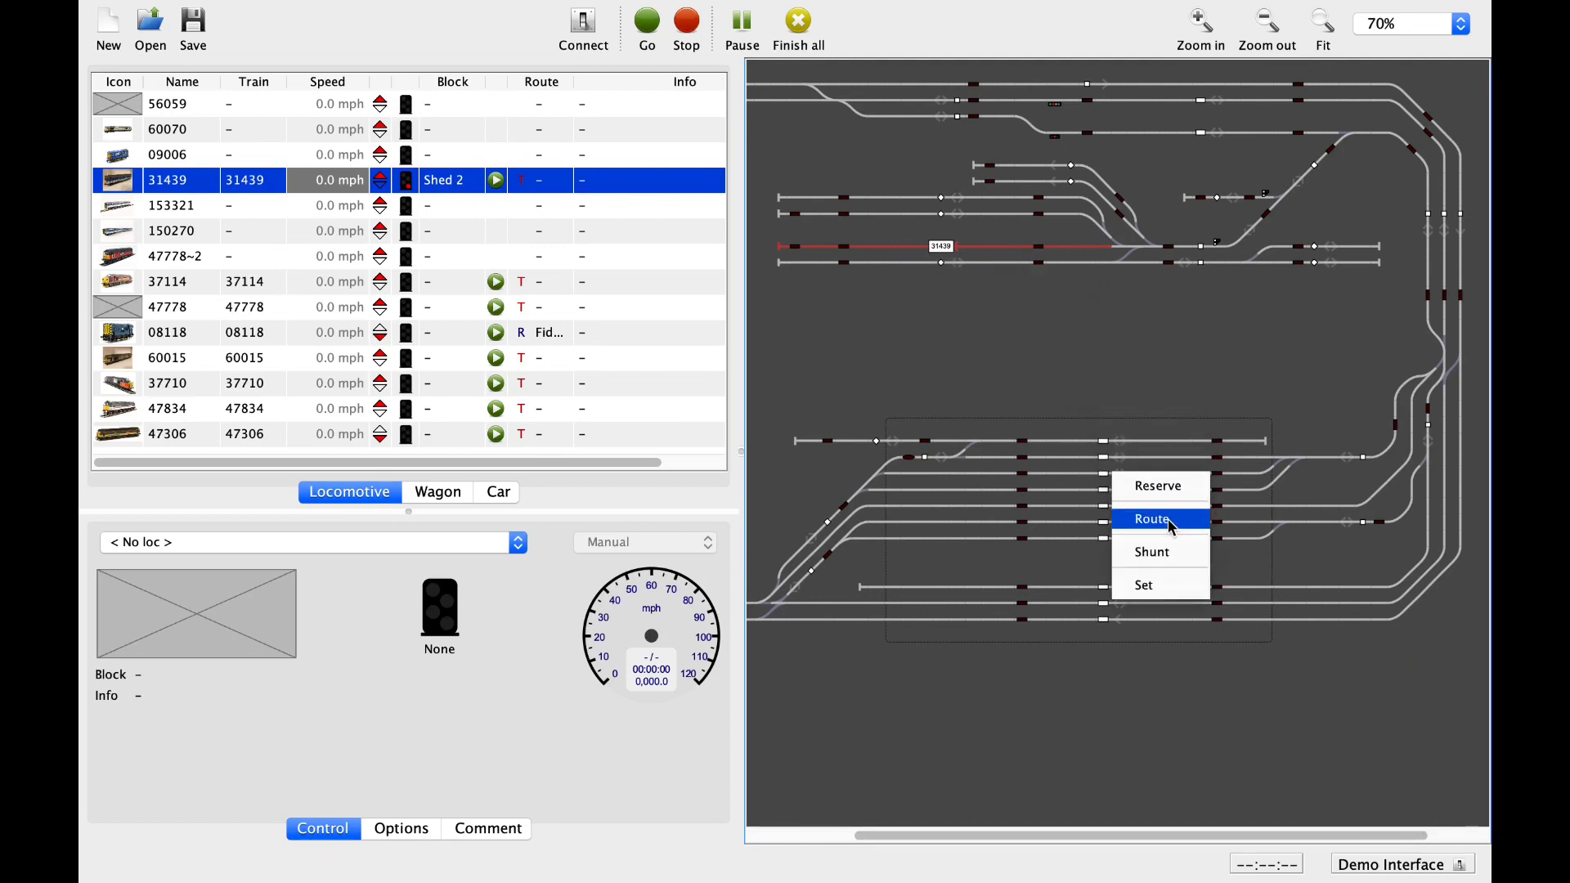
pyautogui.click(1150, 518)
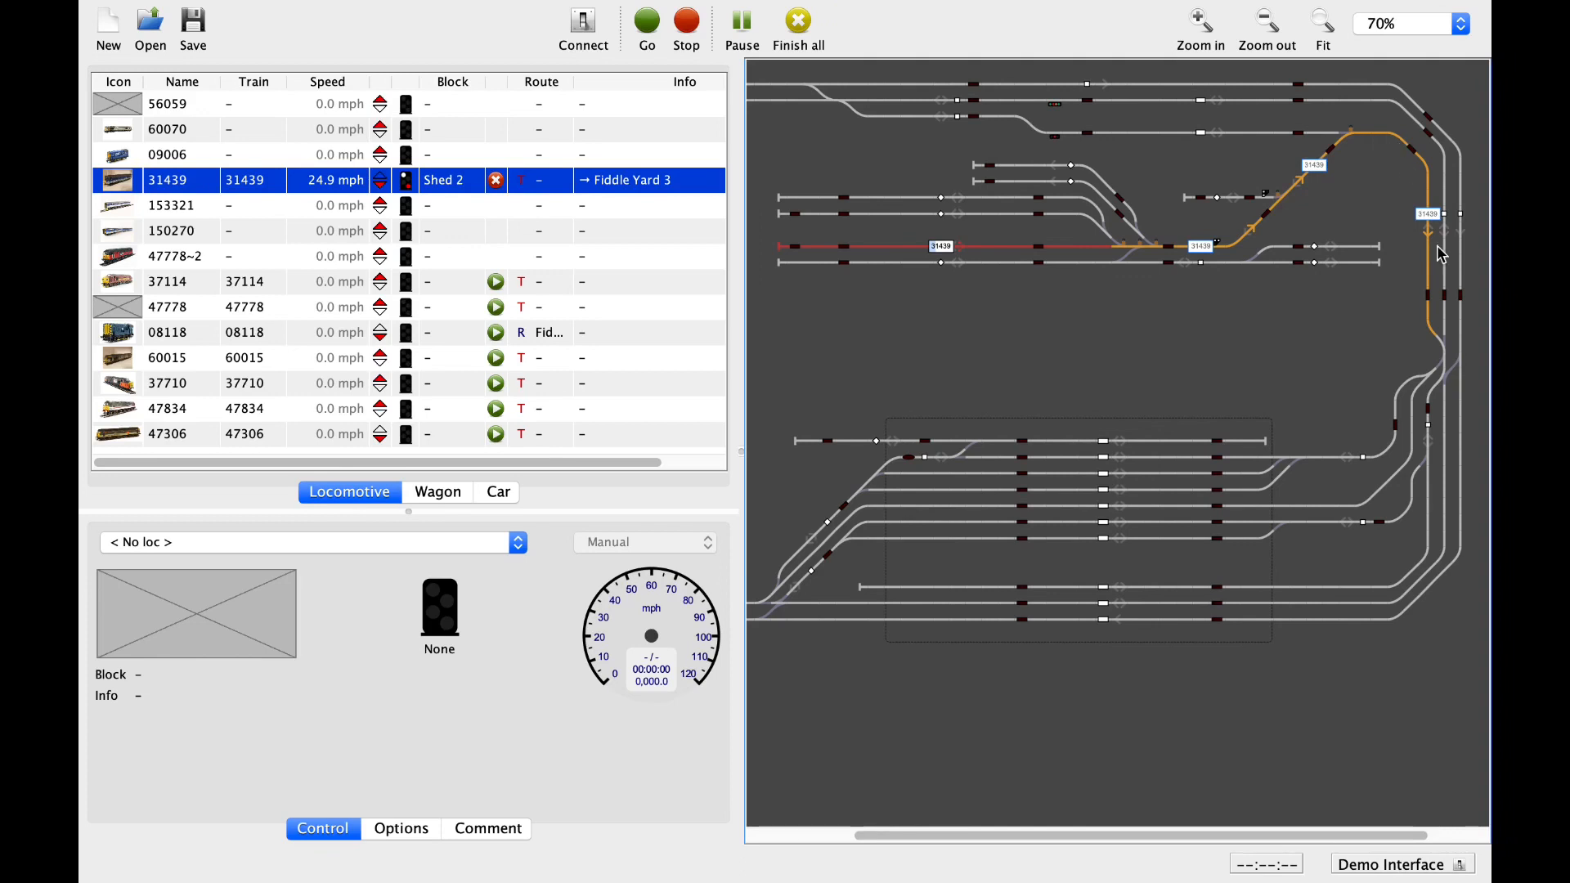
pyautogui.moveTo(1439, 337)
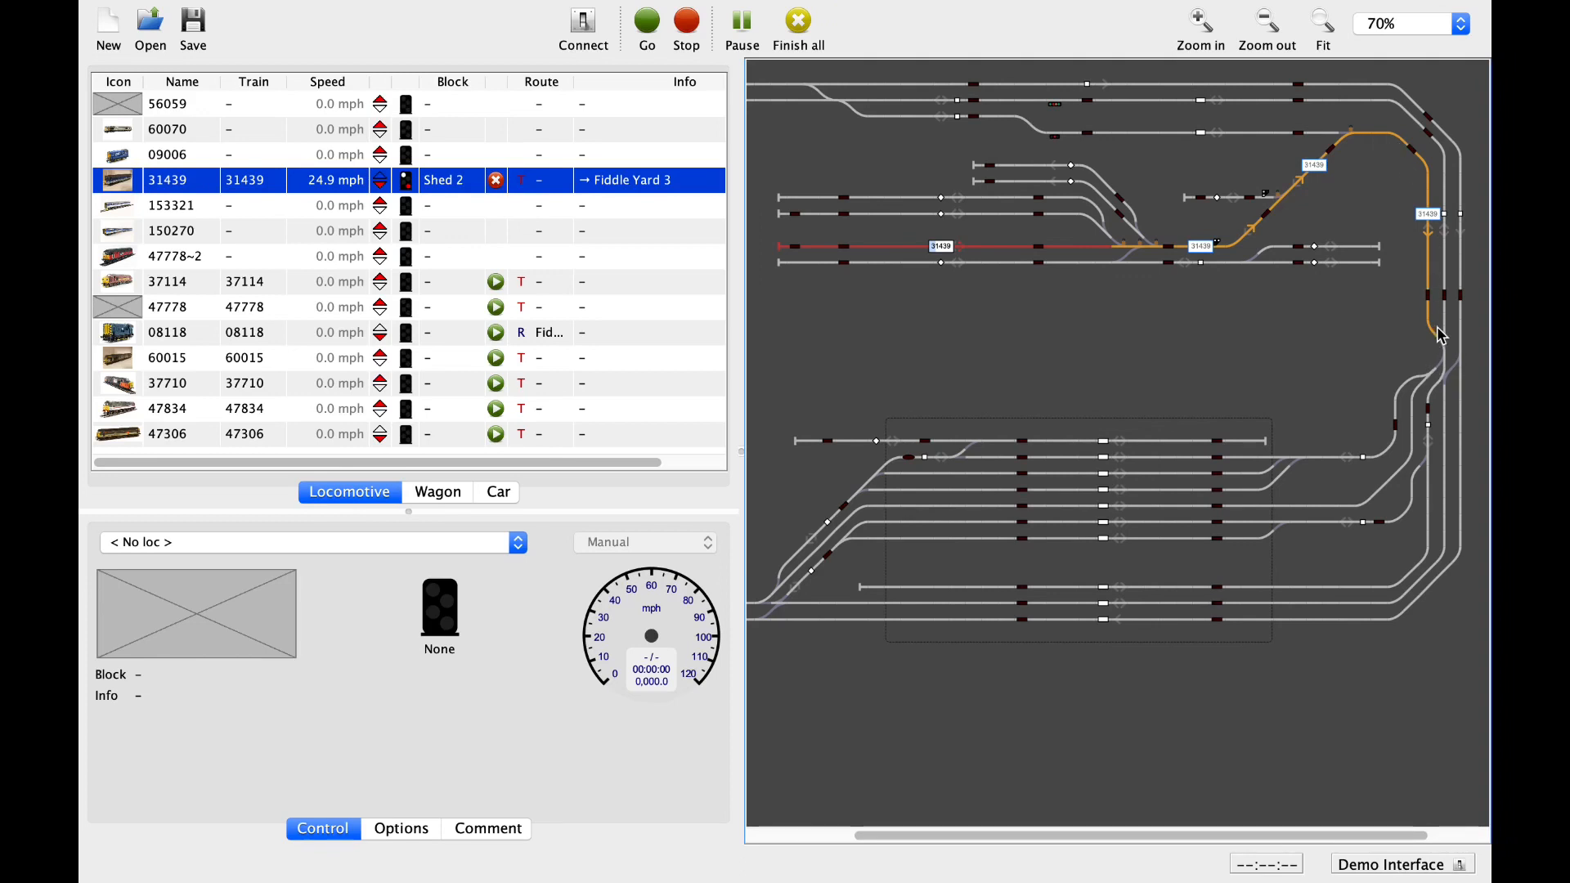
pyautogui.moveTo(1382, 458)
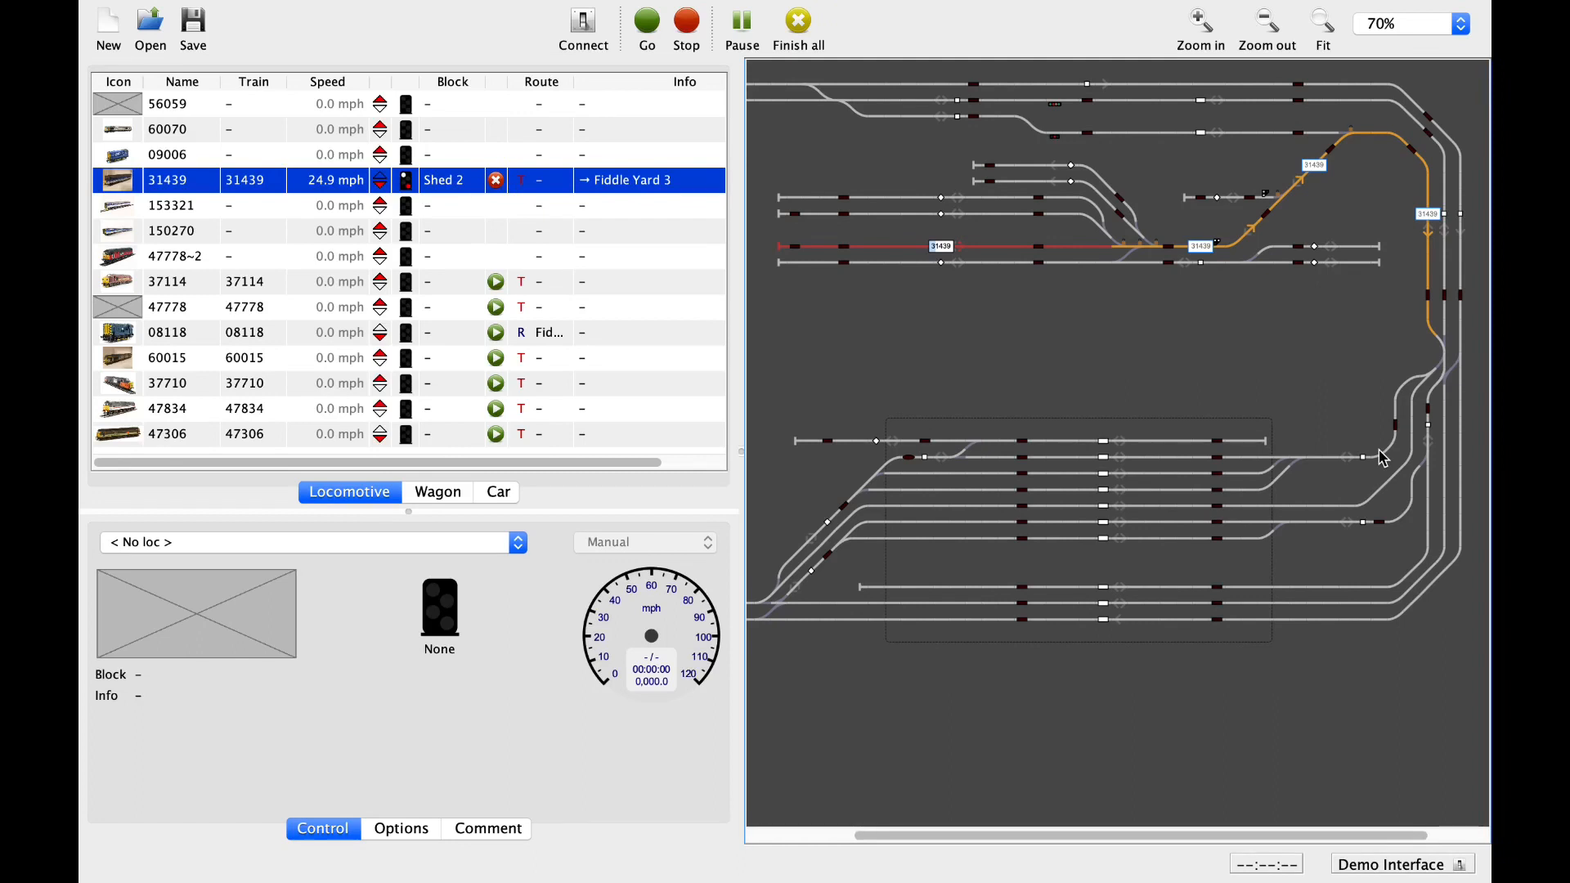
pyautogui.moveTo(474, 331)
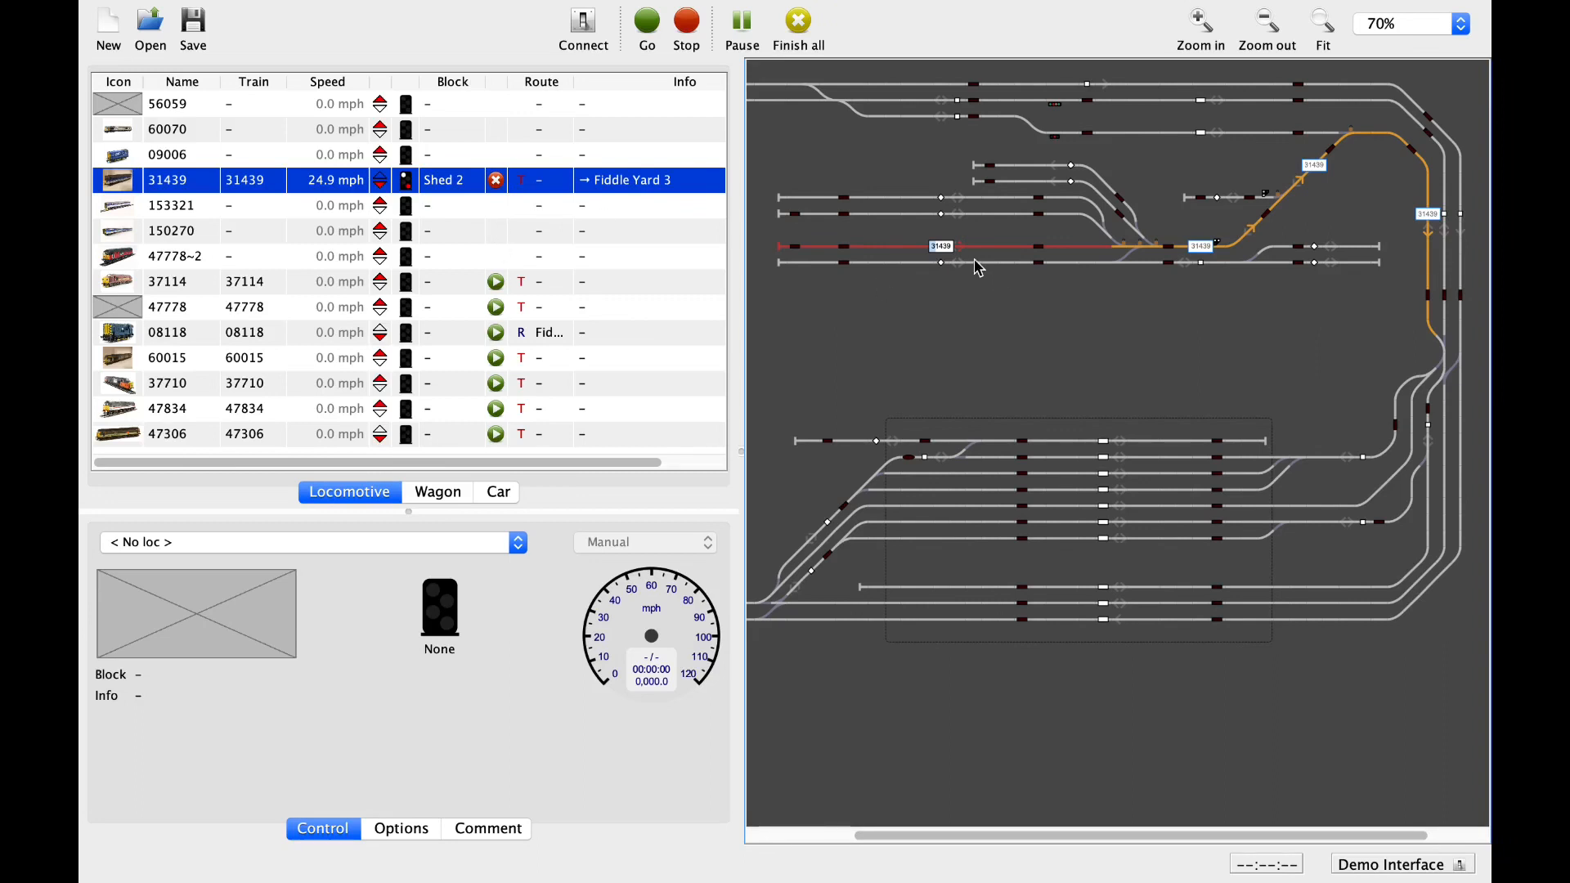
pyautogui.moveTo(1193, 232)
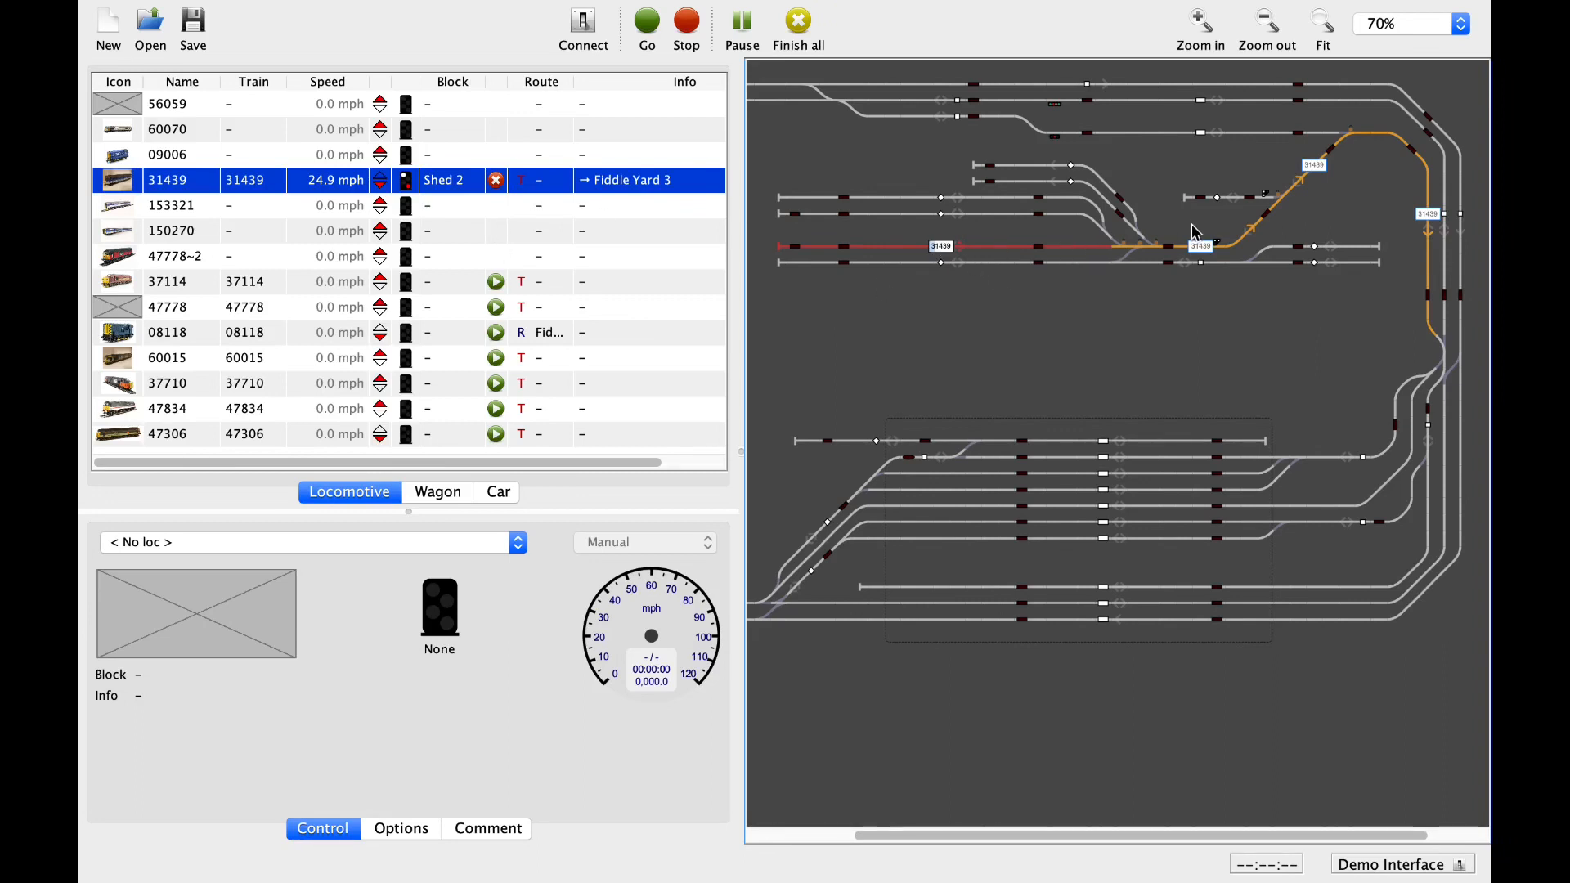
pyautogui.moveTo(1419, 338)
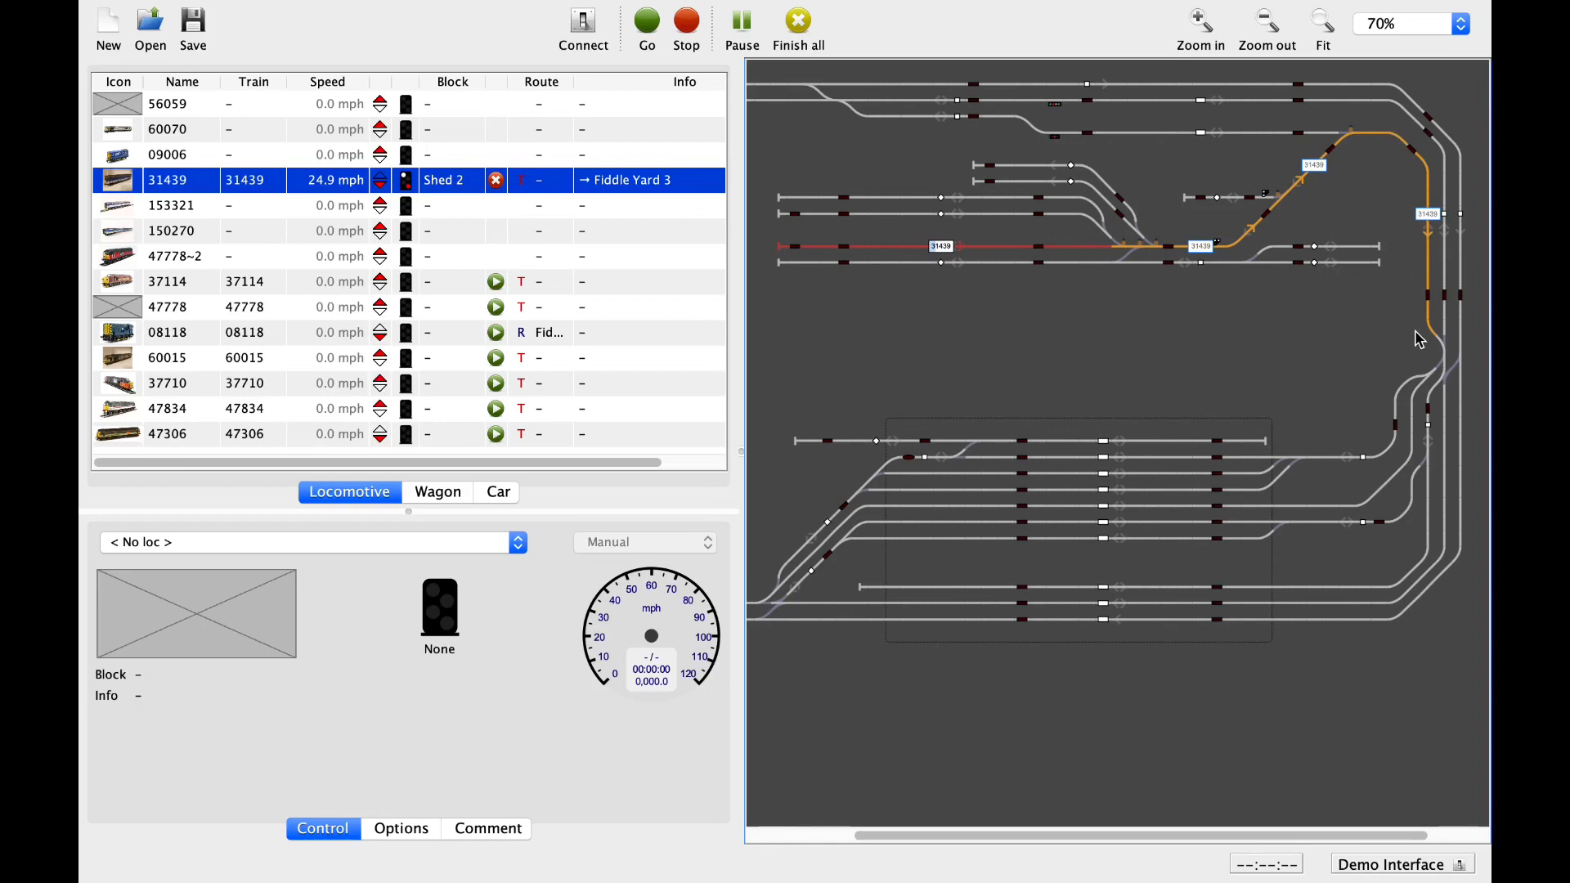
pyautogui.moveTo(1200, 207)
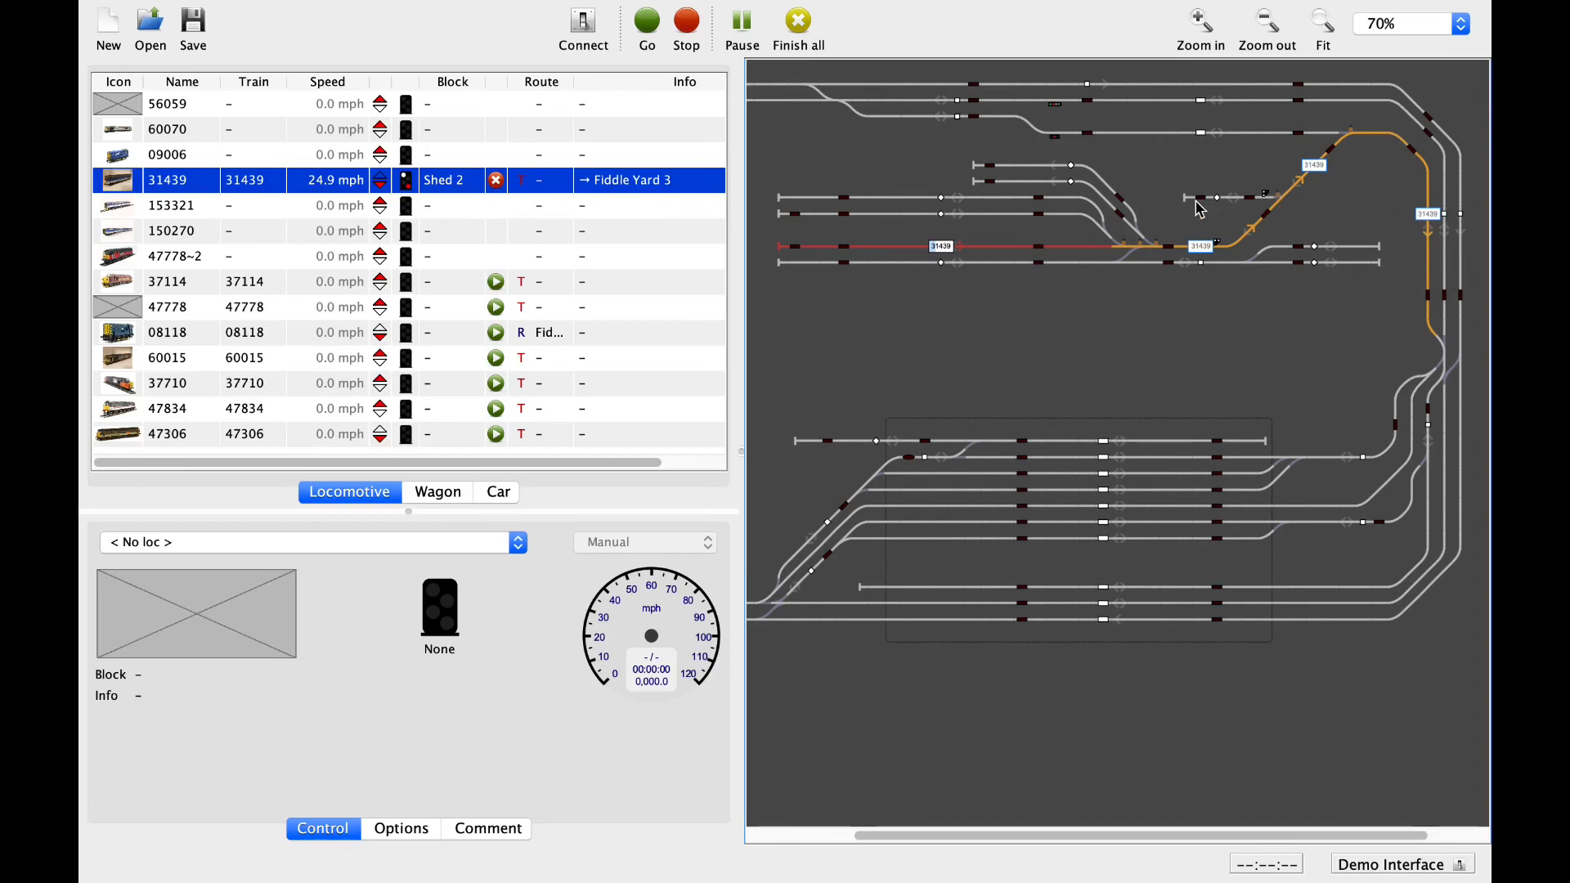
pyautogui.moveTo(1199, 221)
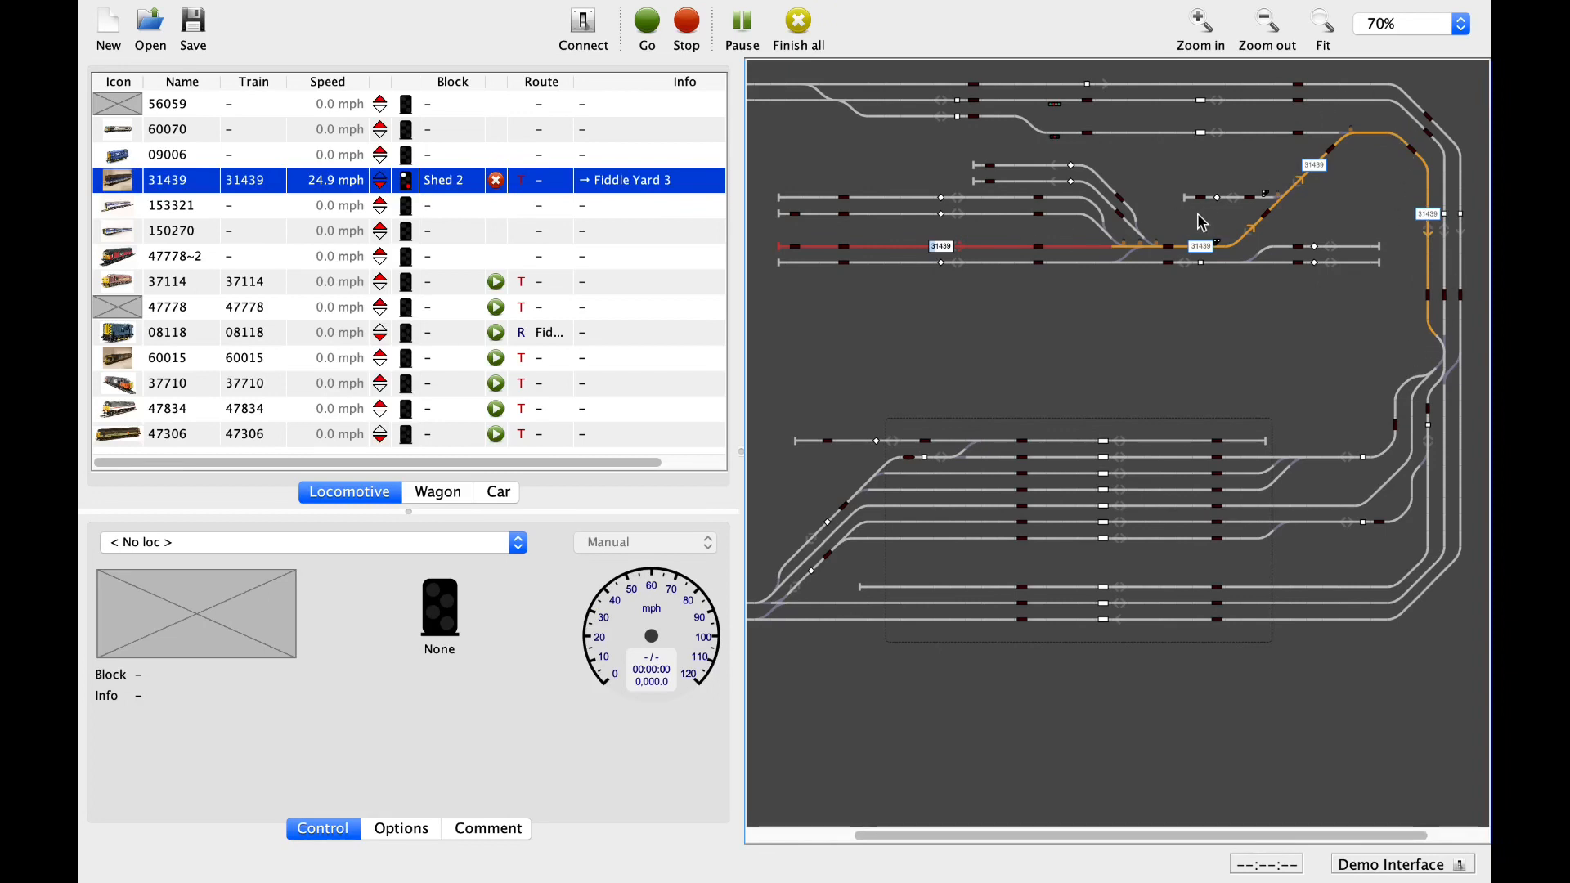
pyautogui.moveTo(1330, 165)
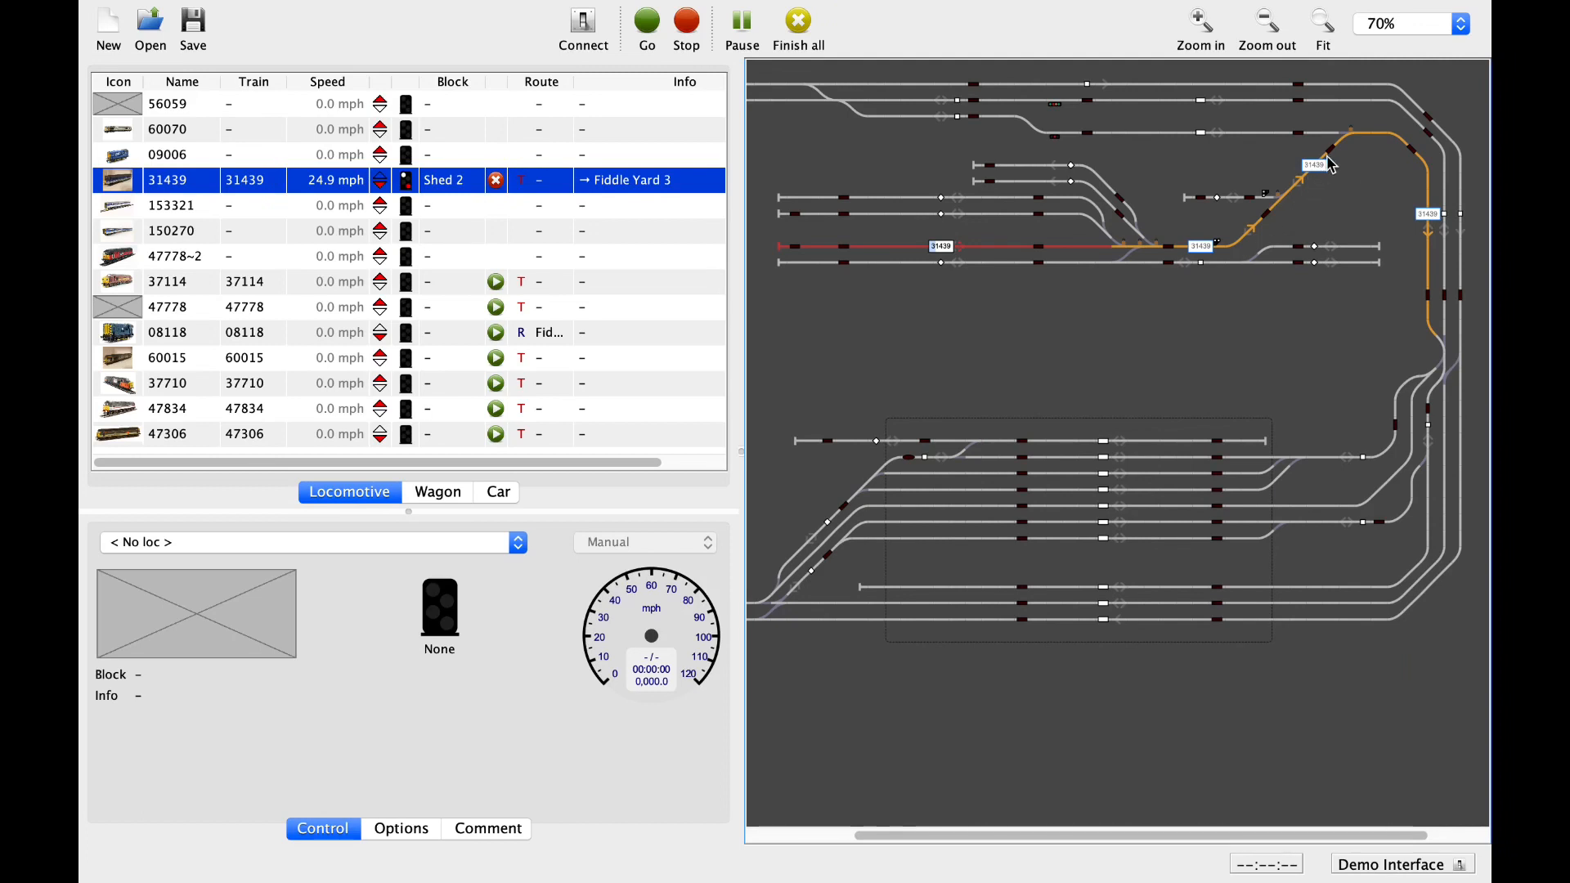
pyautogui.moveTo(1359, 141)
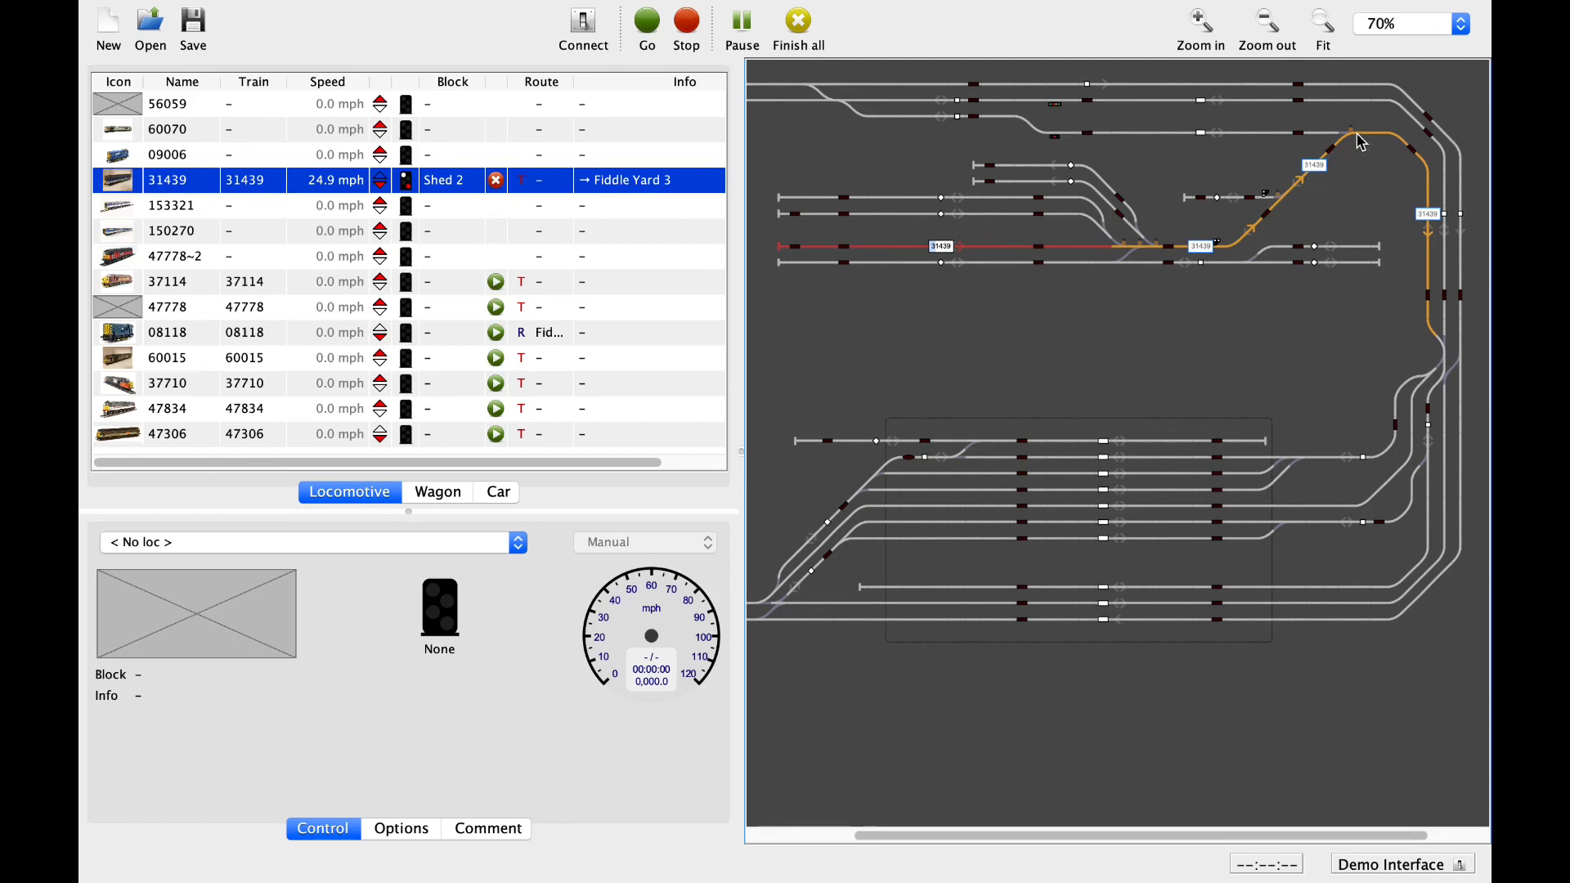
pyautogui.moveTo(1295, 198)
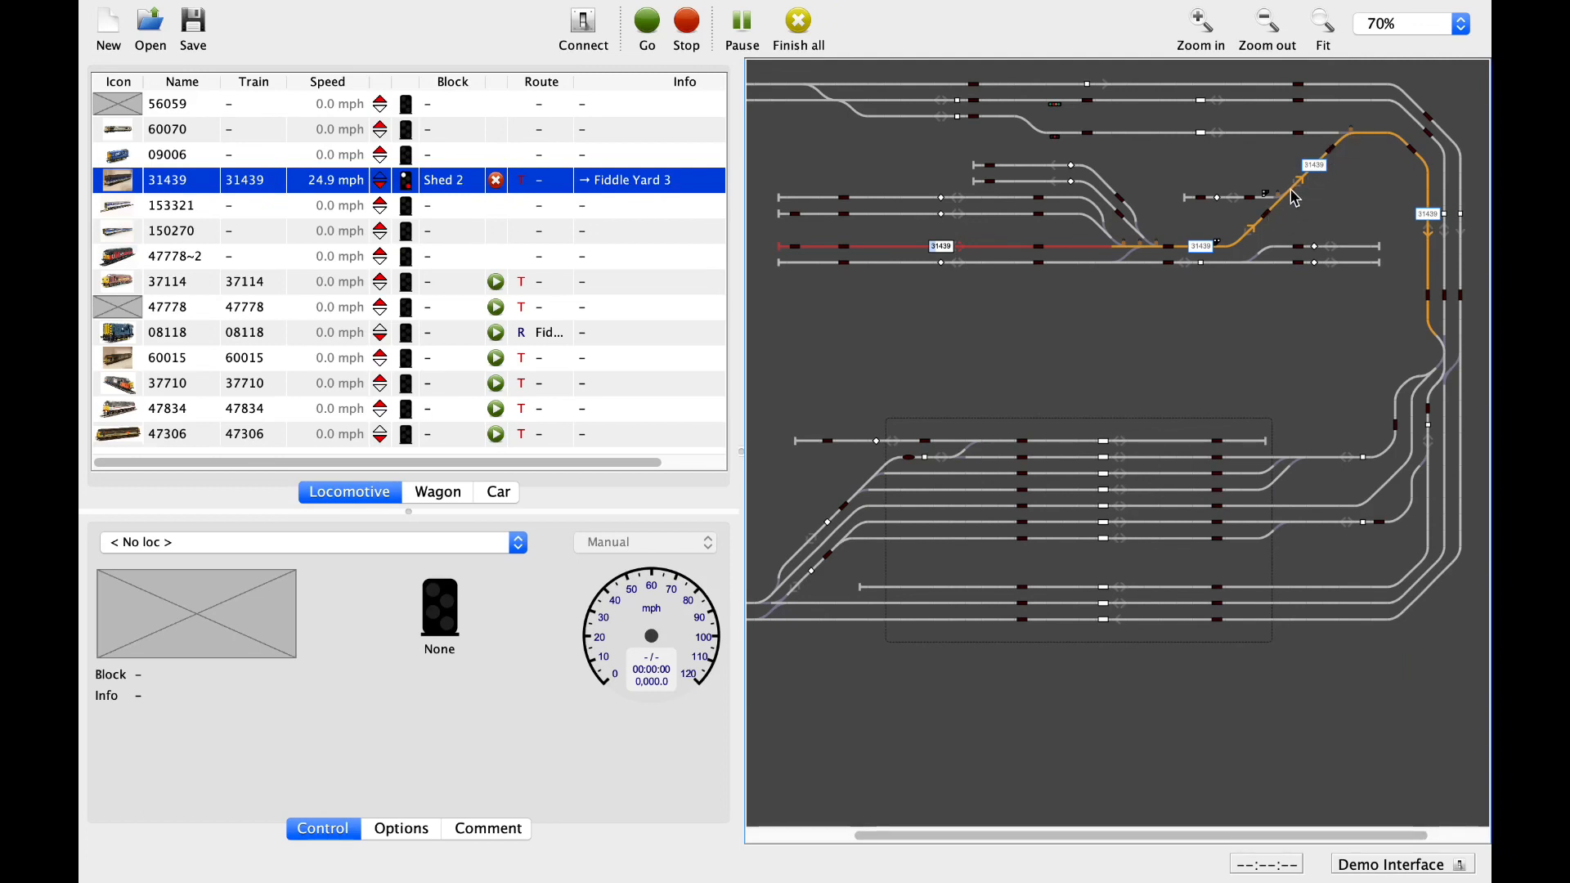
pyautogui.moveTo(1367, 138)
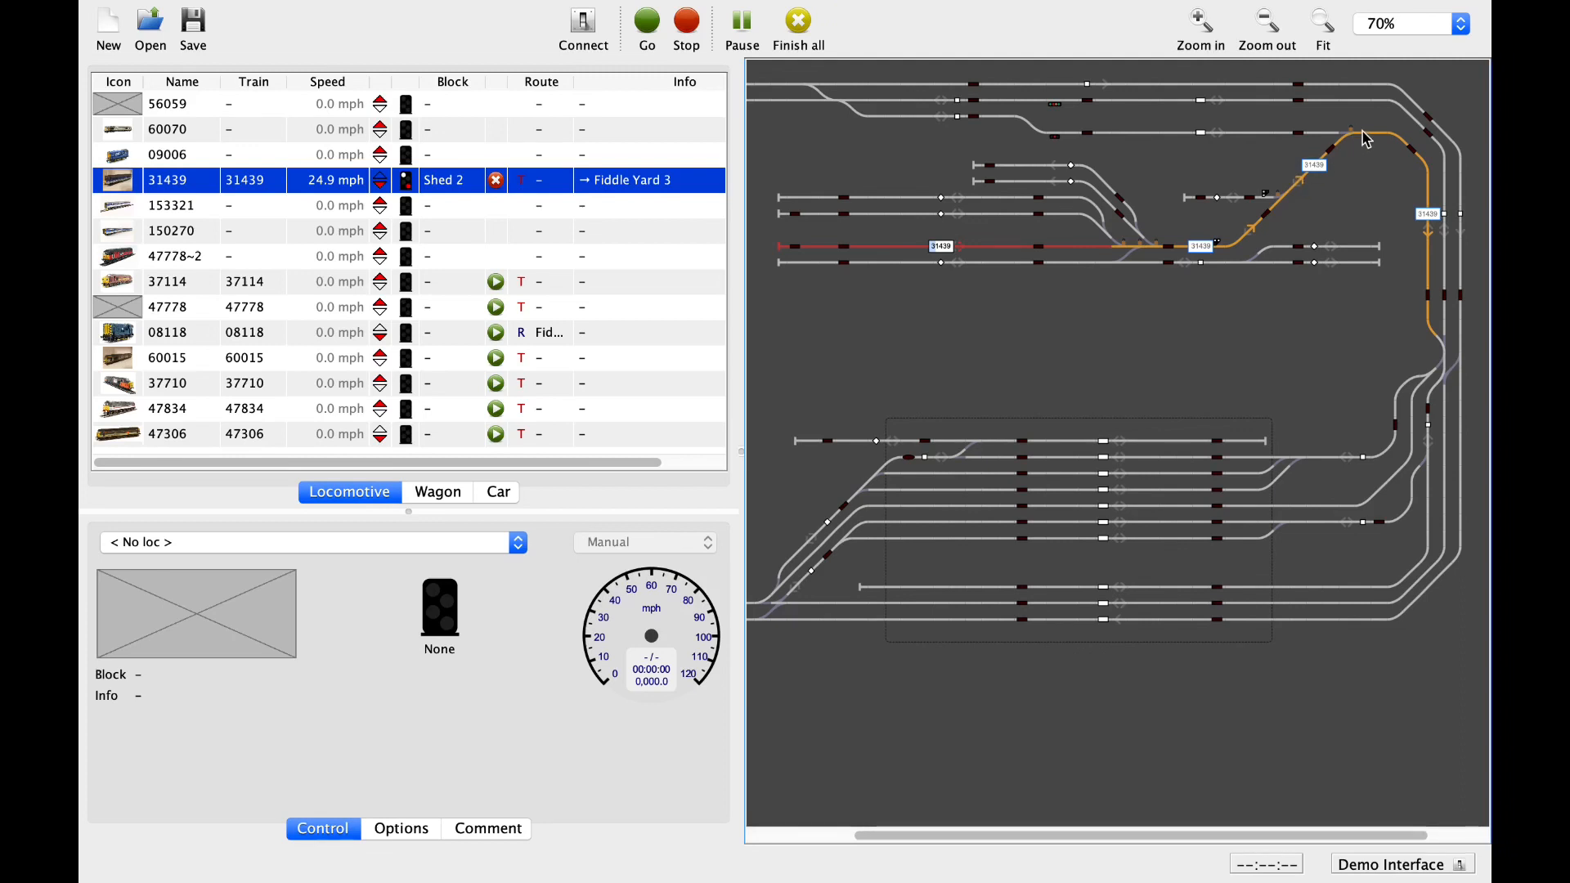
pyautogui.moveTo(1436, 363)
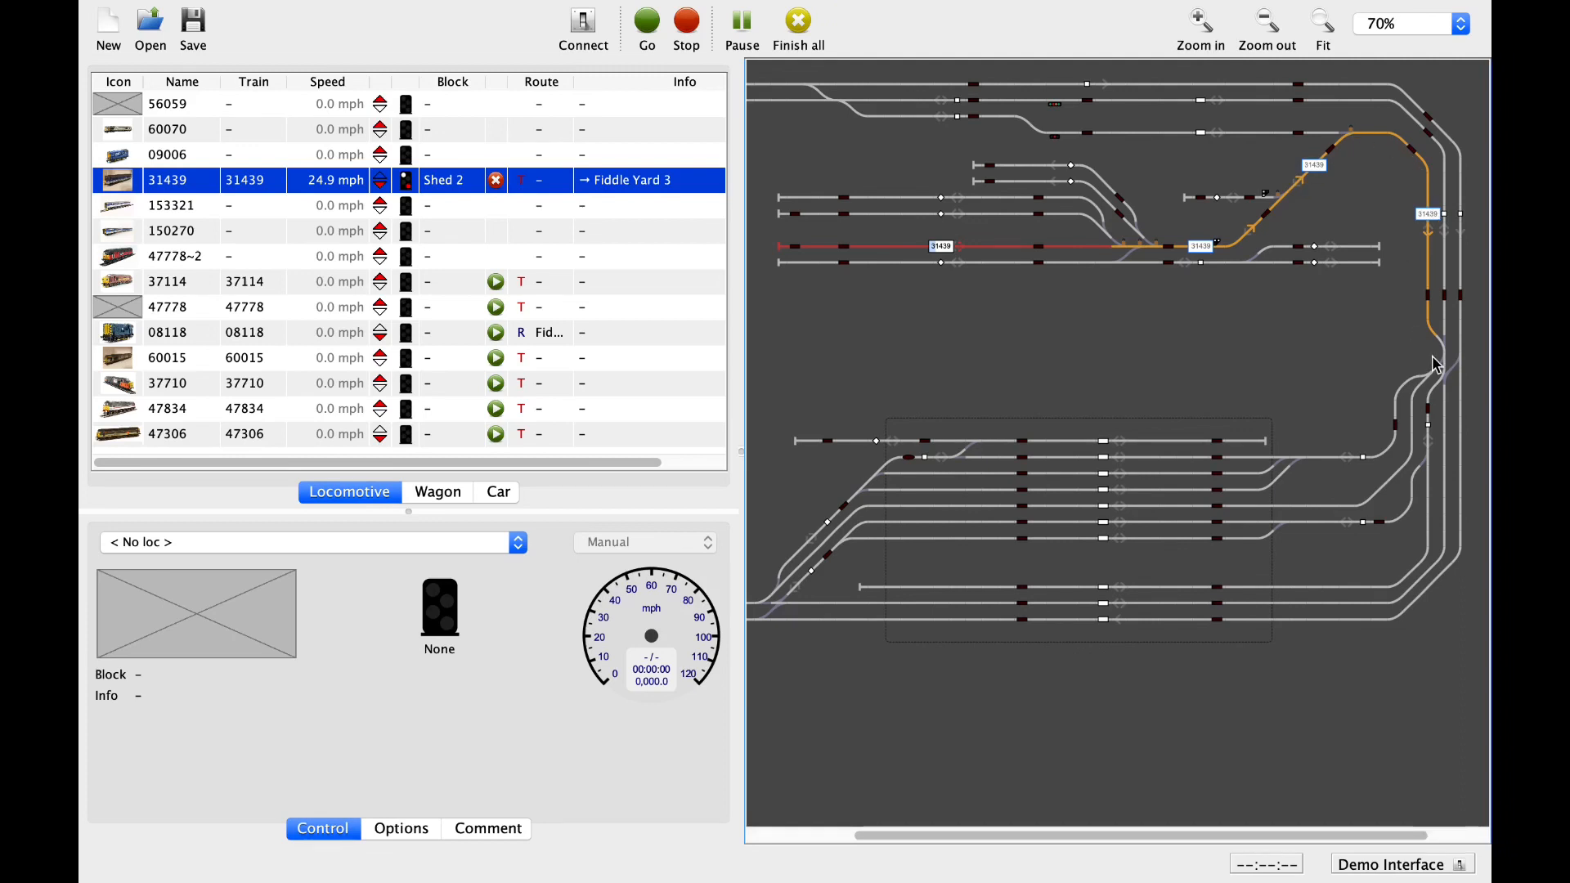
pyautogui.moveTo(1067, 298)
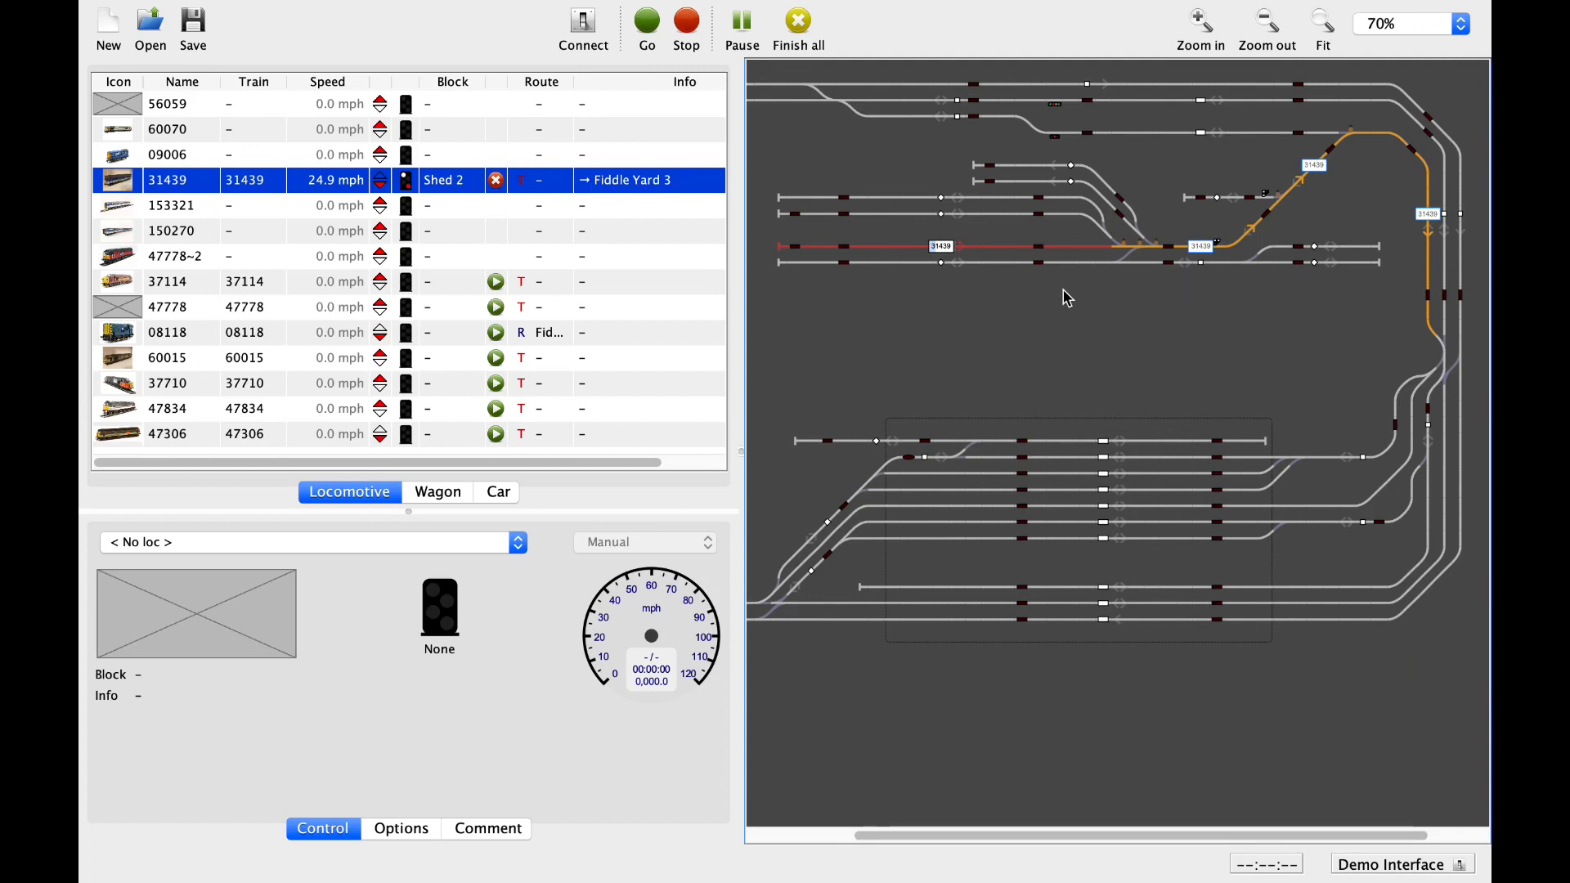
pyautogui.moveTo(1324, 450)
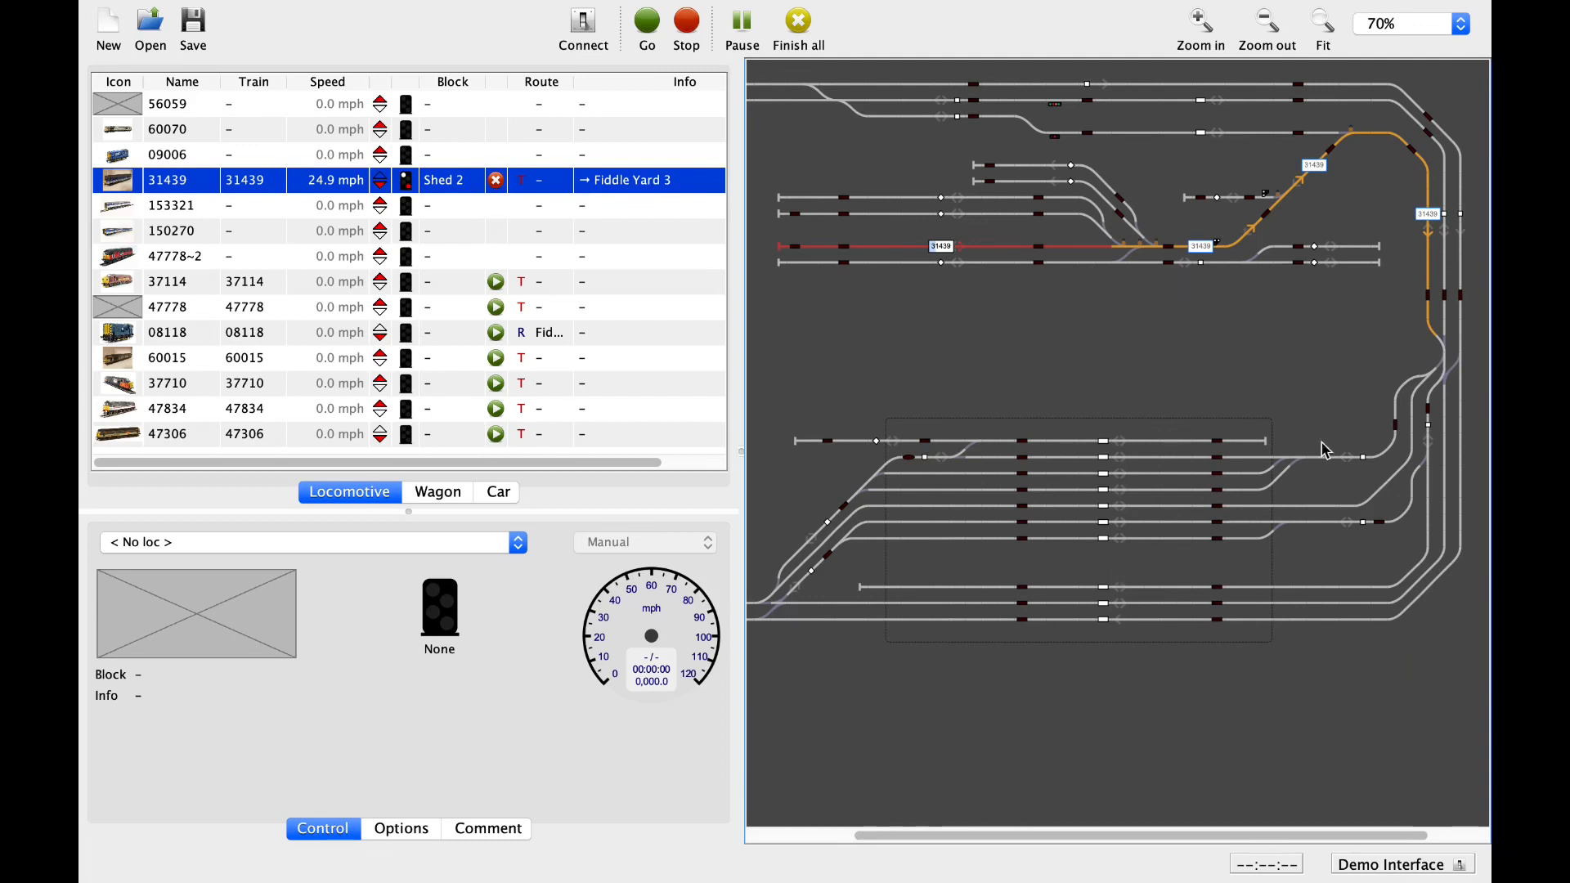
pyautogui.moveTo(1352, 158)
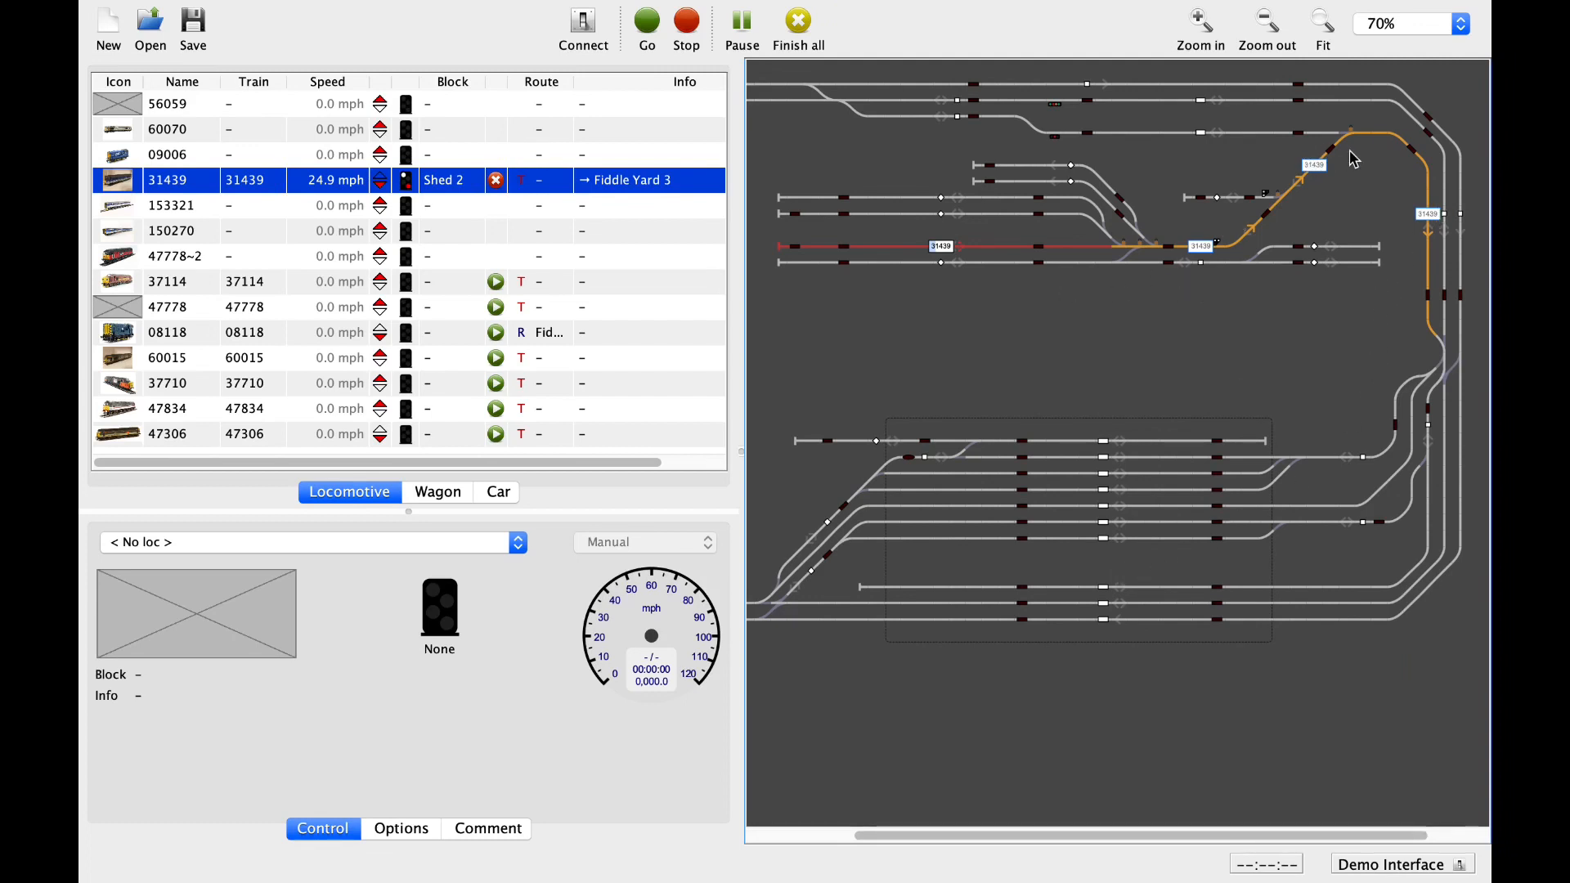
pyautogui.moveTo(1292, 141)
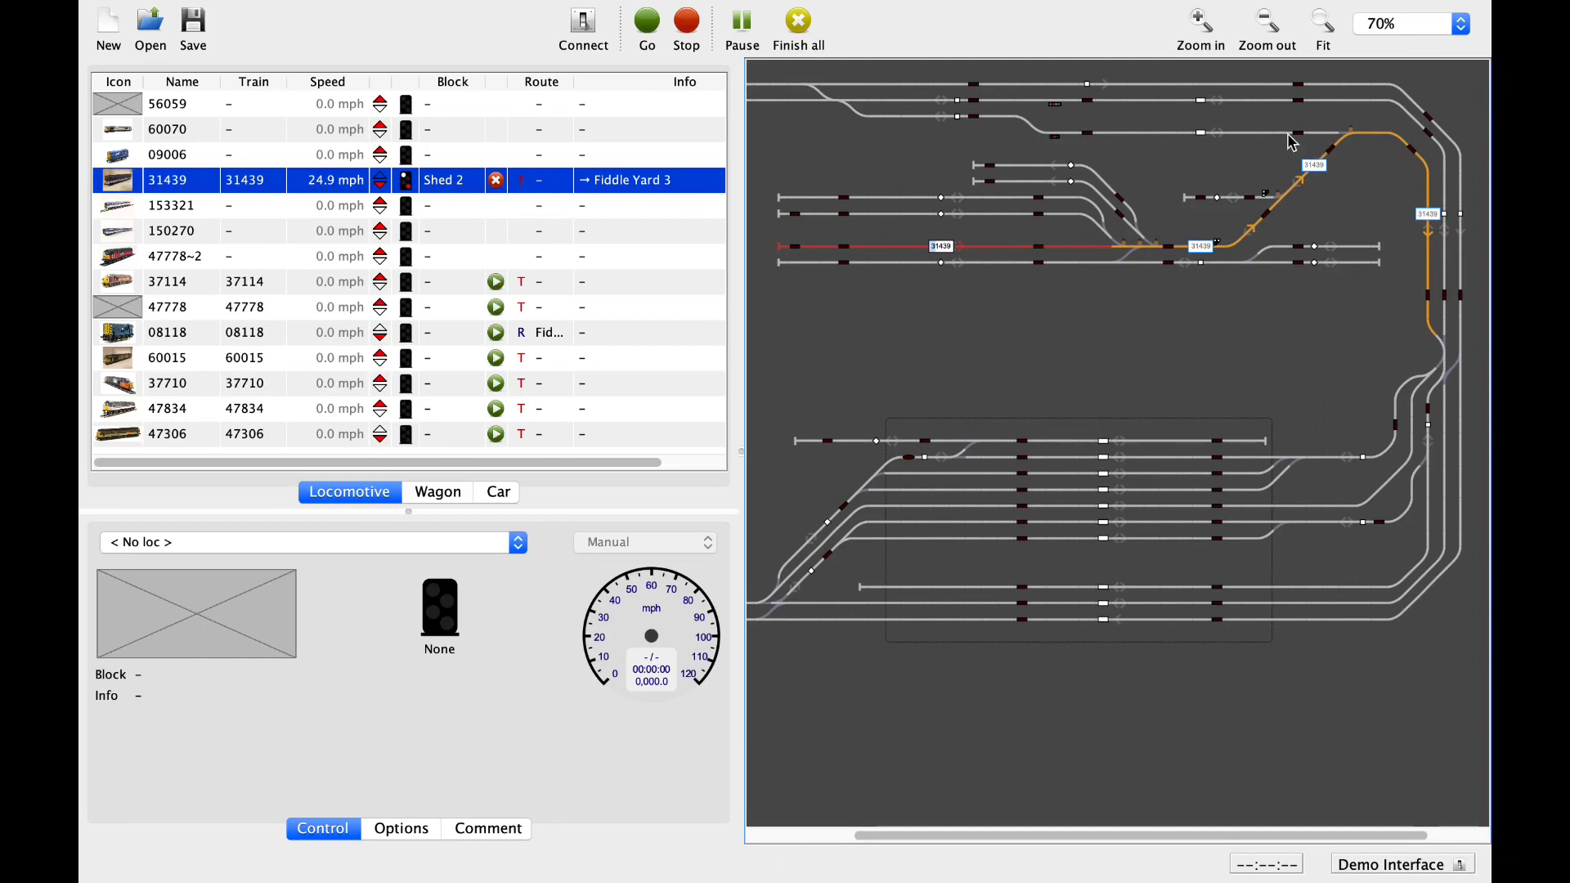
pyautogui.moveTo(991, 235)
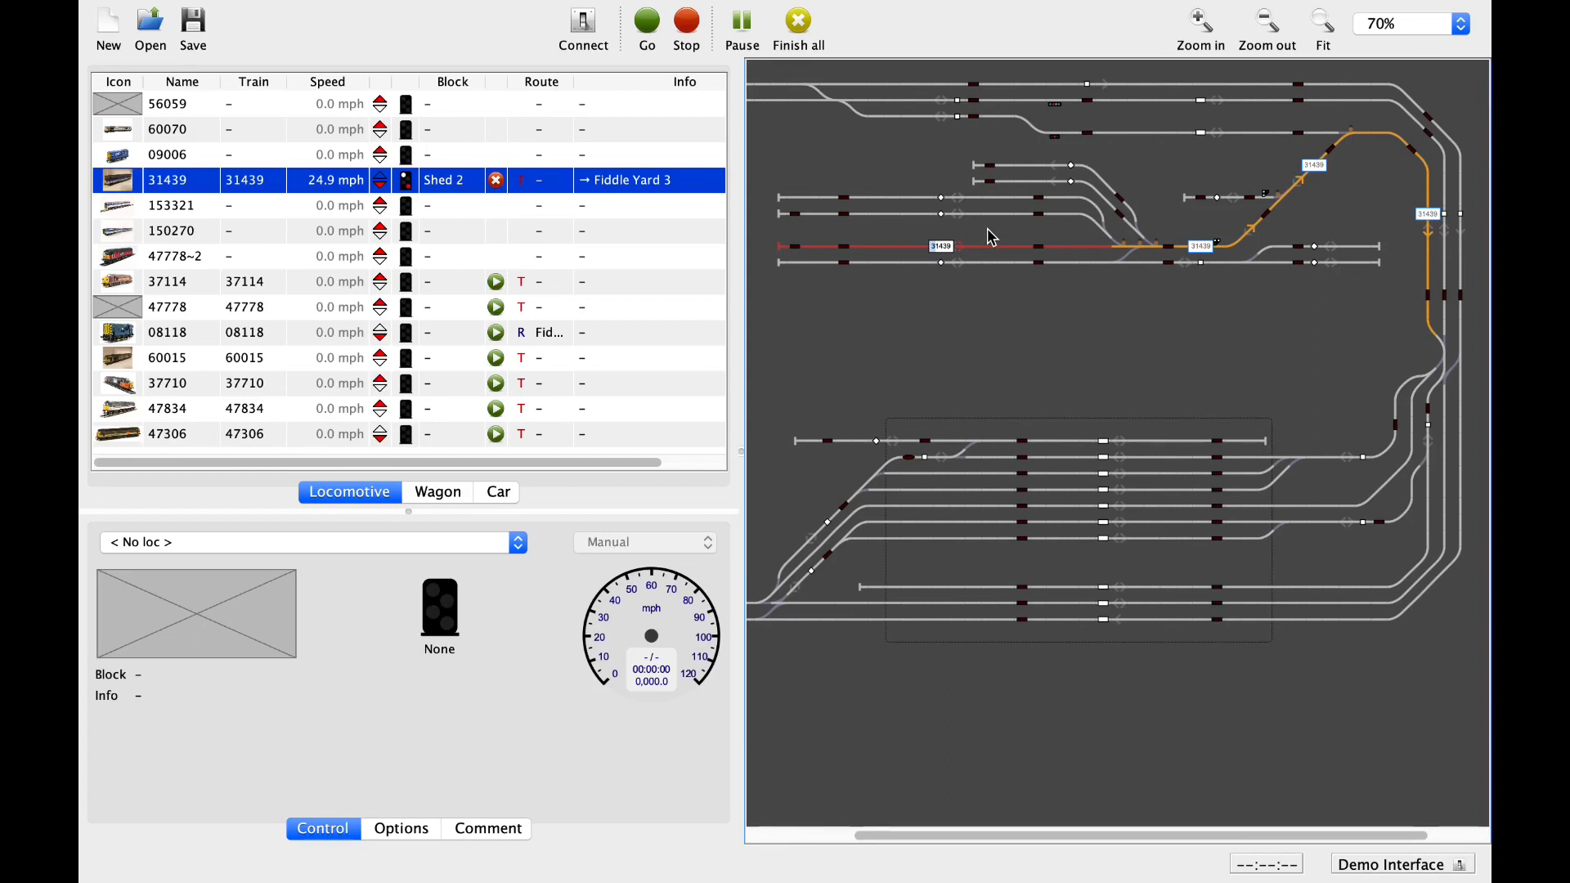
pyautogui.moveTo(895, 194)
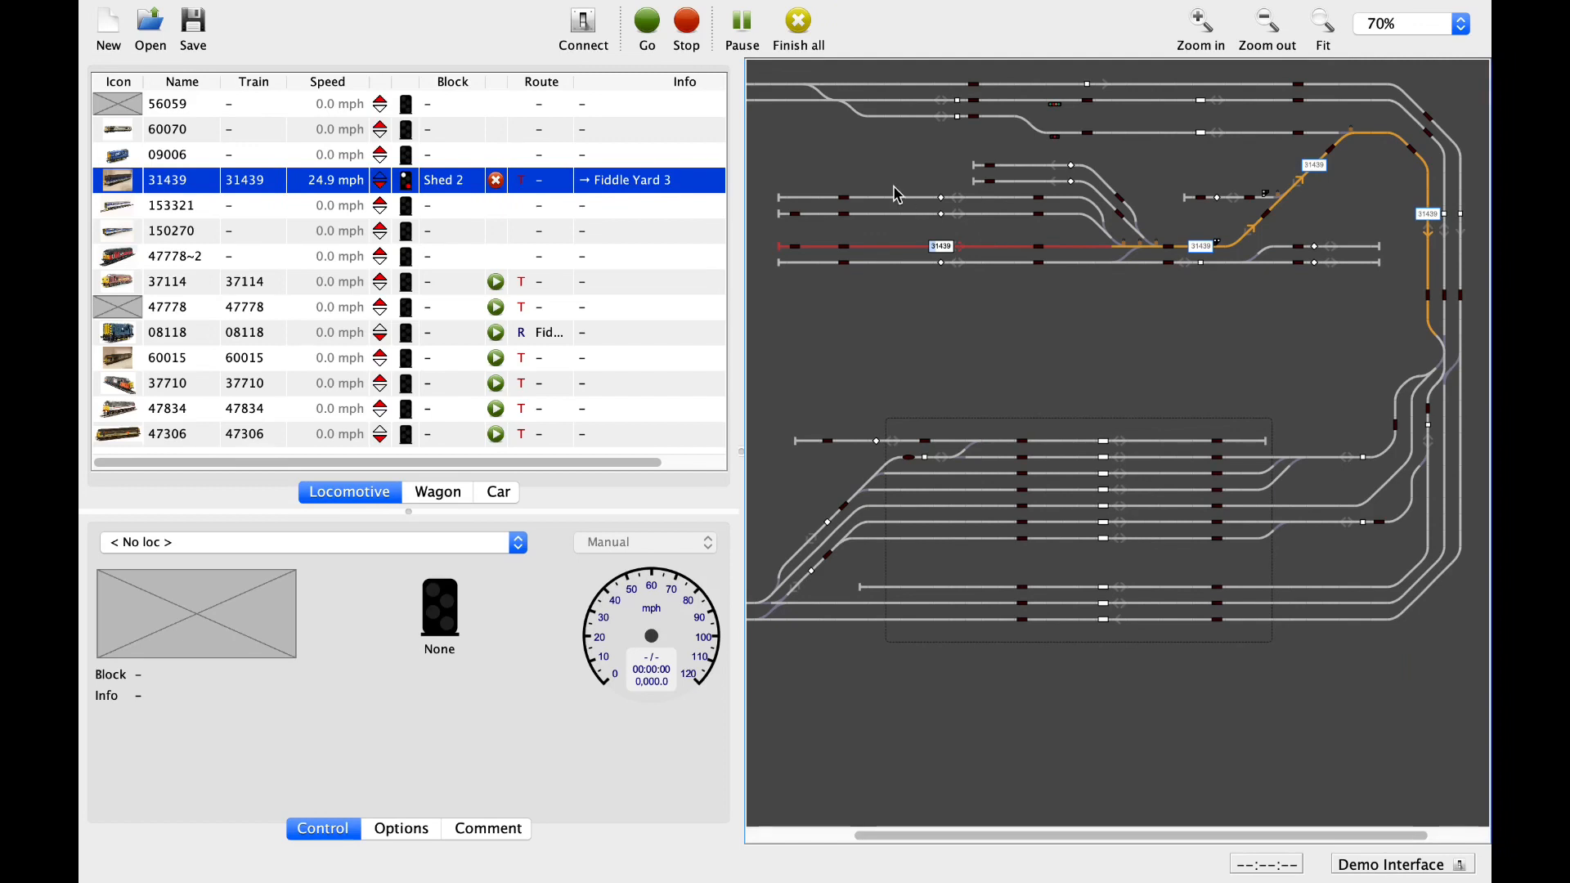